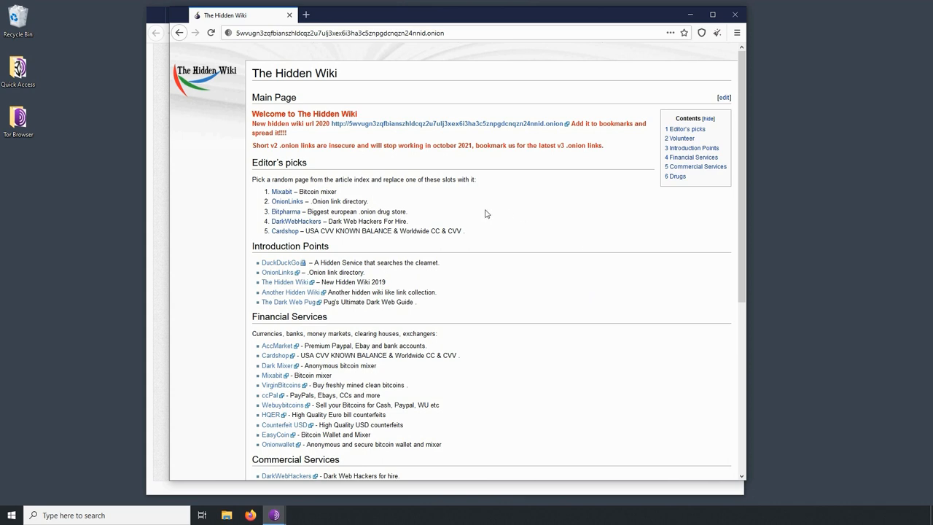
{"action": "mouse_move", "coordinate": [396, 259]}
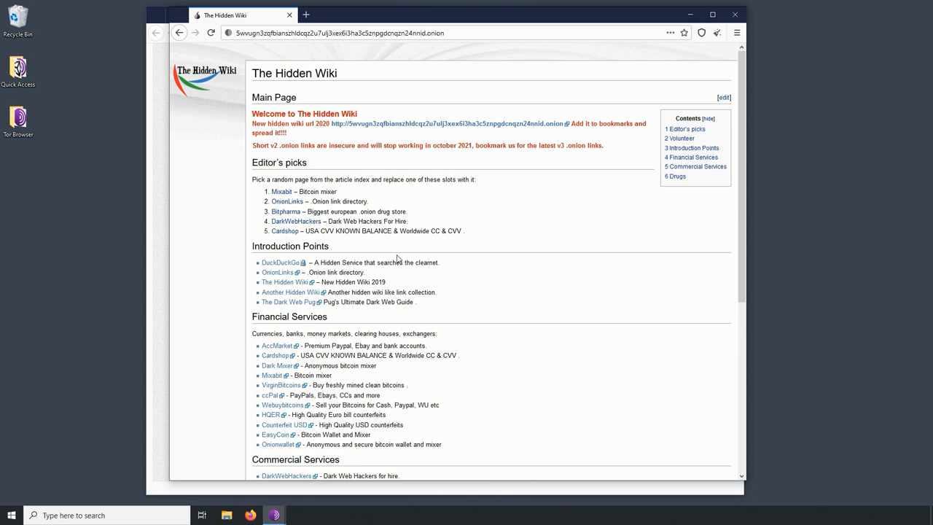
{"action": "mouse_move", "coordinate": [394, 277]}
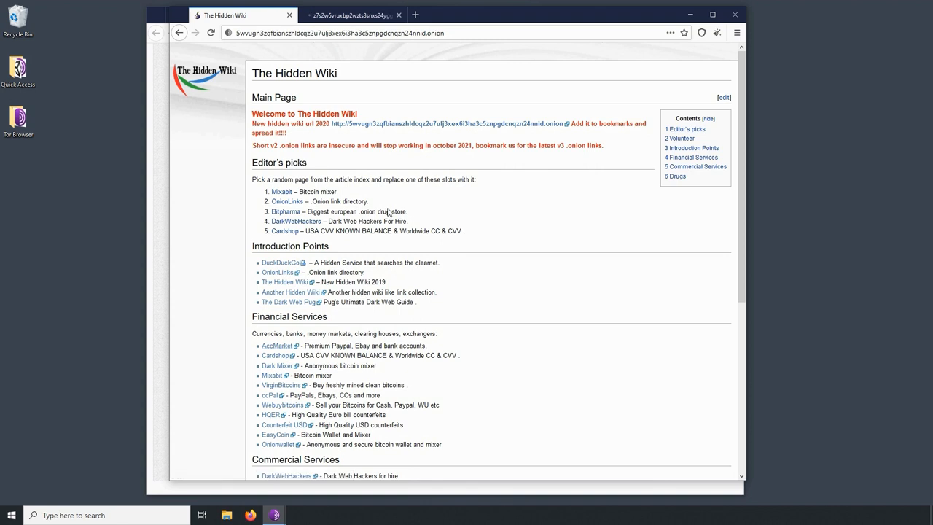
- Switch to the newly opened AccMarket PayPal accounts shop tab
{"action": "left_click", "coordinate": [353, 14]}
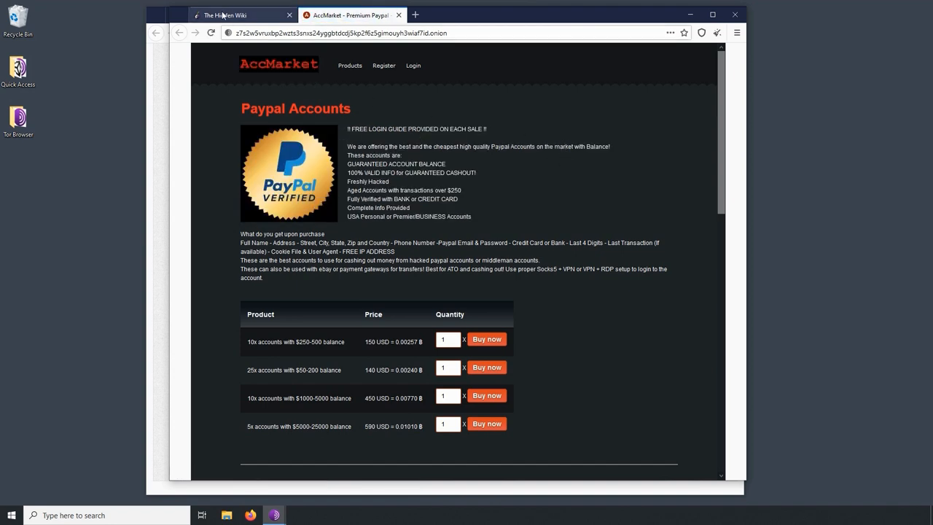
- Close the AccMarket tab and scroll through the Hidden Wiki page back on its tab
{"action": "left_click", "coordinate": [241, 14]}
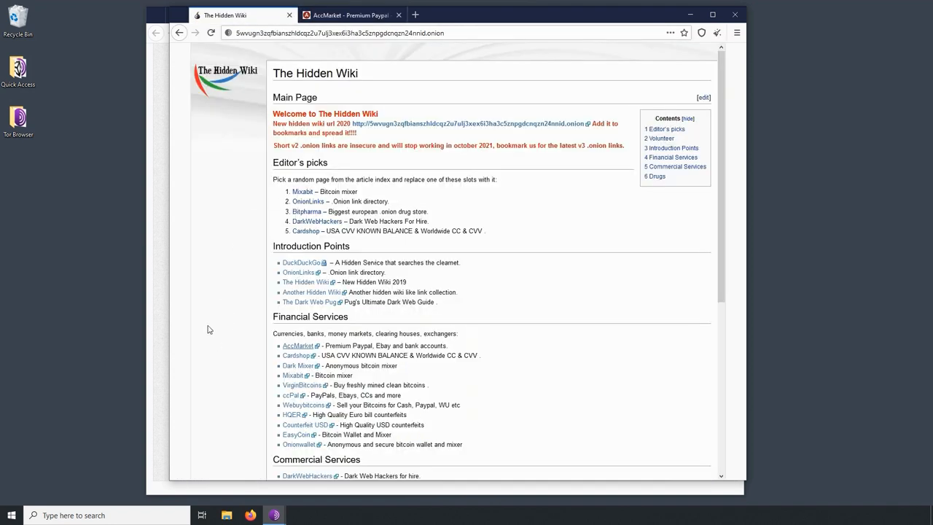
{"action": "mouse_move", "coordinate": [222, 347]}
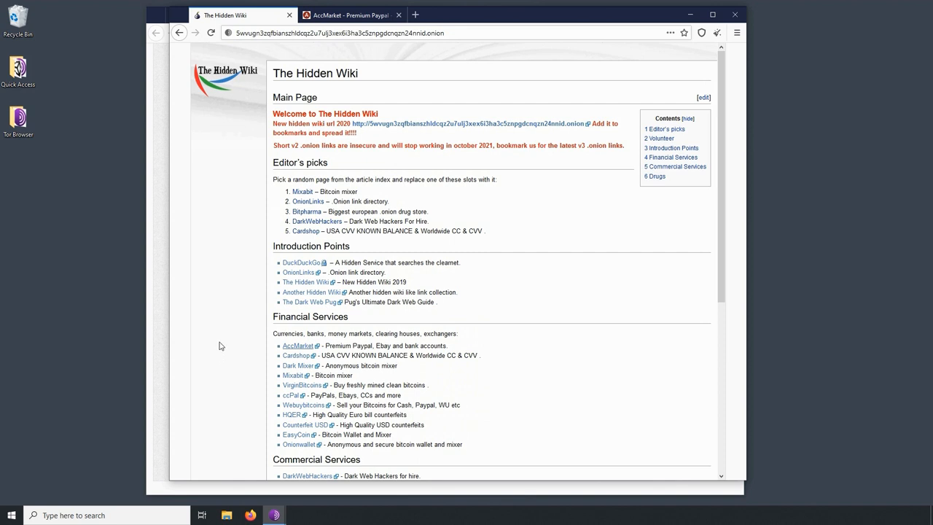
{"action": "left_click", "coordinate": [400, 15]}
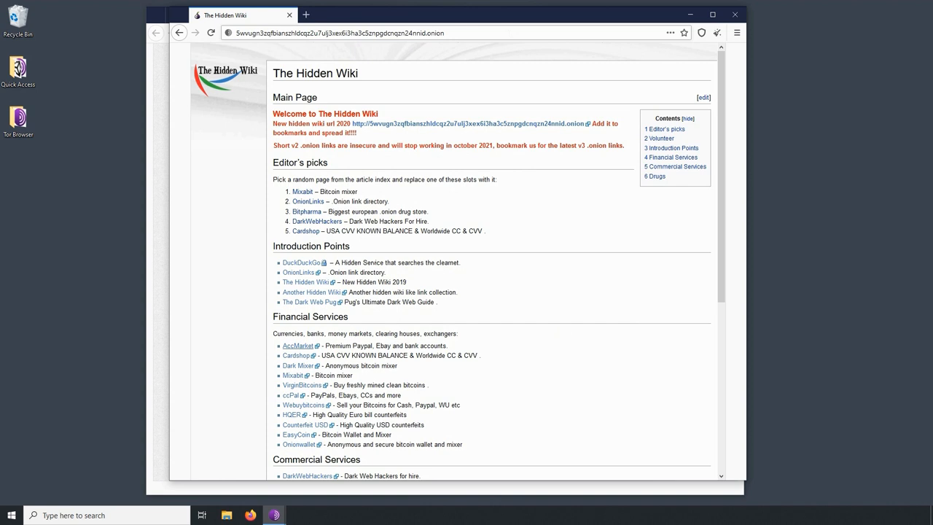
{"action": "mouse_move", "coordinate": [479, 53]}
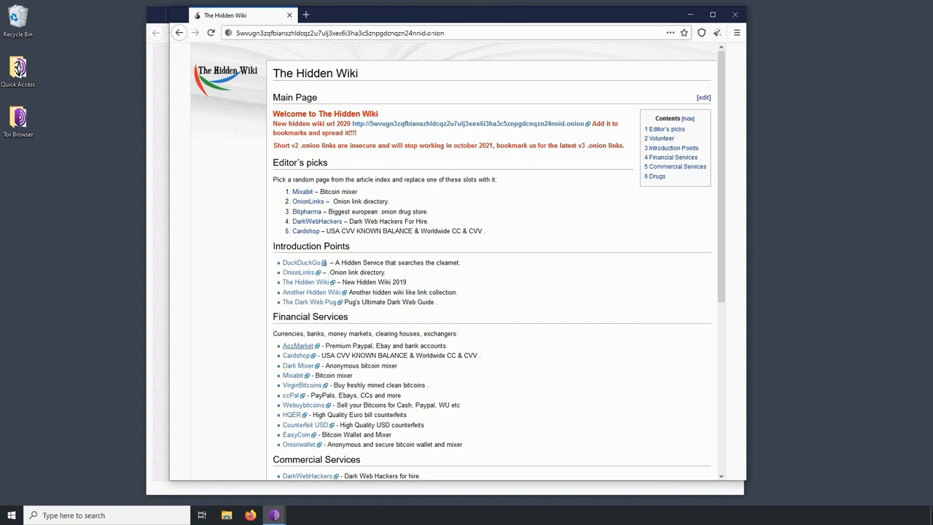
{"action": "double_click", "coordinate": [435, 32]}
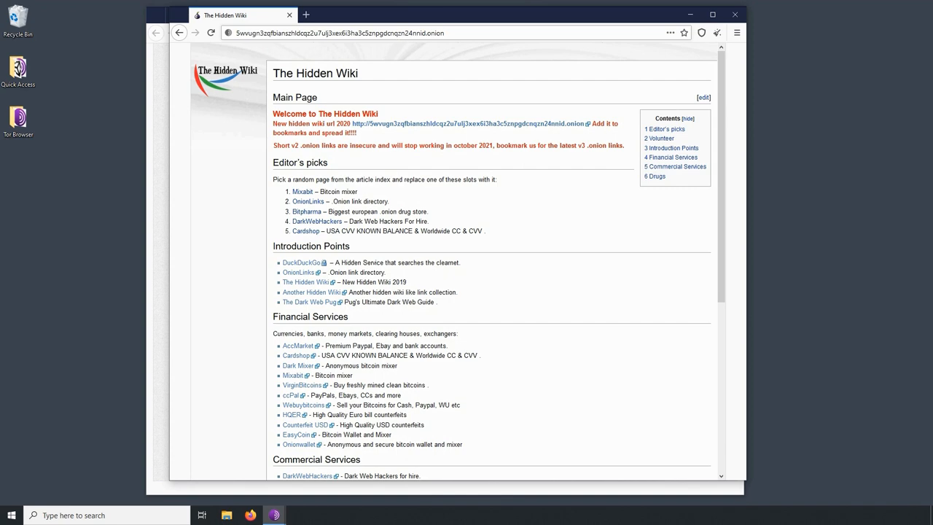
{"action": "scroll", "scroll_direction": "down", "scroll_amount": 3}
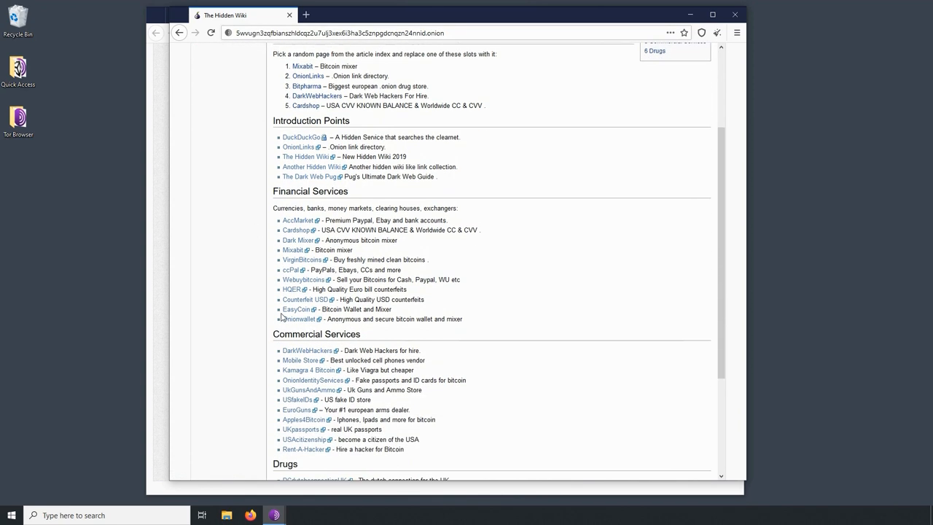
{"action": "scroll", "scroll_direction": "down", "scroll_amount": 3}
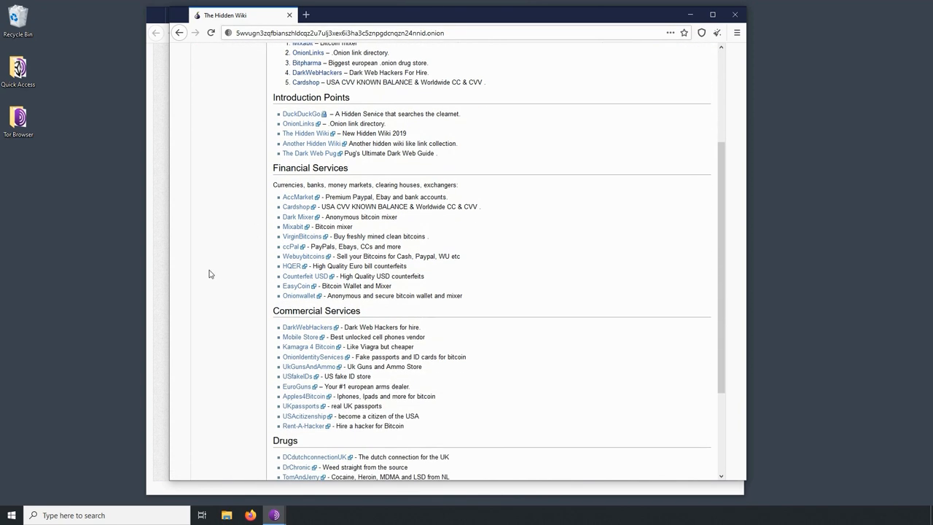
{"action": "scroll", "scroll_direction": "up", "scroll_amount": 3}
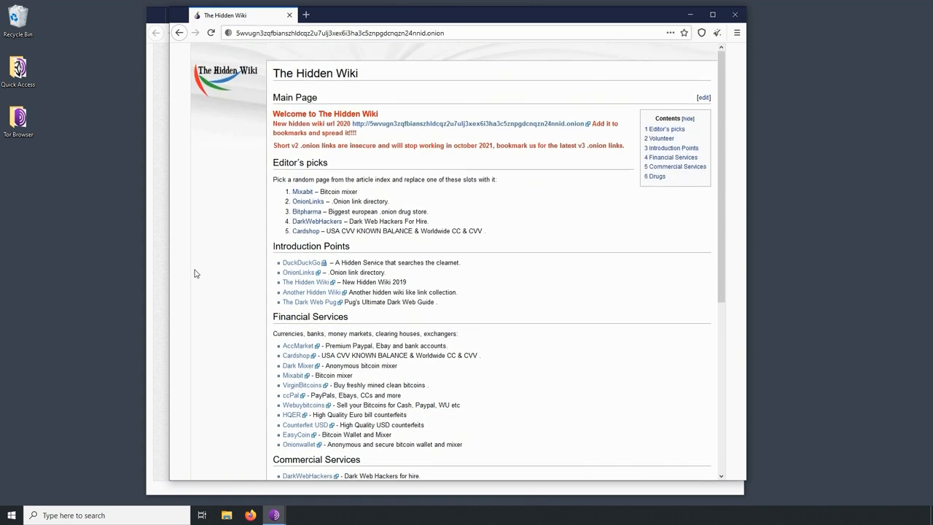
{"action": "mouse_move", "coordinate": [222, 125]}
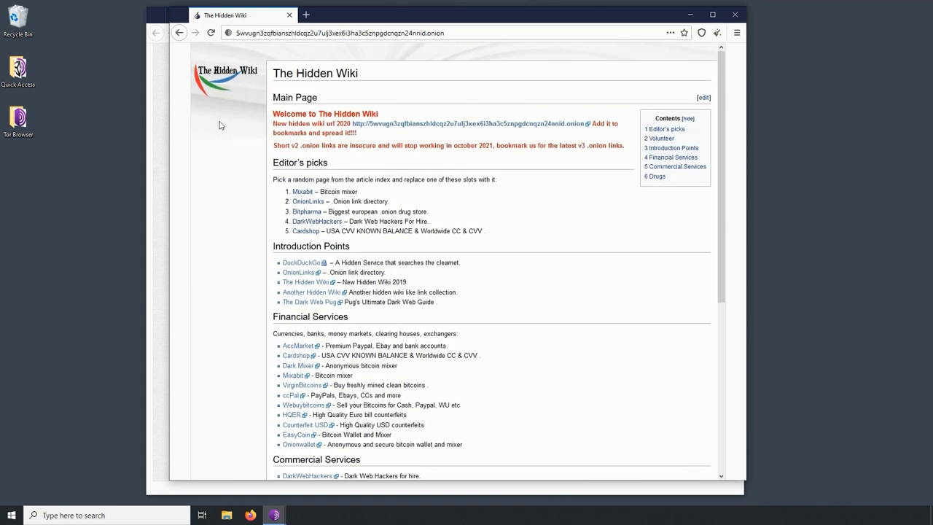
{"action": "mouse_move", "coordinate": [215, 99]}
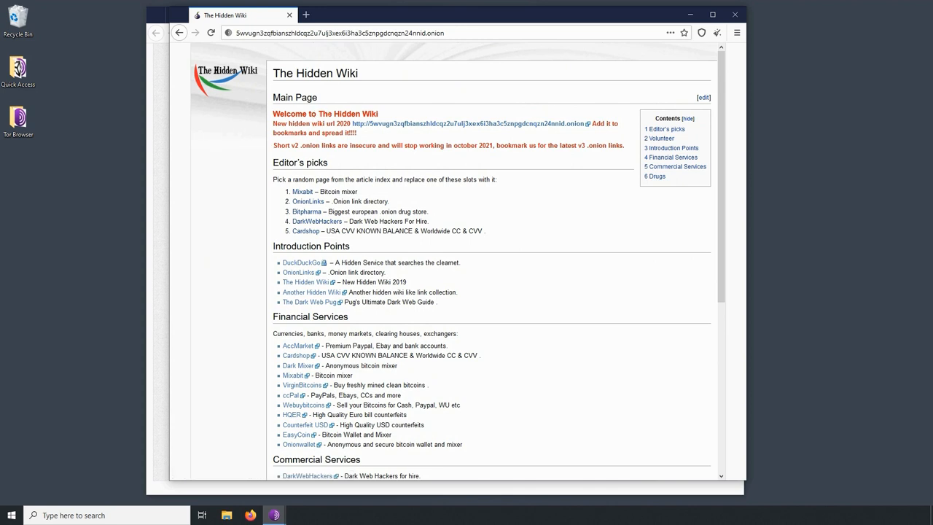
{"action": "mouse_move", "coordinate": [198, 251]}
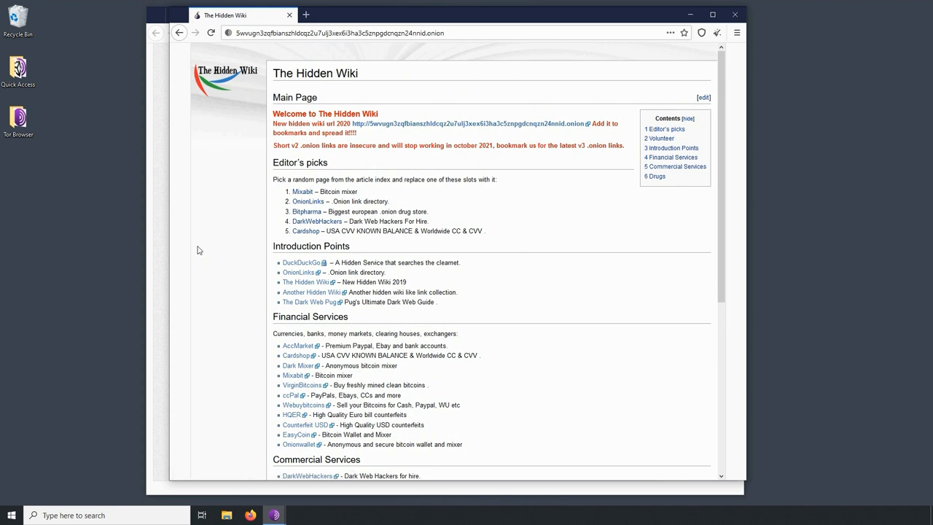
{"action": "mouse_move", "coordinate": [220, 277]}
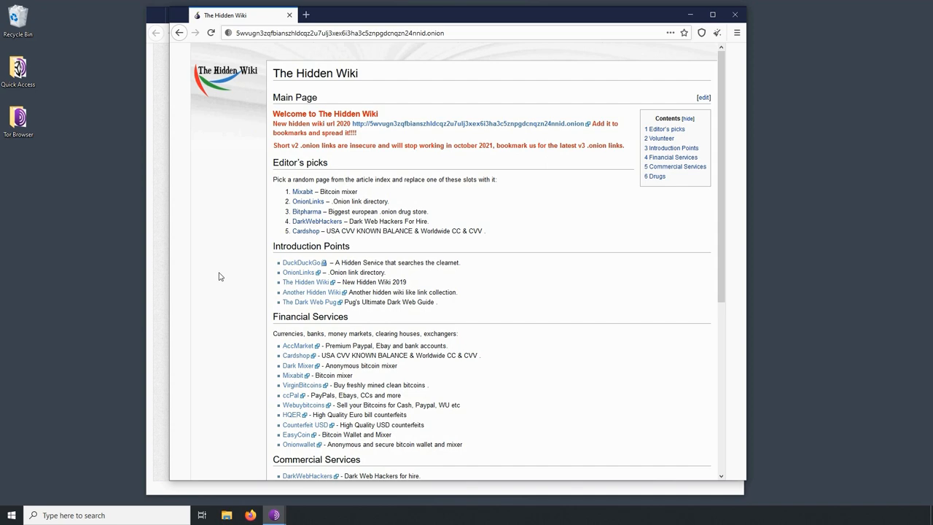
{"action": "mouse_move", "coordinate": [229, 213]}
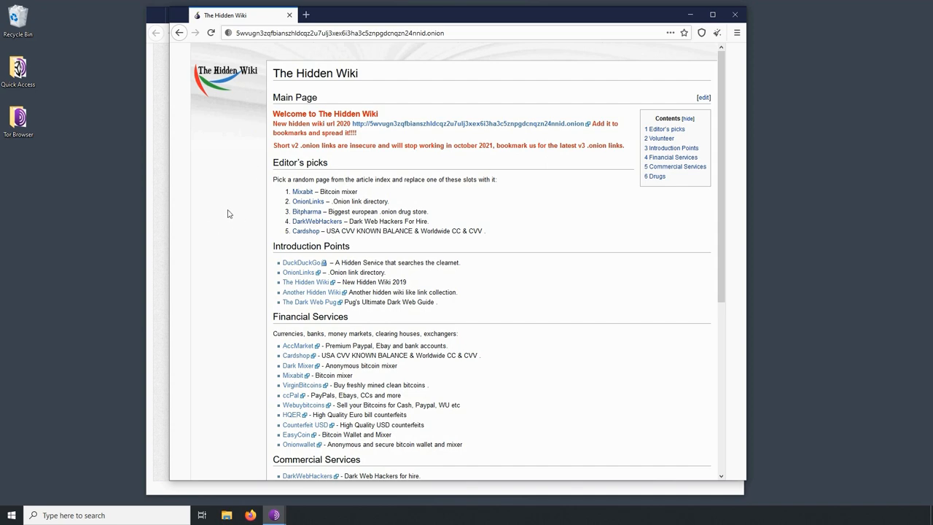
{"action": "scroll", "scroll_direction": "down", "scroll_amount": 3}
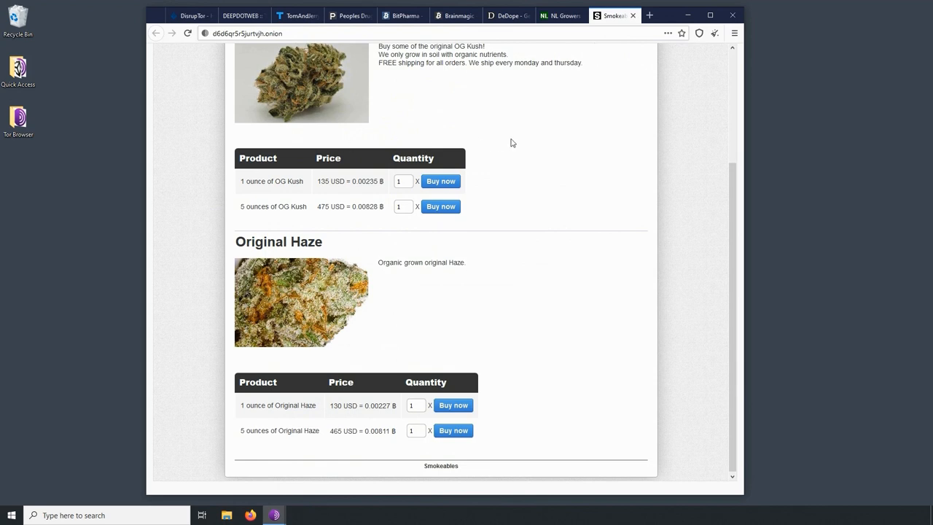
{"action": "mouse_move", "coordinate": [569, 172]}
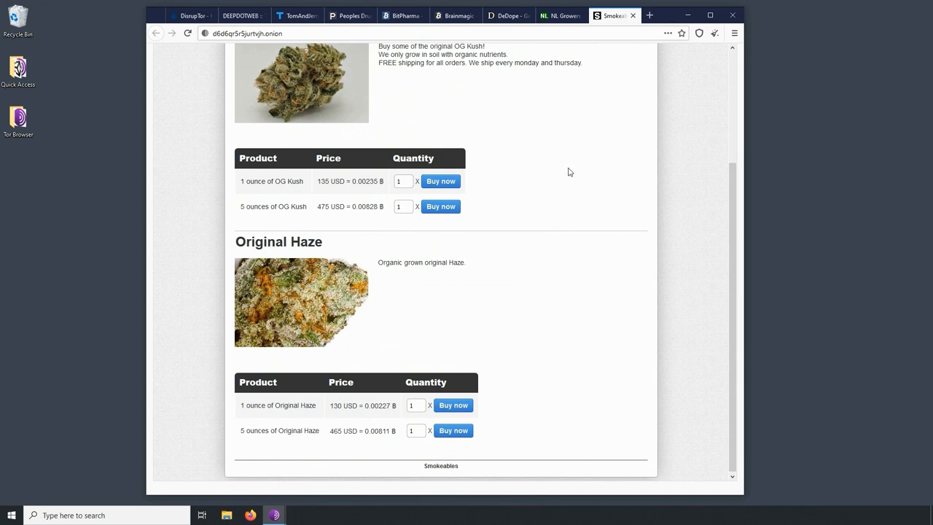
{"action": "mouse_move", "coordinate": [566, 105]}
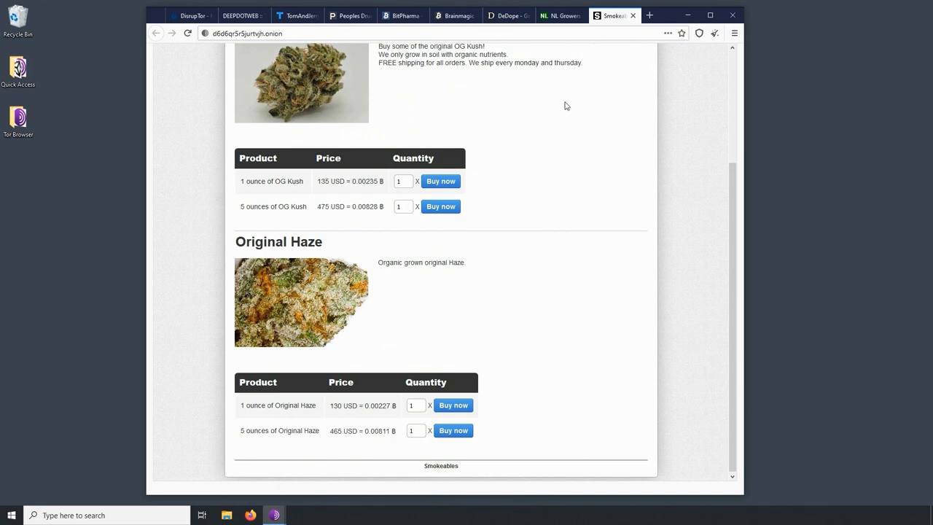
{"action": "mouse_move", "coordinate": [175, 177]}
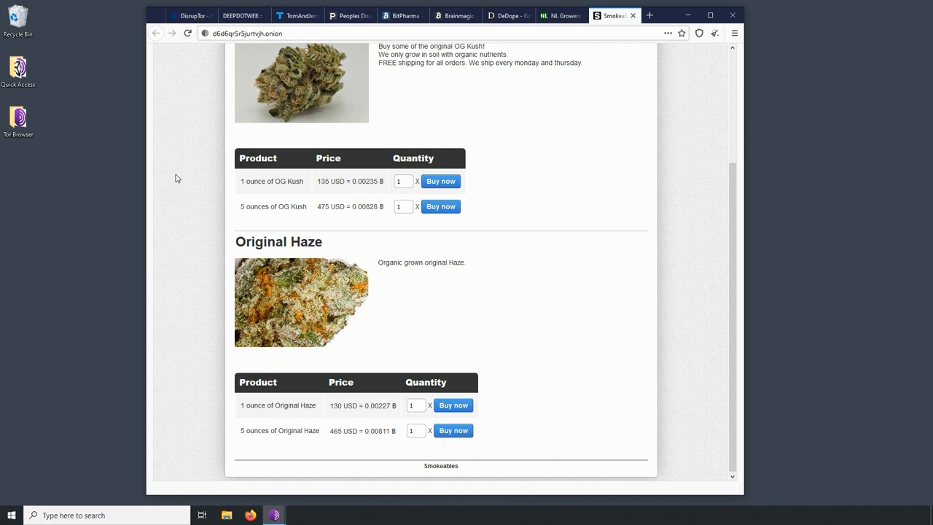
{"action": "scroll", "scroll_direction": "up", "scroll_amount": 3}
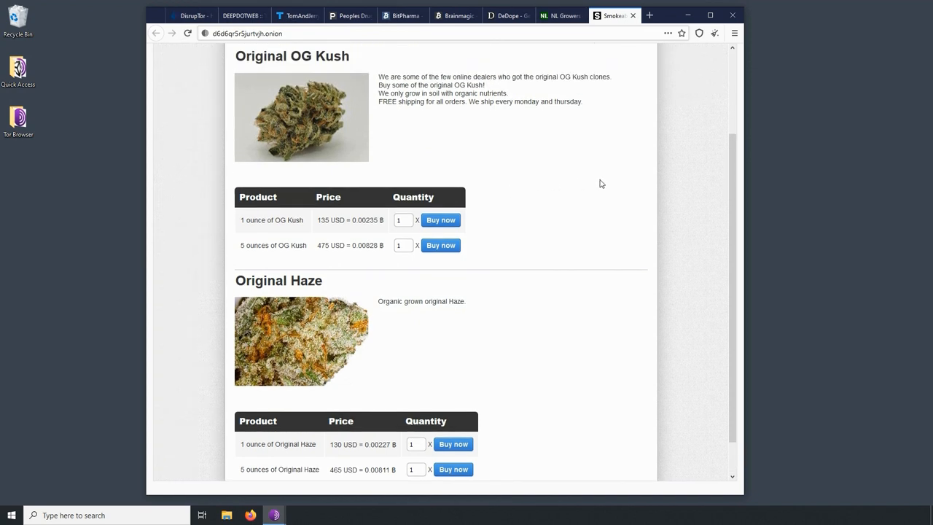
{"action": "scroll", "scroll_direction": "up", "scroll_amount": 3}
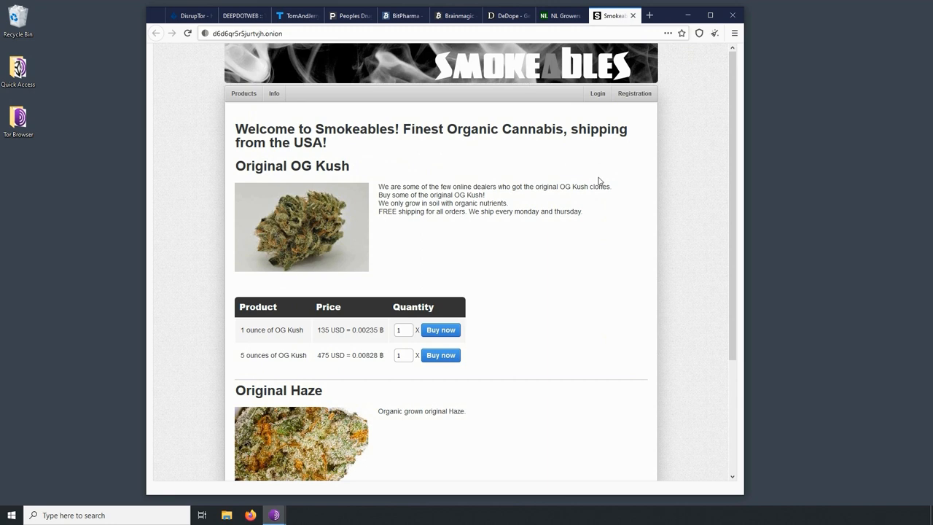
{"action": "mouse_move", "coordinate": [600, 181]}
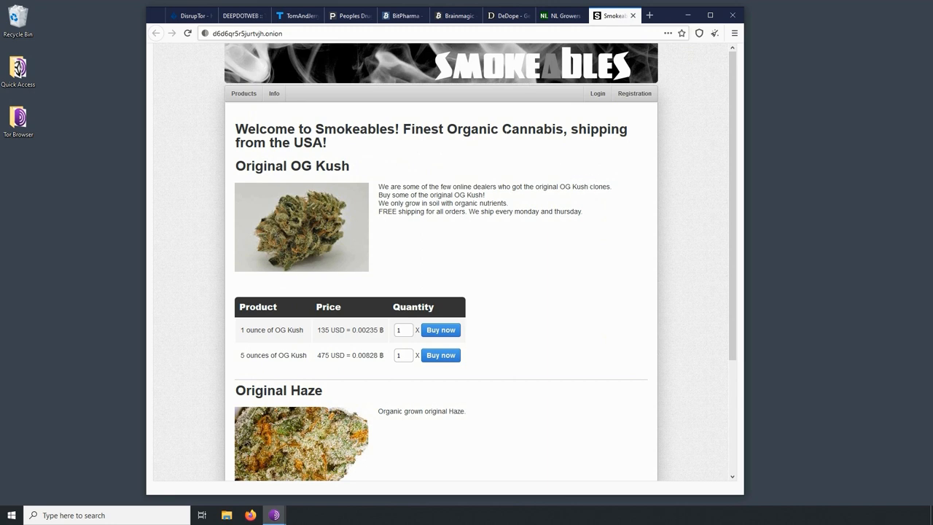
{"action": "mouse_move", "coordinate": [531, 230]}
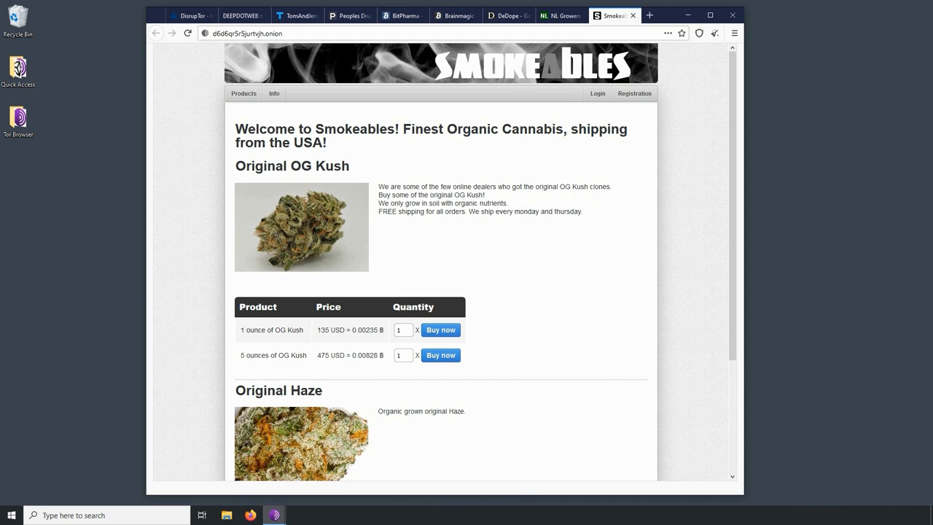
{"action": "mouse_move", "coordinate": [618, 327]}
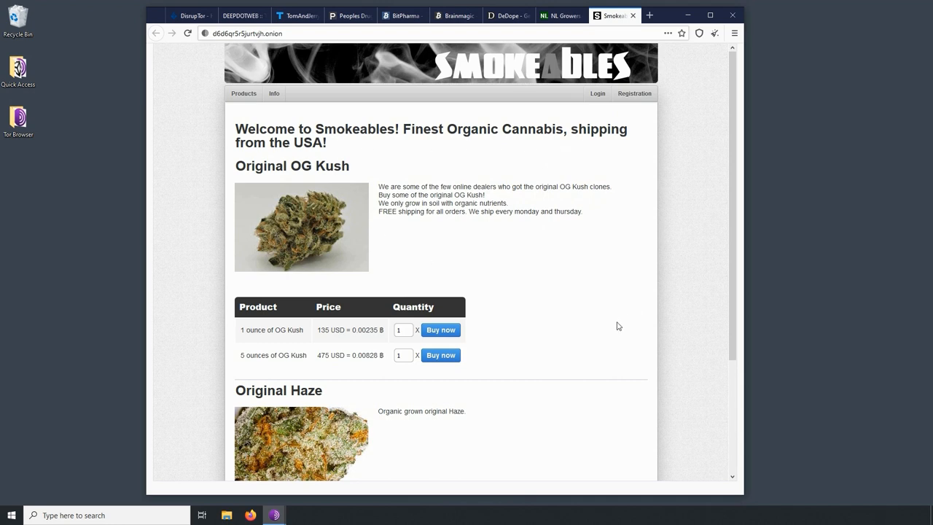
{"action": "scroll", "scroll_direction": "down", "scroll_amount": 3}
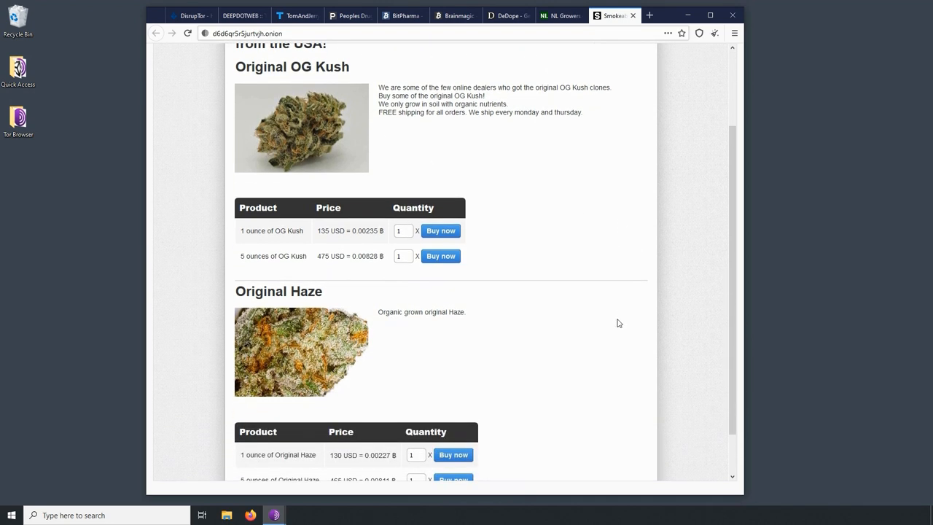
{"action": "scroll", "scroll_direction": "down", "scroll_amount": 3}
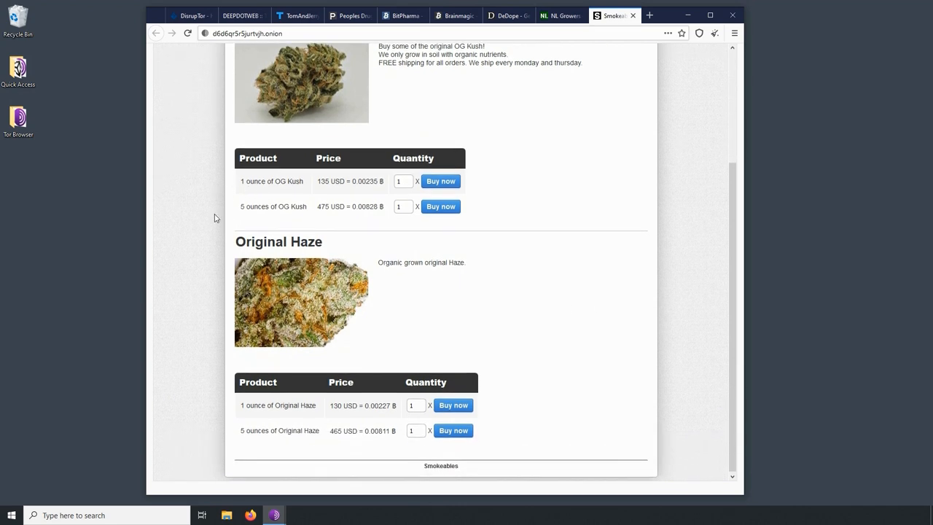
{"action": "mouse_move", "coordinate": [175, 333]}
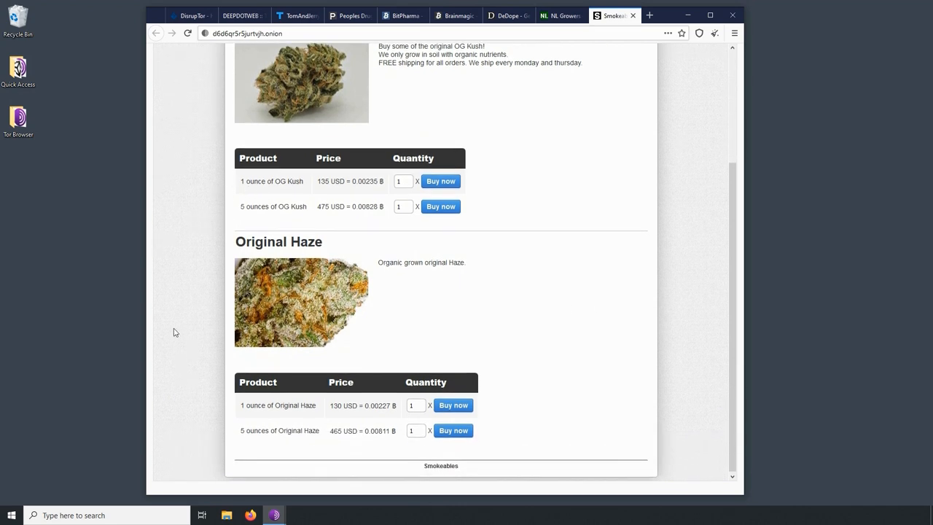
{"action": "mouse_move", "coordinate": [175, 222]}
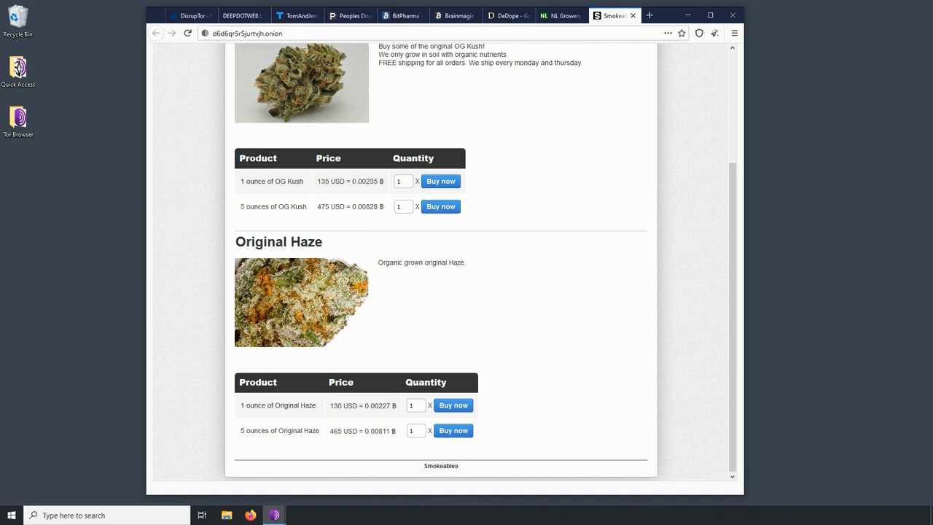
{"action": "mouse_move", "coordinate": [573, 160]}
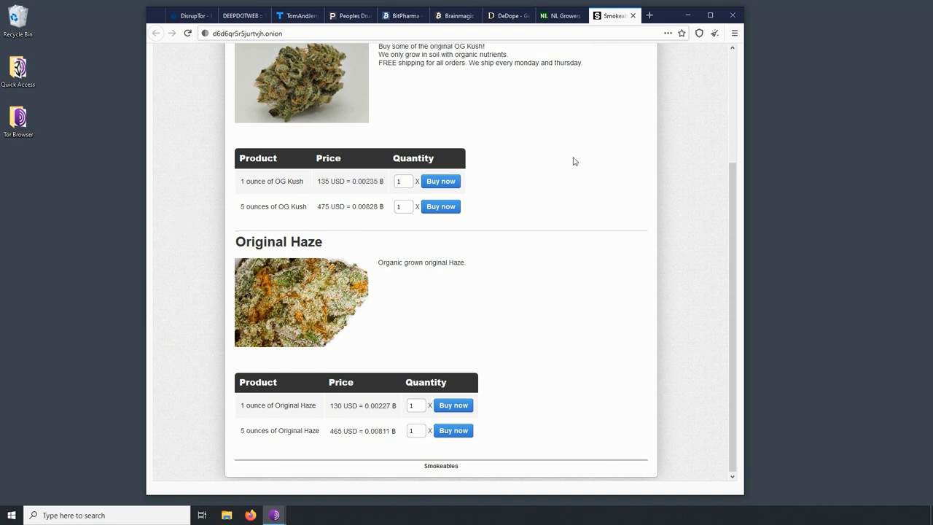
{"action": "mouse_move", "coordinate": [563, 119]}
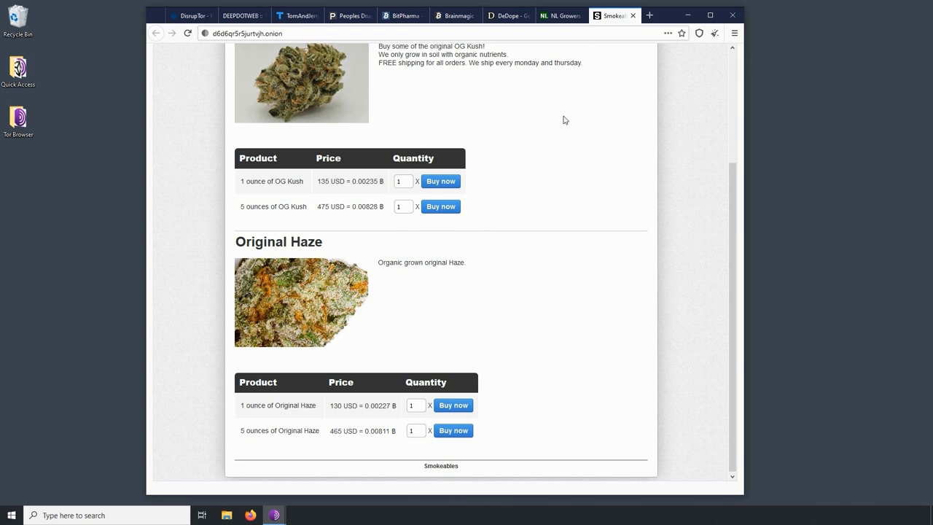
- Browse the NLGrowers product table of strains like Original Haze, Bubblegum and Blue Cheese
{"action": "left_click", "coordinate": [559, 14]}
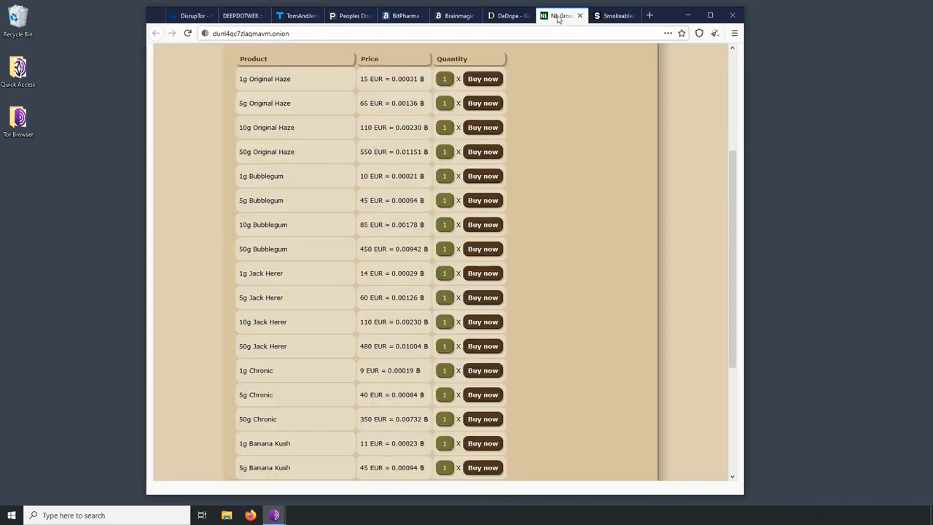
{"action": "scroll", "scroll_direction": "up", "scroll_amount": 3}
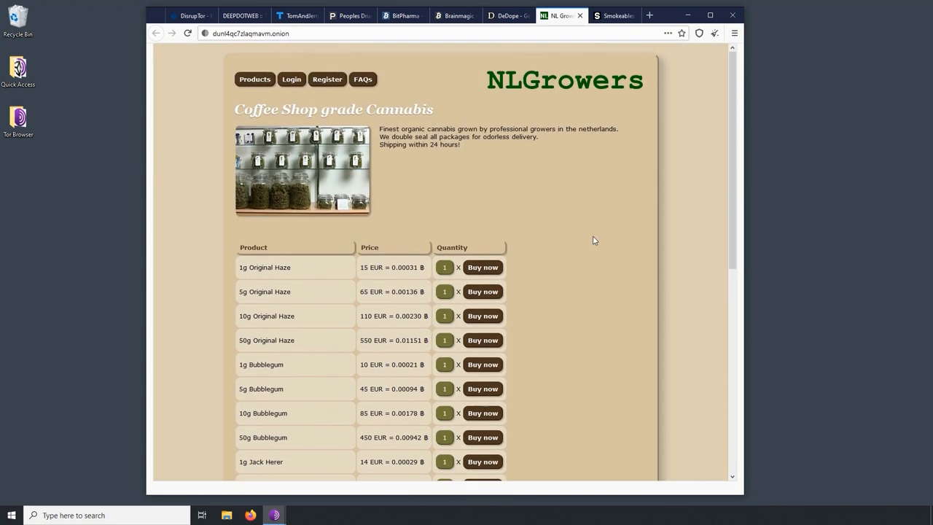
{"action": "mouse_move", "coordinate": [598, 236]}
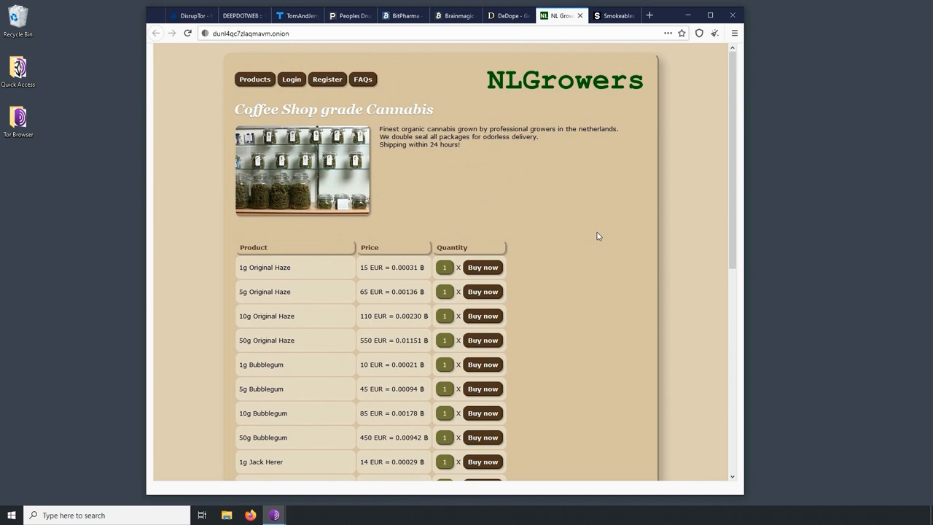
{"action": "mouse_move", "coordinate": [601, 343]}
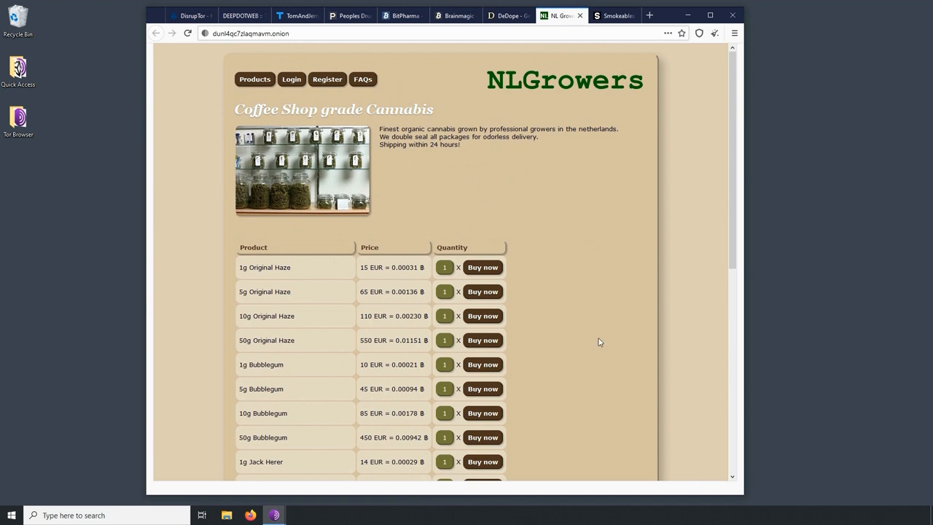
{"action": "scroll", "scroll_direction": "down", "scroll_amount": 3}
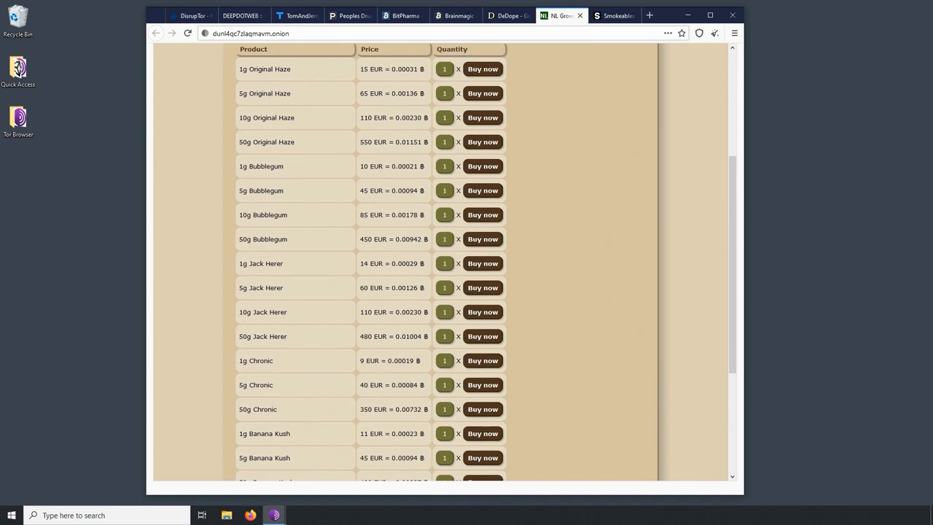
{"action": "mouse_move", "coordinate": [218, 327]}
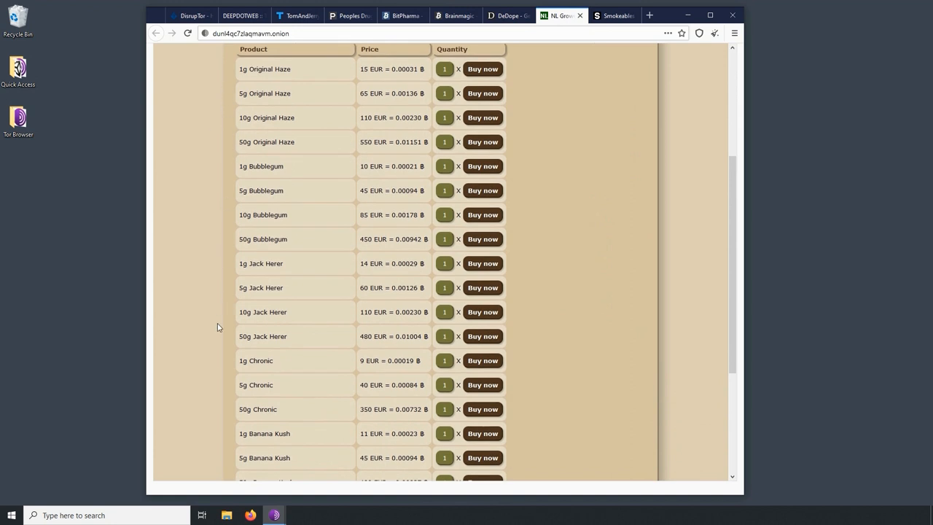
{"action": "scroll", "scroll_direction": "down", "scroll_amount": 3}
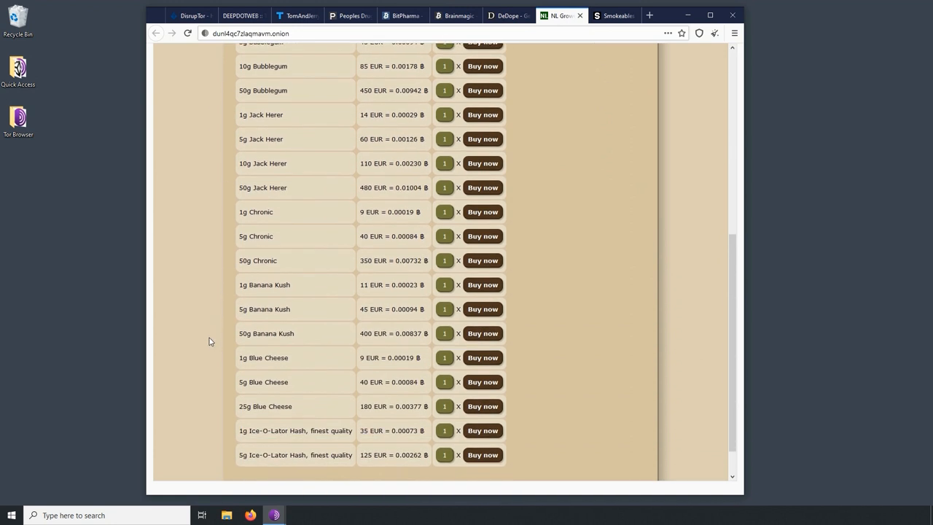
{"action": "scroll", "scroll_direction": "up", "scroll_amount": 3}
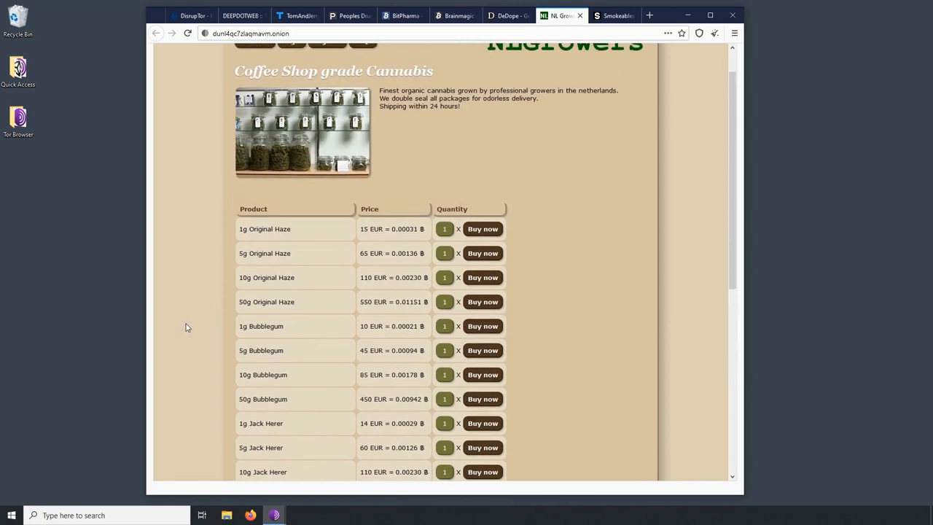
{"action": "scroll", "scroll_direction": "up", "scroll_amount": 3}
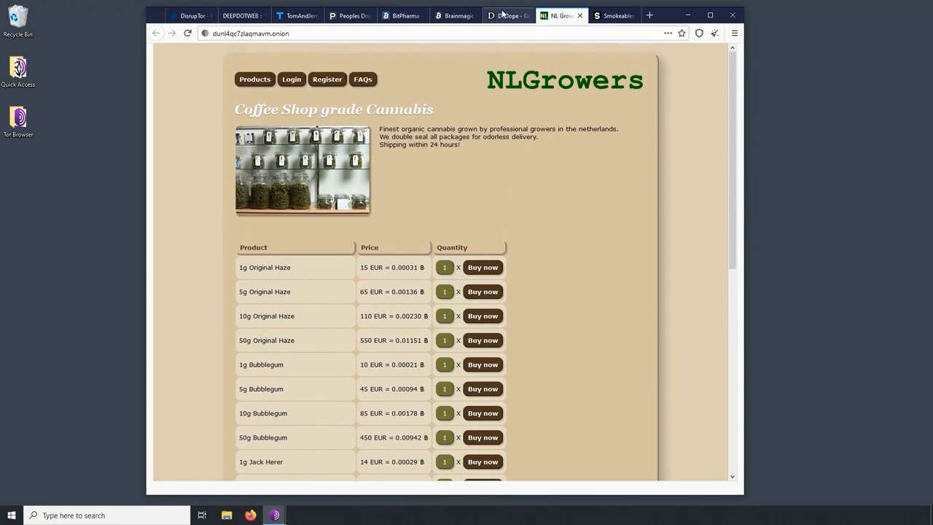
- Look over the DeDope, Smokeables and NLGrowers shop pages in turn
{"action": "left_click", "coordinate": [504, 15]}
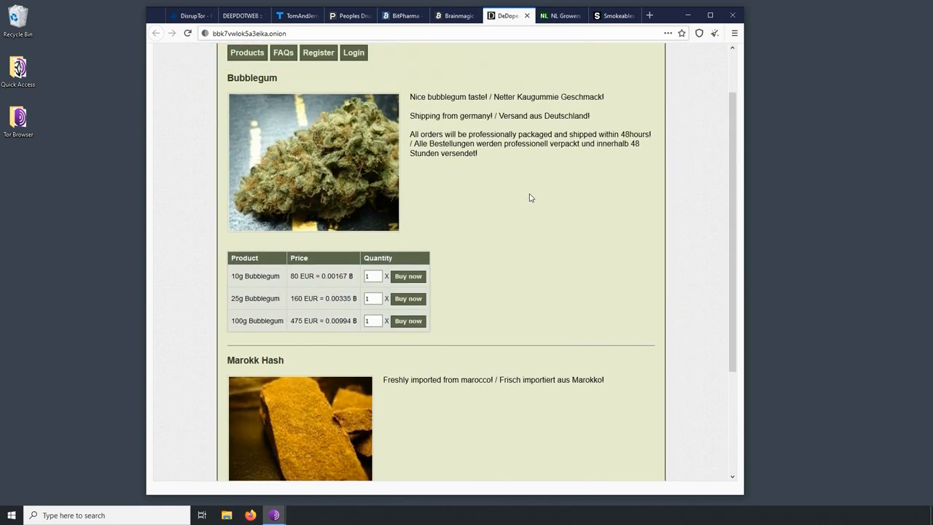
{"action": "scroll", "scroll_direction": "up", "scroll_amount": 3}
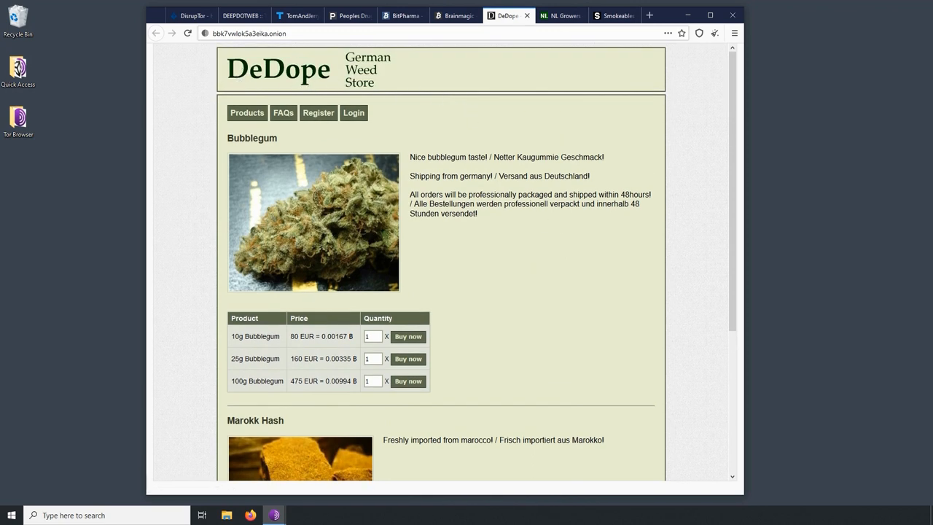
{"action": "mouse_move", "coordinate": [583, 305]}
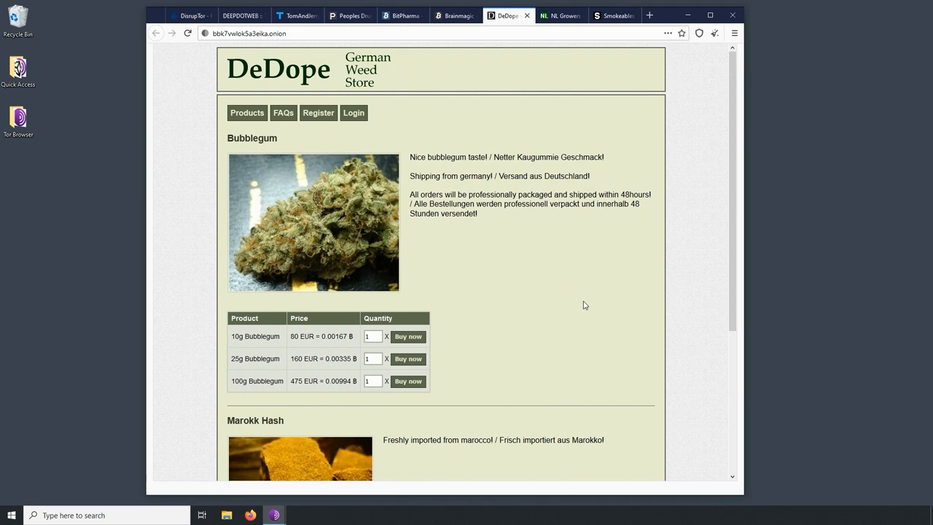
{"action": "mouse_move", "coordinate": [601, 328]}
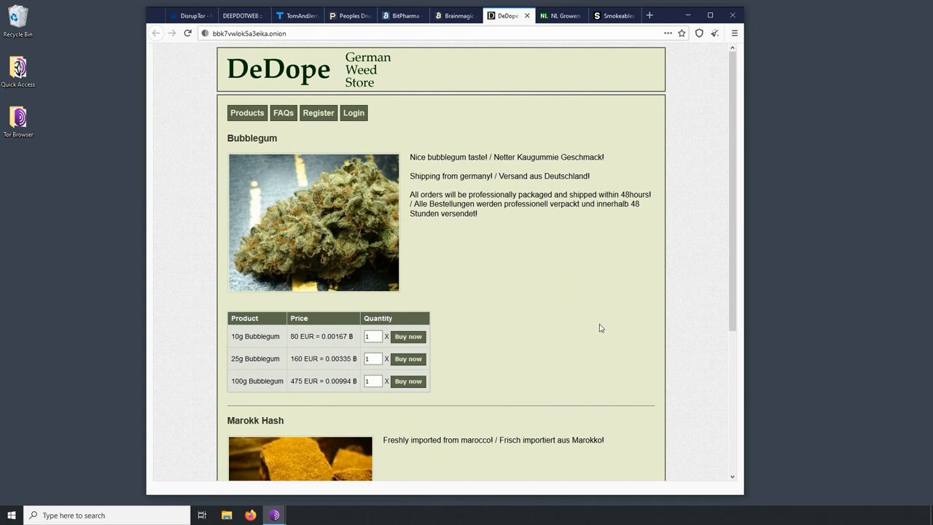
{"action": "mouse_move", "coordinate": [565, 277]}
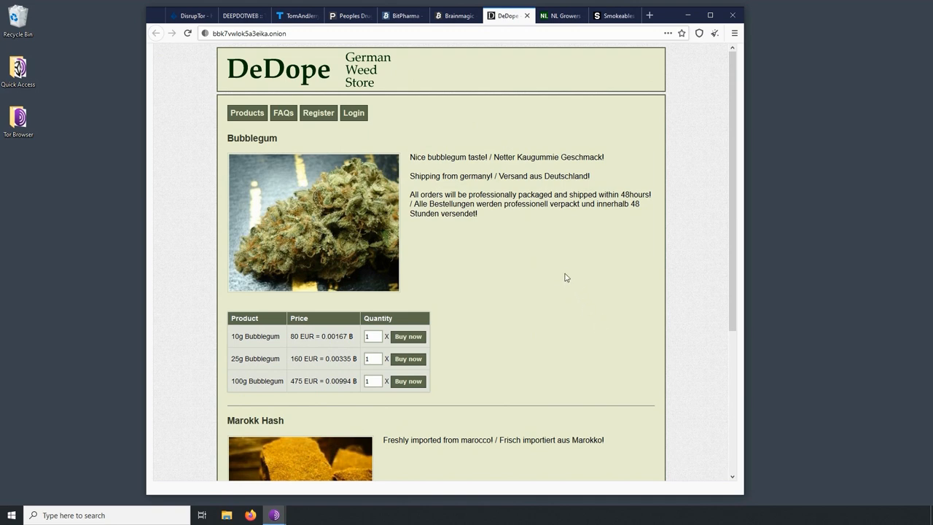
{"action": "mouse_move", "coordinate": [409, 196]}
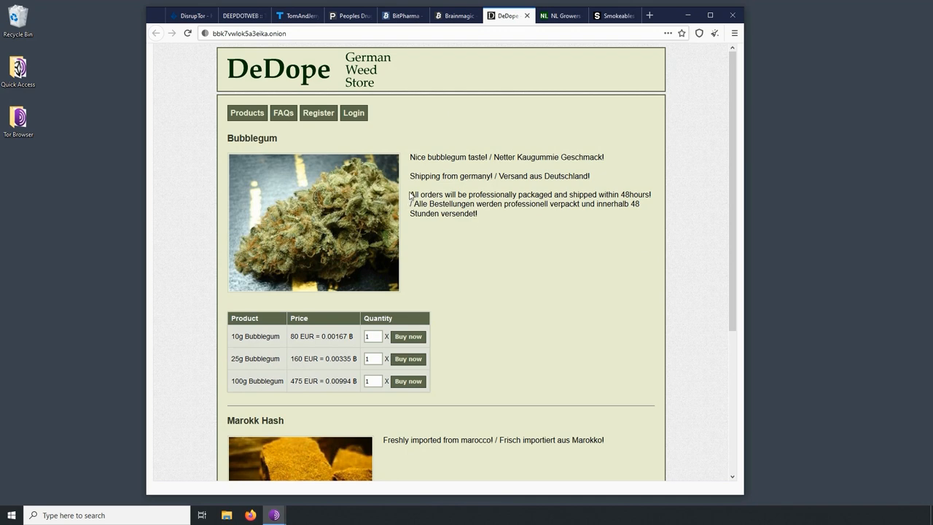
{"action": "mouse_move", "coordinate": [561, 245]}
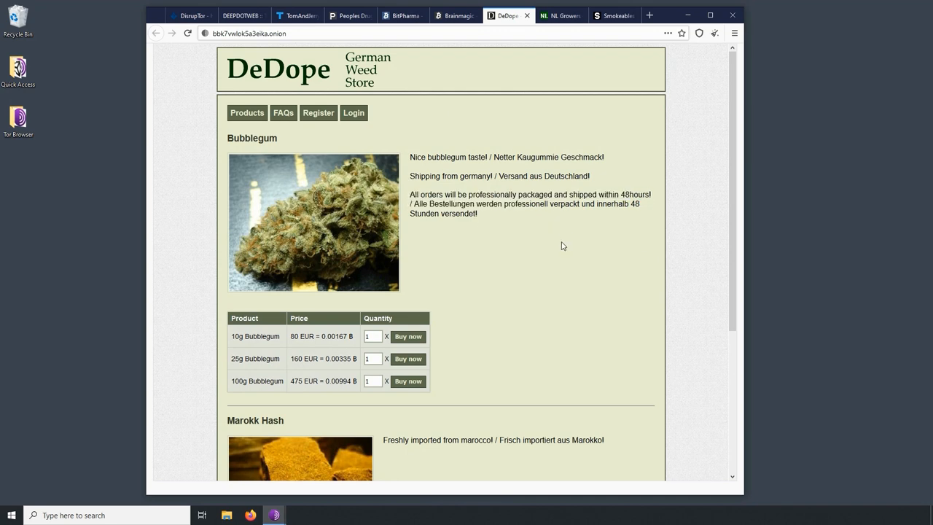
{"action": "mouse_move", "coordinate": [612, 220]}
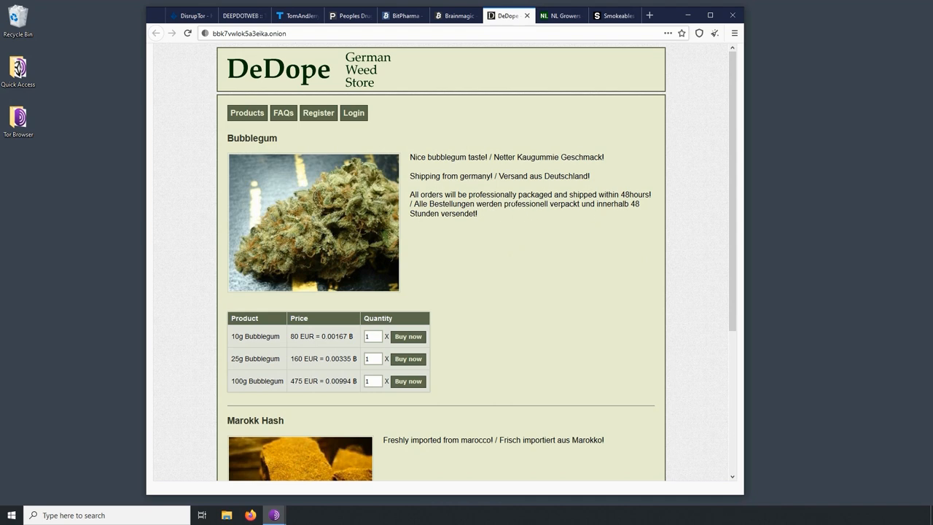
{"action": "double_click", "coordinate": [490, 194]}
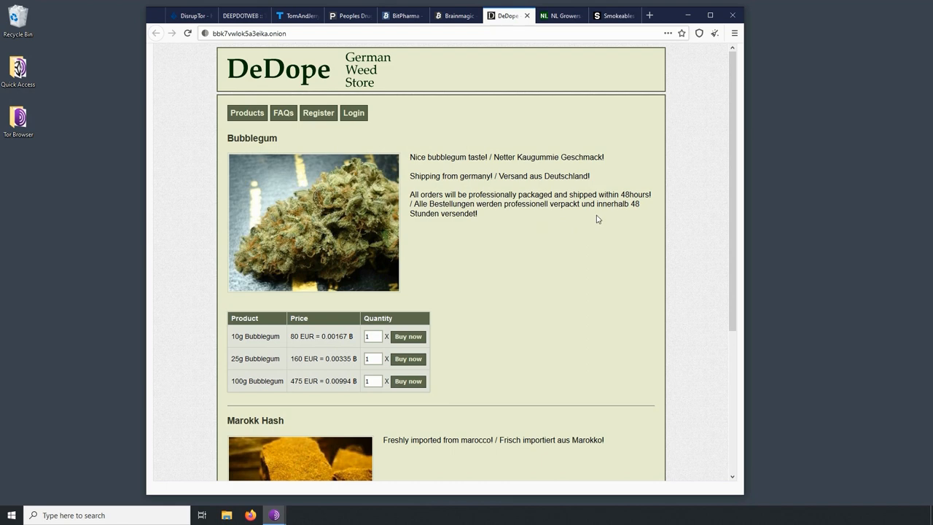
{"action": "mouse_move", "coordinate": [376, 166]}
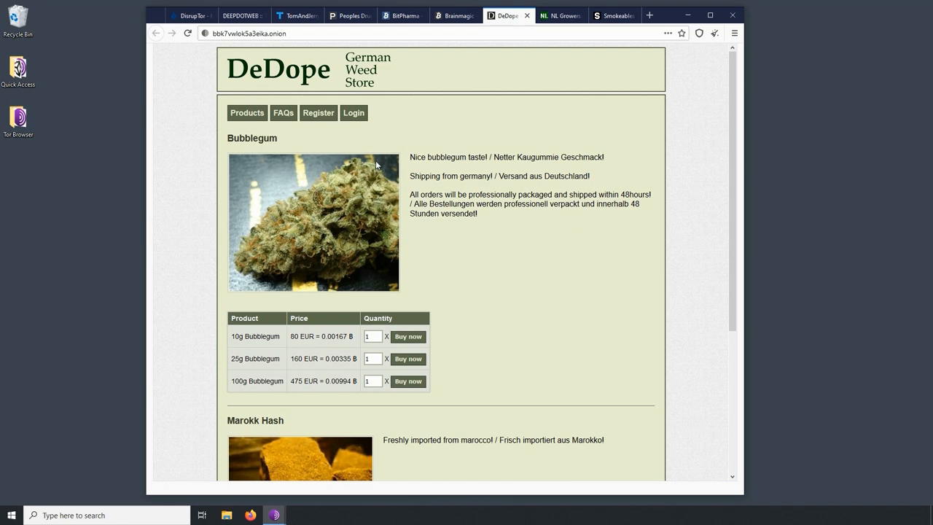
{"action": "mouse_move", "coordinate": [245, 14]}
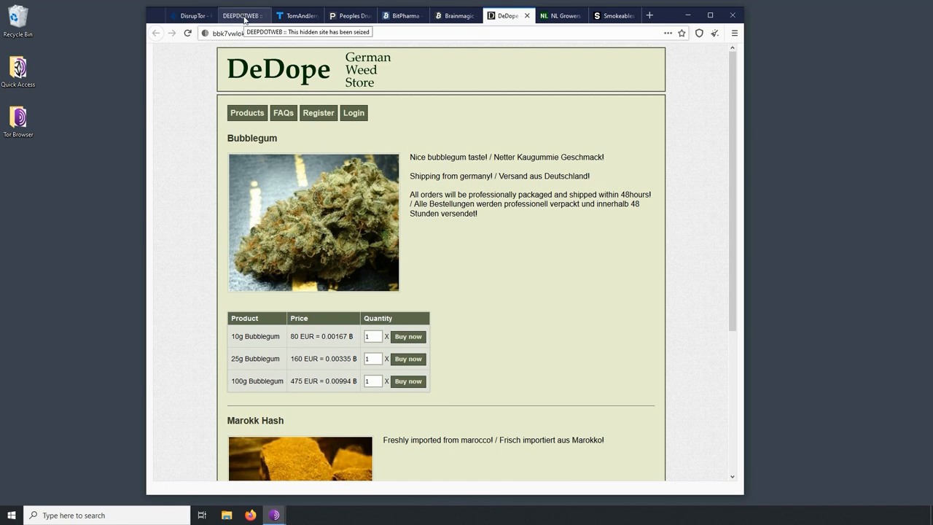
{"action": "scroll", "scroll_direction": "down", "scroll_amount": 3}
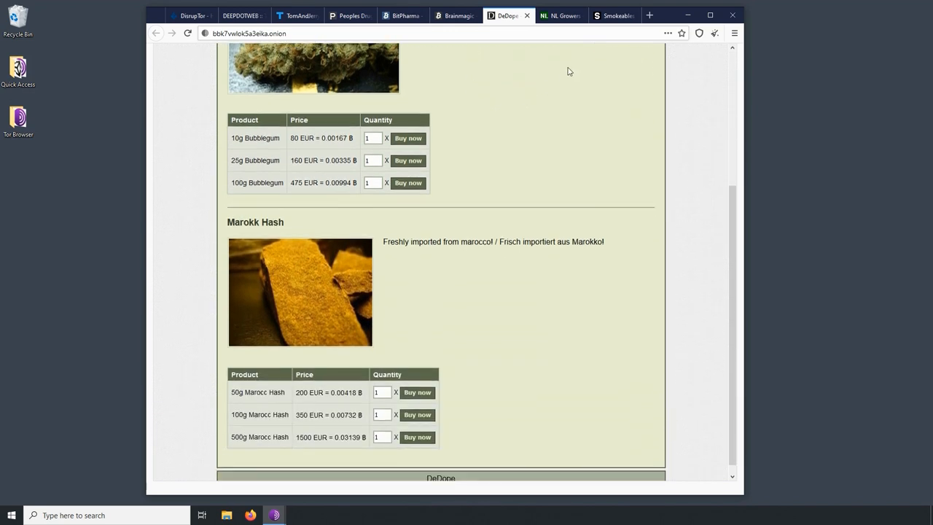
{"action": "mouse_move", "coordinate": [615, 27]}
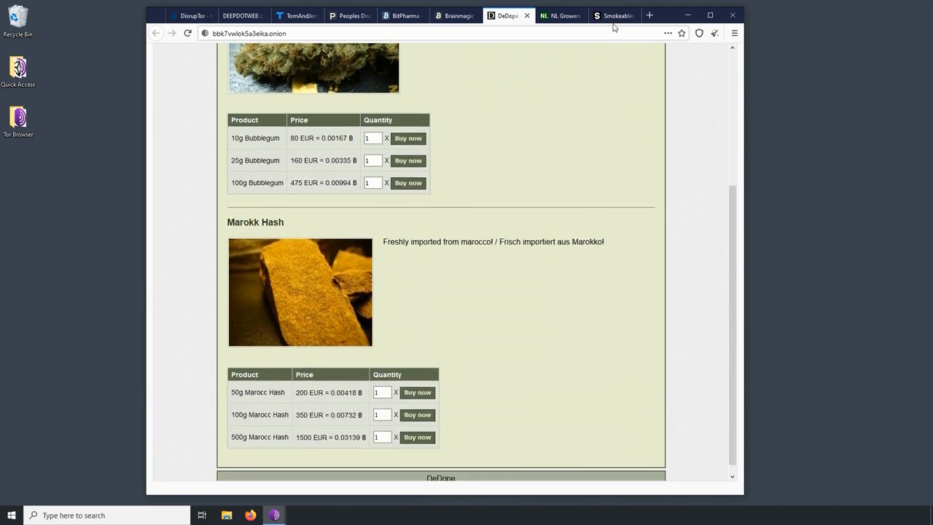
{"action": "left_click", "coordinate": [612, 15]}
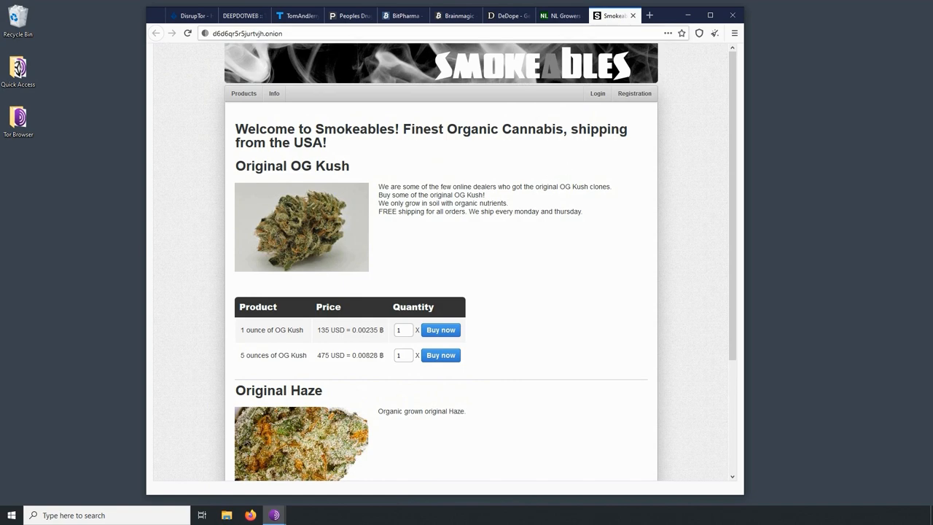
{"action": "left_click", "coordinate": [560, 15]}
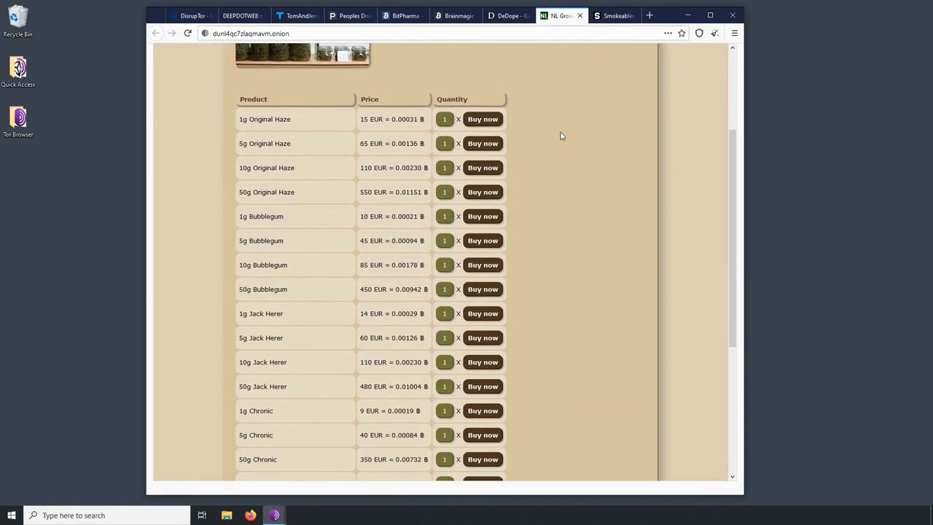
{"action": "scroll", "scroll_direction": "down", "scroll_amount": 3}
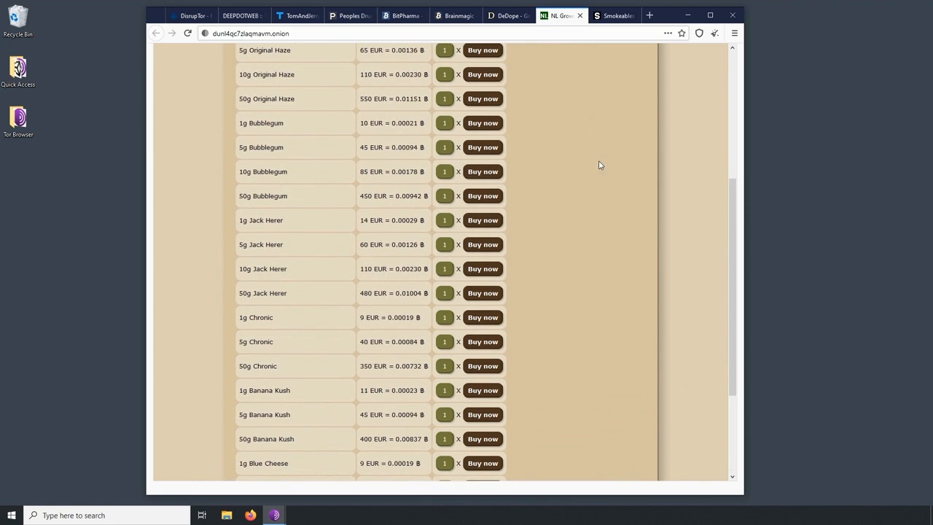
{"action": "scroll", "scroll_direction": "up", "scroll_amount": 3}
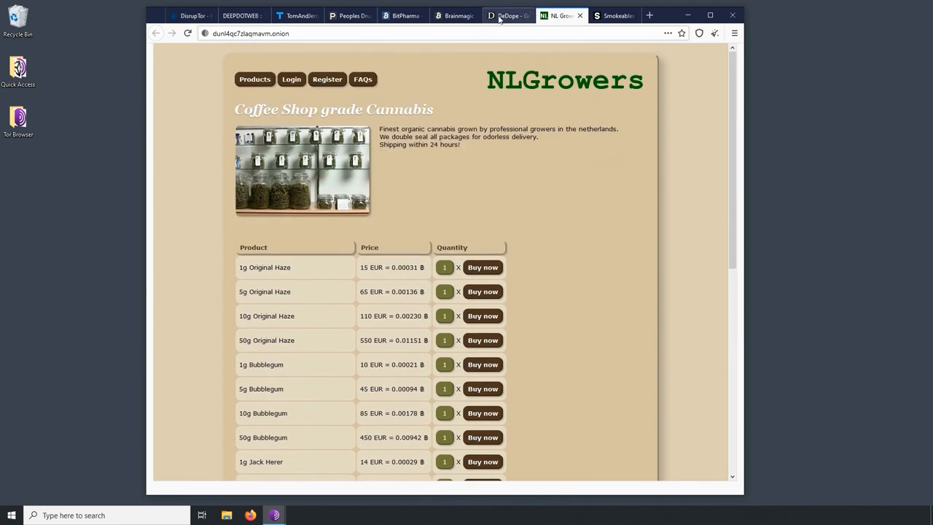
- Cycle through the three cannabis shops again, ending on DeDope's Bubblegum and Marokk Hash listing
{"action": "left_click", "coordinate": [508, 14]}
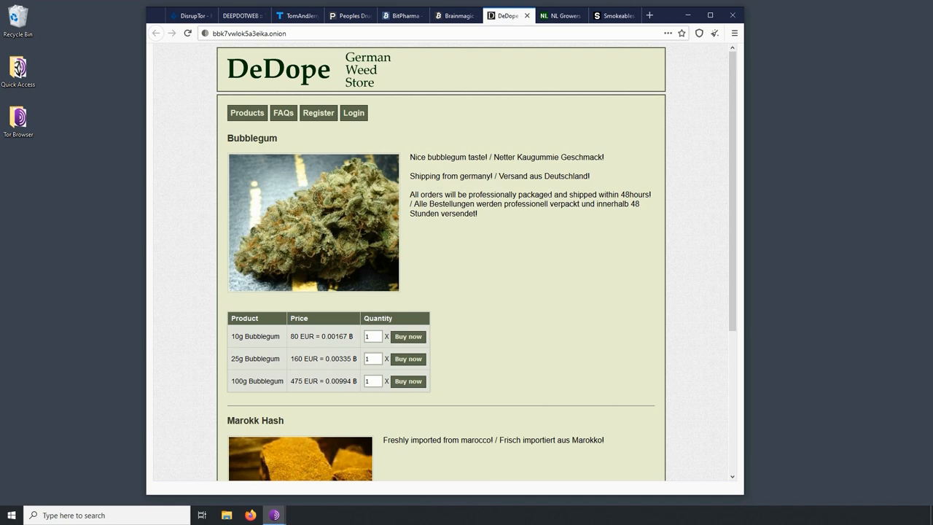
{"action": "mouse_move", "coordinate": [534, 140]}
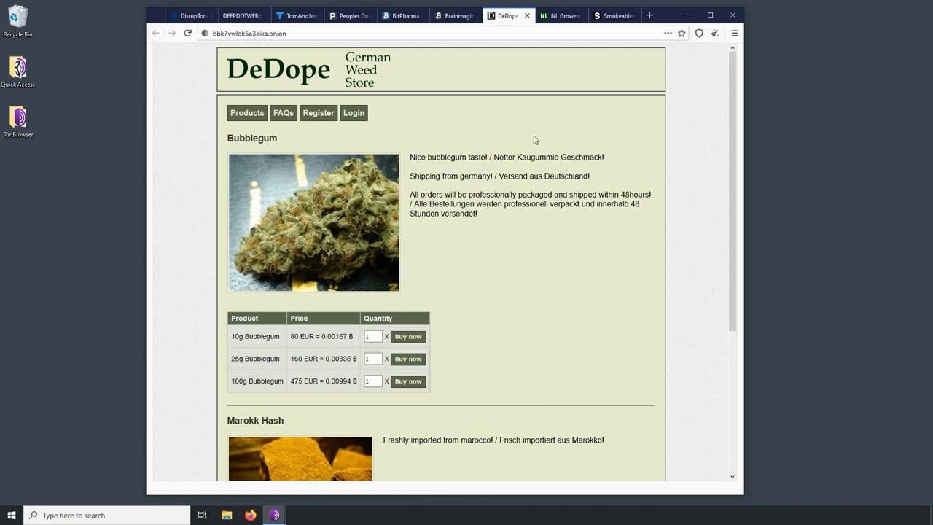
{"action": "mouse_move", "coordinate": [545, 242]}
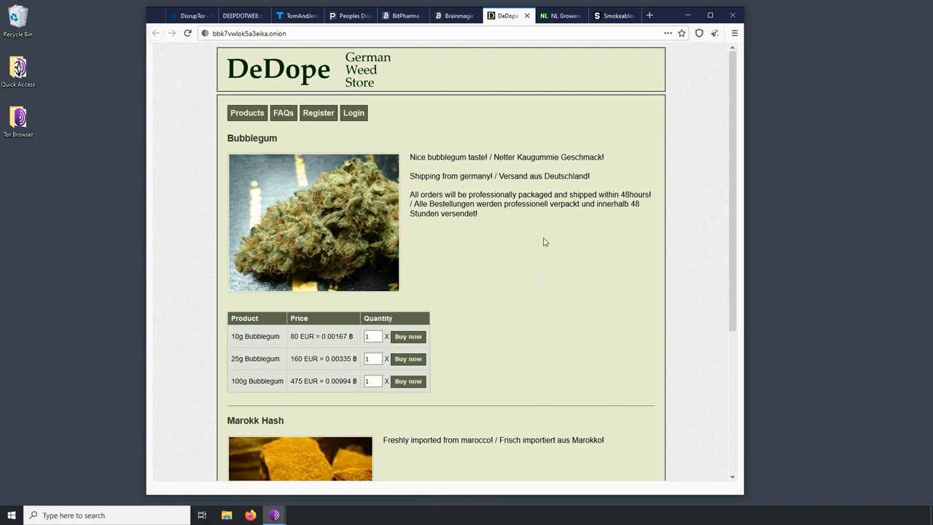
{"action": "mouse_move", "coordinate": [540, 57]}
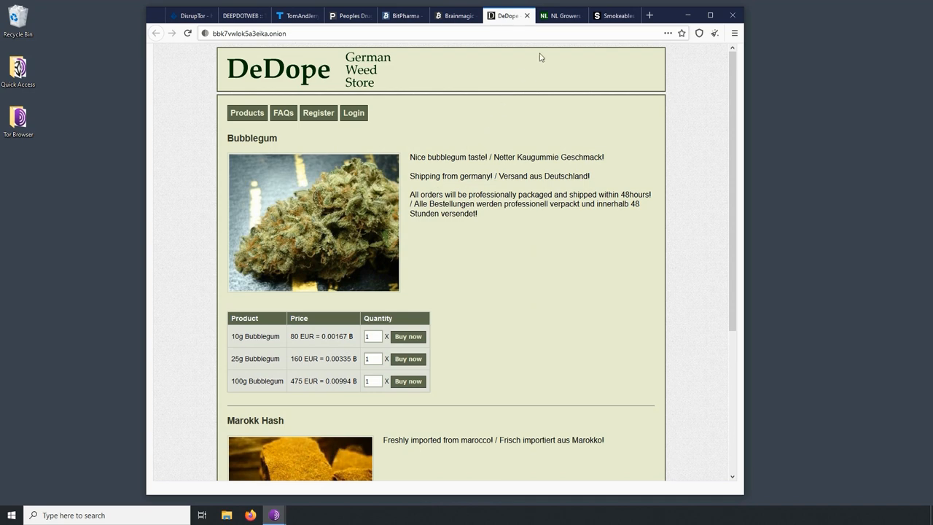
{"action": "left_click", "coordinate": [560, 15]}
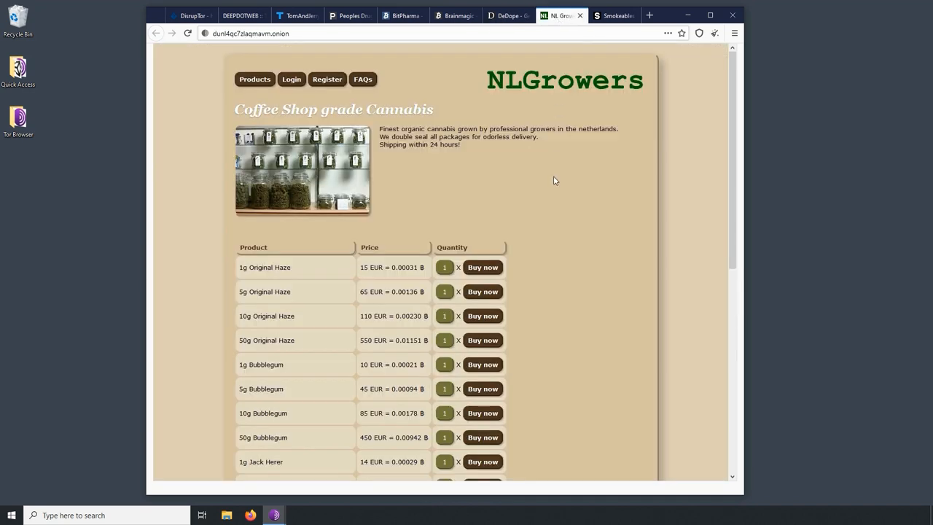
{"action": "mouse_move", "coordinate": [334, 326]}
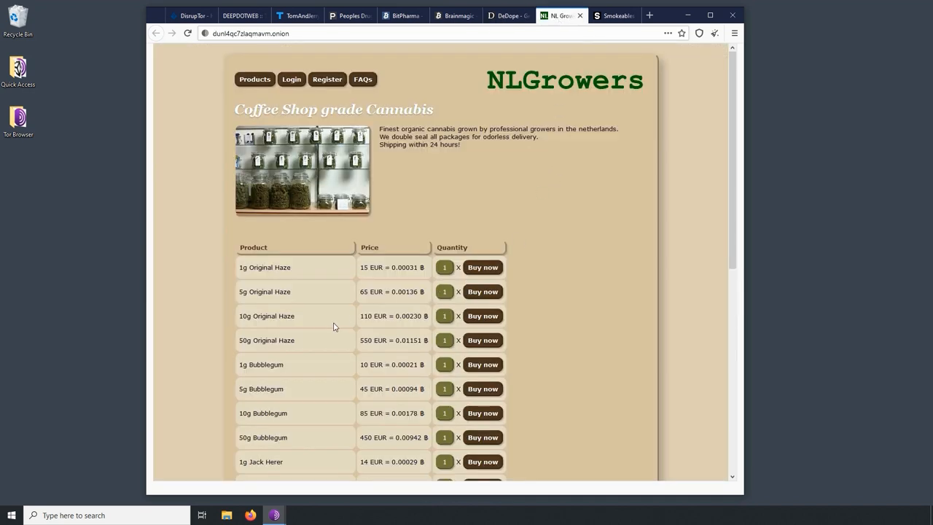
{"action": "mouse_move", "coordinate": [563, 166]}
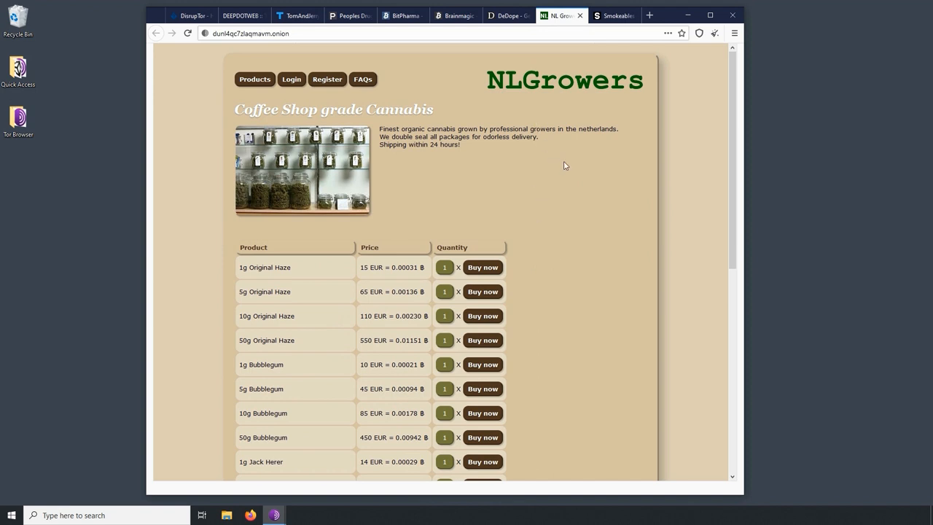
{"action": "left_click", "coordinate": [612, 15]}
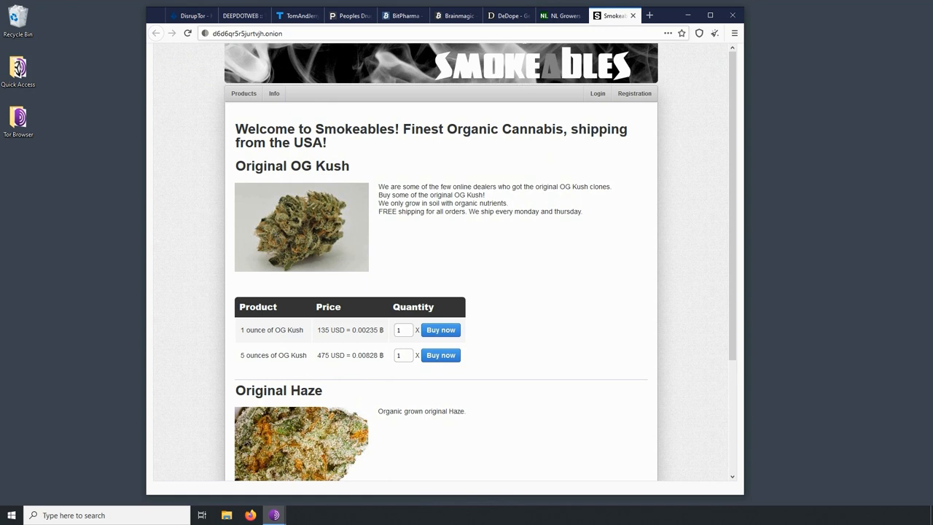
{"action": "left_click", "coordinate": [507, 15]}
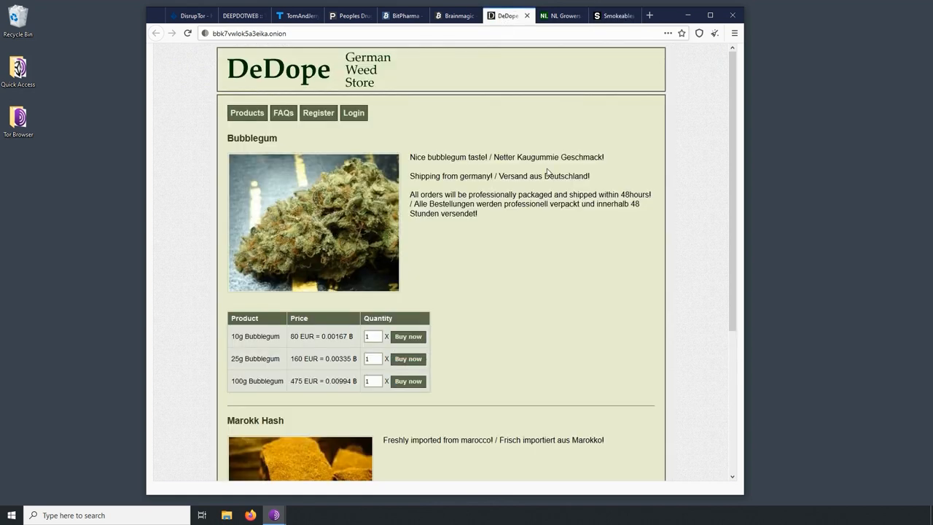
{"action": "scroll", "scroll_direction": "down", "scroll_amount": 3}
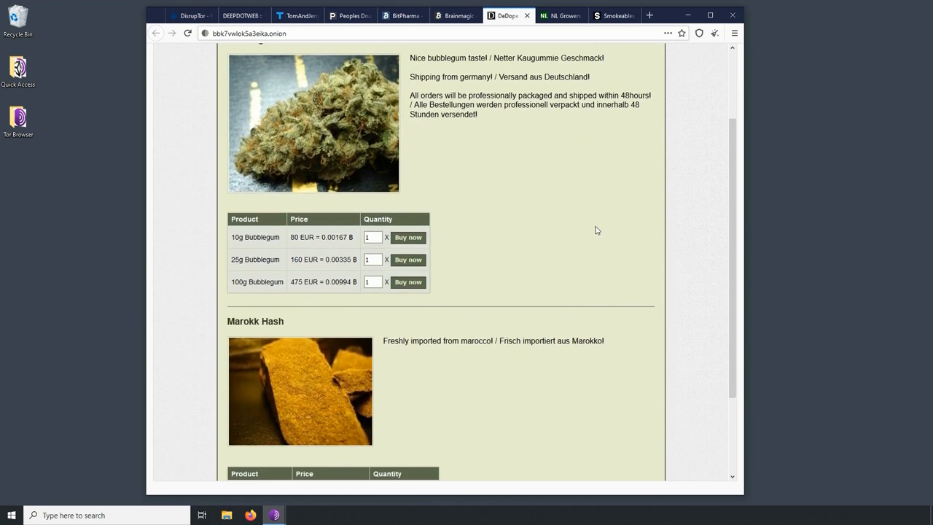
{"action": "scroll", "scroll_direction": "up", "scroll_amount": 3}
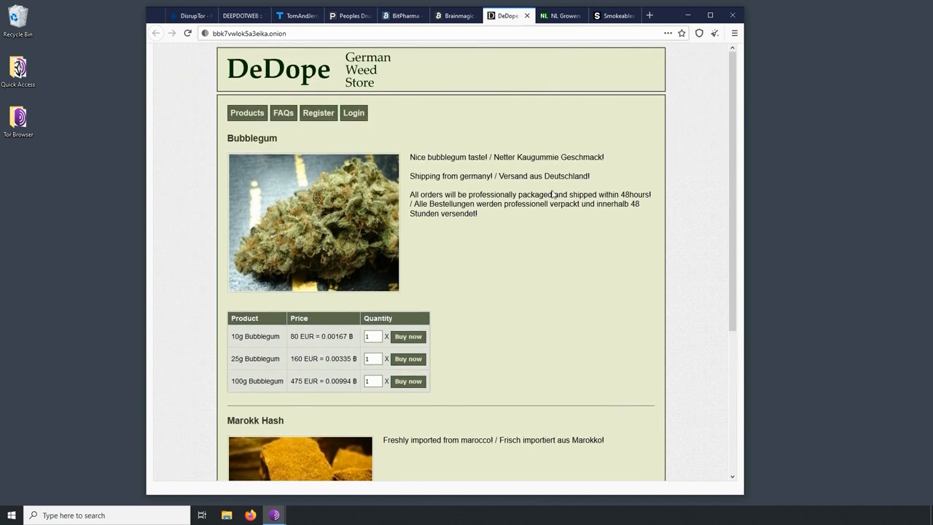
{"action": "mouse_move", "coordinate": [537, 175]}
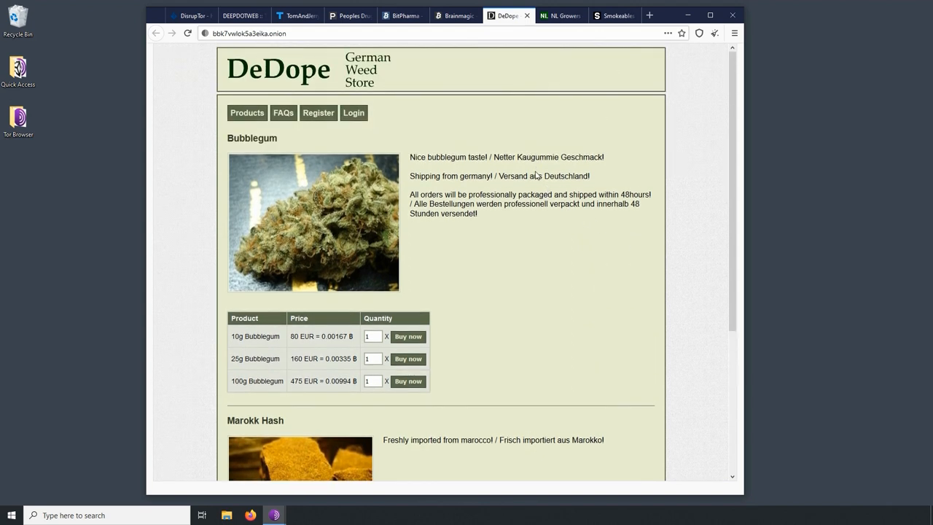
{"action": "mouse_move", "coordinate": [438, 86]}
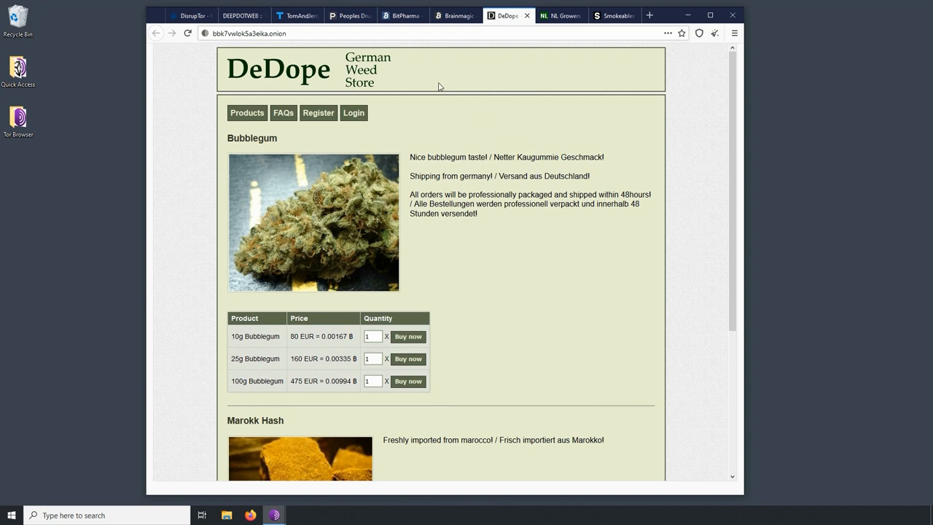
{"action": "mouse_move", "coordinate": [511, 205]}
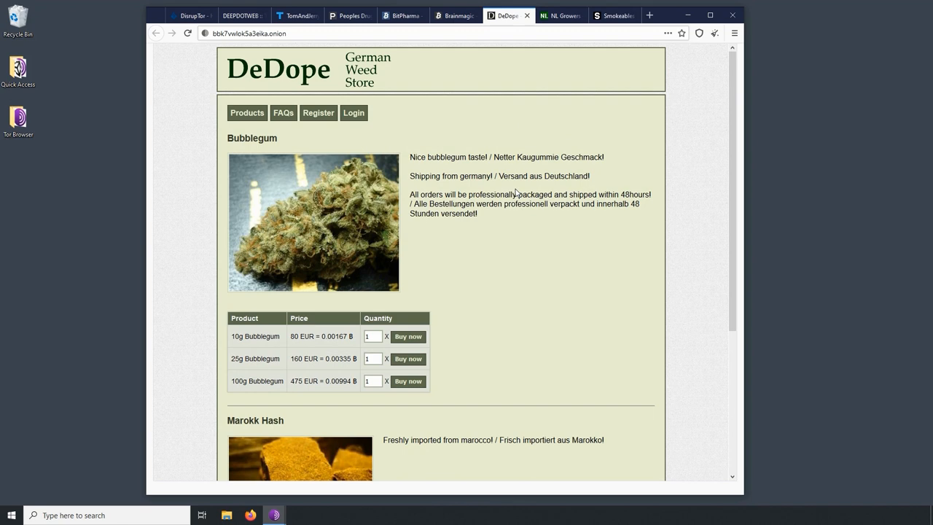
{"action": "mouse_move", "coordinate": [516, 193]}
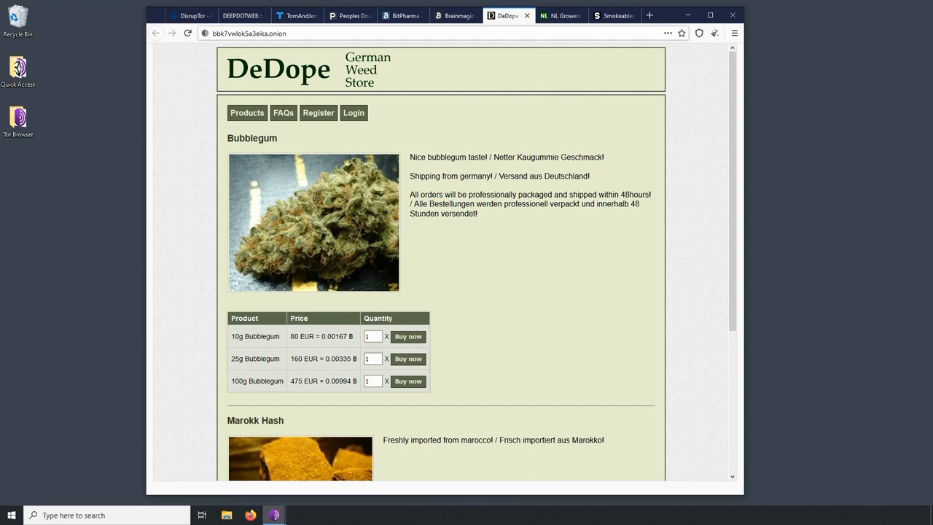
- View the DeepDotWeb FBI/Europol seizure notice, toggling against the DeDope store page
{"action": "left_click", "coordinate": [242, 15]}
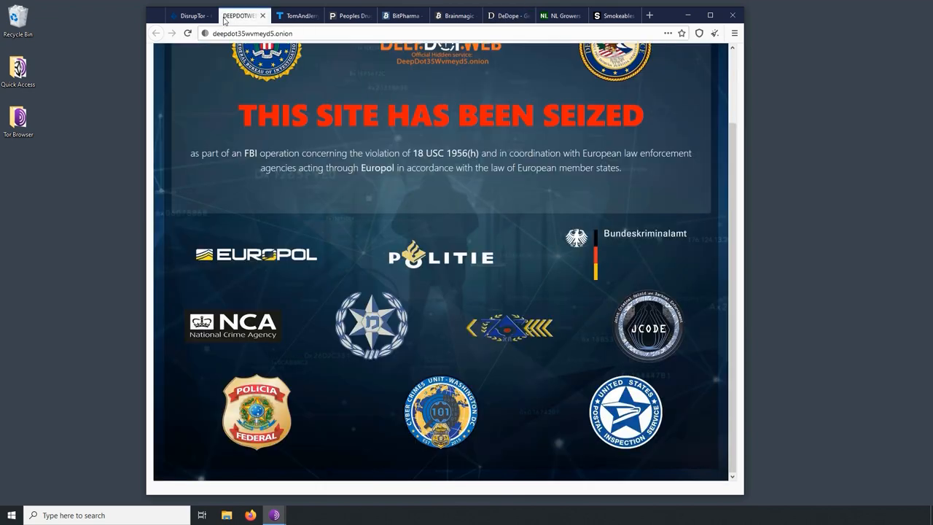
{"action": "scroll", "scroll_direction": "up", "scroll_amount": 3}
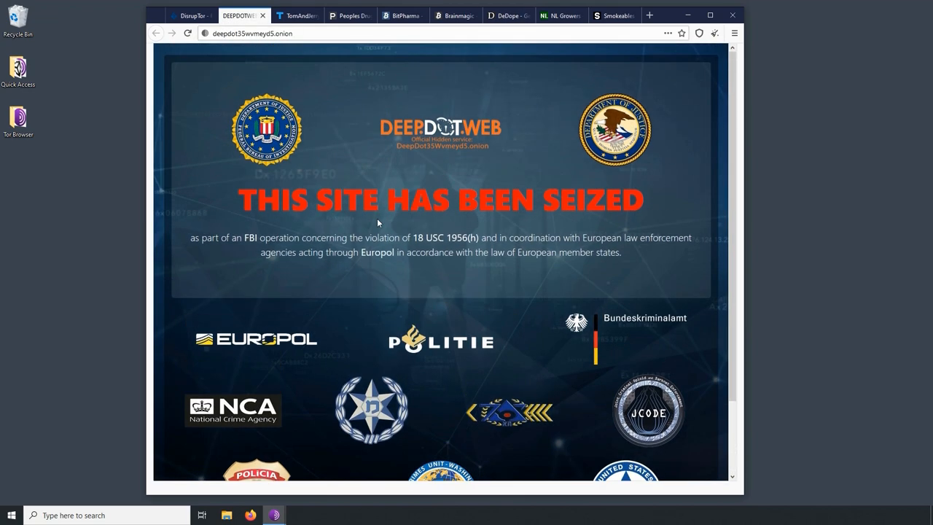
{"action": "mouse_move", "coordinate": [333, 213]}
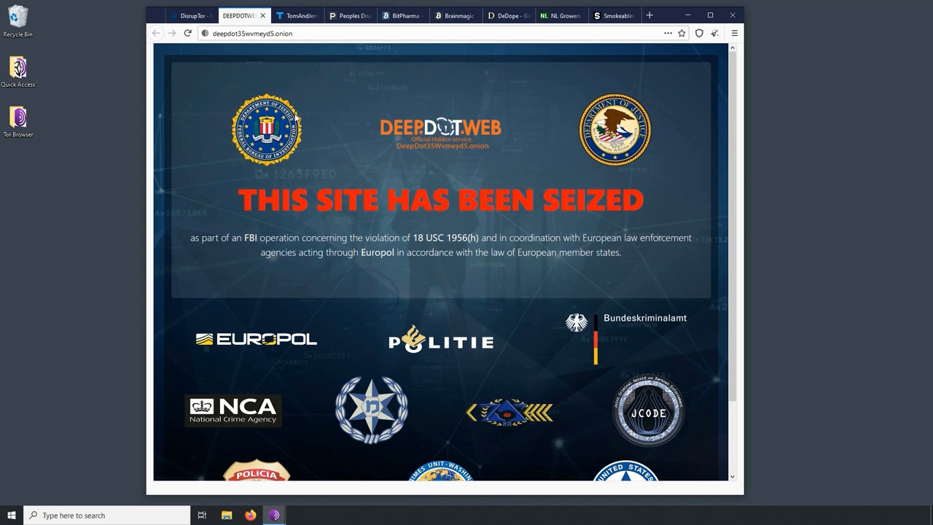
{"action": "mouse_move", "coordinate": [440, 280]}
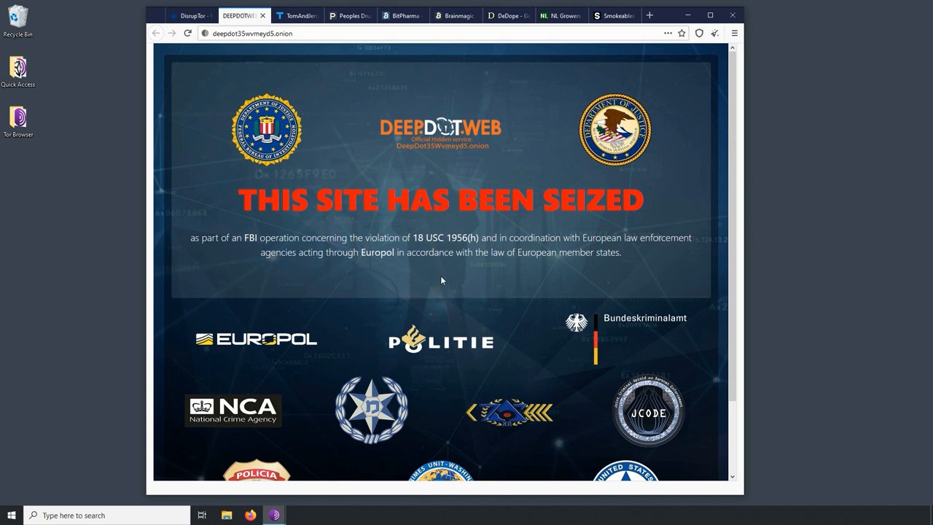
{"action": "mouse_move", "coordinate": [472, 234]}
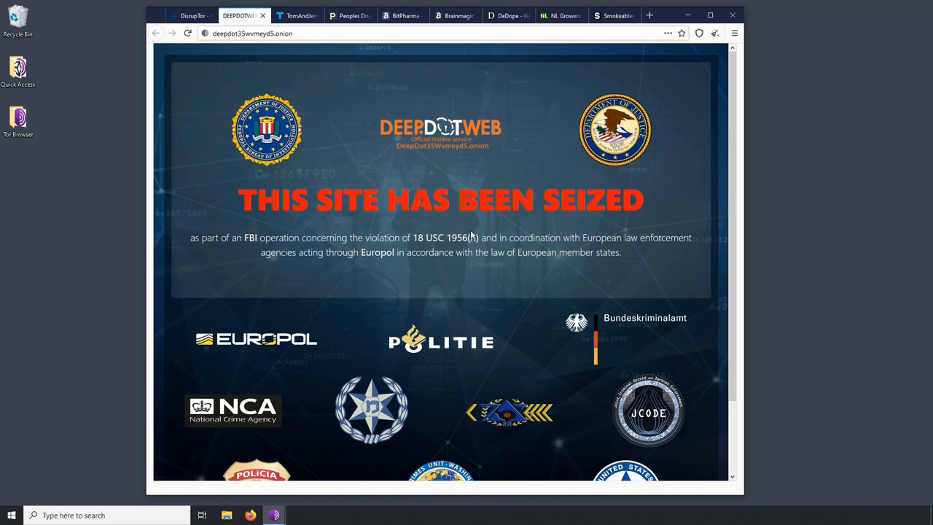
{"action": "scroll", "scroll_direction": "down", "scroll_amount": 3}
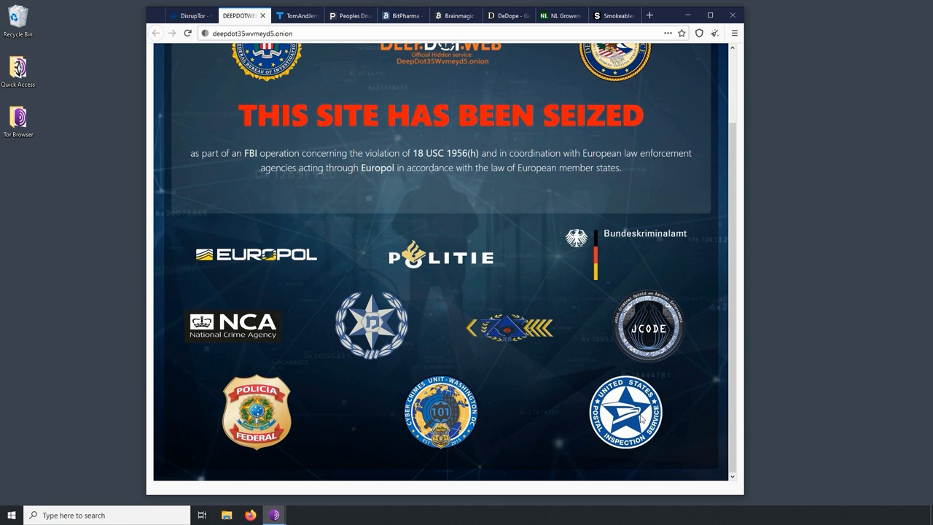
{"action": "mouse_move", "coordinate": [624, 411]}
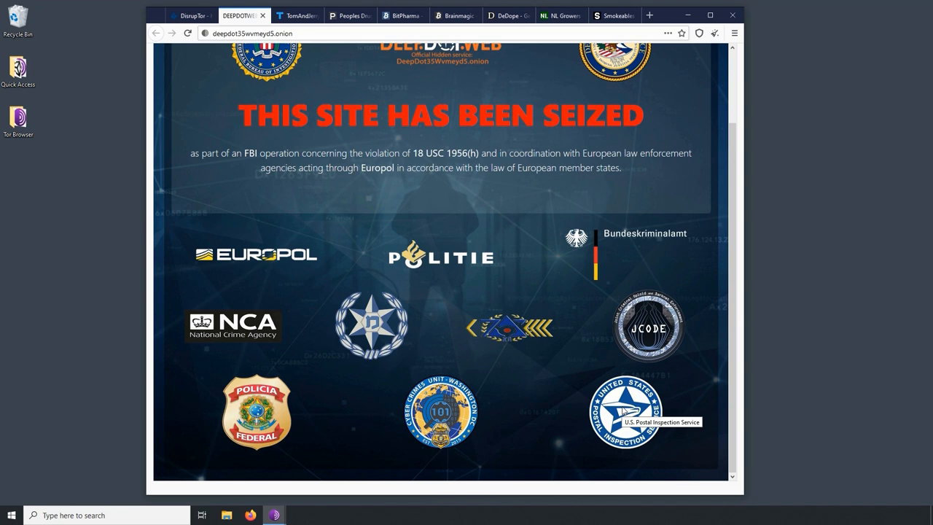
{"action": "mouse_move", "coordinate": [557, 210]}
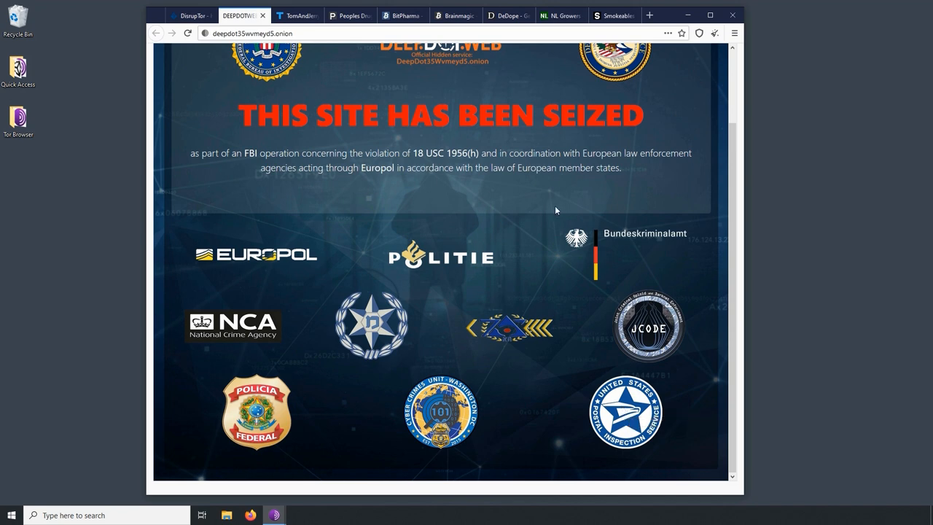
{"action": "left_click", "coordinate": [507, 14]}
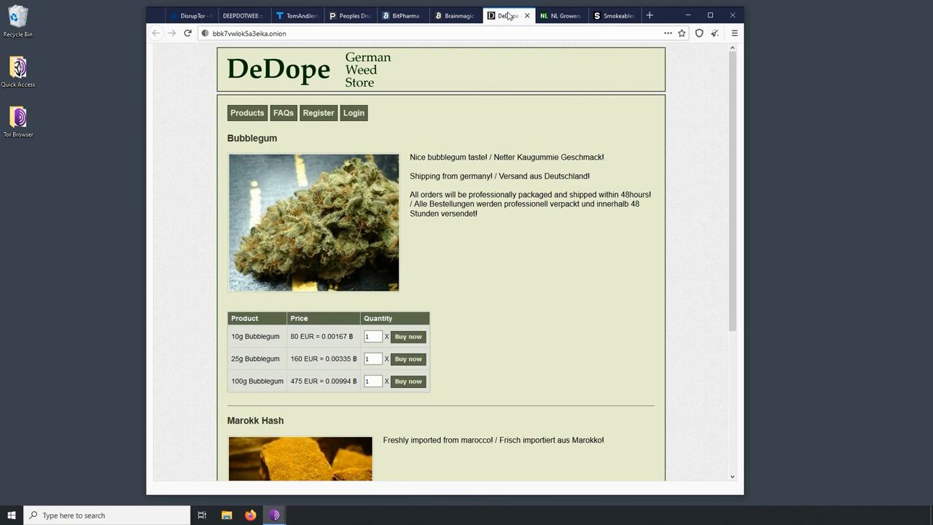
{"action": "mouse_move", "coordinate": [475, 89]}
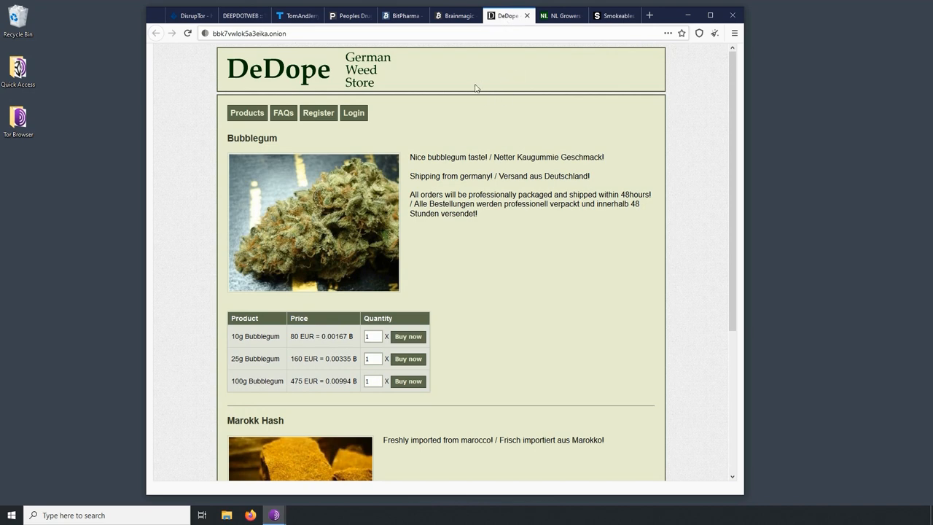
{"action": "mouse_move", "coordinate": [458, 96]}
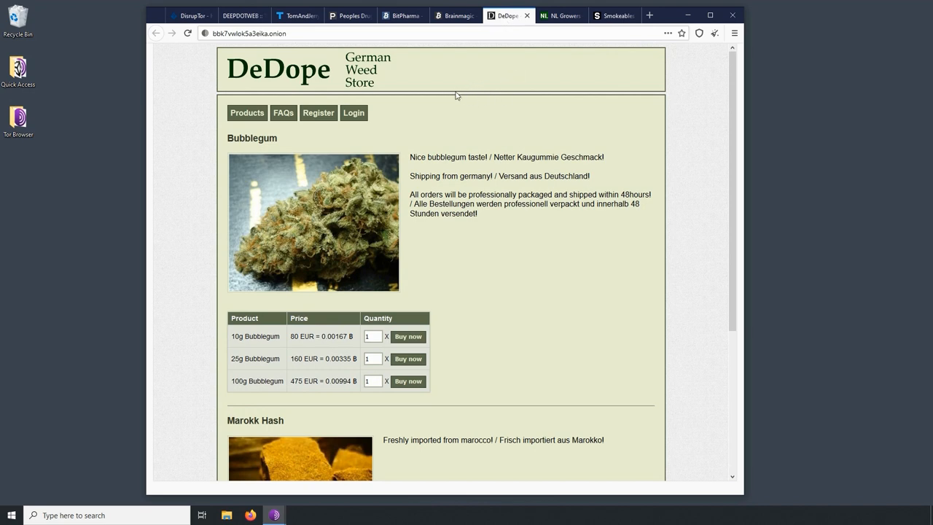
{"action": "left_click", "coordinate": [243, 14]}
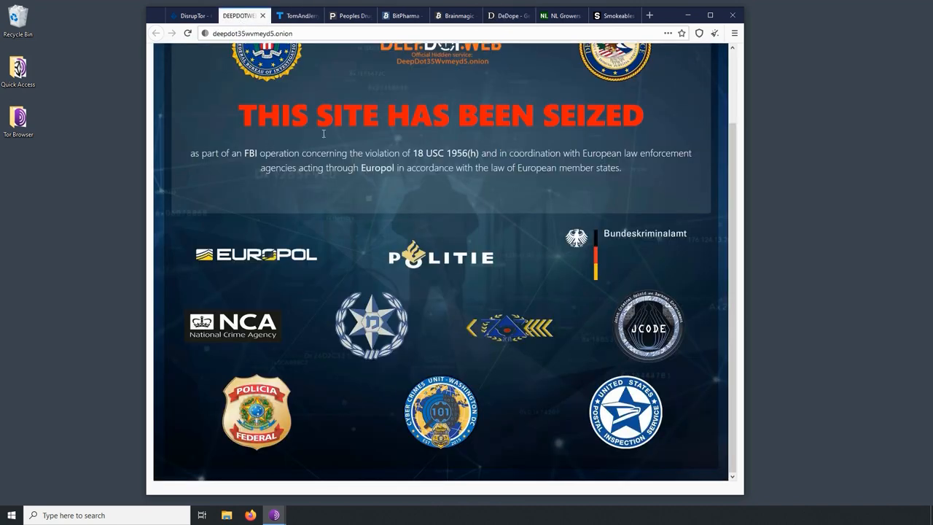
{"action": "mouse_move", "coordinate": [473, 259]}
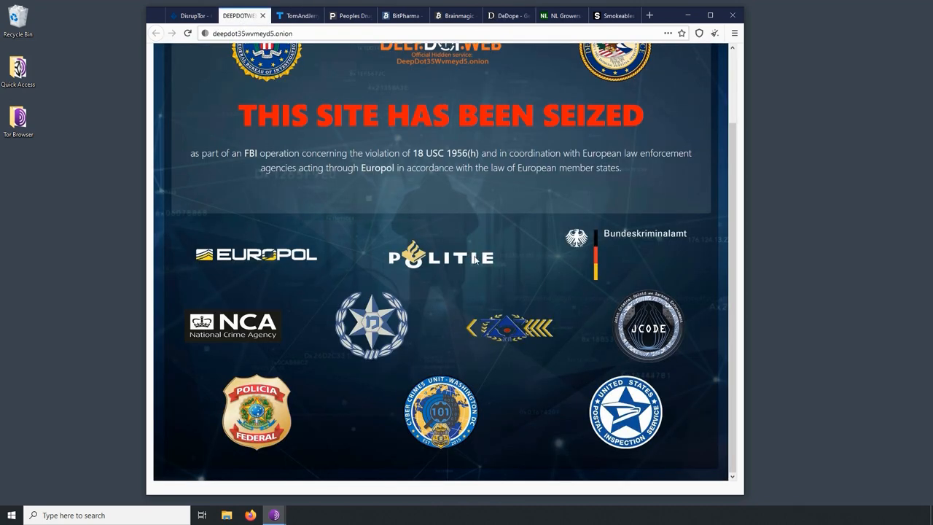
{"action": "mouse_move", "coordinate": [645, 449]}
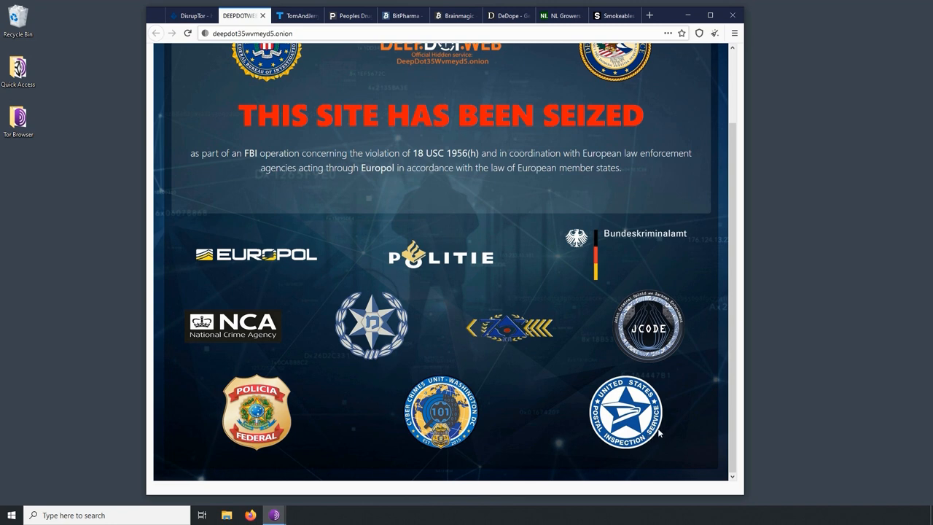
{"action": "mouse_move", "coordinate": [519, 300]}
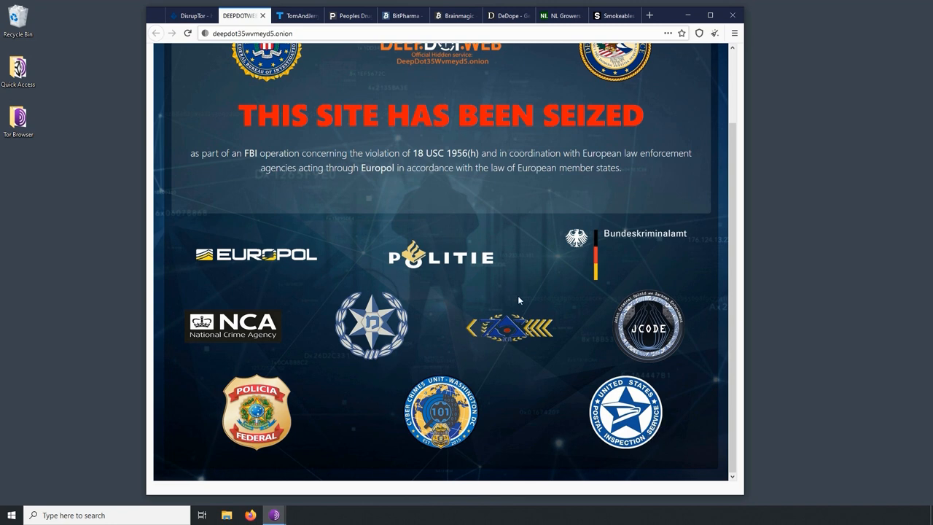
{"action": "mouse_move", "coordinate": [490, 306]}
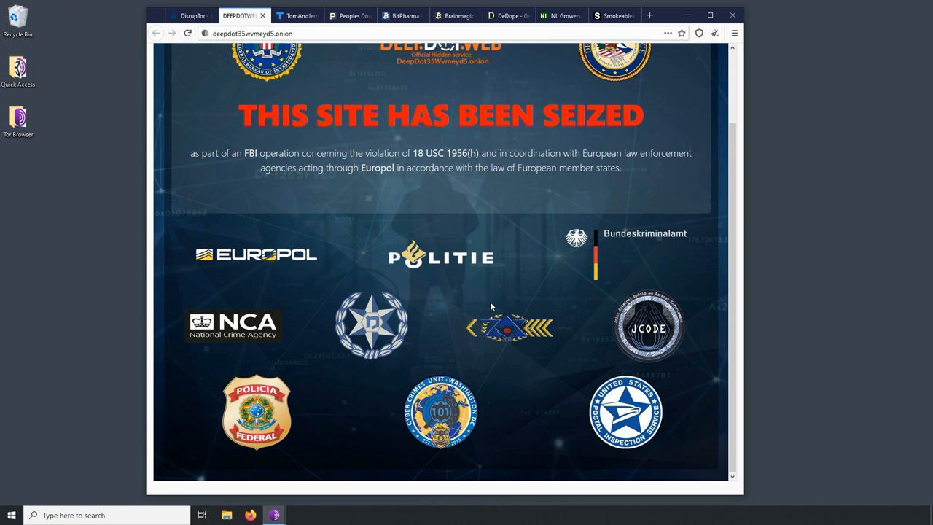
{"action": "mouse_move", "coordinate": [624, 420]}
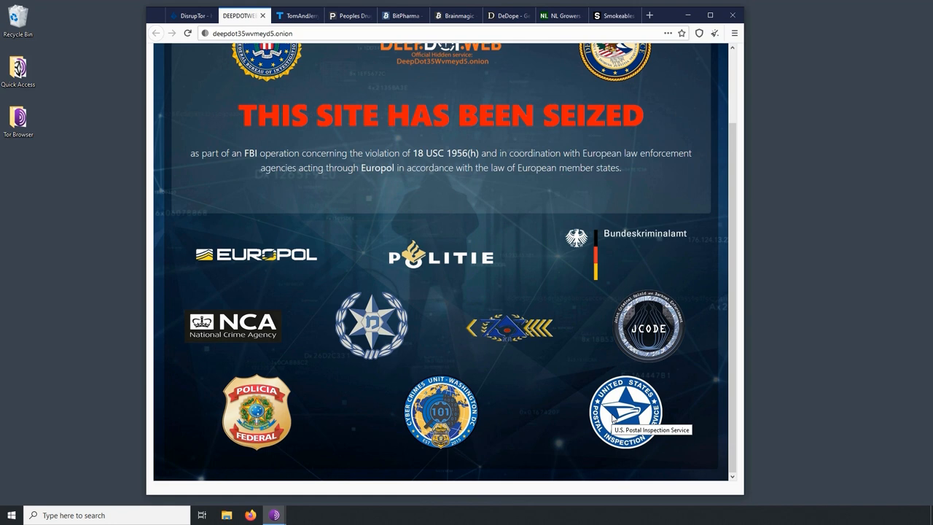
{"action": "mouse_move", "coordinate": [551, 96]}
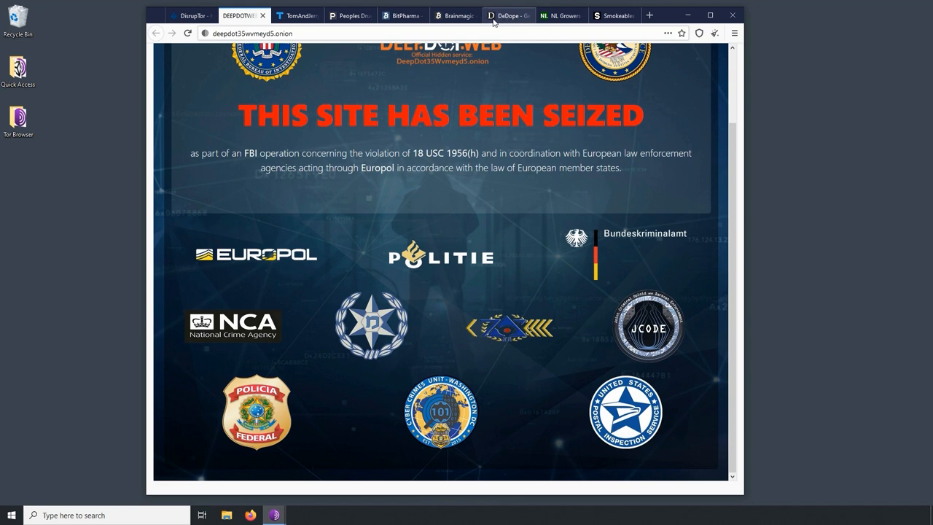
{"action": "left_click", "coordinate": [508, 14]}
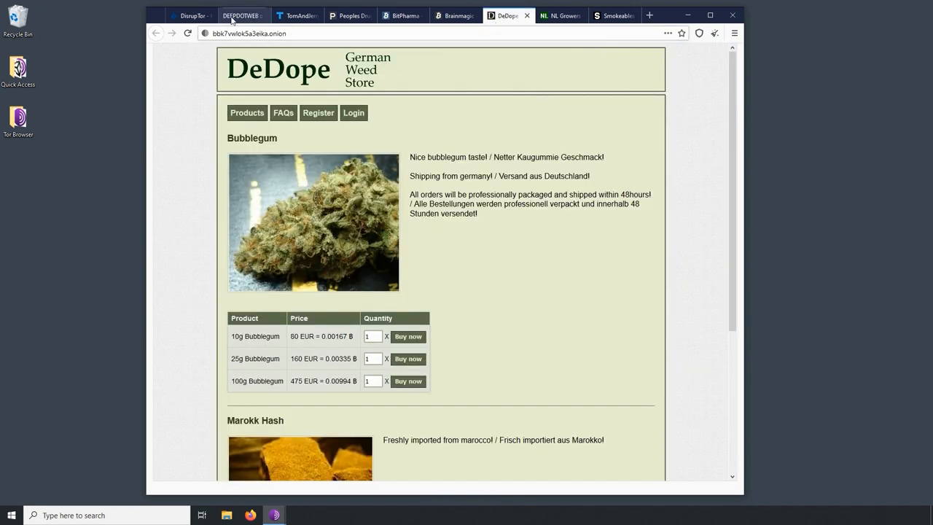
{"action": "left_click", "coordinate": [241, 14]}
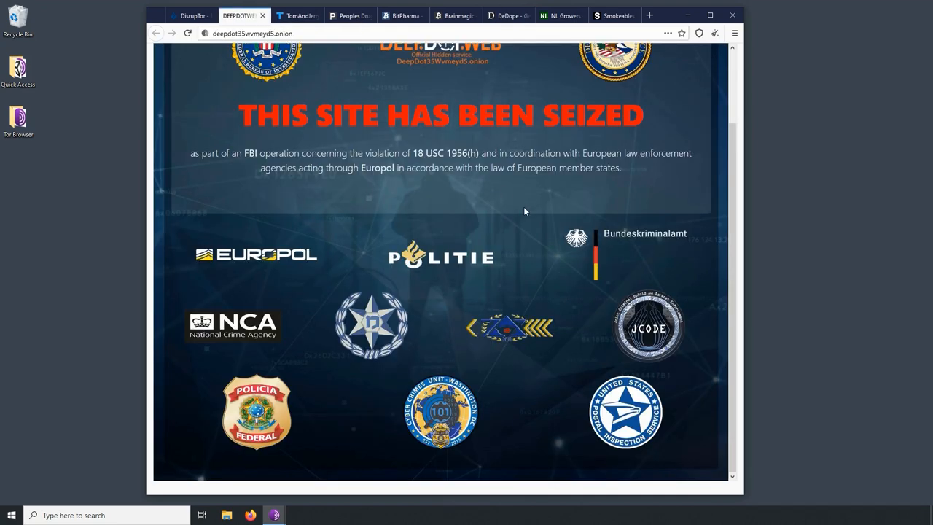
{"action": "mouse_move", "coordinate": [465, 87]}
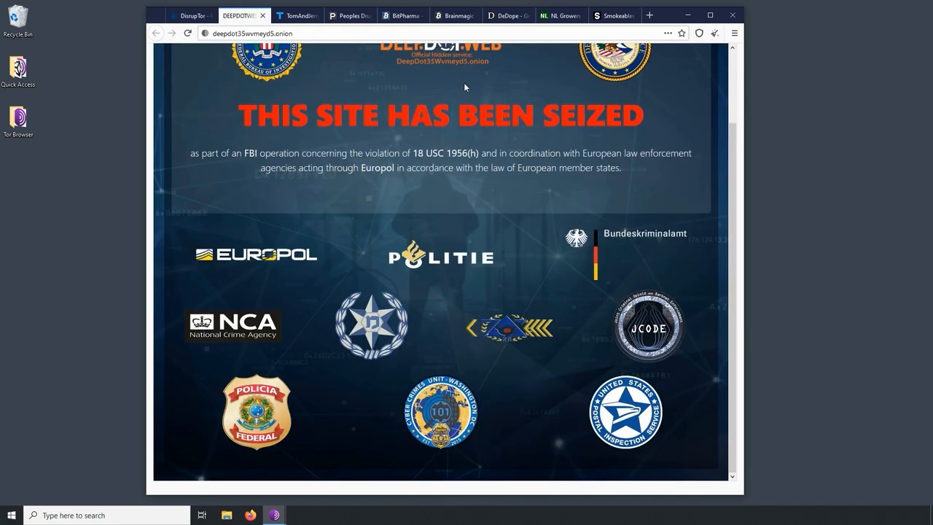
- Highlight Mescaline in the Brainmagic Psychedelics list, then move to the BitPharma store
{"action": "left_click", "coordinate": [455, 15]}
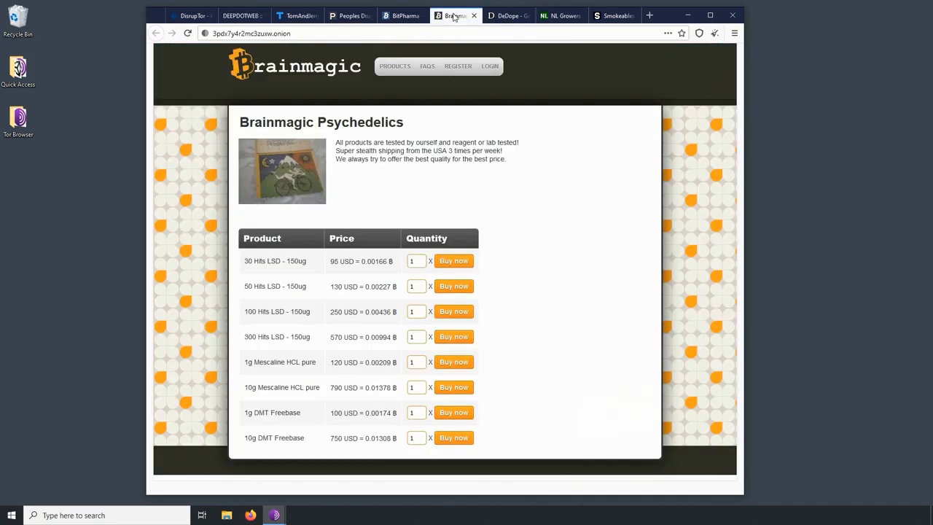
{"action": "mouse_move", "coordinate": [633, 280]}
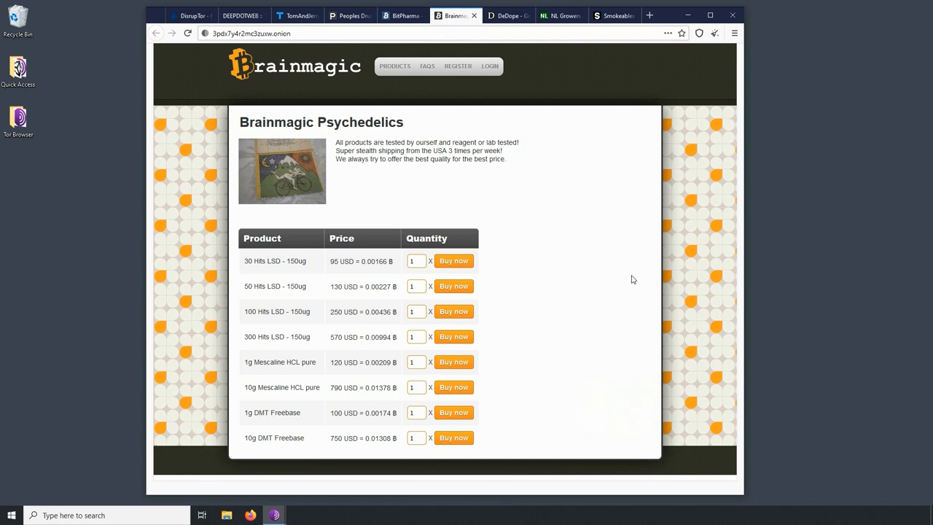
{"action": "mouse_move", "coordinate": [584, 233]}
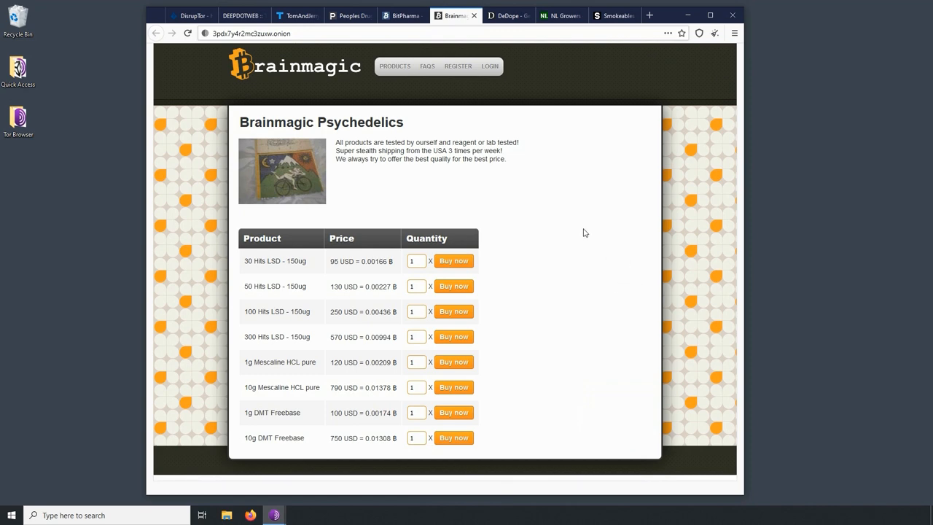
{"action": "mouse_move", "coordinate": [239, 75]}
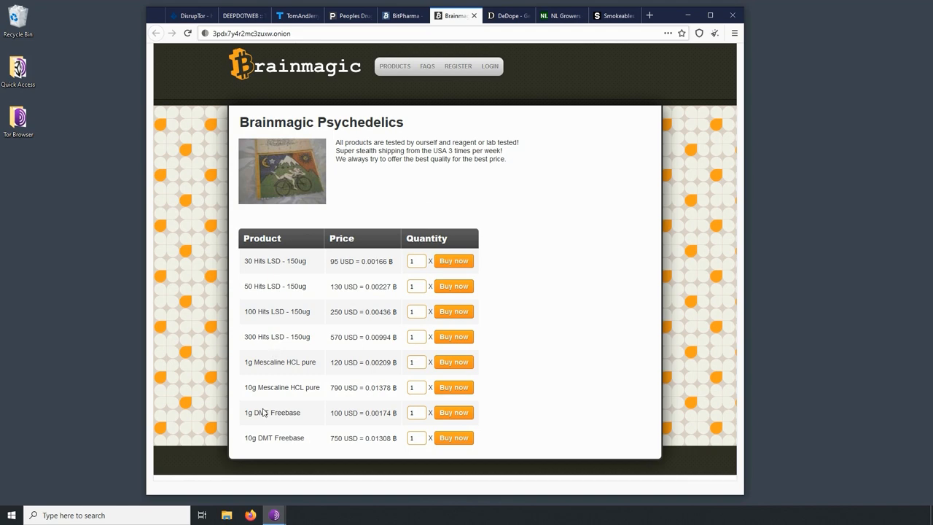
{"action": "mouse_move", "coordinate": [250, 411]}
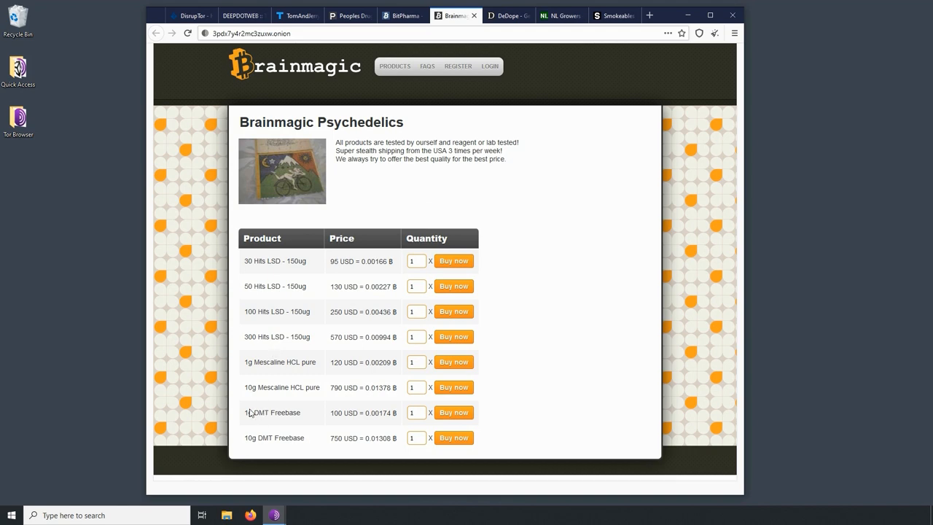
{"action": "double_click", "coordinate": [269, 361]}
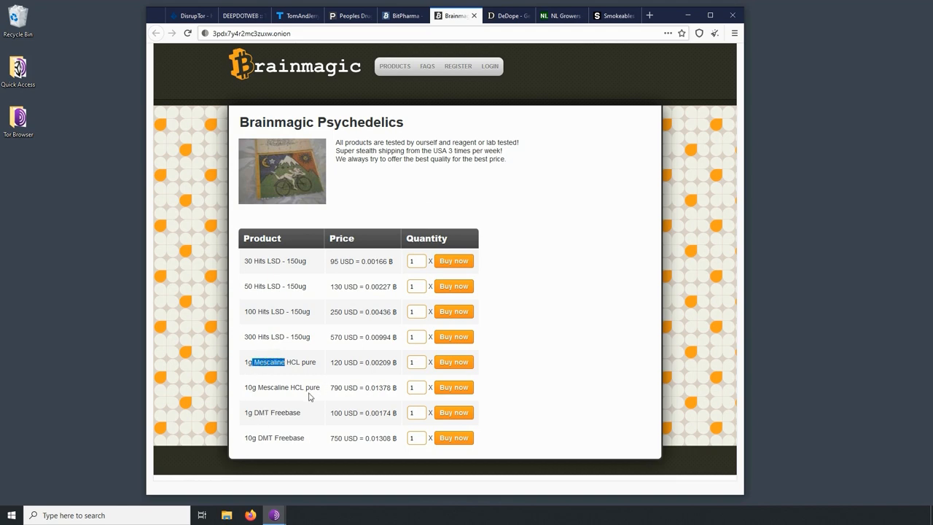
{"action": "left_click", "coordinate": [402, 15]}
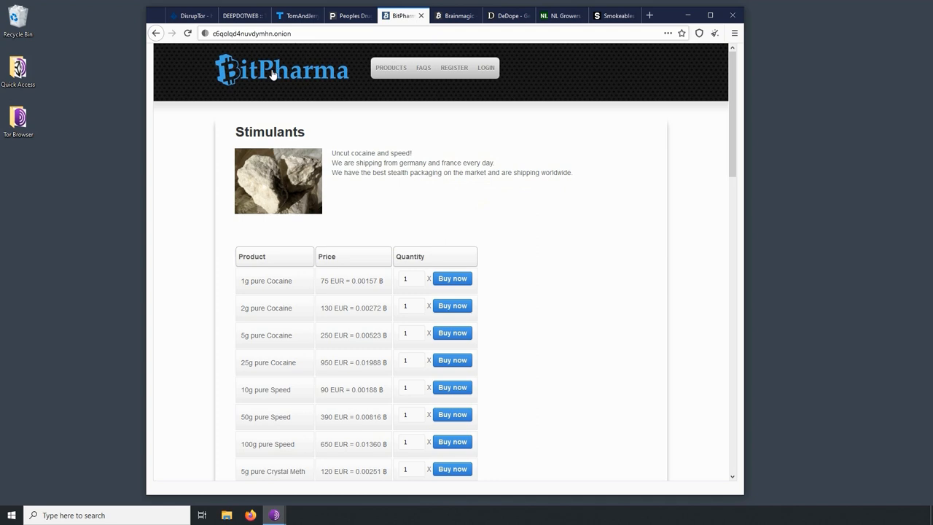
- Scroll through the BitPharma catalogue sections down to Prescription and back toward the top
{"action": "scroll", "scroll_direction": "down", "scroll_amount": 3}
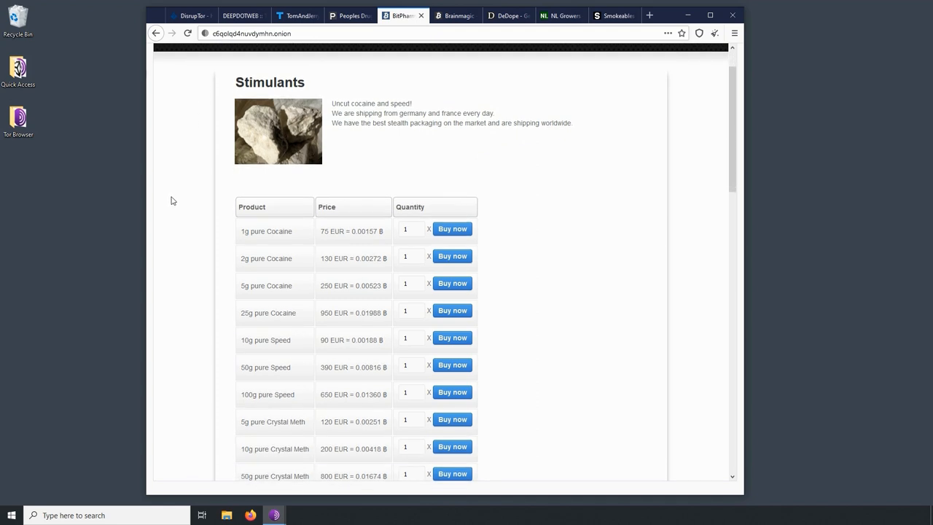
{"action": "mouse_move", "coordinate": [165, 196]}
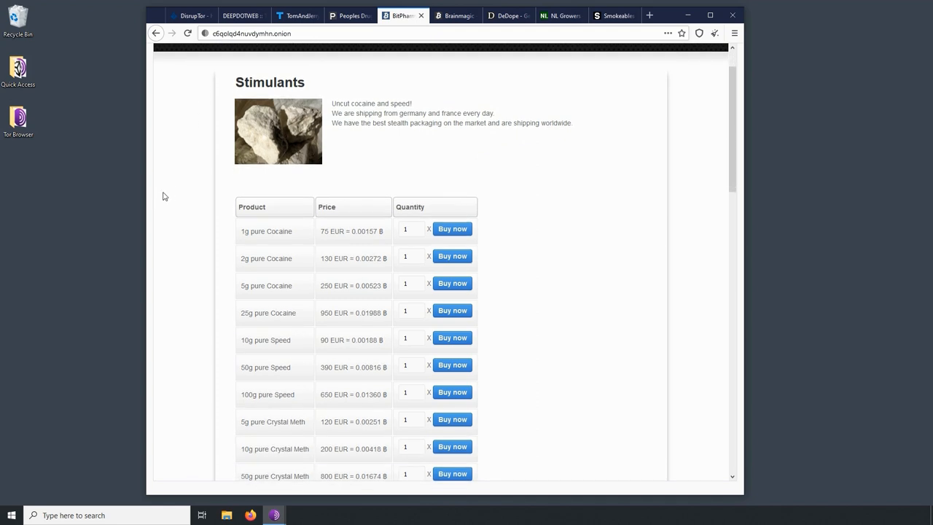
{"action": "scroll", "scroll_direction": "down", "scroll_amount": 3}
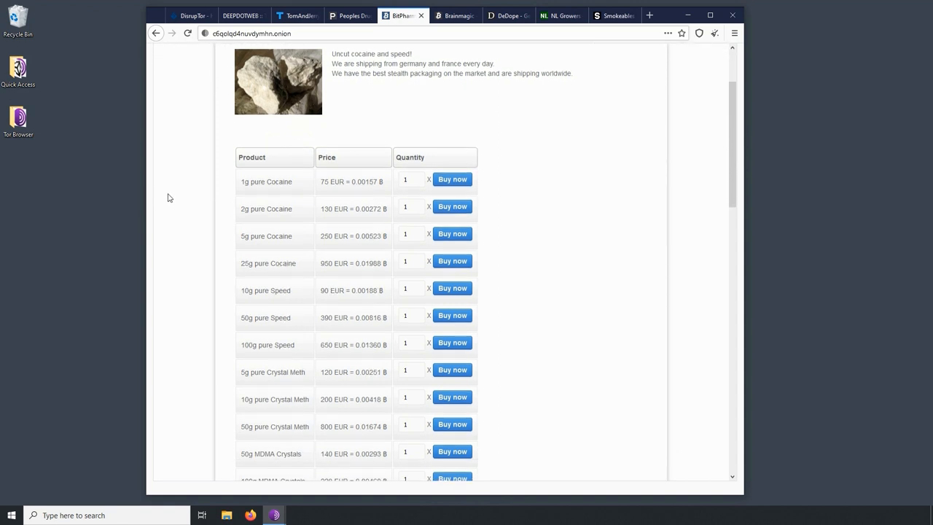
{"action": "scroll", "scroll_direction": "down", "scroll_amount": 3}
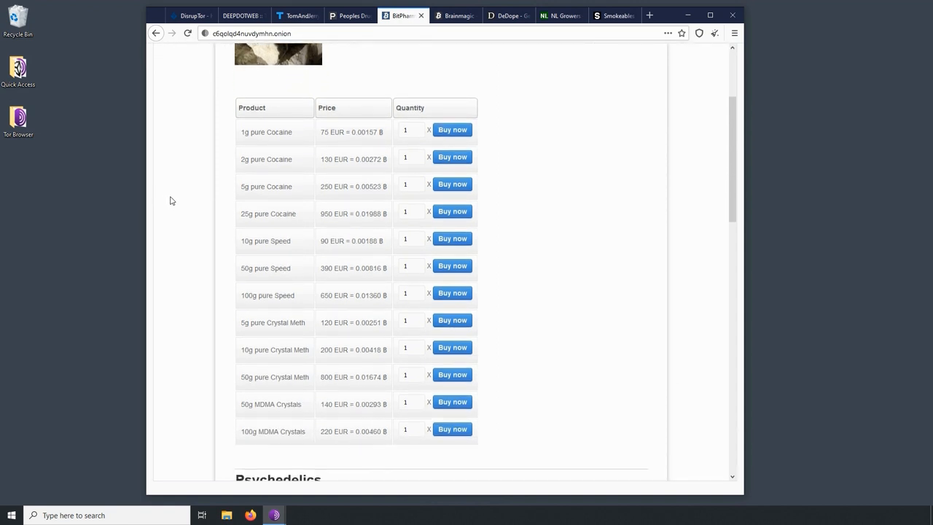
{"action": "mouse_move", "coordinate": [318, 169]}
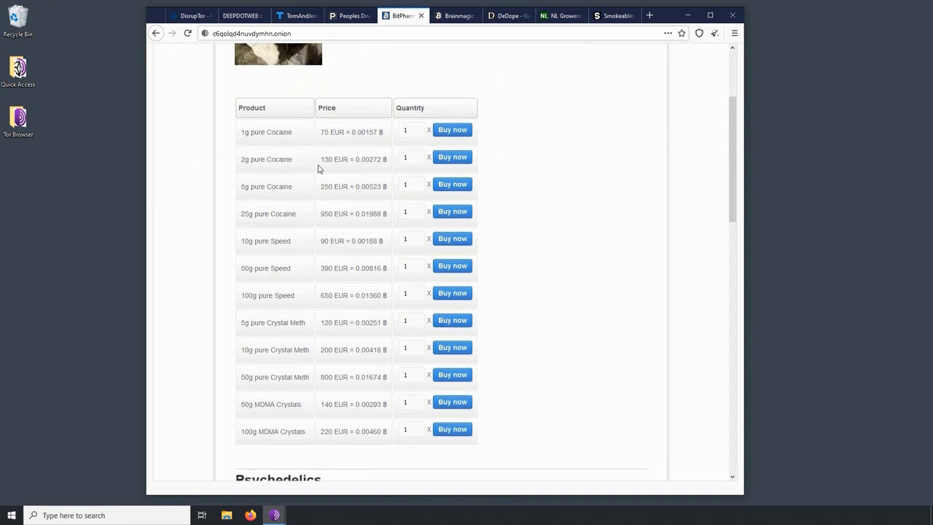
{"action": "mouse_move", "coordinate": [161, 359]}
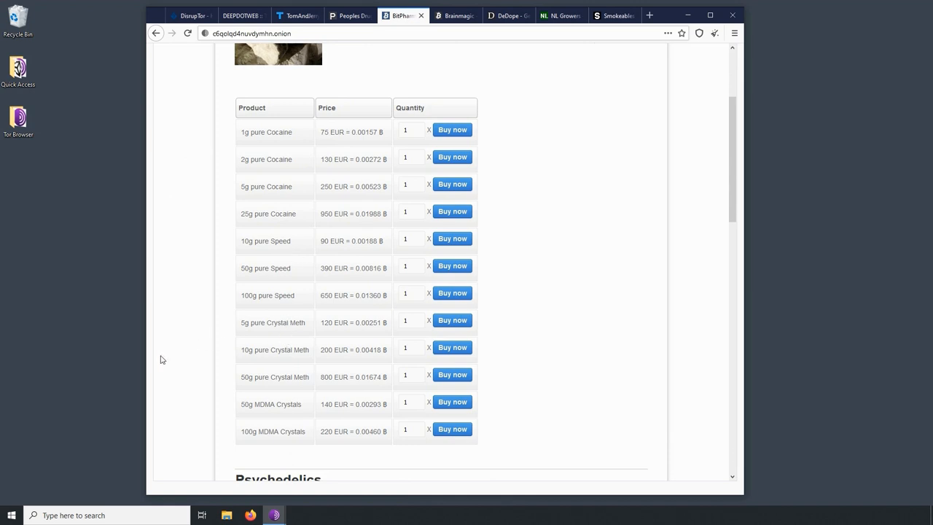
{"action": "scroll", "scroll_direction": "down", "scroll_amount": 3}
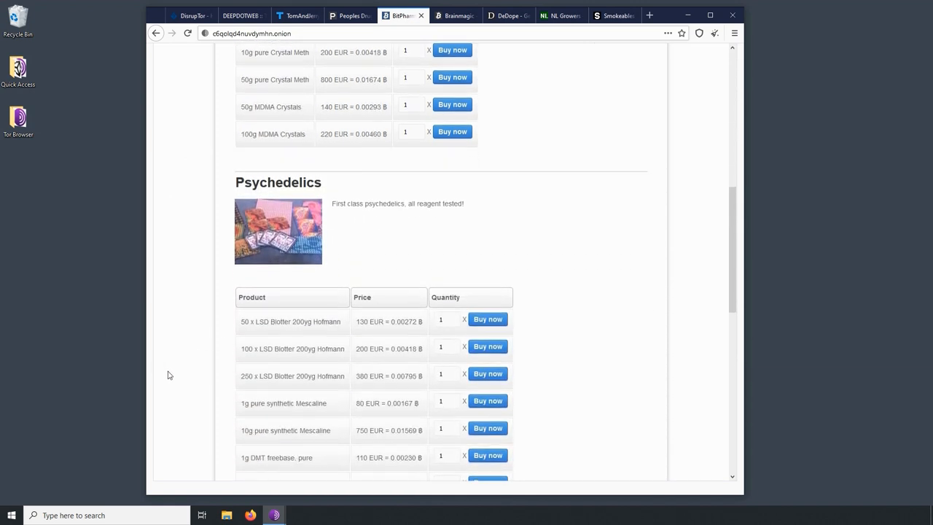
{"action": "scroll", "scroll_direction": "down", "scroll_amount": 3}
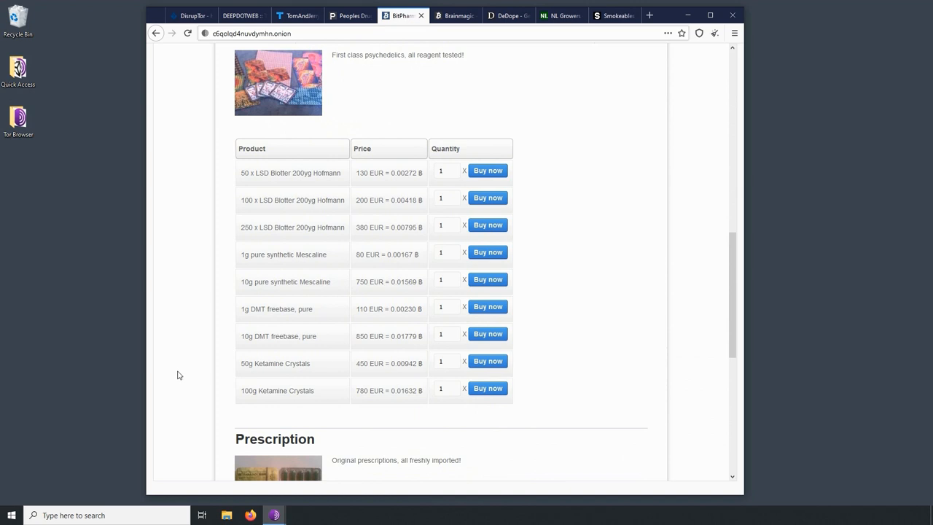
{"action": "scroll", "scroll_direction": "down", "scroll_amount": 3}
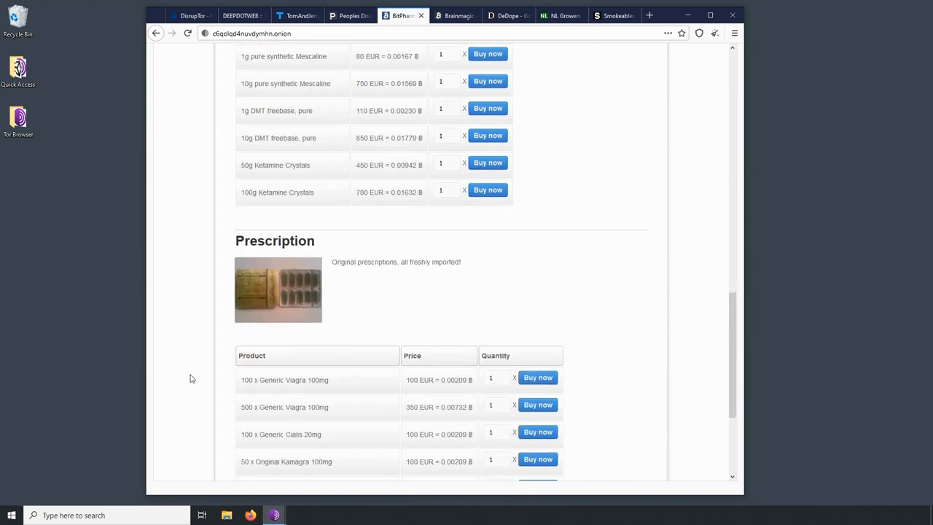
{"action": "scroll", "scroll_direction": "down", "scroll_amount": 3}
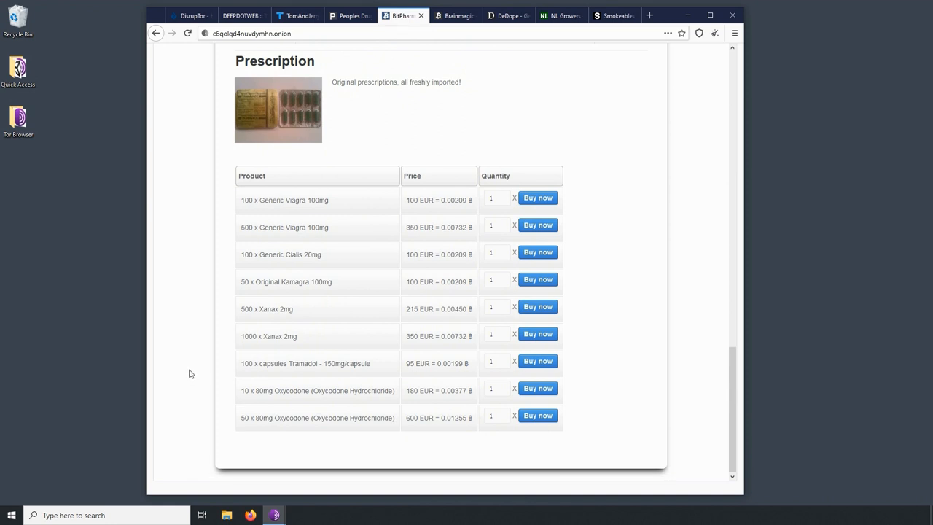
{"action": "mouse_move", "coordinate": [326, 270]}
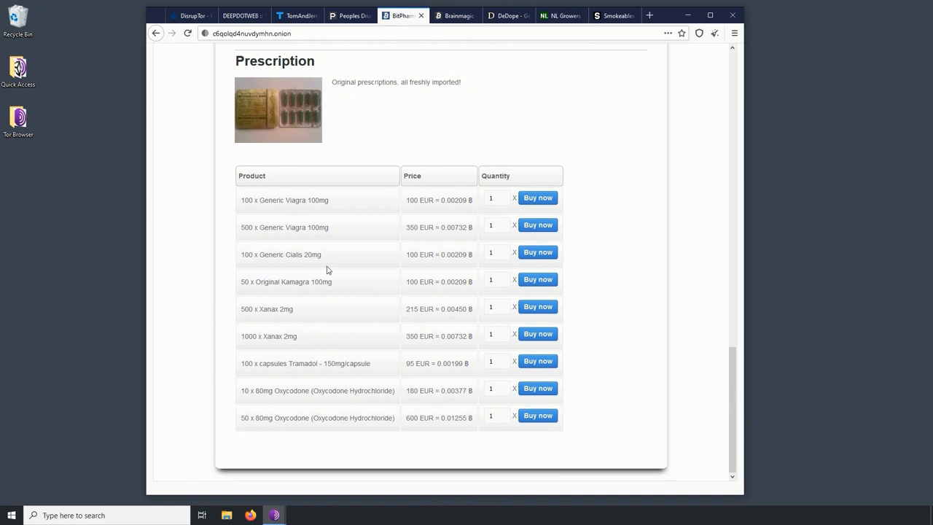
{"action": "mouse_move", "coordinate": [285, 320]}
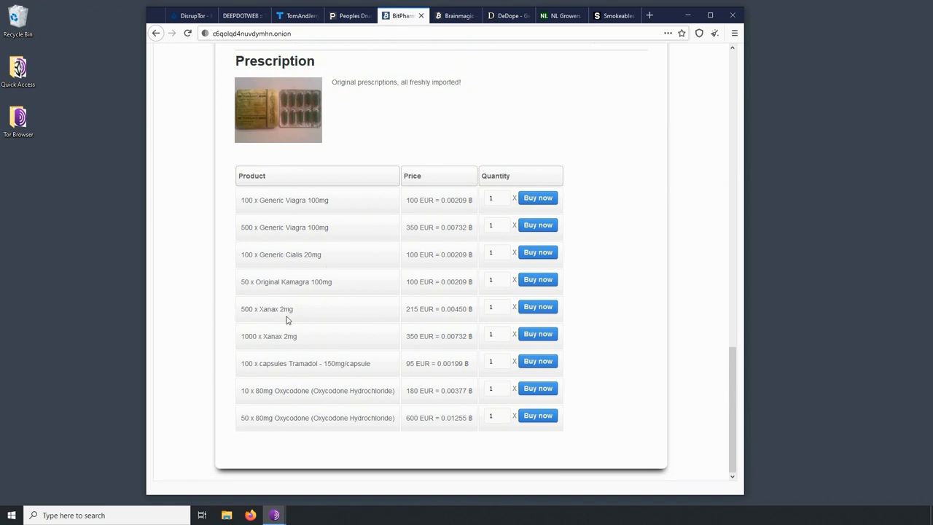
{"action": "mouse_move", "coordinate": [314, 382]}
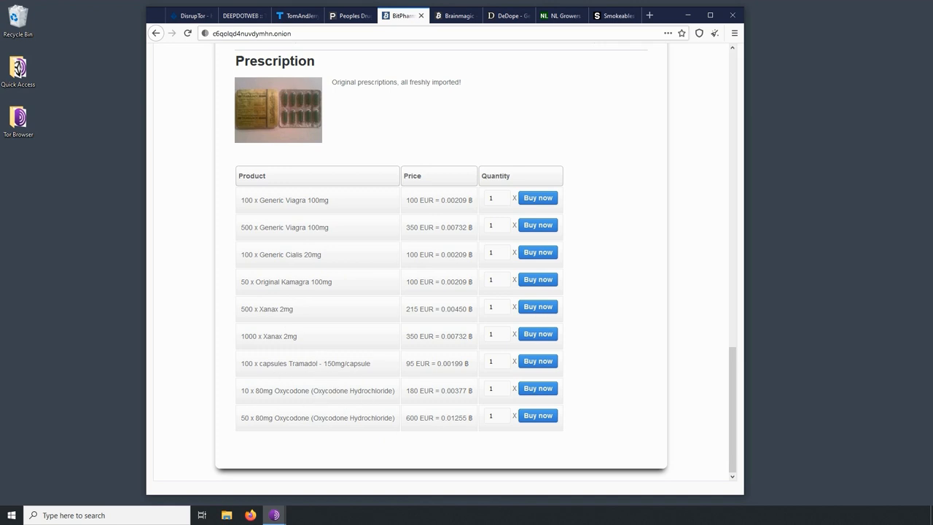
{"action": "scroll", "scroll_direction": "down", "scroll_amount": 3}
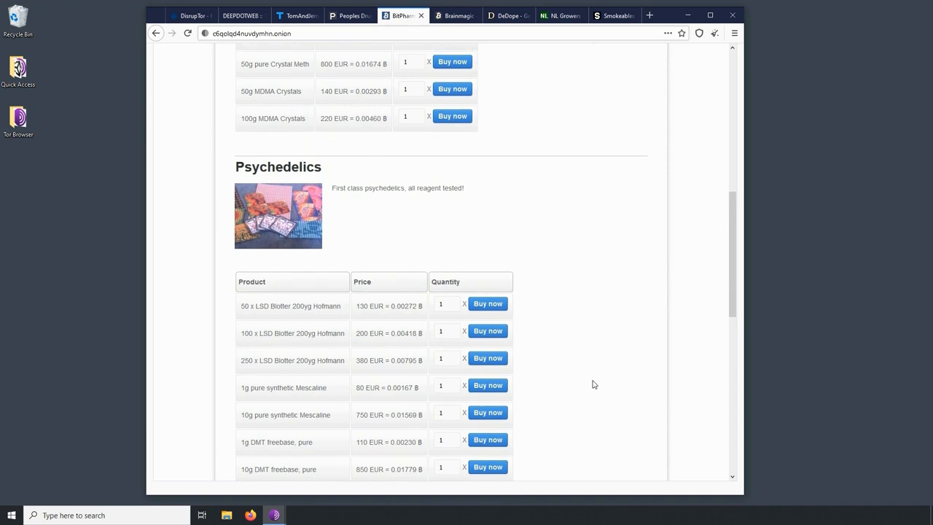
{"action": "scroll", "scroll_direction": "up", "scroll_amount": 3}
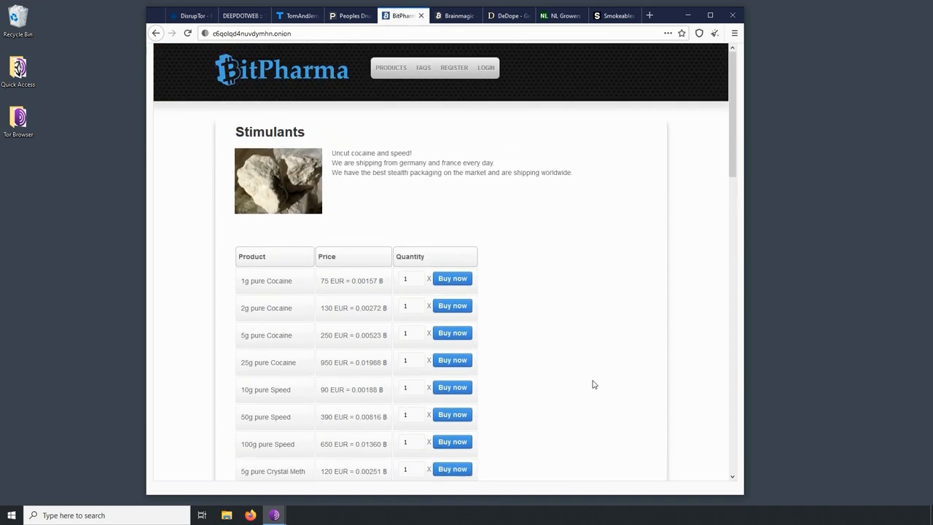
{"action": "mouse_move", "coordinate": [583, 297]}
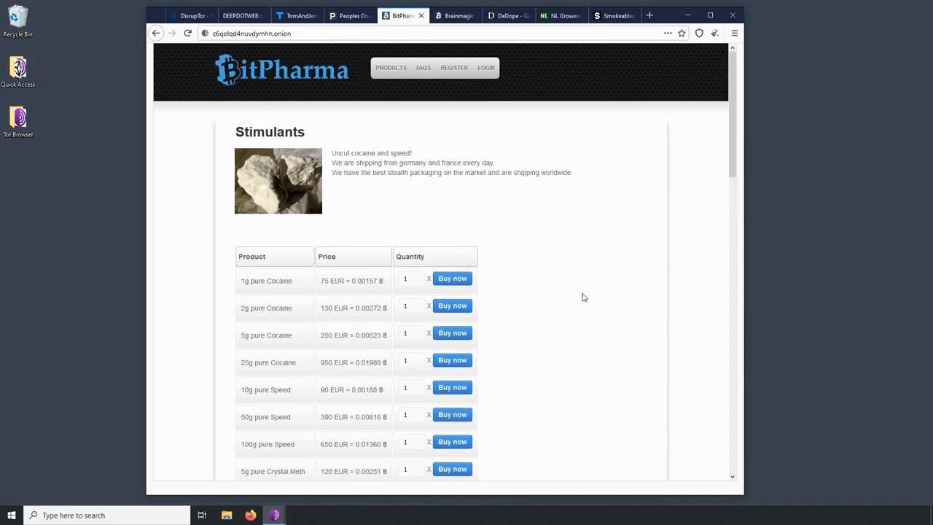
{"action": "mouse_move", "coordinate": [282, 160]}
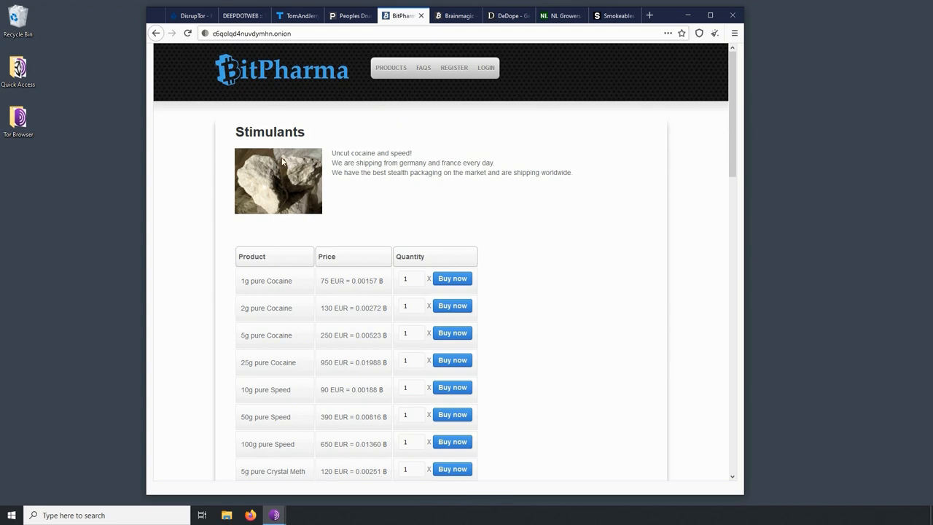
{"action": "mouse_move", "coordinate": [266, 156]}
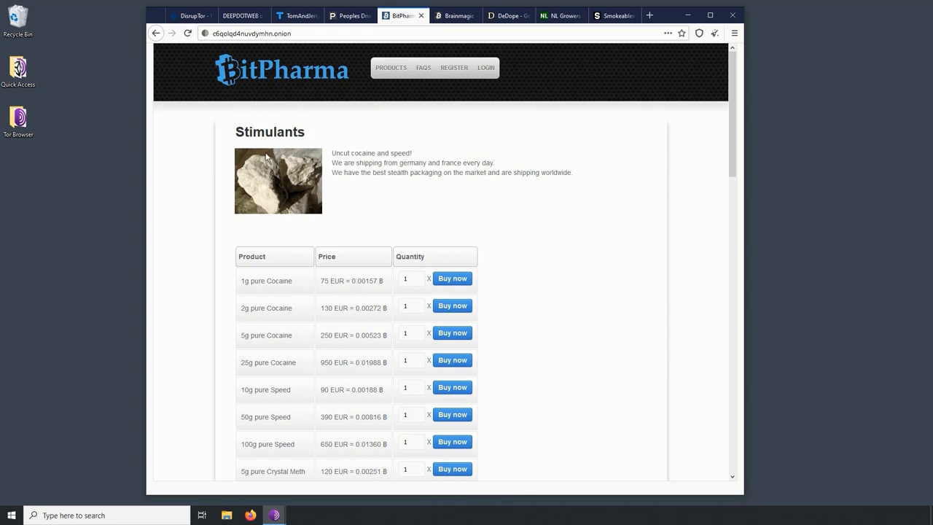
{"action": "mouse_move", "coordinate": [510, 204]}
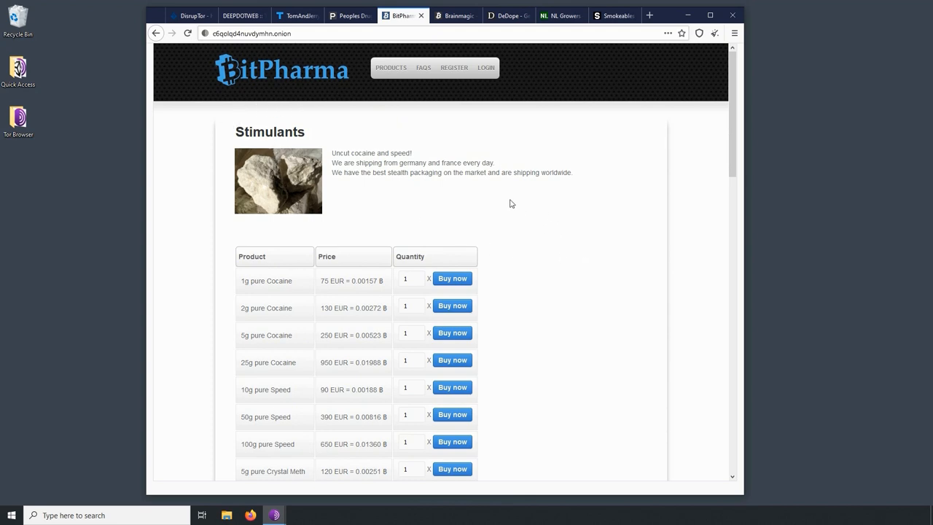
{"action": "mouse_move", "coordinate": [350, 15]}
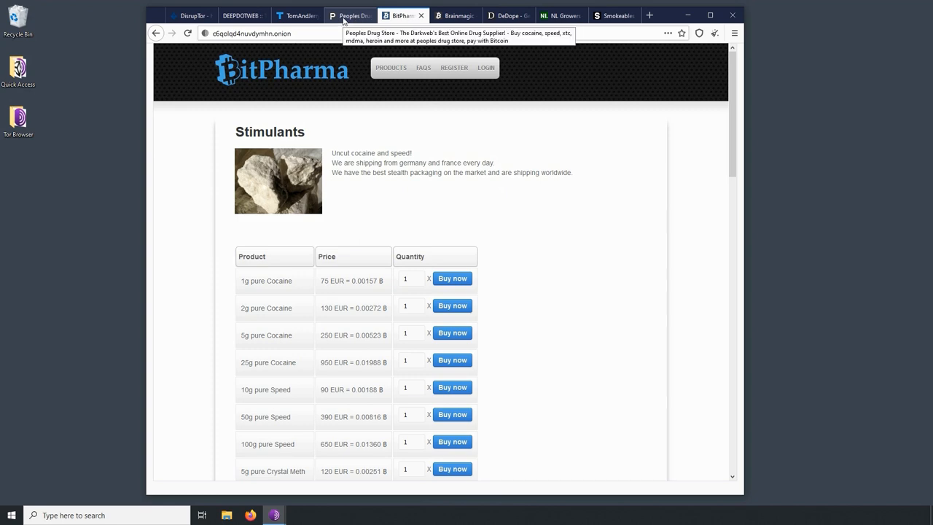
- Bring up The Peoples Drug Store page with its drug categories and prescription list
{"action": "left_click", "coordinate": [350, 15]}
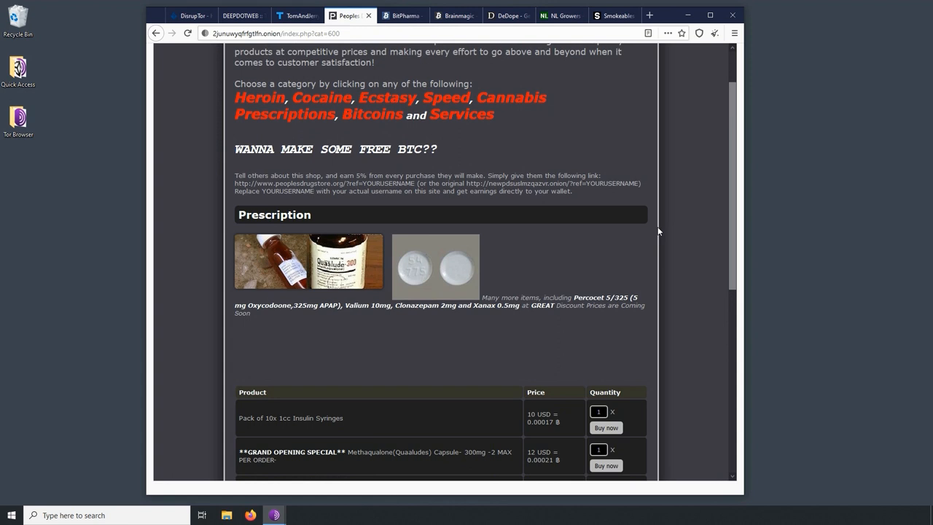
{"action": "scroll", "scroll_direction": "up", "scroll_amount": 3}
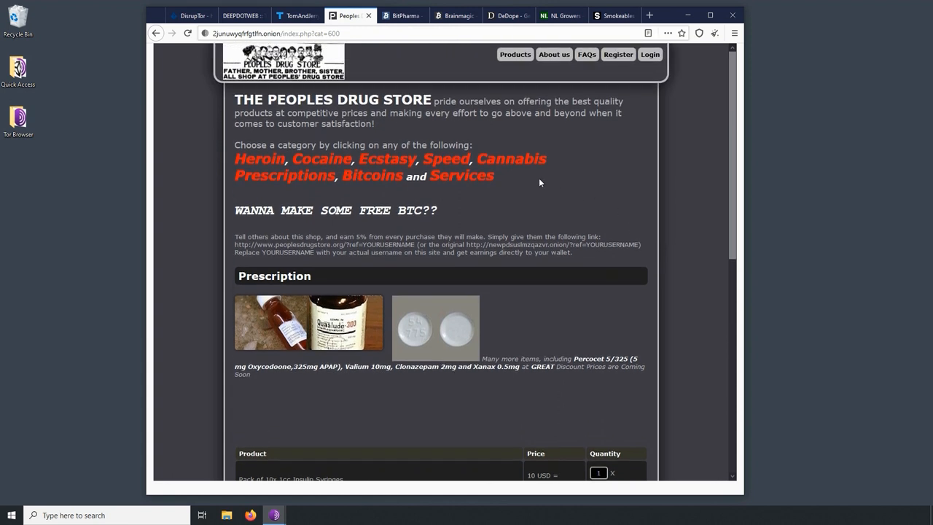
{"action": "mouse_move", "coordinate": [596, 182]}
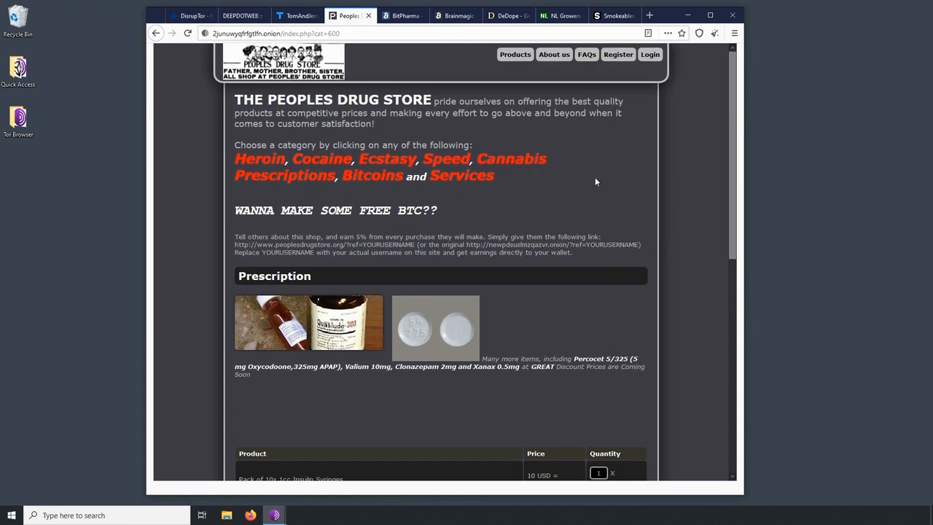
- Look through the Tom and Jerry Store's cocaine, heroin and MDMA listings, then return to BitPharma's stimulants
{"action": "left_click", "coordinate": [298, 14]}
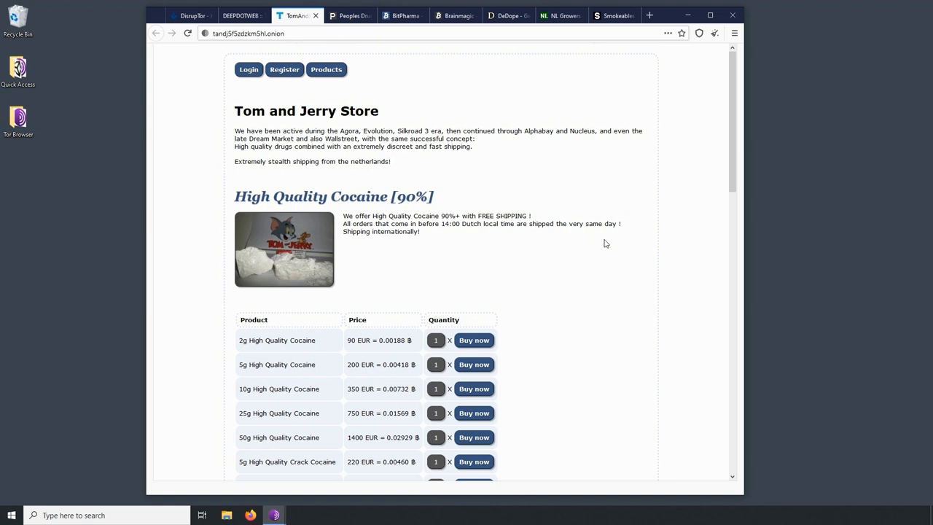
{"action": "mouse_move", "coordinate": [231, 119]}
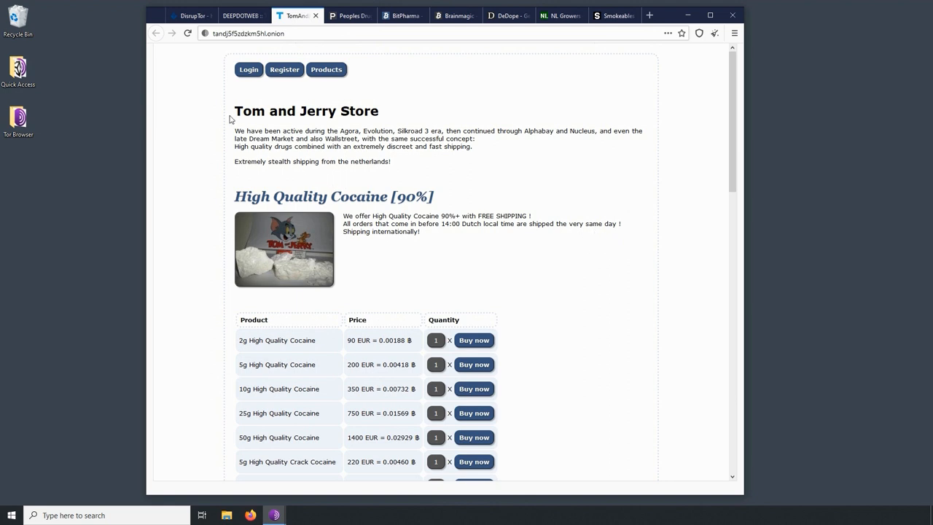
{"action": "mouse_move", "coordinate": [230, 119]}
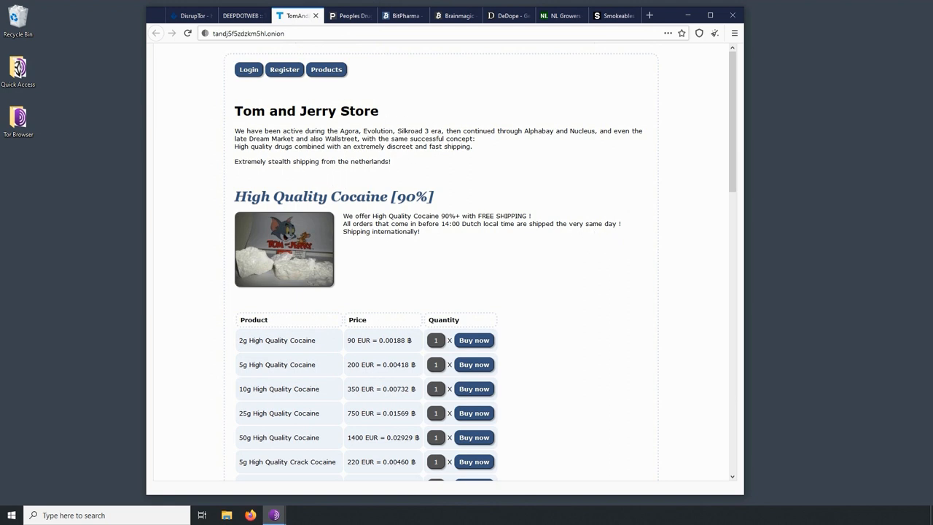
{"action": "mouse_move", "coordinate": [522, 157]}
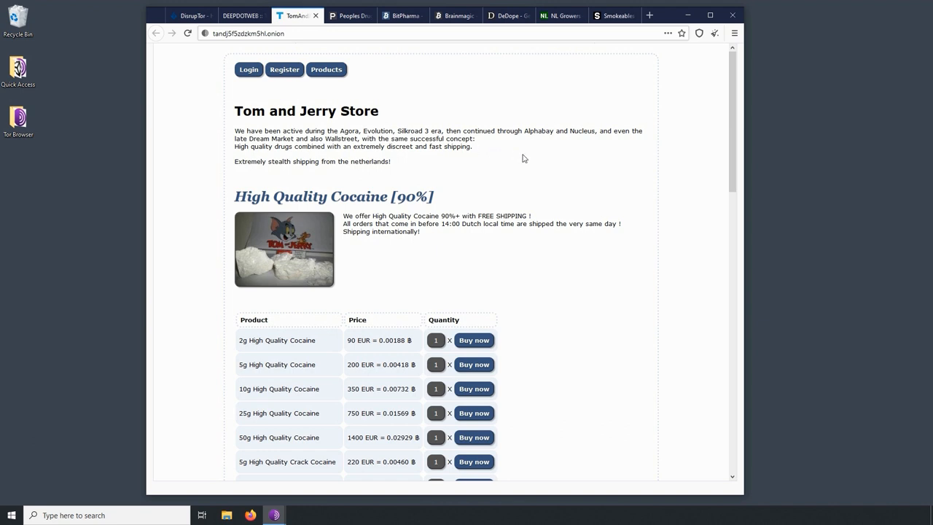
{"action": "mouse_move", "coordinate": [311, 220]}
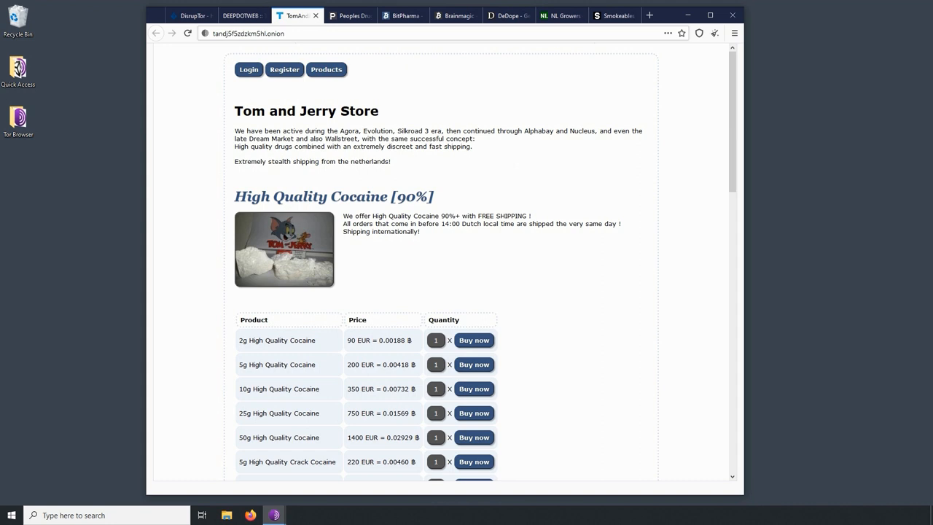
{"action": "scroll", "scroll_direction": "down", "scroll_amount": 3}
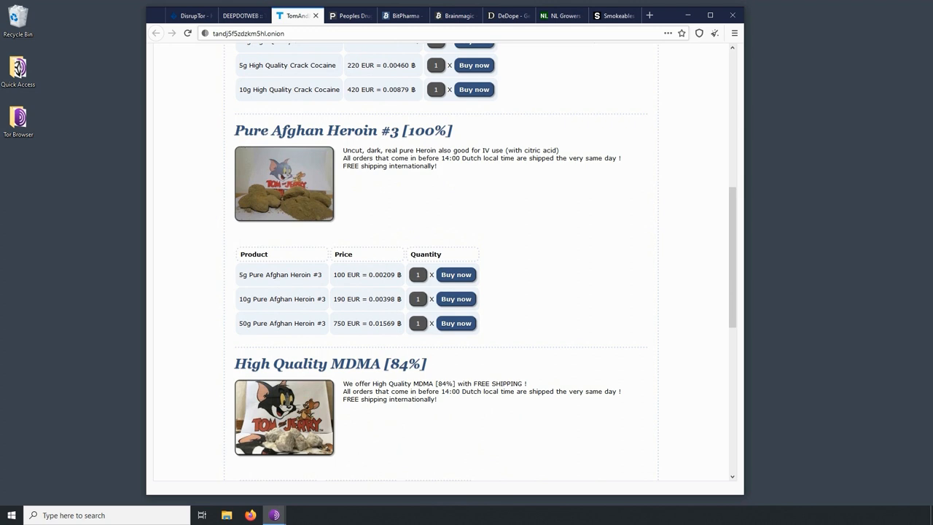
{"action": "left_click", "coordinate": [402, 14]}
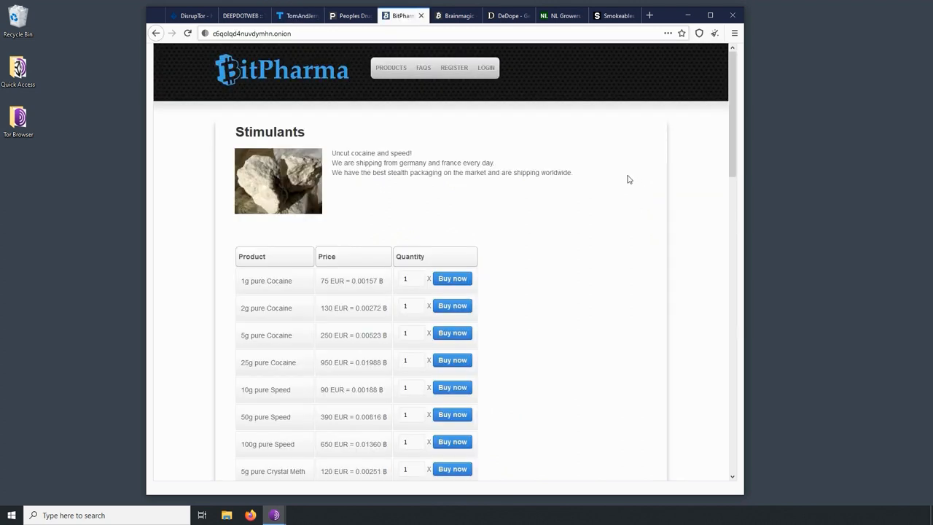
{"action": "mouse_move", "coordinate": [683, 23]}
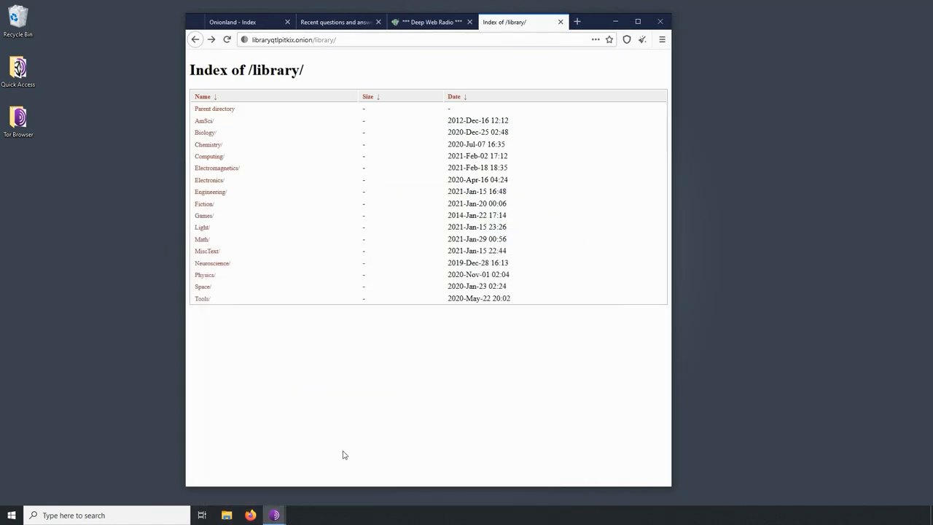
{"action": "mouse_move", "coordinate": [274, 516]}
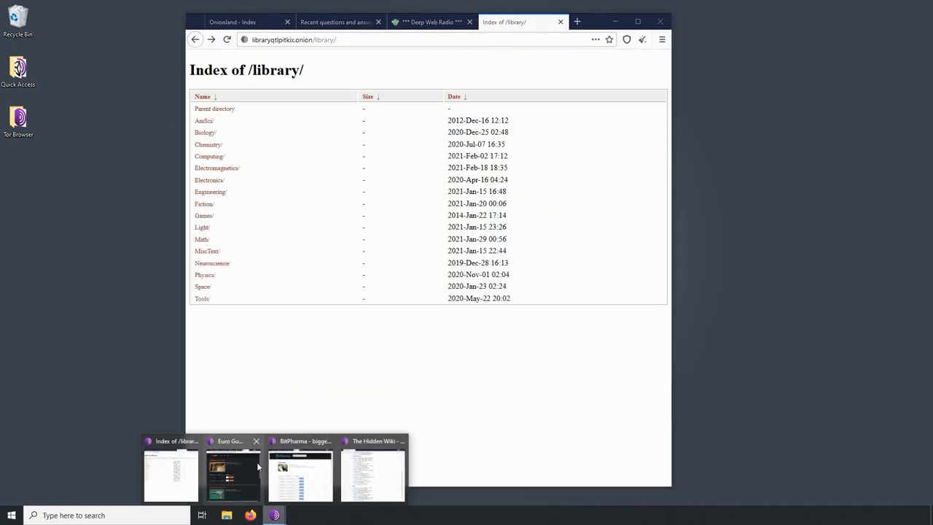
- Bring forward the EuroGuns window, view its pistol listings, then move to the HQER counterfeit euro page
{"action": "left_click", "coordinate": [231, 475]}
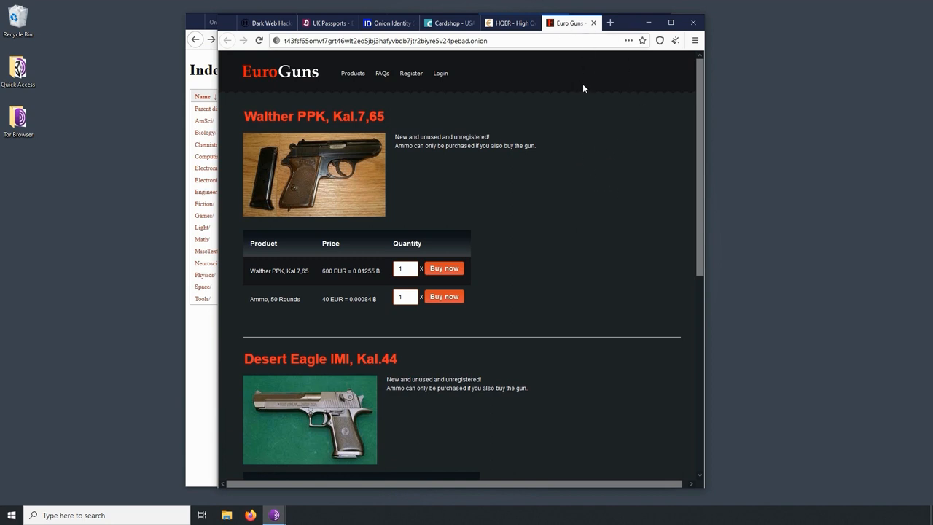
{"action": "mouse_move", "coordinate": [589, 160]}
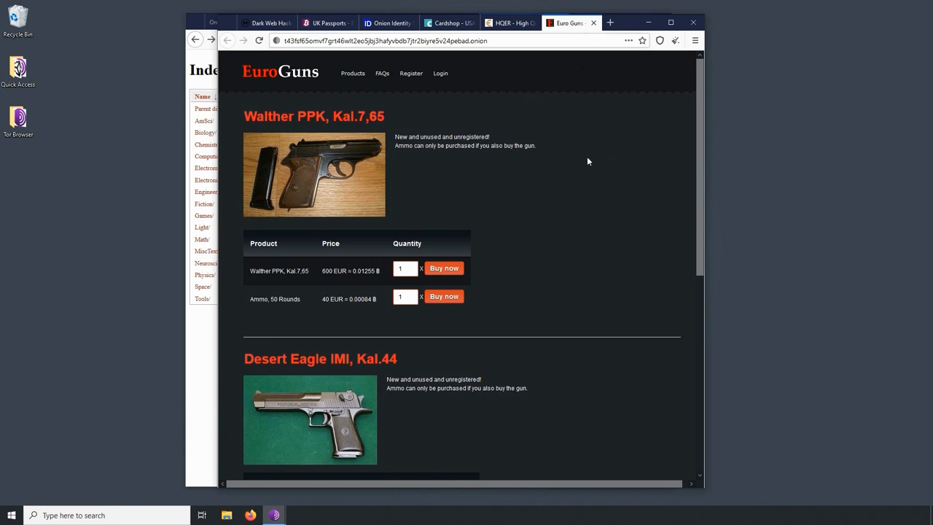
{"action": "mouse_move", "coordinate": [618, 159]}
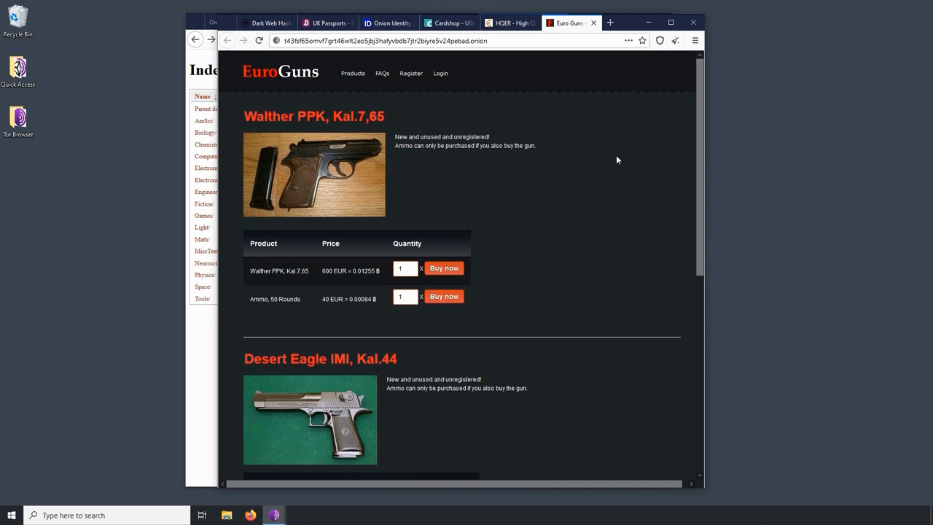
{"action": "mouse_move", "coordinate": [245, 136]}
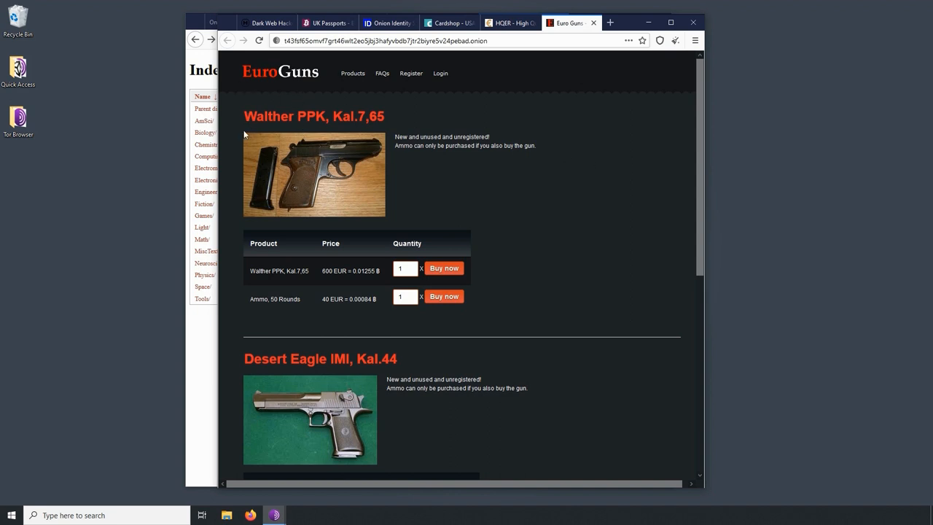
{"action": "mouse_move", "coordinate": [250, 197]}
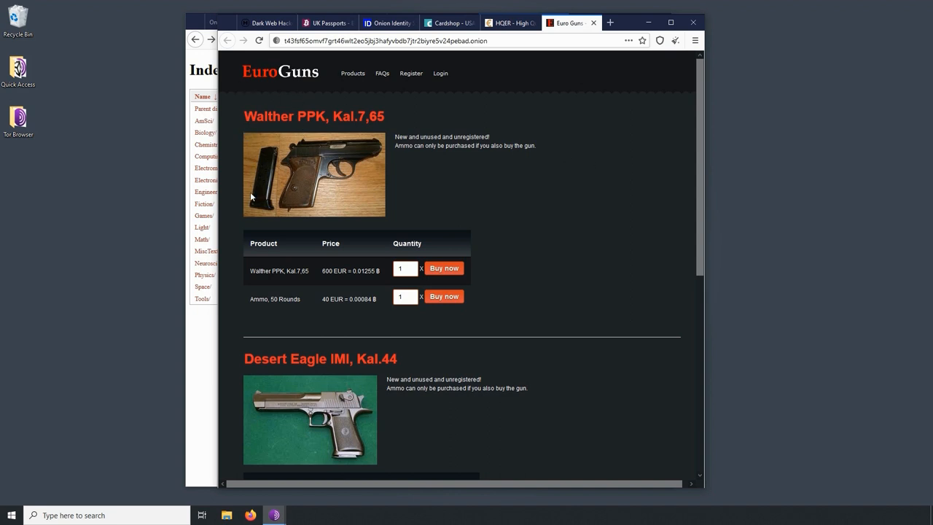
{"action": "scroll", "scroll_direction": "up", "scroll_amount": 3}
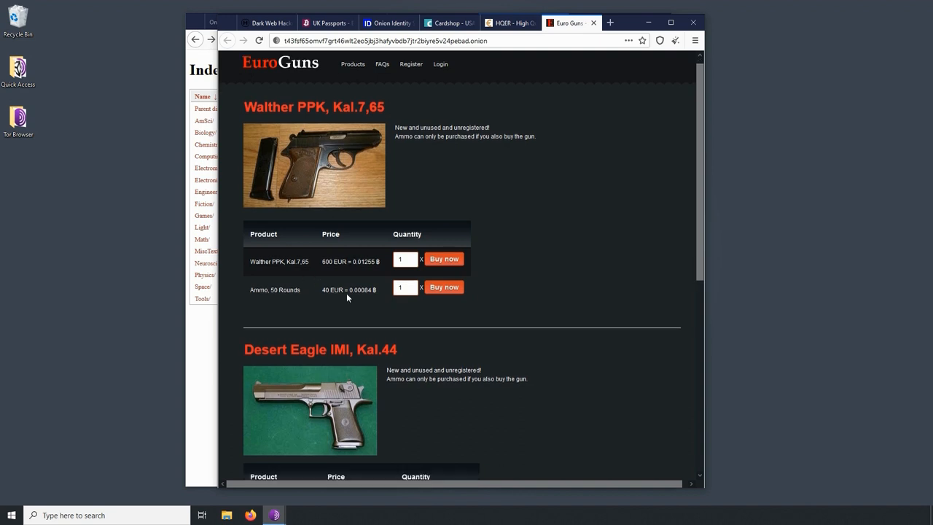
{"action": "scroll", "scroll_direction": "down", "scroll_amount": 3}
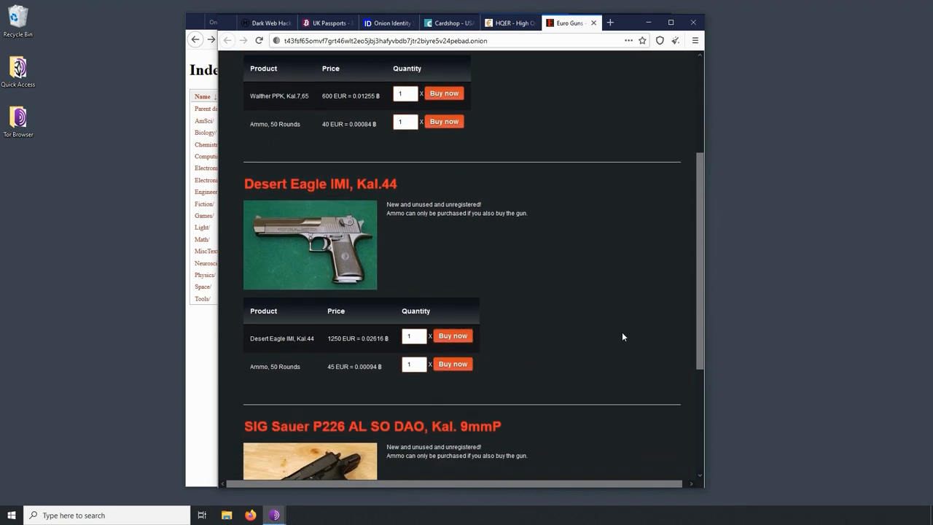
{"action": "left_click", "coordinate": [509, 23]}
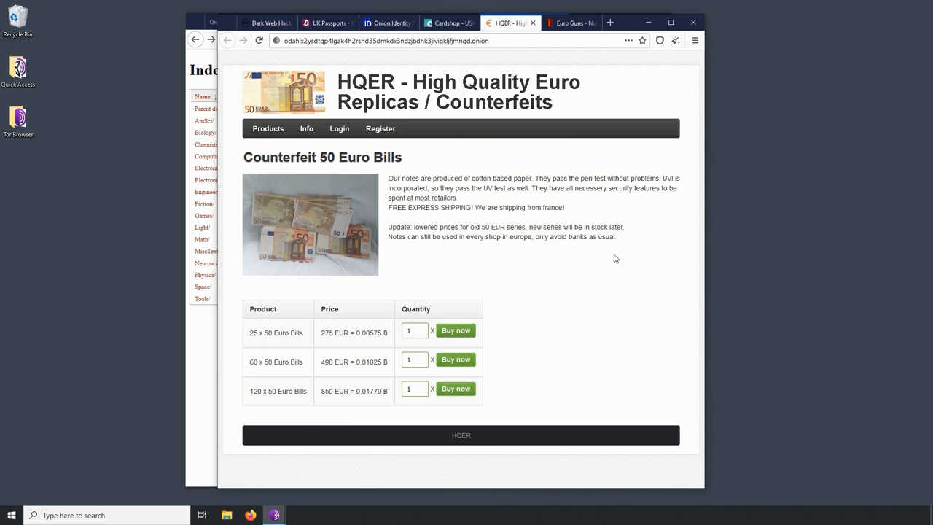
{"action": "mouse_move", "coordinate": [561, 220]}
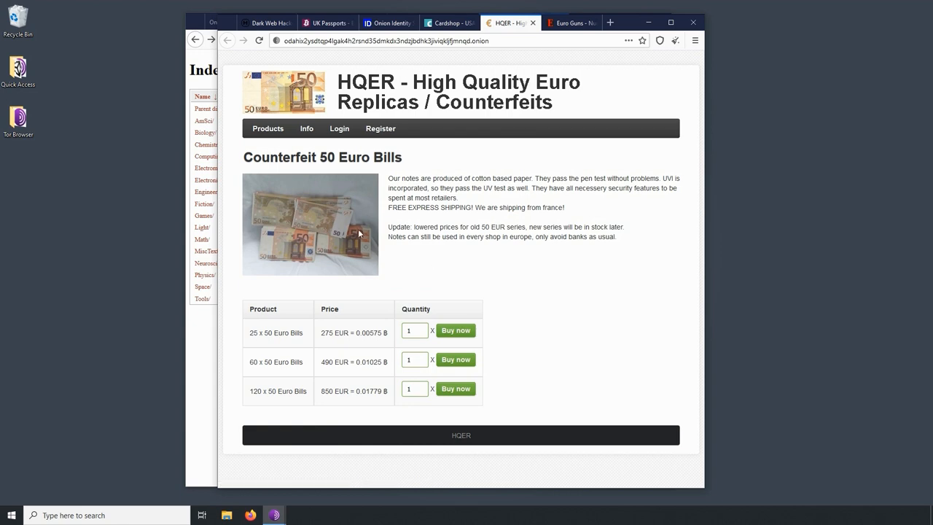
{"action": "mouse_move", "coordinate": [359, 234]}
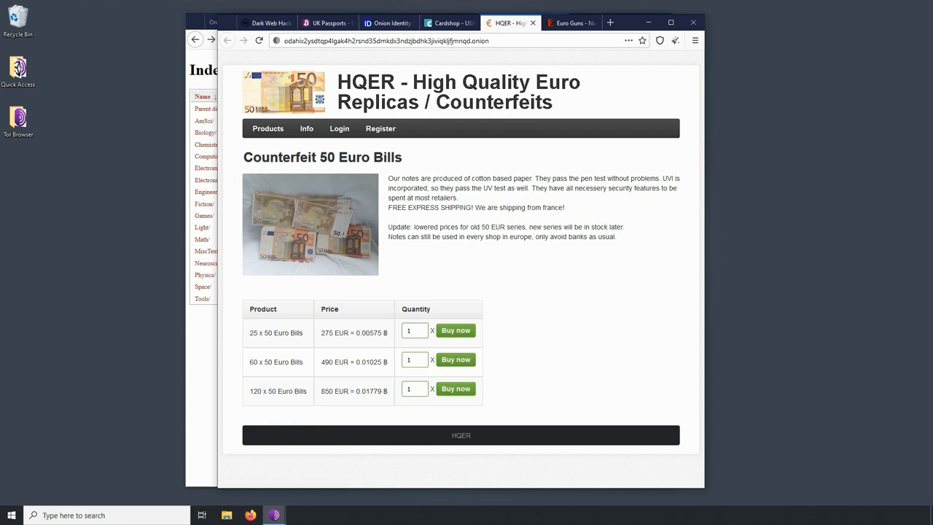
{"action": "mouse_move", "coordinate": [501, 209]}
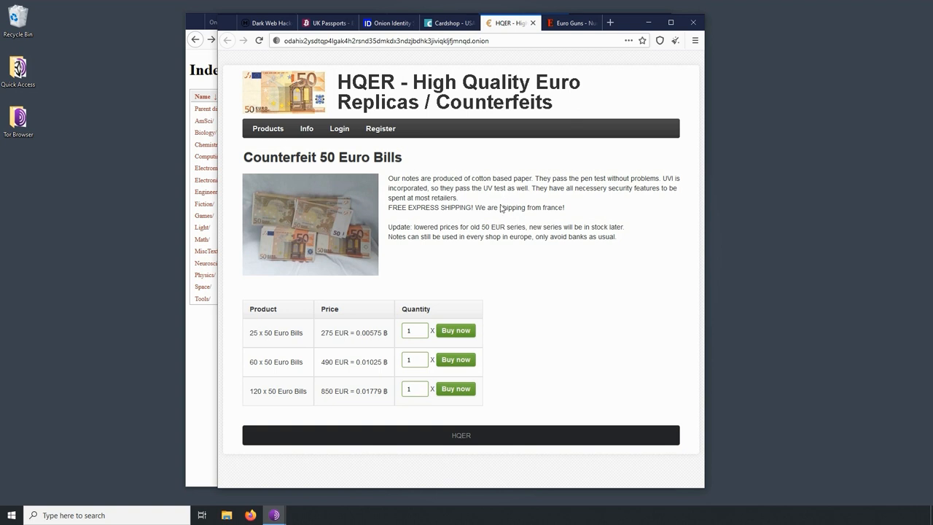
{"action": "mouse_move", "coordinate": [501, 209]}
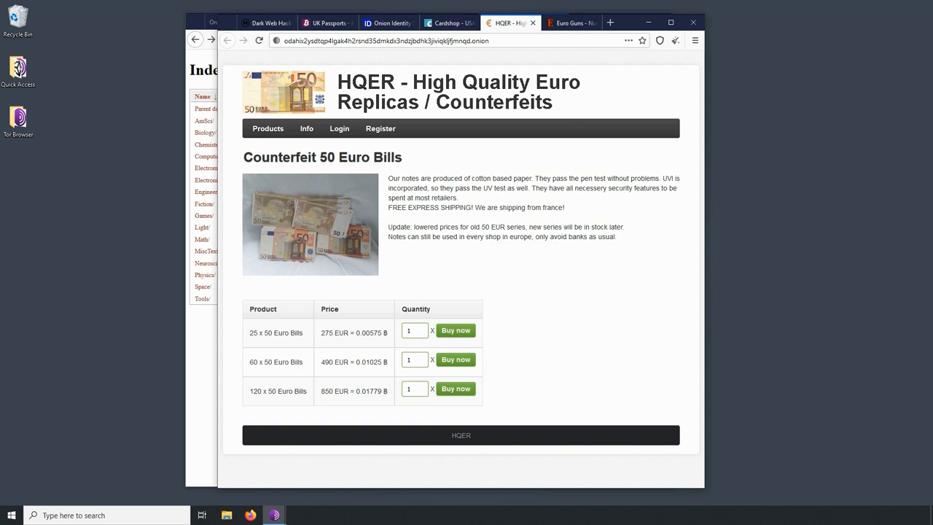
{"action": "mouse_move", "coordinate": [480, 198]}
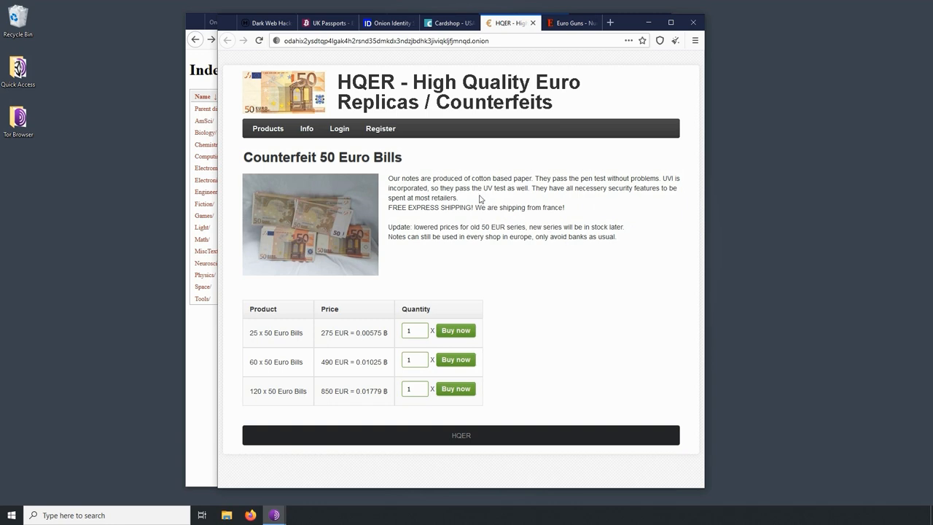
{"action": "mouse_move", "coordinate": [440, 255]}
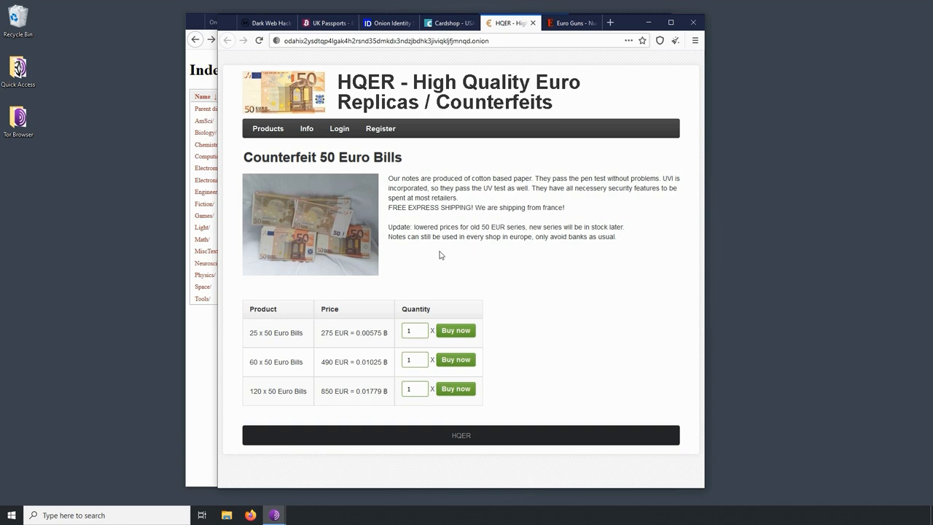
{"action": "mouse_move", "coordinate": [266, 402]}
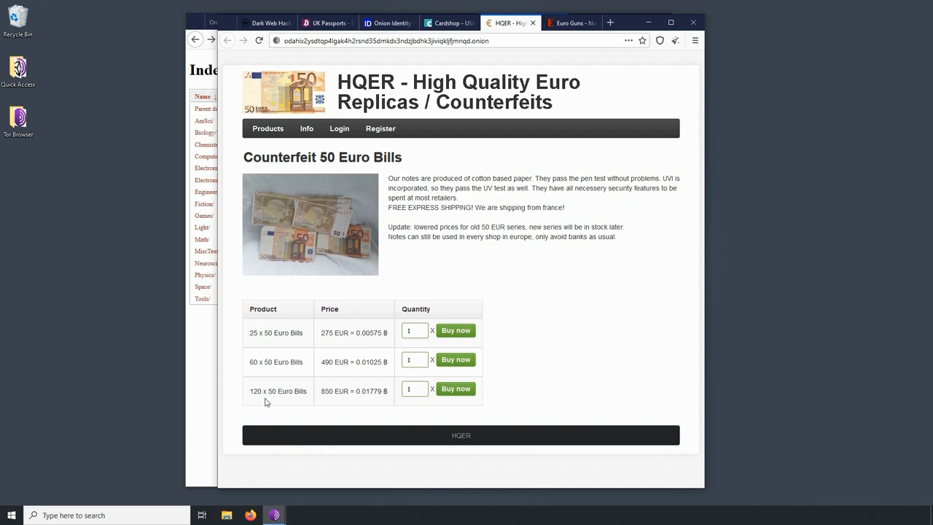
{"action": "mouse_move", "coordinate": [285, 399]}
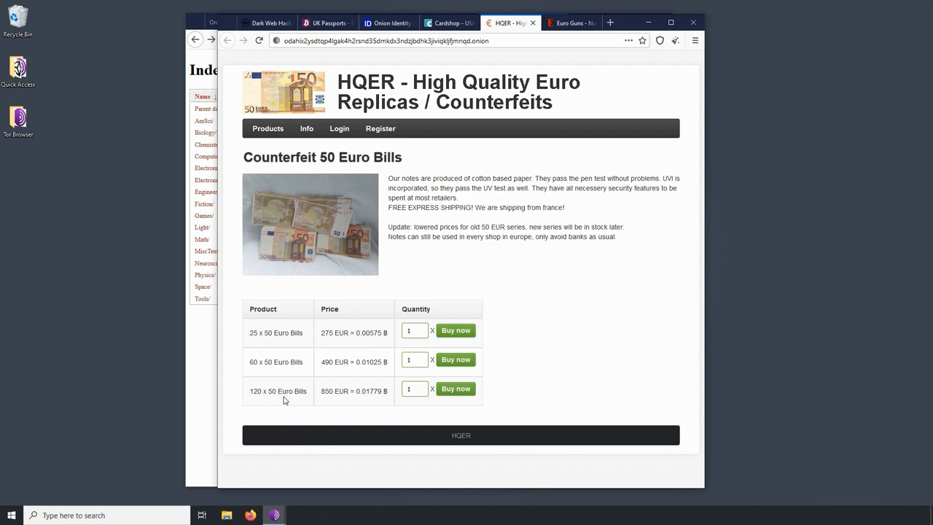
{"action": "mouse_move", "coordinate": [582, 365]}
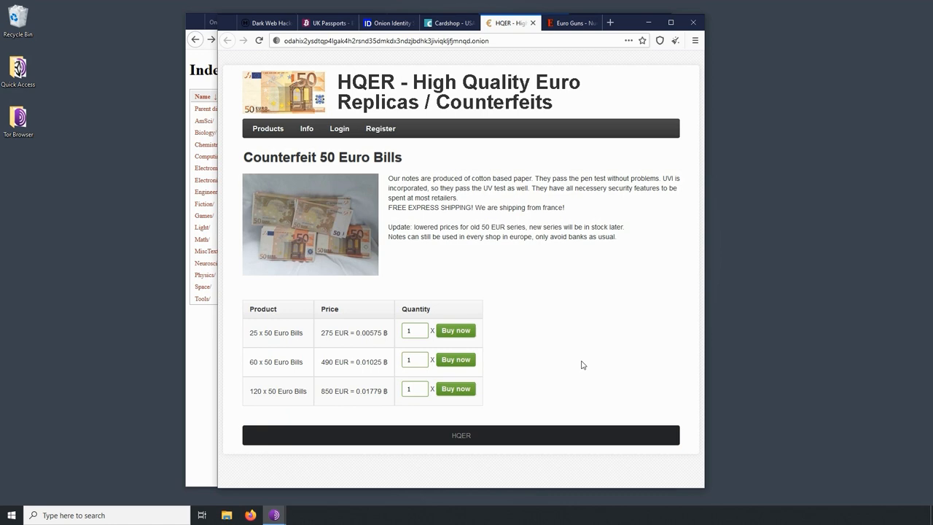
{"action": "mouse_move", "coordinate": [578, 357]}
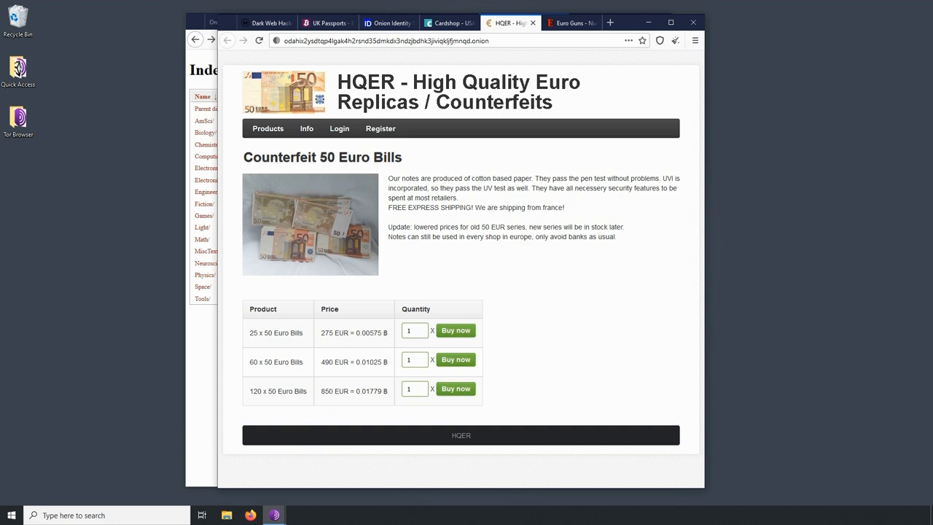
{"action": "mouse_move", "coordinate": [642, 333]}
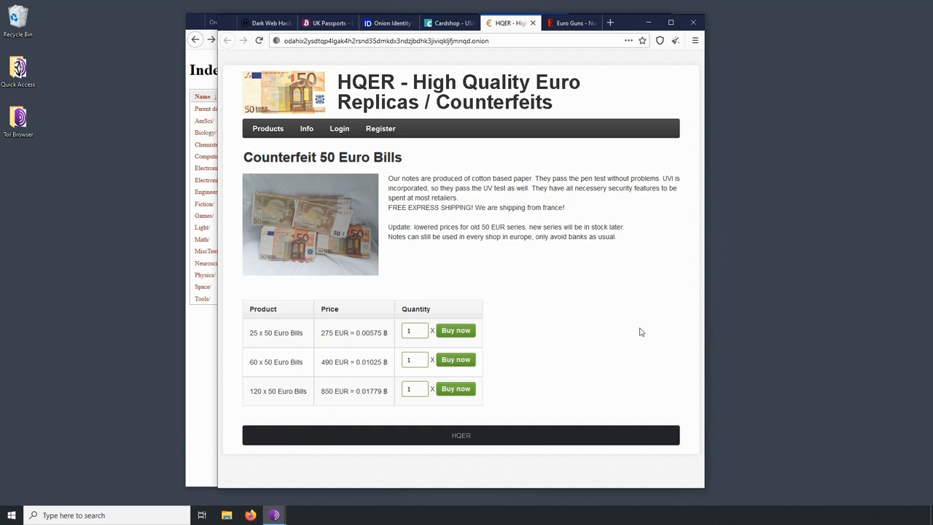
- Switch from the HQER 50 Euro bills page to the Cardshop USA CVV card listings
{"action": "left_click", "coordinate": [449, 23]}
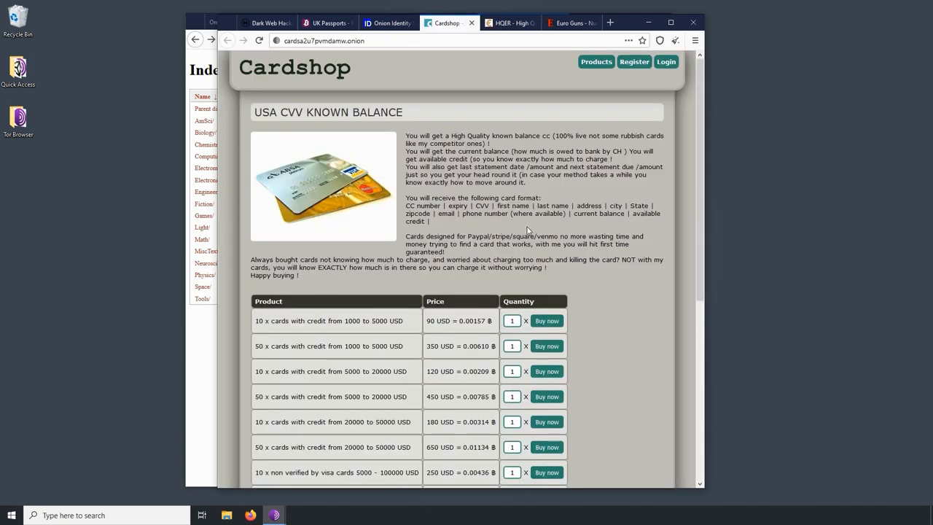
{"action": "mouse_move", "coordinate": [529, 231]}
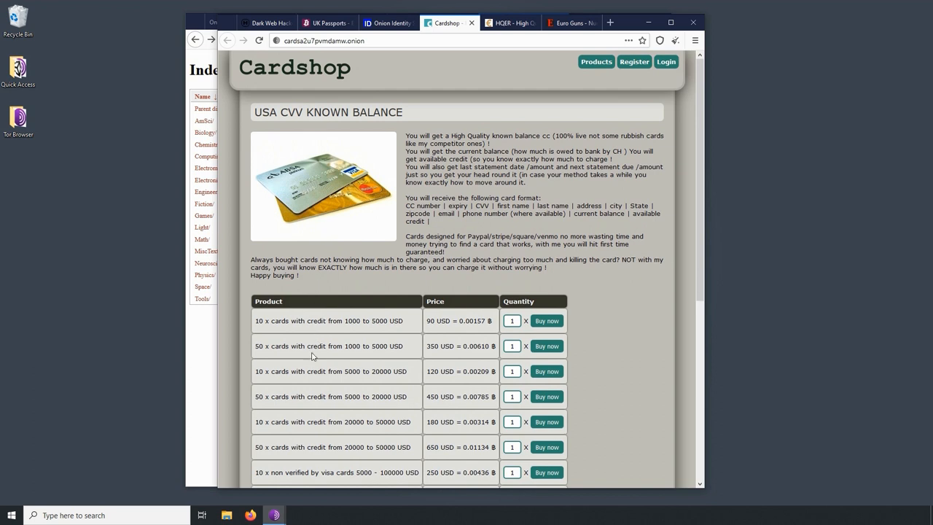
{"action": "mouse_move", "coordinate": [344, 394]}
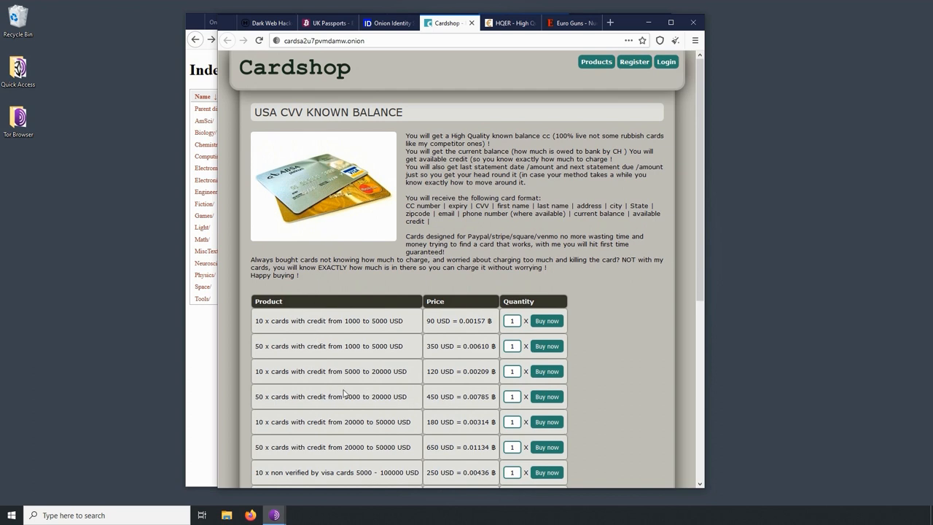
- Scroll through the remaining Cardshop card listings, return to the top, and switch to the Onion Identity Services tab
{"action": "scroll", "scroll_direction": "down", "scroll_amount": 3}
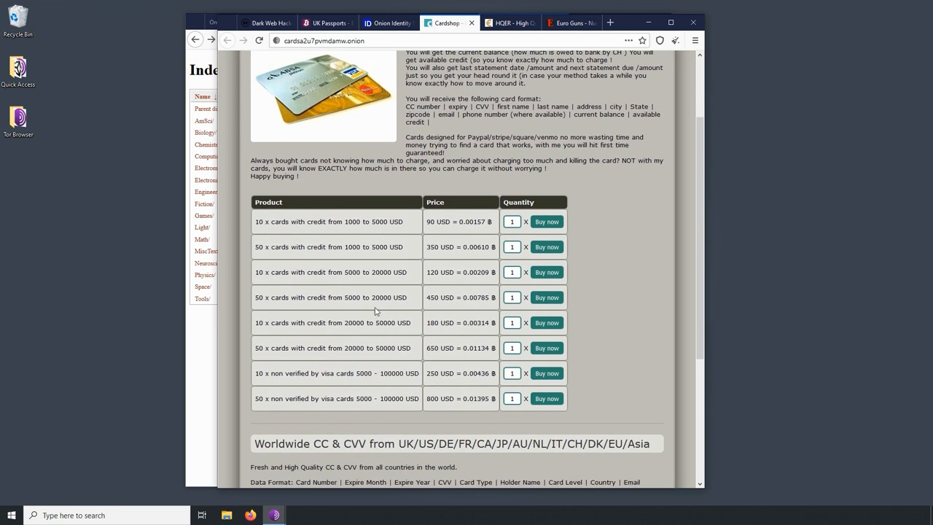
{"action": "mouse_move", "coordinate": [347, 417]}
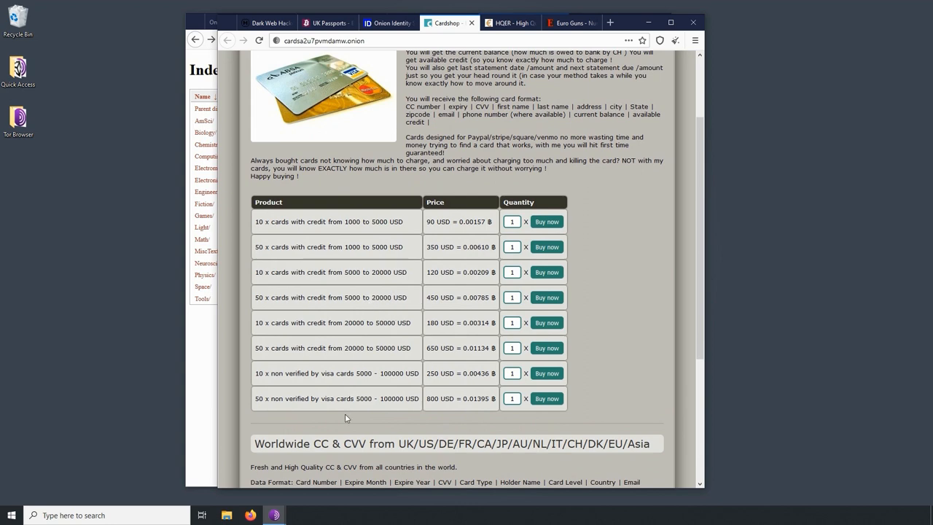
{"action": "mouse_move", "coordinate": [326, 414]}
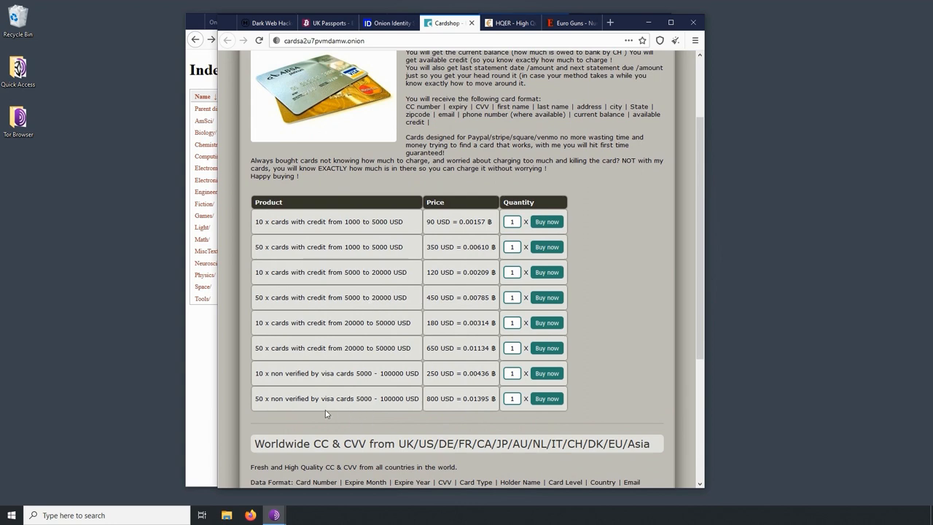
{"action": "scroll", "scroll_direction": "down", "scroll_amount": 3}
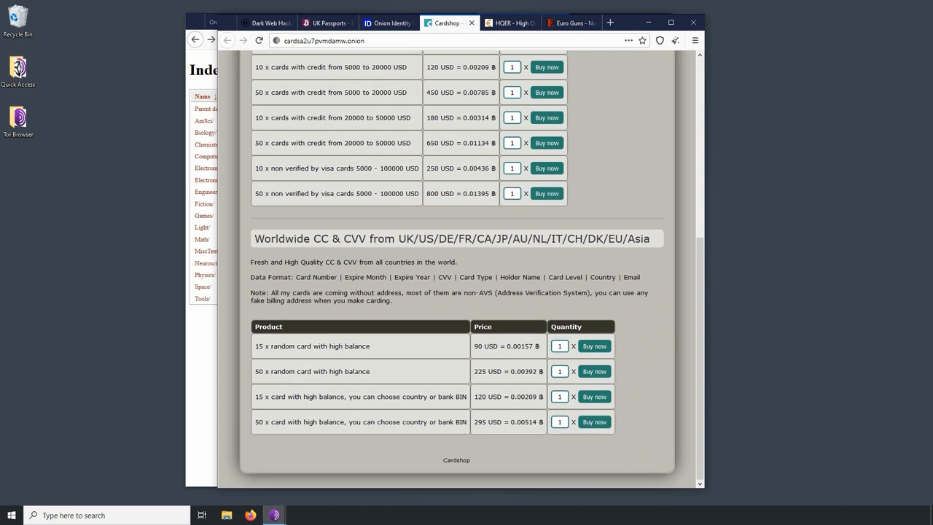
{"action": "mouse_move", "coordinate": [414, 367]}
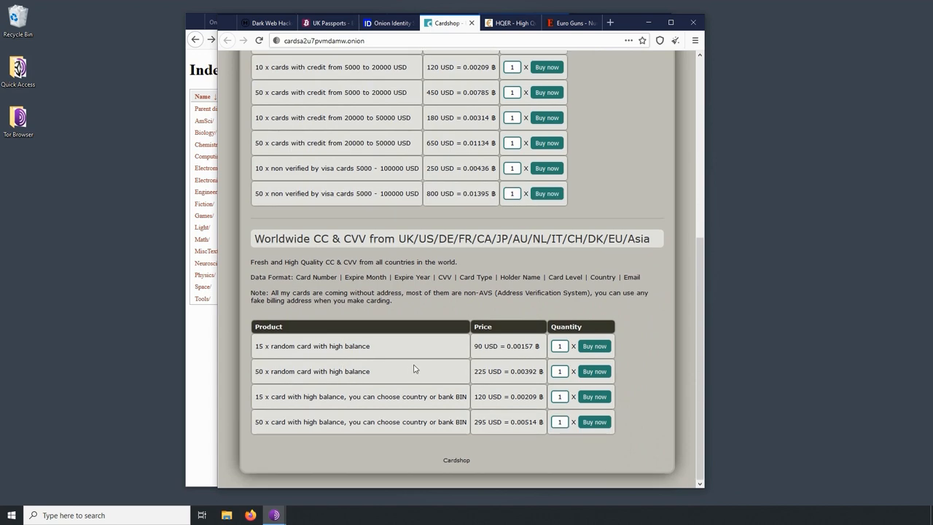
{"action": "mouse_move", "coordinate": [445, 363]}
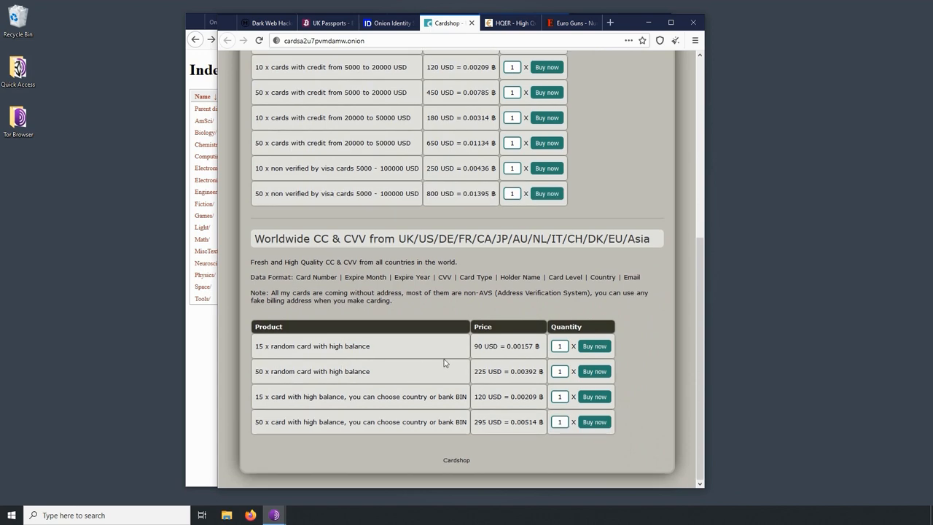
{"action": "scroll", "scroll_direction": "up", "scroll_amount": 3}
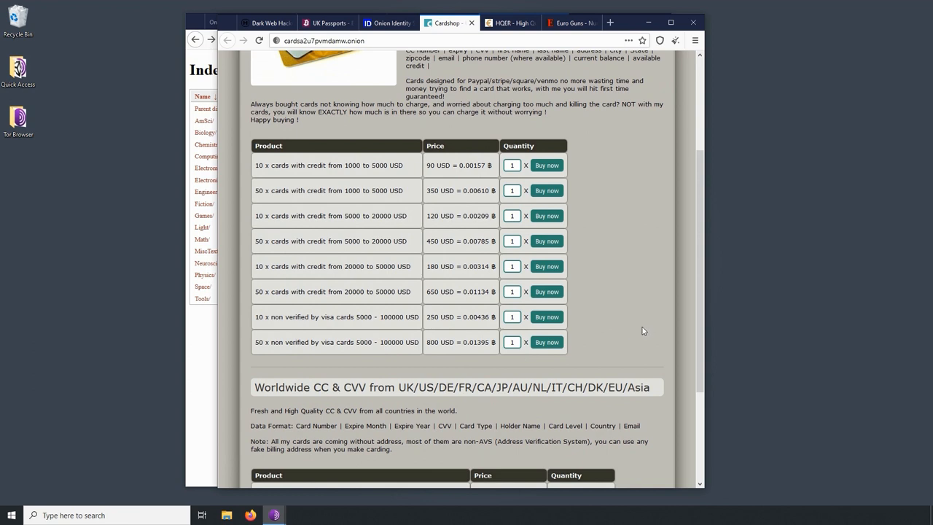
{"action": "mouse_move", "coordinate": [647, 326]}
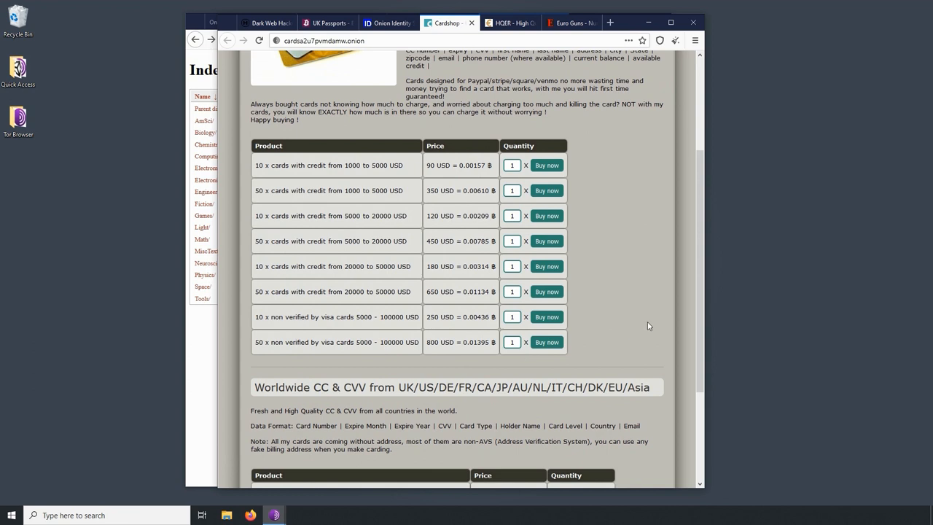
{"action": "scroll", "scroll_direction": "up", "scroll_amount": 3}
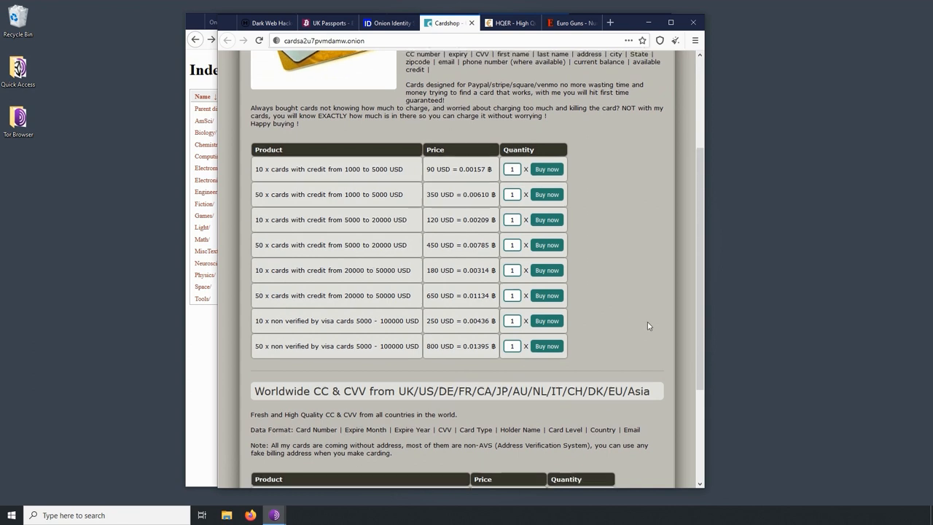
{"action": "scroll", "scroll_direction": "up", "scroll_amount": 3}
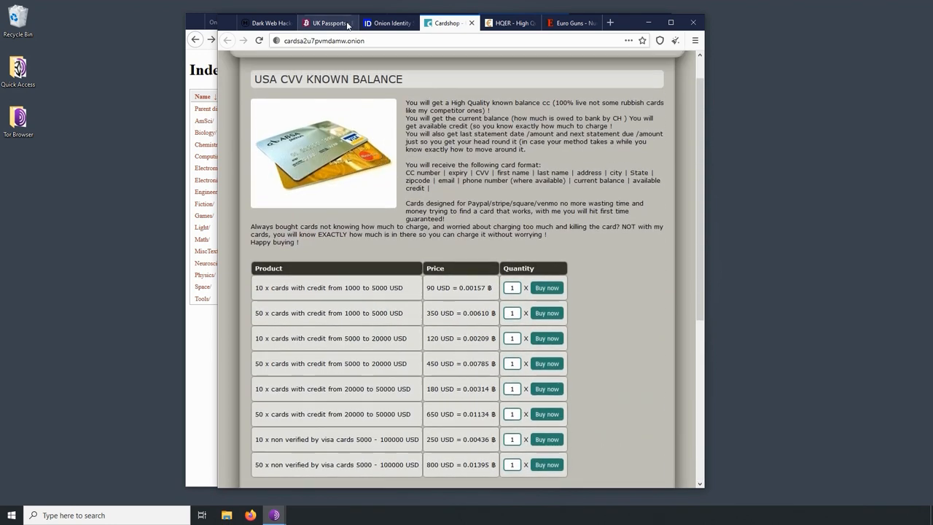
{"action": "left_click", "coordinate": [387, 23]}
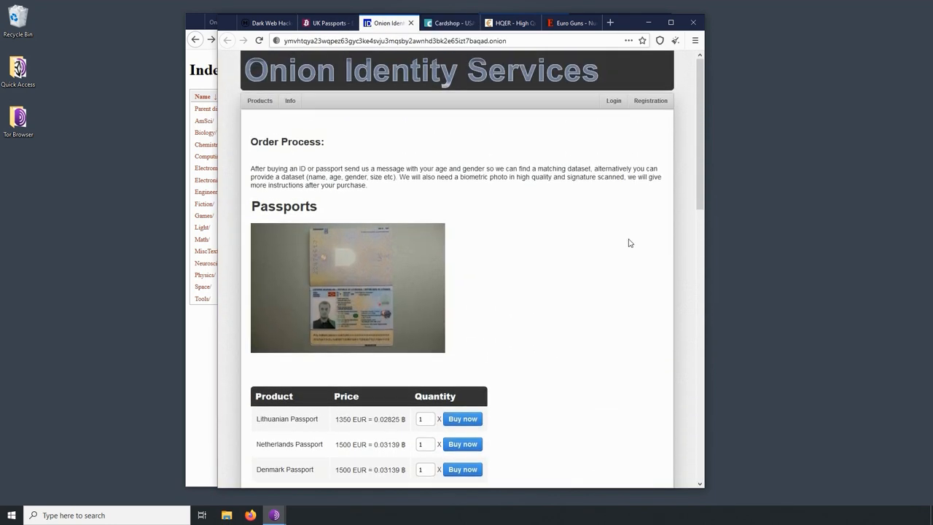
{"action": "mouse_move", "coordinate": [616, 236]}
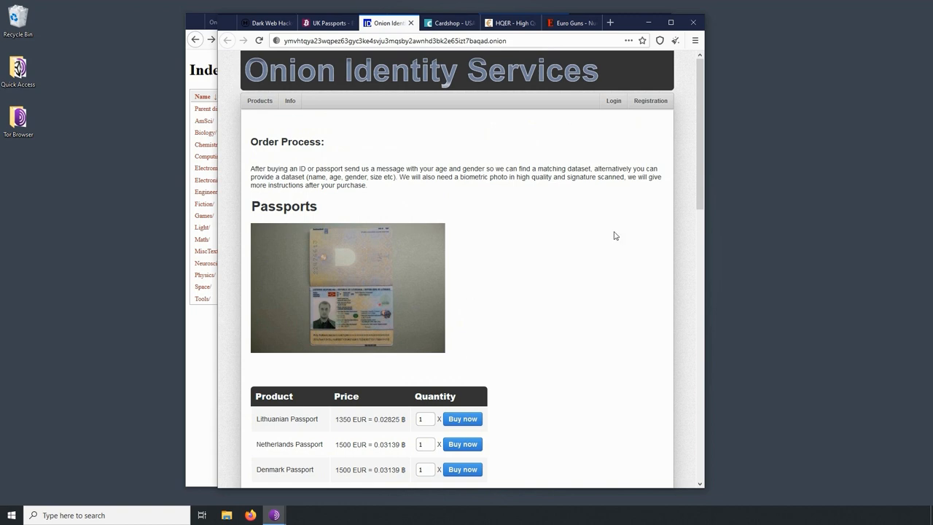
{"action": "mouse_move", "coordinate": [576, 213]}
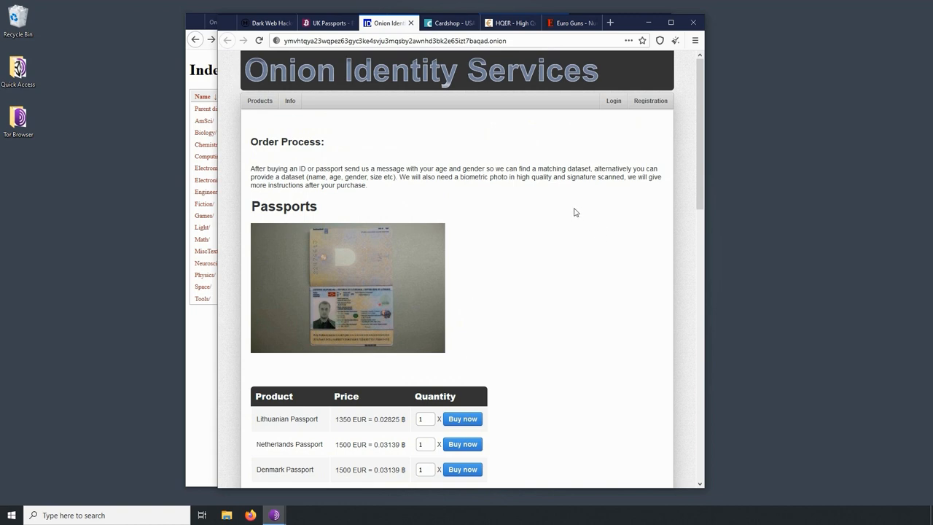
- Scroll down the passport, ID card and driver's license offers and back up, then switch to the UK Passports tab
{"action": "scroll", "scroll_direction": "down", "scroll_amount": 3}
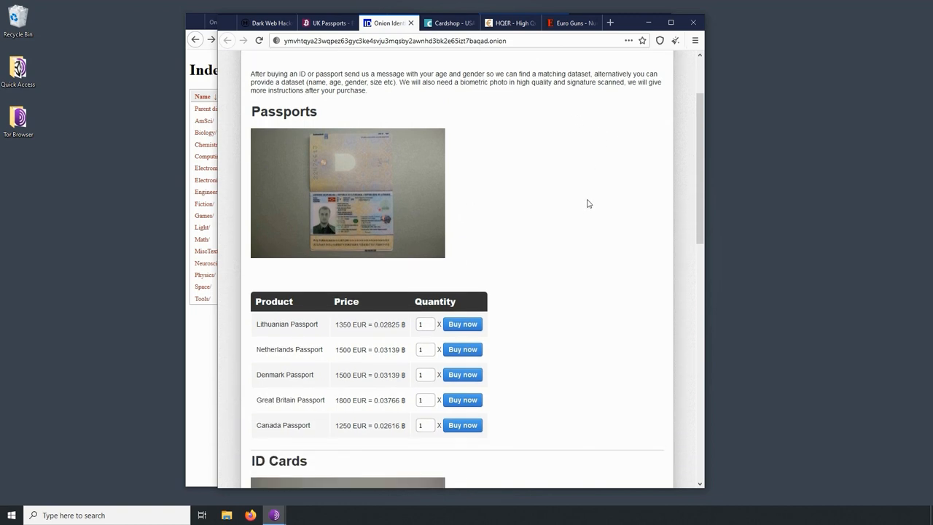
{"action": "scroll", "scroll_direction": "down", "scroll_amount": 3}
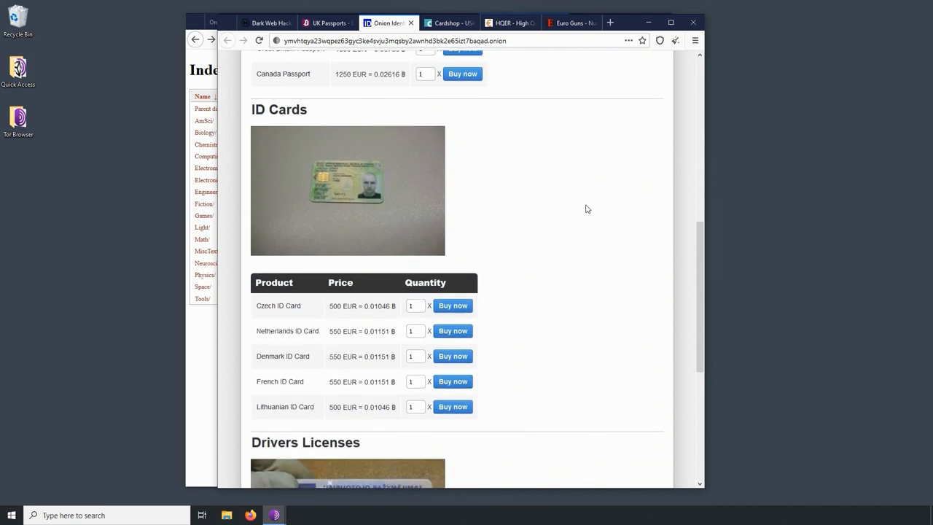
{"action": "scroll", "scroll_direction": "down", "scroll_amount": 3}
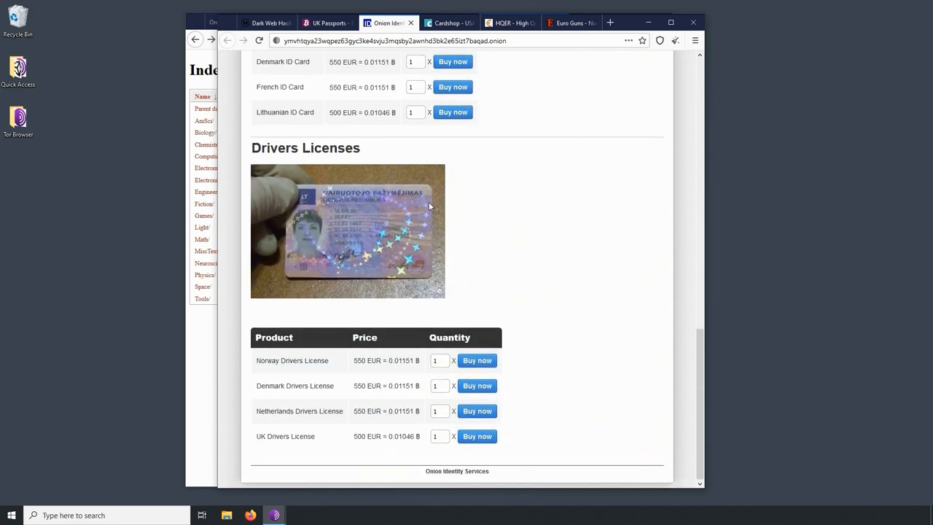
{"action": "mouse_move", "coordinate": [673, 291]}
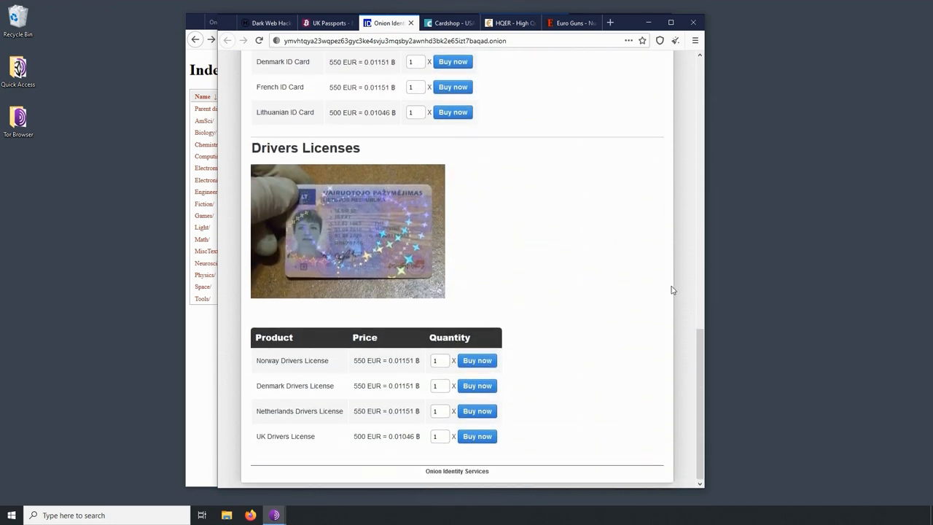
{"action": "scroll", "scroll_direction": "up", "scroll_amount": 3}
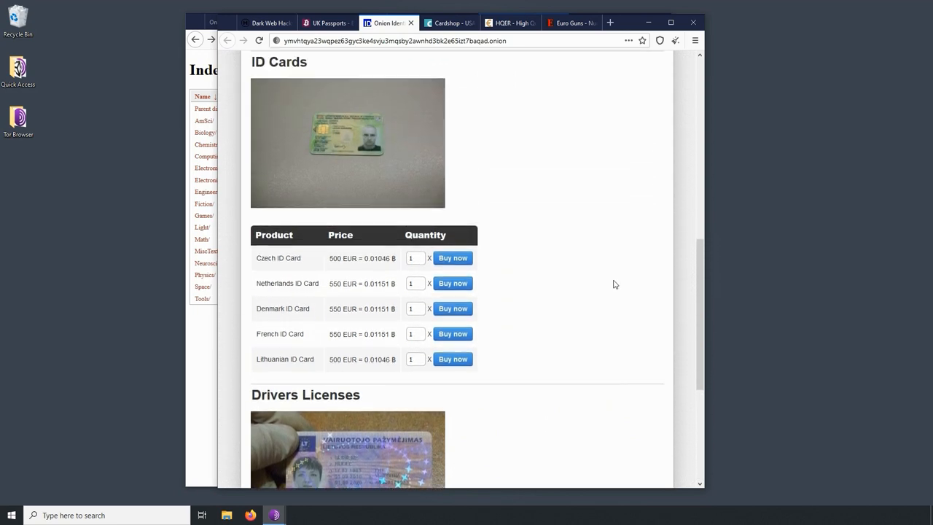
{"action": "scroll", "scroll_direction": "up", "scroll_amount": 3}
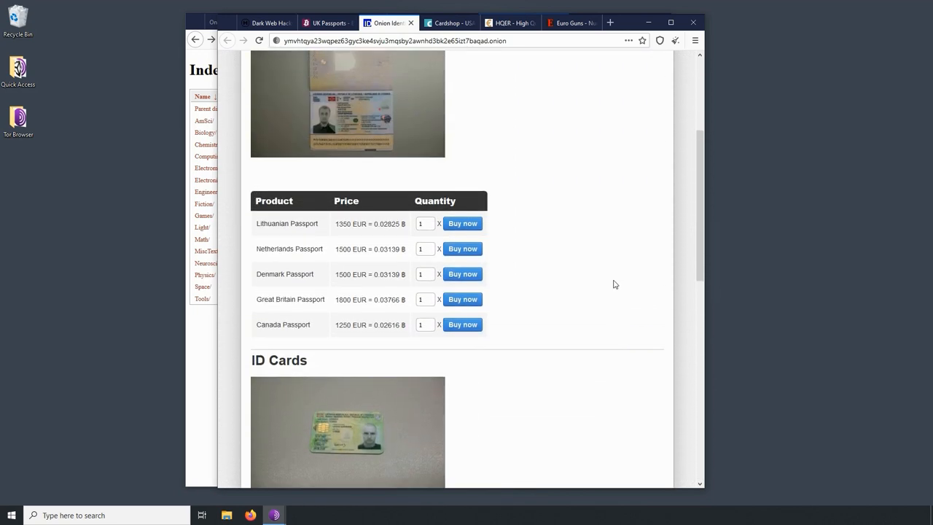
{"action": "scroll", "scroll_direction": "up", "scroll_amount": 3}
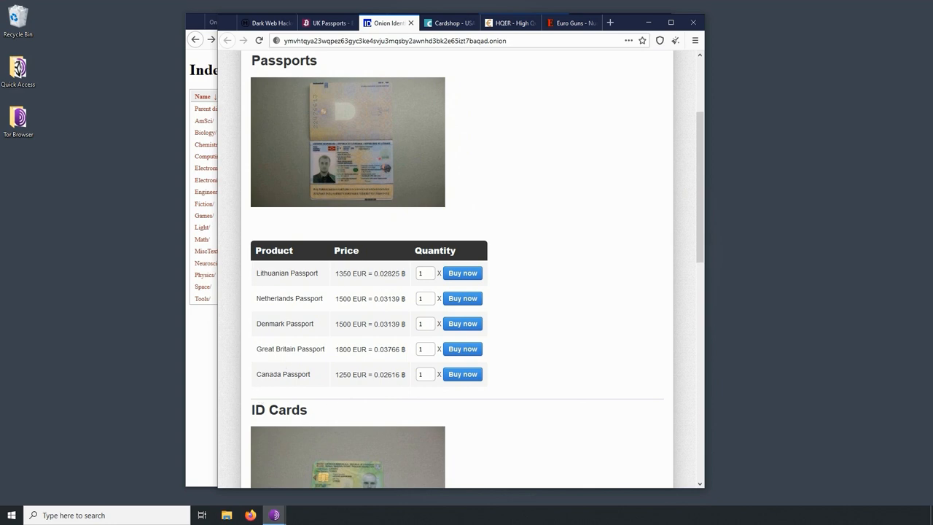
{"action": "mouse_move", "coordinate": [554, 256]}
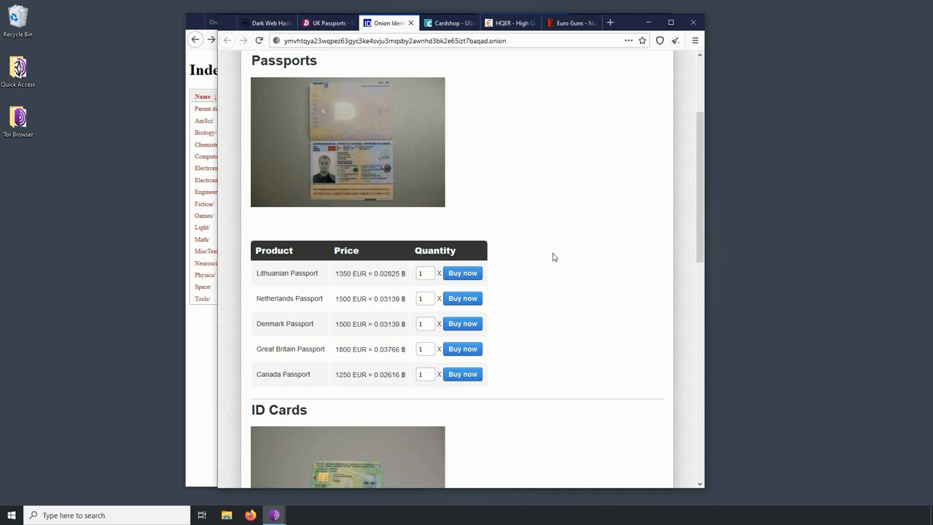
{"action": "mouse_move", "coordinate": [586, 233]}
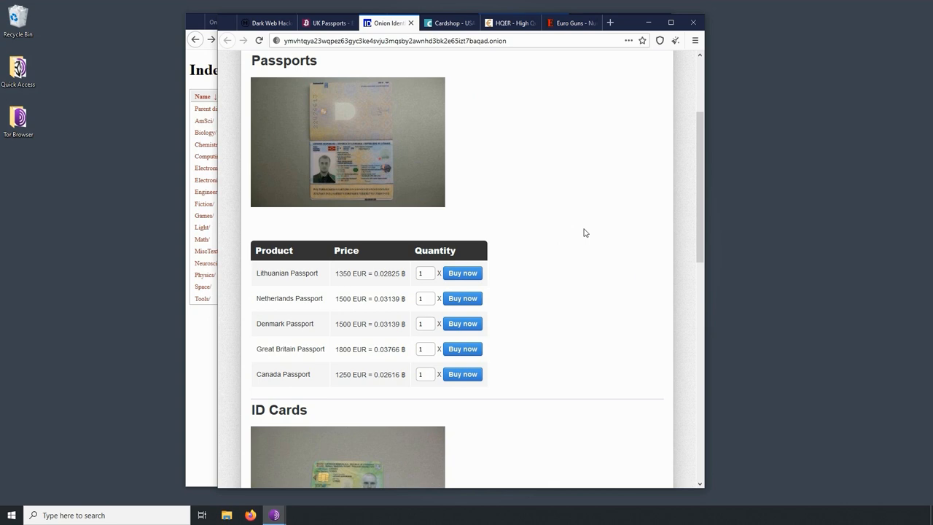
{"action": "left_click", "coordinate": [327, 23]}
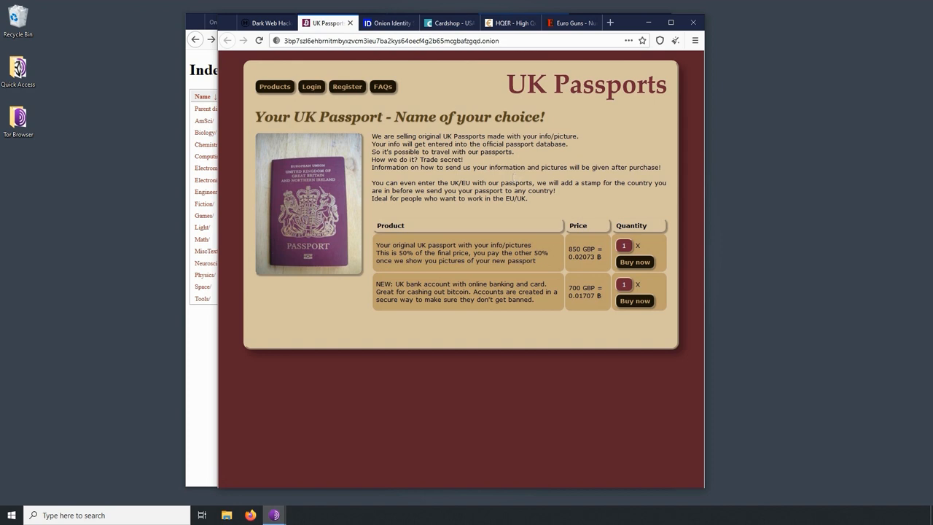
{"action": "mouse_move", "coordinate": [484, 180]}
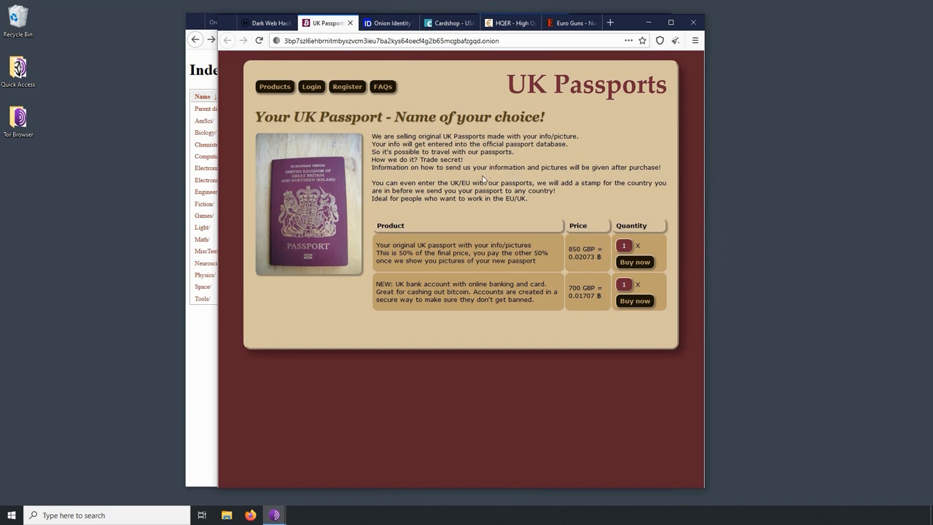
{"action": "mouse_move", "coordinate": [265, 24]}
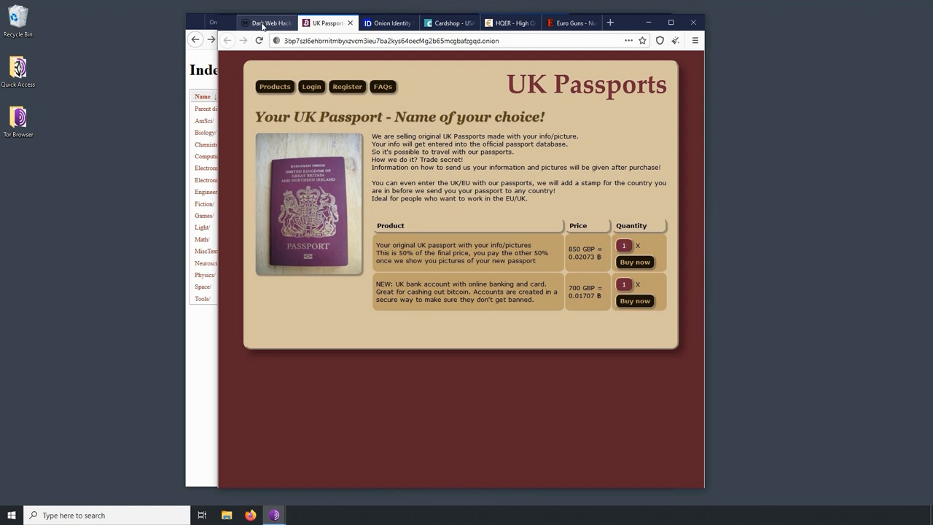
- Switch from the UK Passports page to the Dark Web Hackers tab
{"action": "left_click", "coordinate": [265, 24]}
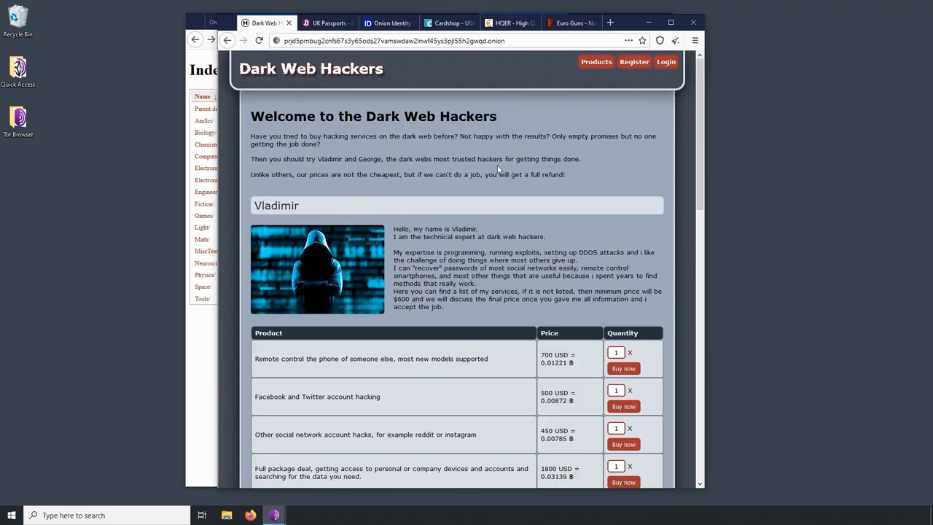
{"action": "mouse_move", "coordinate": [361, 108]}
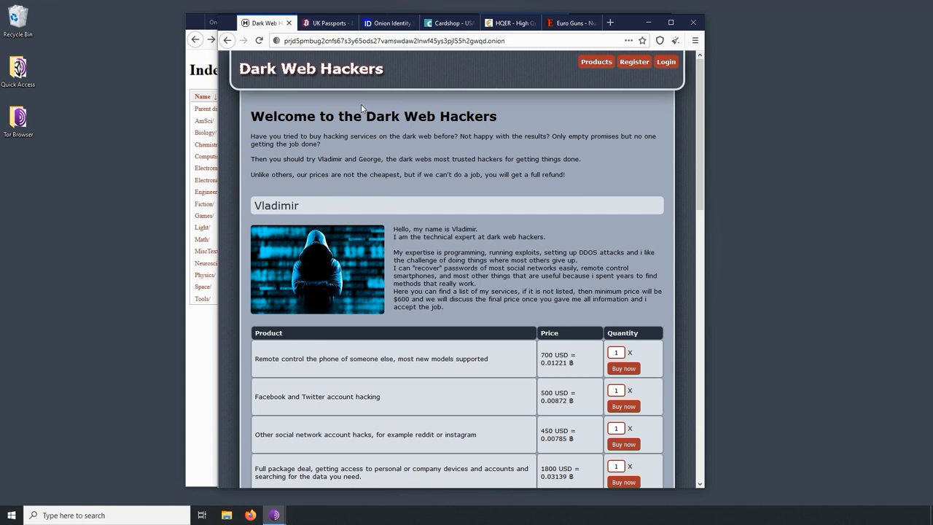
{"action": "mouse_move", "coordinate": [484, 147]}
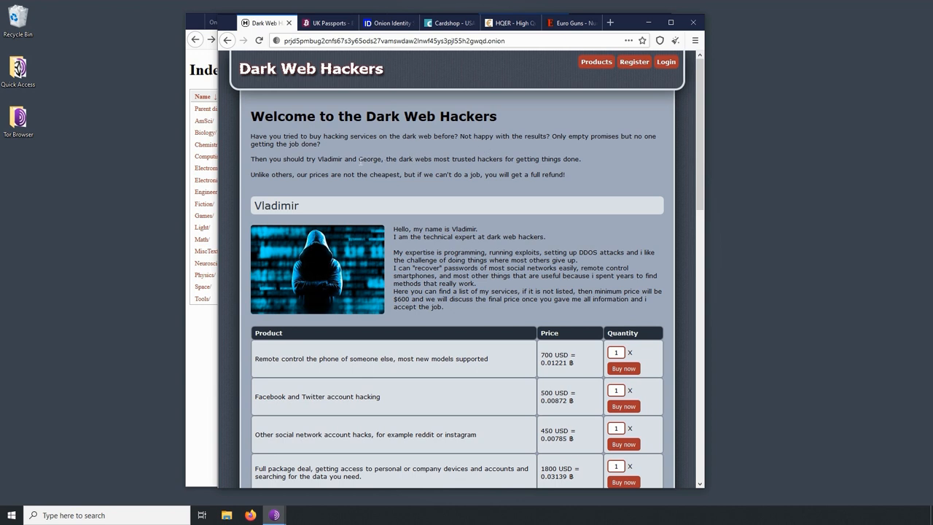
{"action": "mouse_move", "coordinate": [461, 193]}
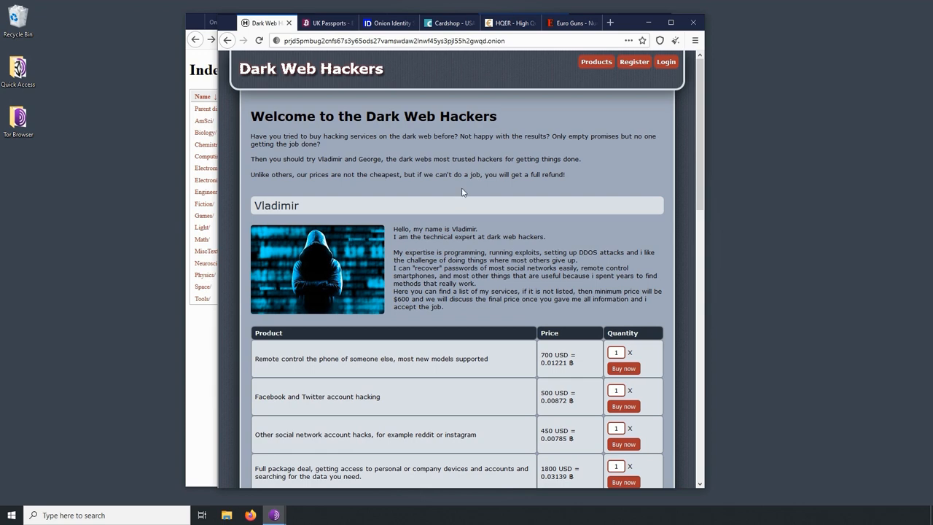
{"action": "scroll", "scroll_direction": "down", "scroll_amount": 3}
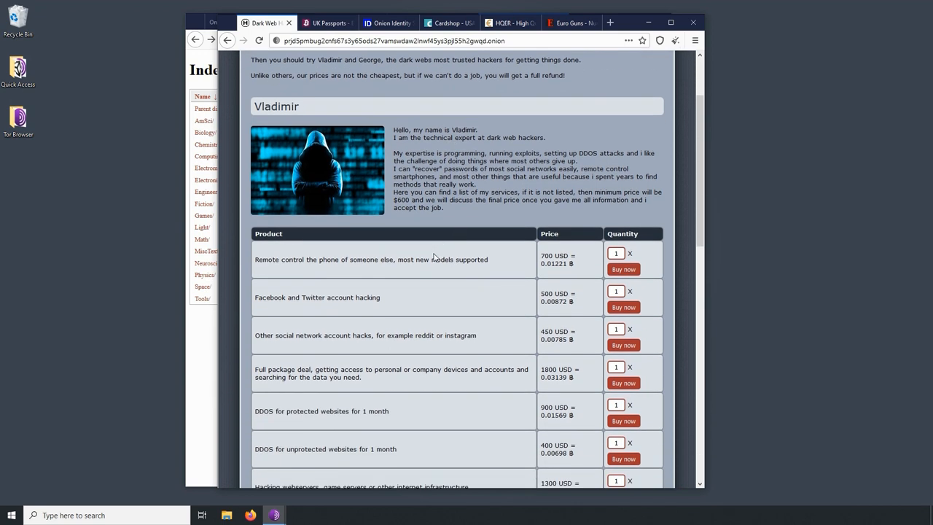
{"action": "mouse_move", "coordinate": [282, 284]}
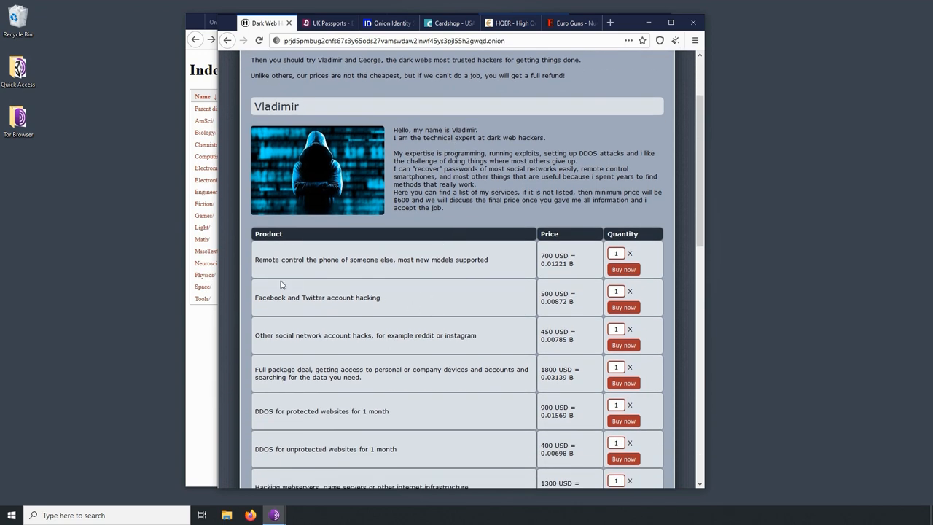
{"action": "scroll", "scroll_direction": "down", "scroll_amount": 3}
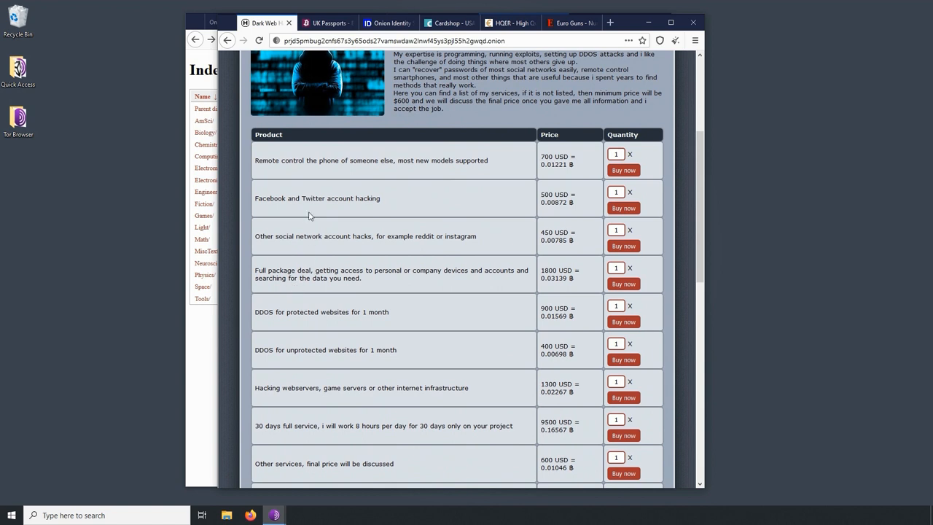
{"action": "mouse_move", "coordinate": [389, 174]}
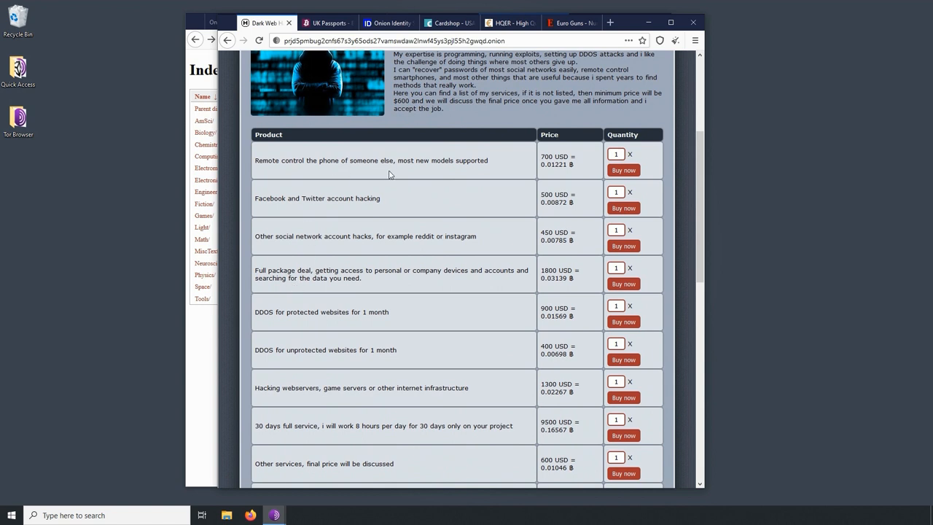
{"action": "mouse_move", "coordinate": [399, 170]}
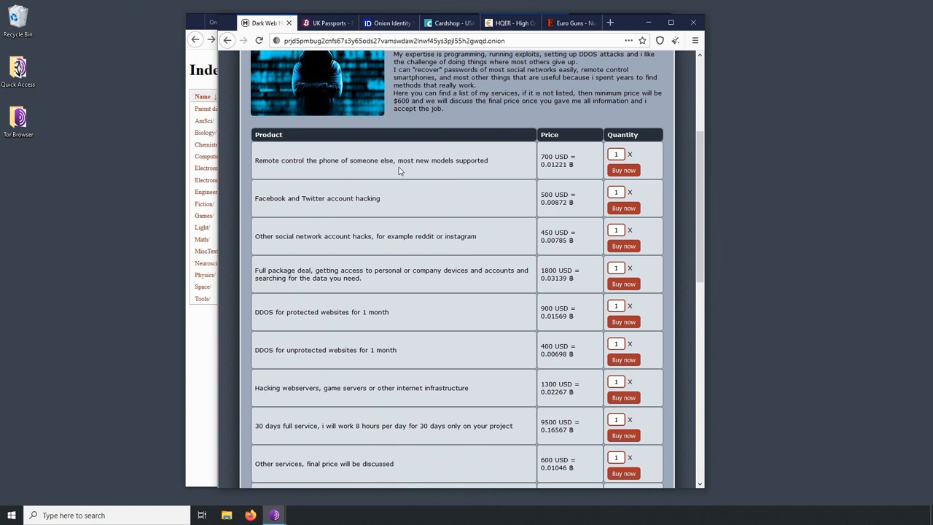
{"action": "mouse_move", "coordinate": [500, 174]}
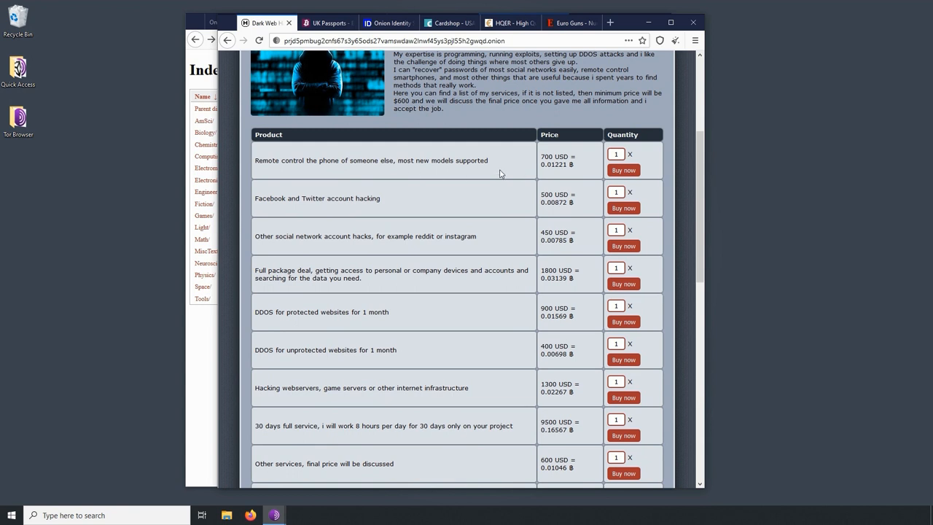
{"action": "mouse_move", "coordinate": [420, 169]}
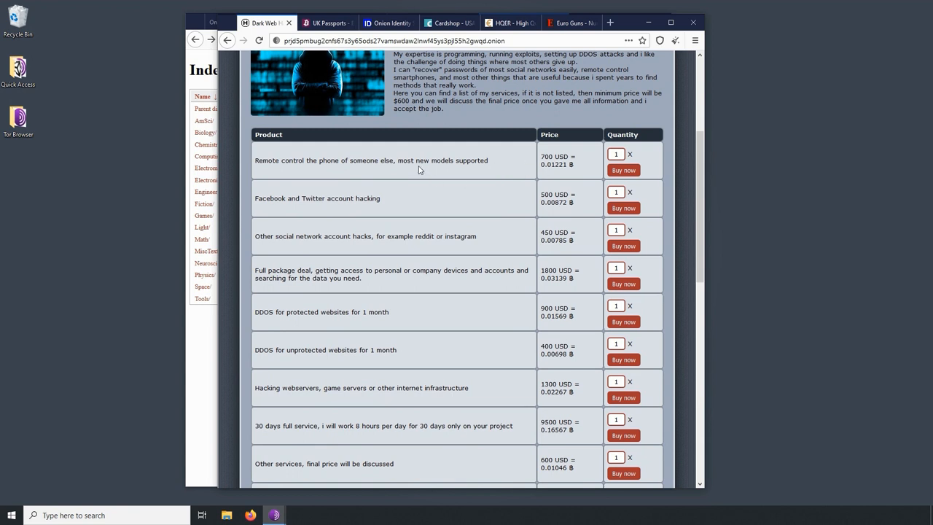
{"action": "mouse_move", "coordinate": [445, 181]}
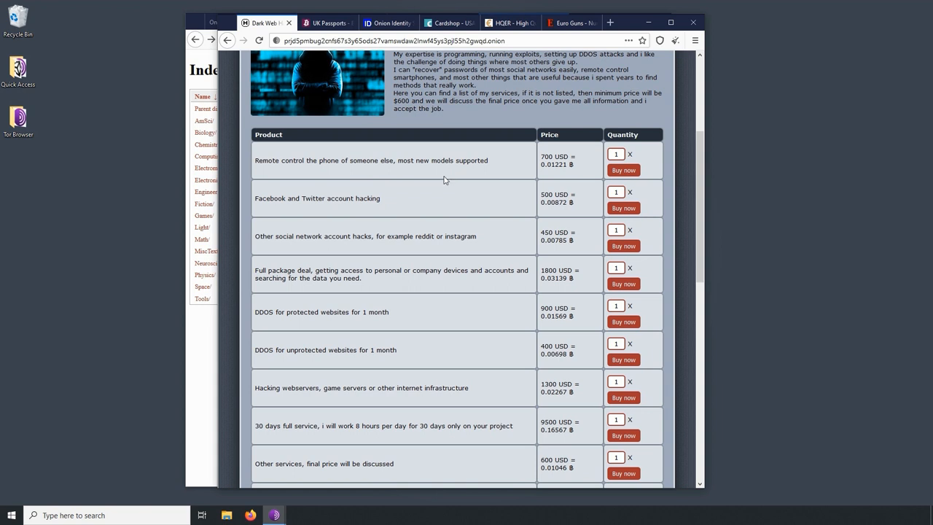
{"action": "mouse_move", "coordinate": [349, 207]}
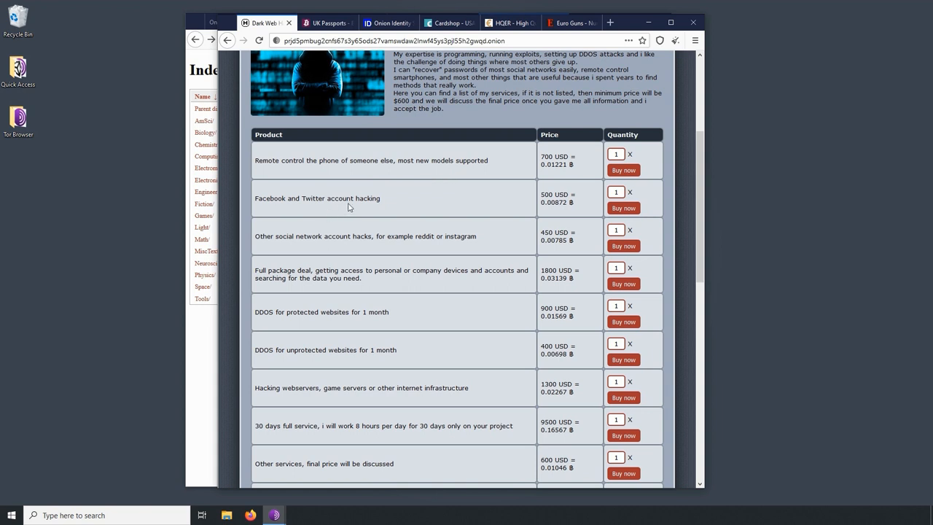
{"action": "mouse_move", "coordinate": [432, 235]}
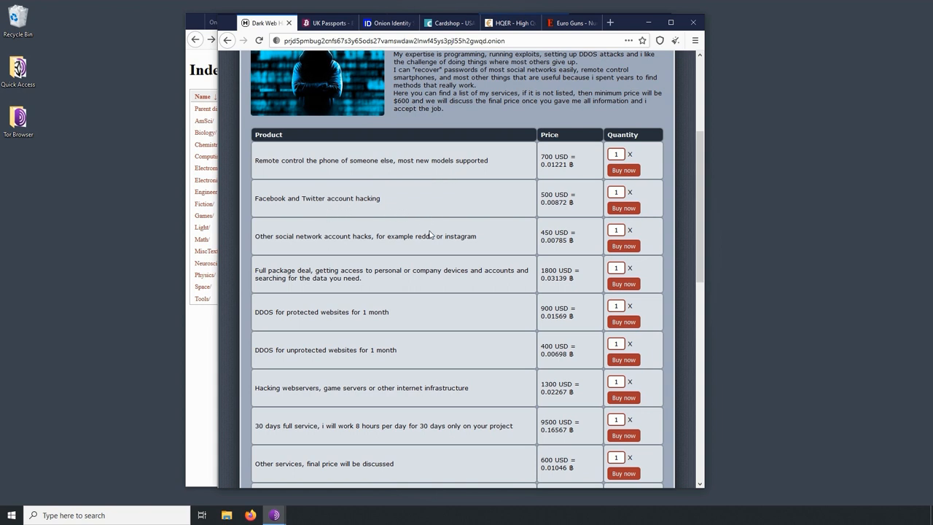
{"action": "mouse_move", "coordinate": [291, 247]}
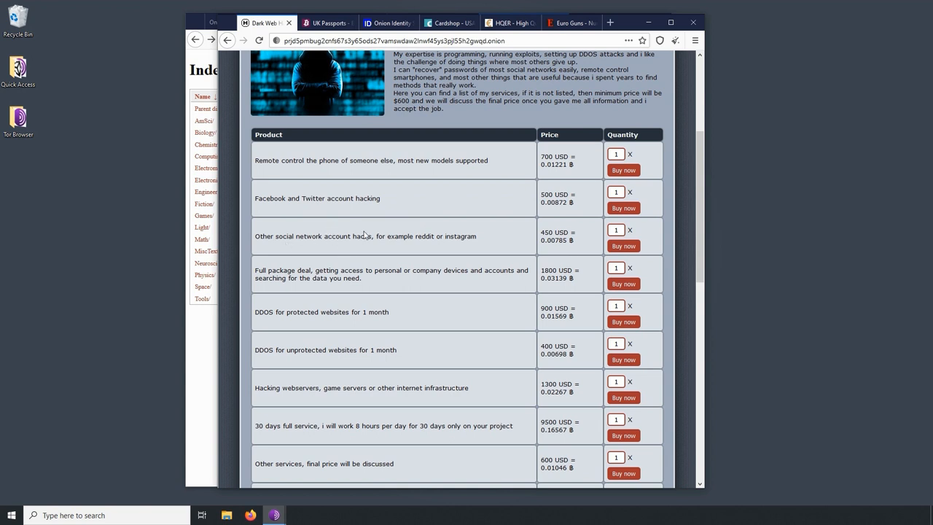
{"action": "mouse_move", "coordinate": [459, 247]}
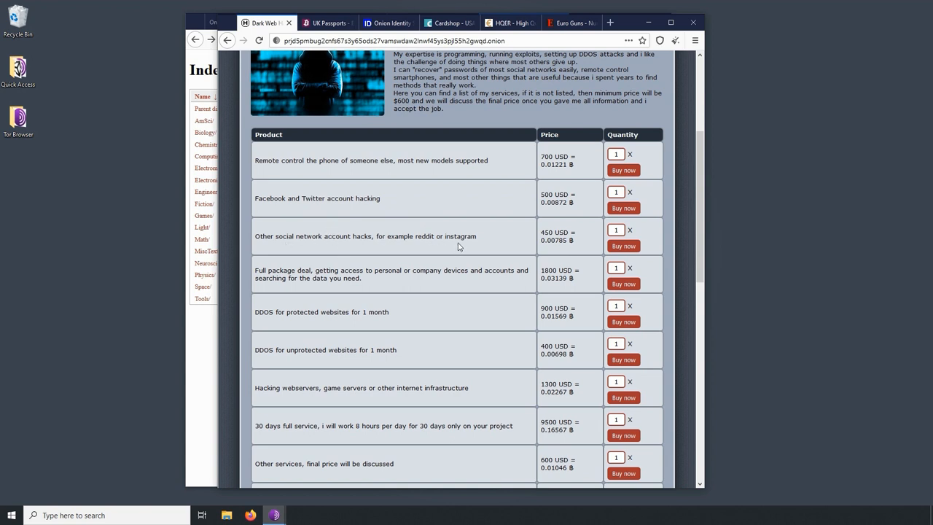
{"action": "double_click", "coordinate": [461, 236]}
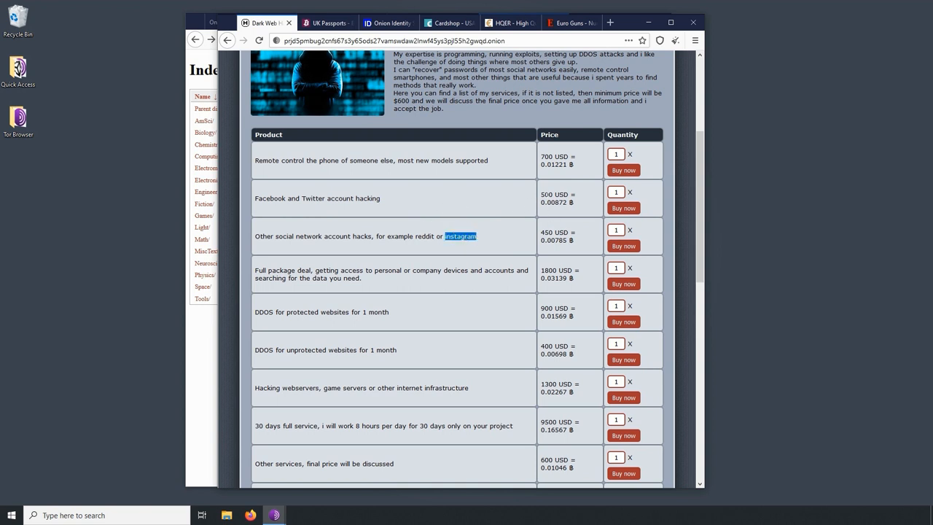
{"action": "left_click", "coordinate": [469, 253]}
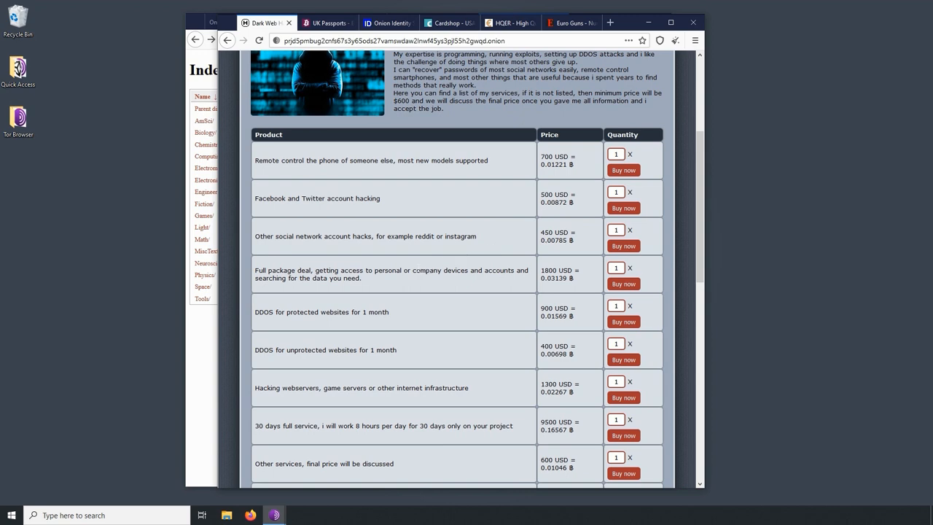
{"action": "scroll", "scroll_direction": "down", "scroll_amount": 3}
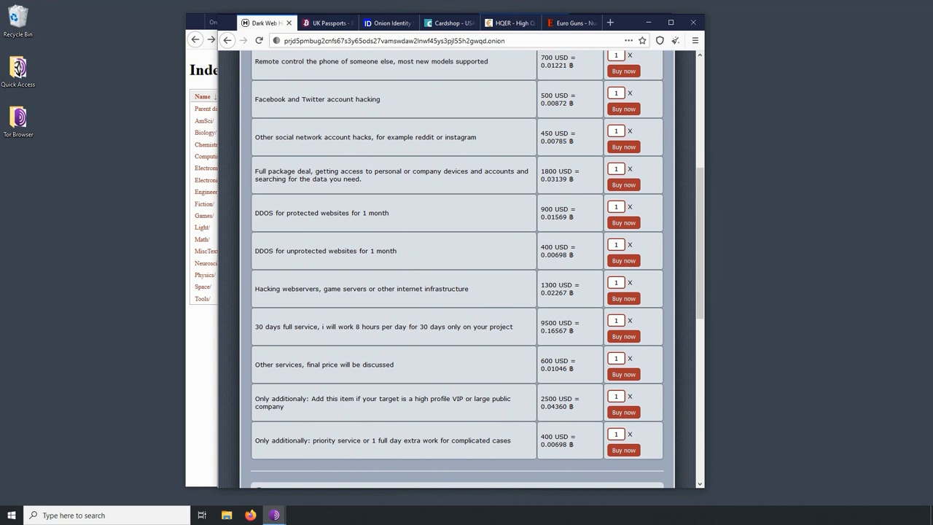
{"action": "mouse_move", "coordinate": [464, 203]}
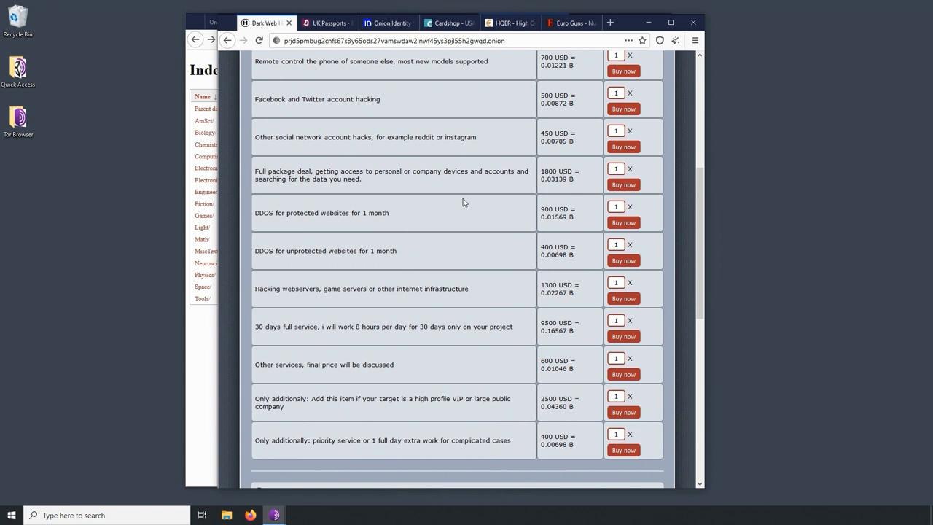
{"action": "mouse_move", "coordinate": [498, 195]}
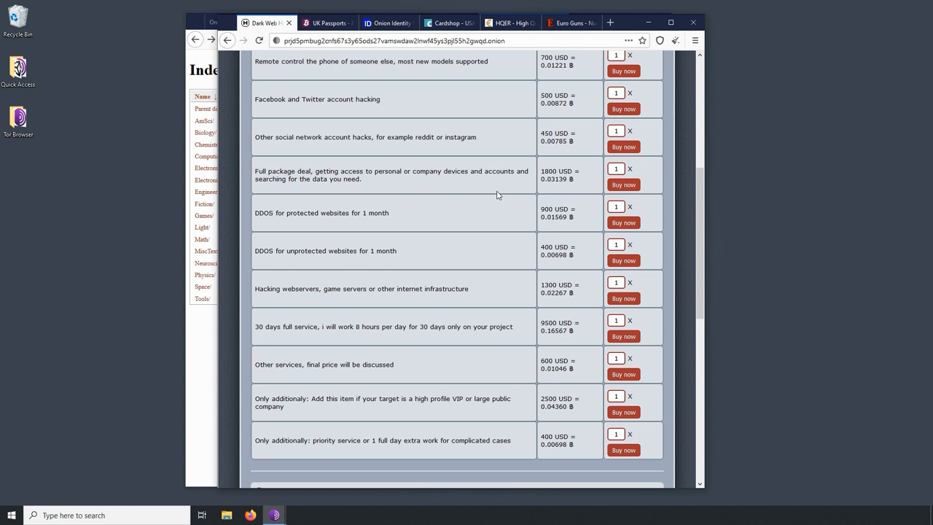
{"action": "scroll", "scroll_direction": "down", "scroll_amount": 3}
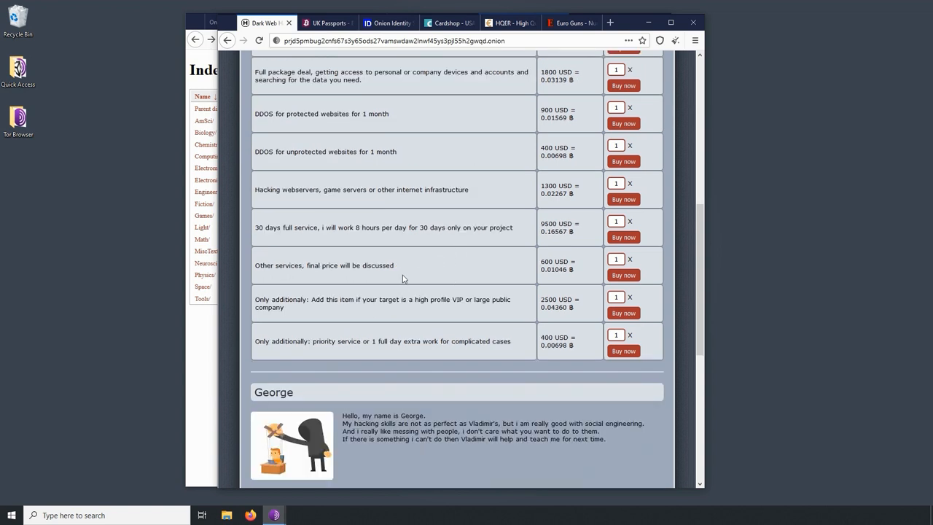
{"action": "mouse_move", "coordinate": [324, 315]}
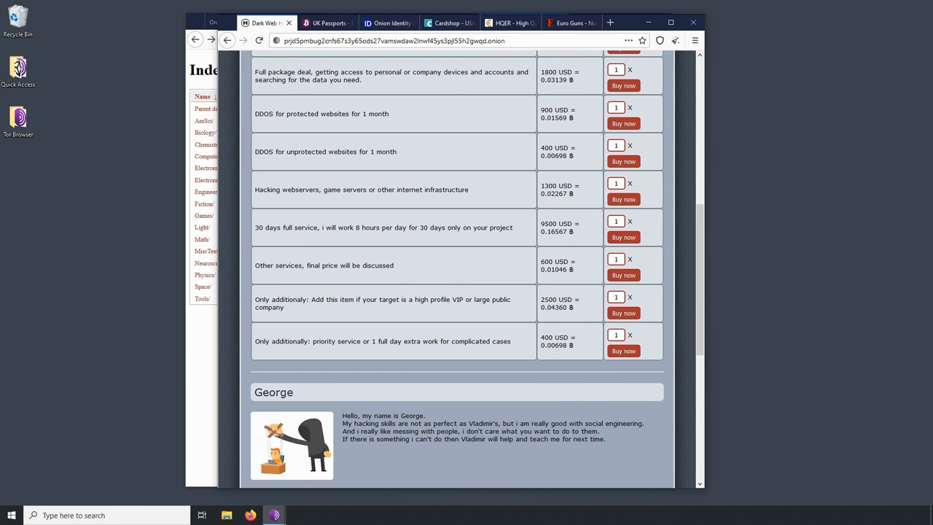
{"action": "scroll", "scroll_direction": "down", "scroll_amount": 3}
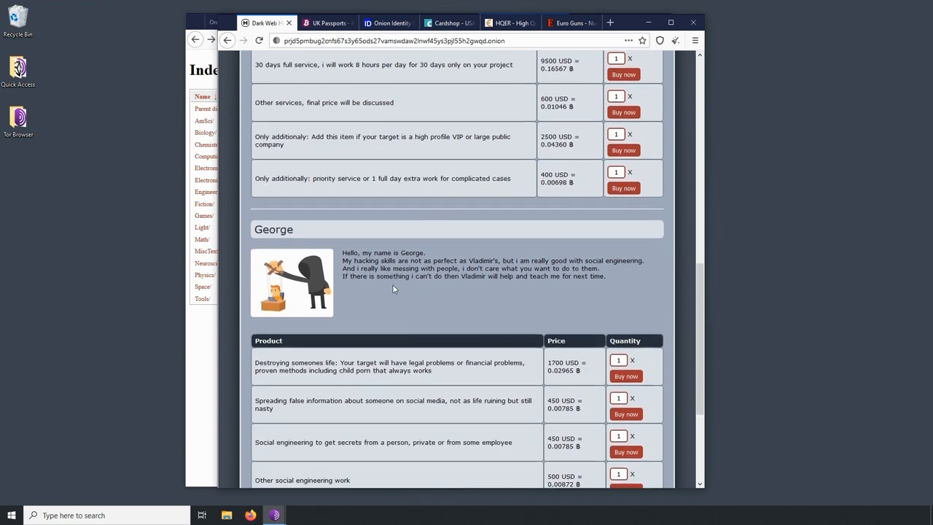
{"action": "scroll", "scroll_direction": "down", "scroll_amount": 3}
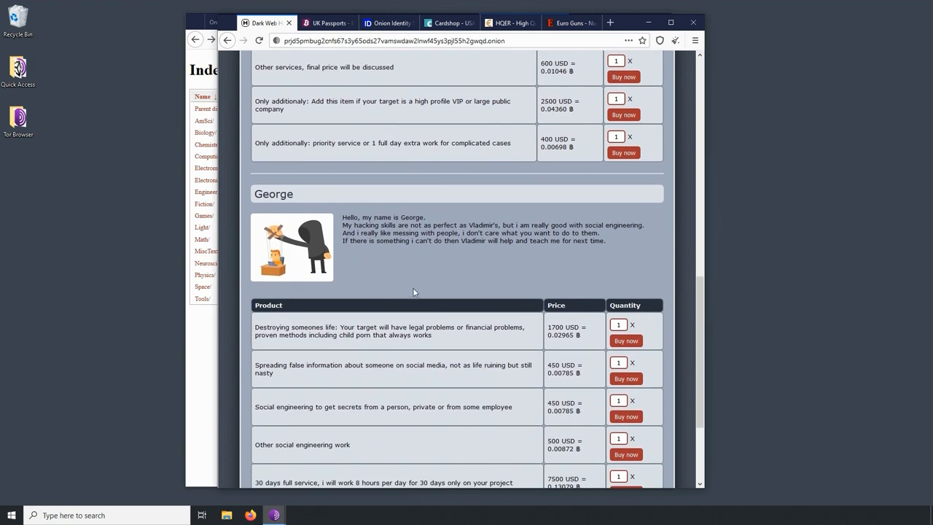
{"action": "scroll", "scroll_direction": "up", "scroll_amount": 3}
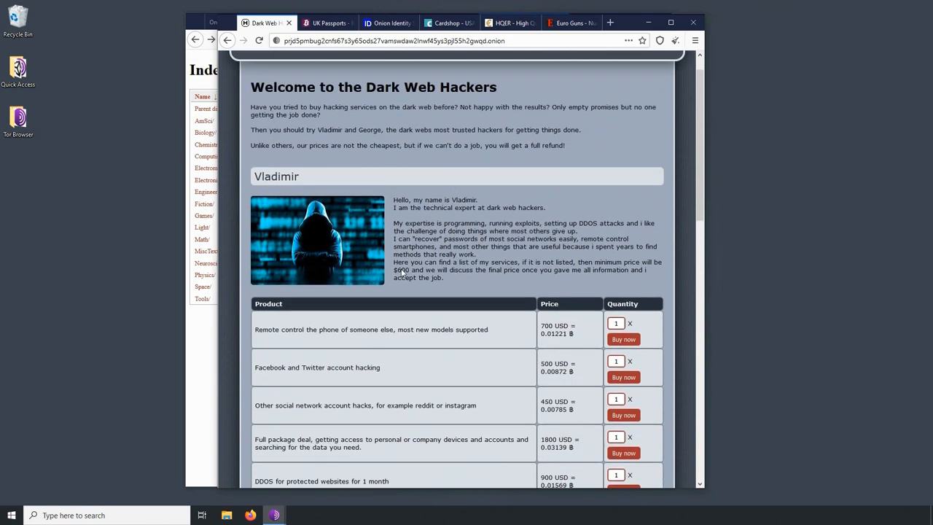
{"action": "scroll", "scroll_direction": "up", "scroll_amount": 3}
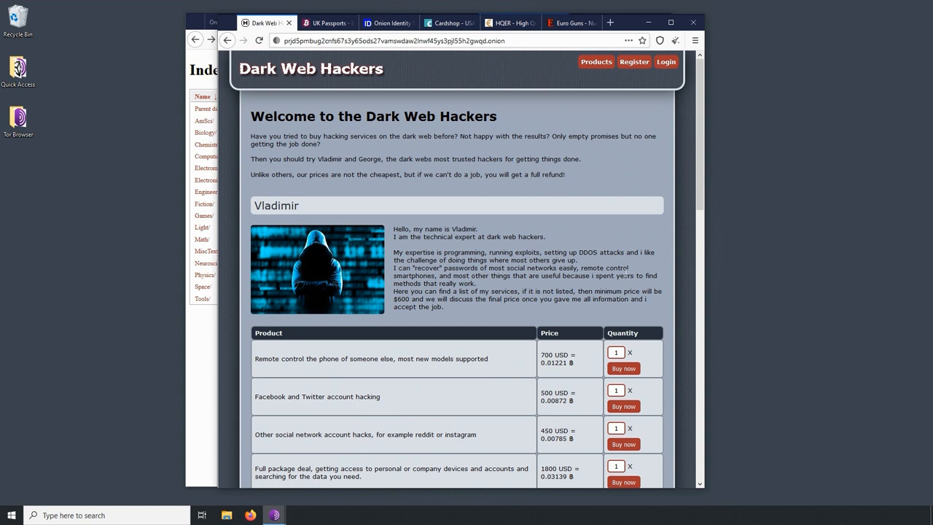
{"action": "mouse_move", "coordinate": [668, 284]}
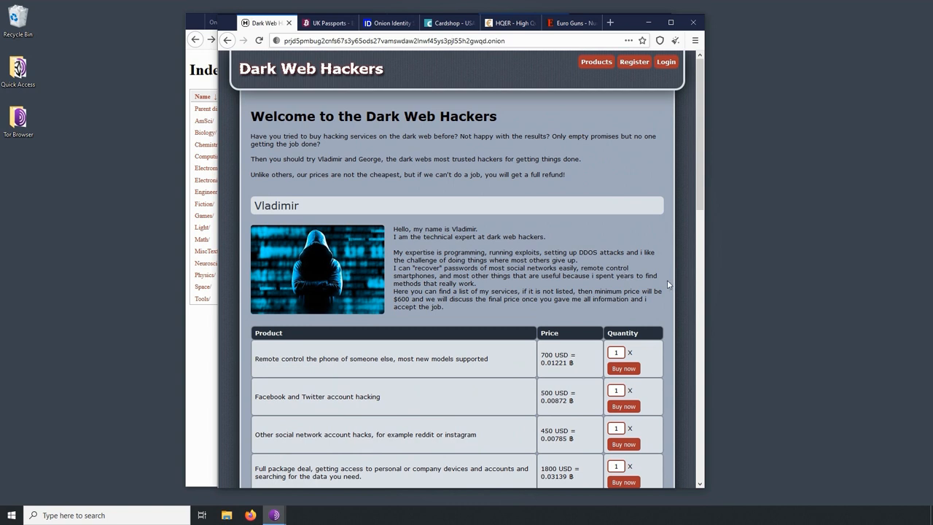
{"action": "scroll", "scroll_direction": "down", "scroll_amount": 3}
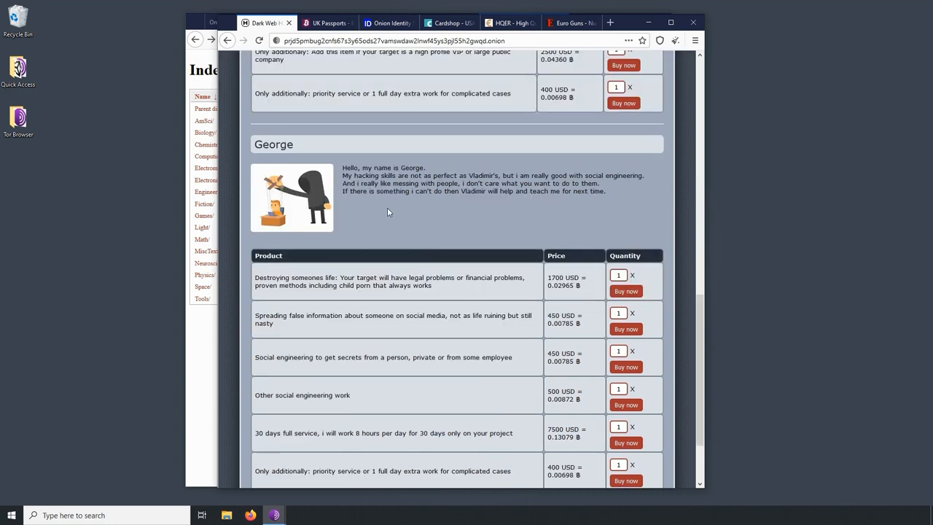
{"action": "mouse_move", "coordinate": [388, 213]}
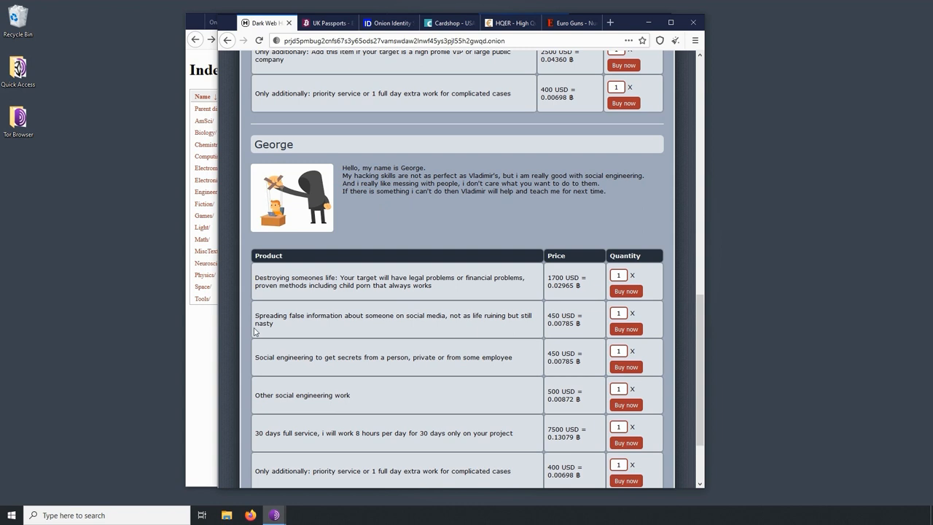
{"action": "mouse_move", "coordinate": [434, 326]}
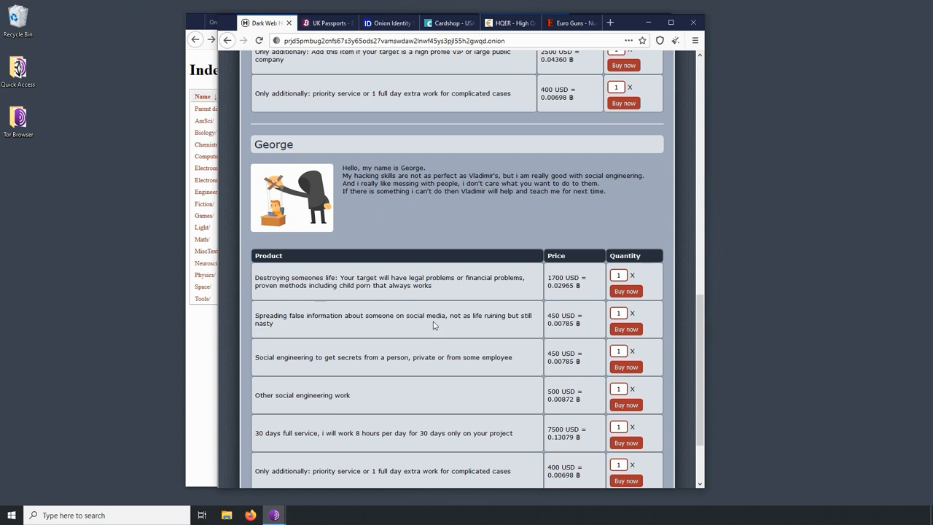
{"action": "mouse_move", "coordinate": [367, 338]}
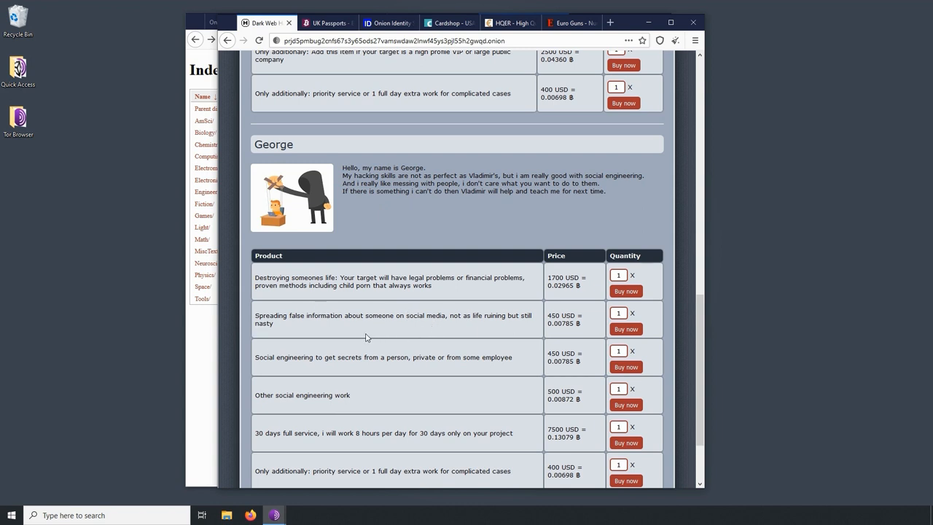
{"action": "mouse_move", "coordinate": [425, 331]}
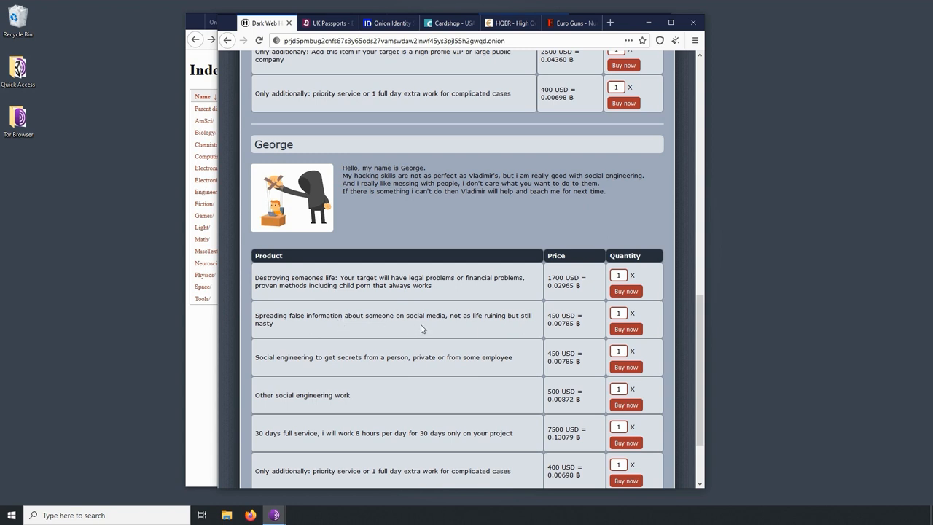
{"action": "scroll", "scroll_direction": "down", "scroll_amount": 3}
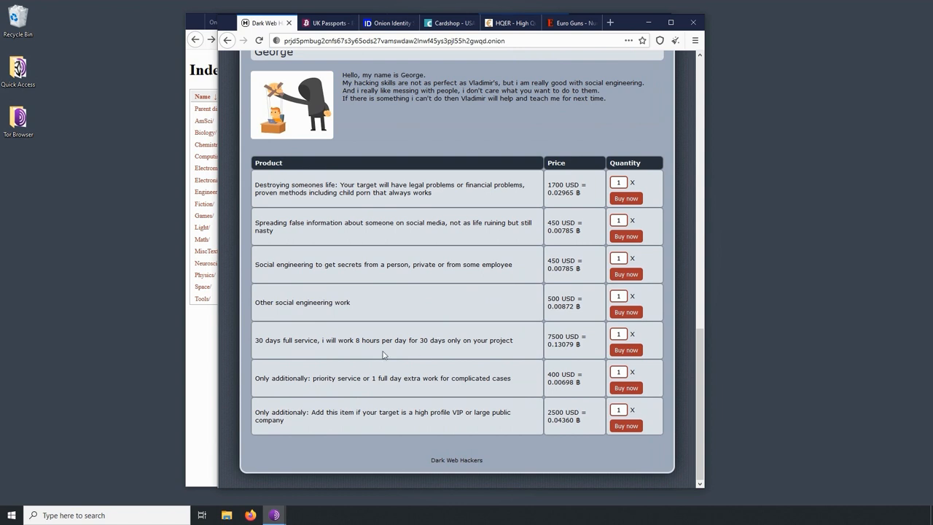
{"action": "mouse_move", "coordinate": [325, 358]}
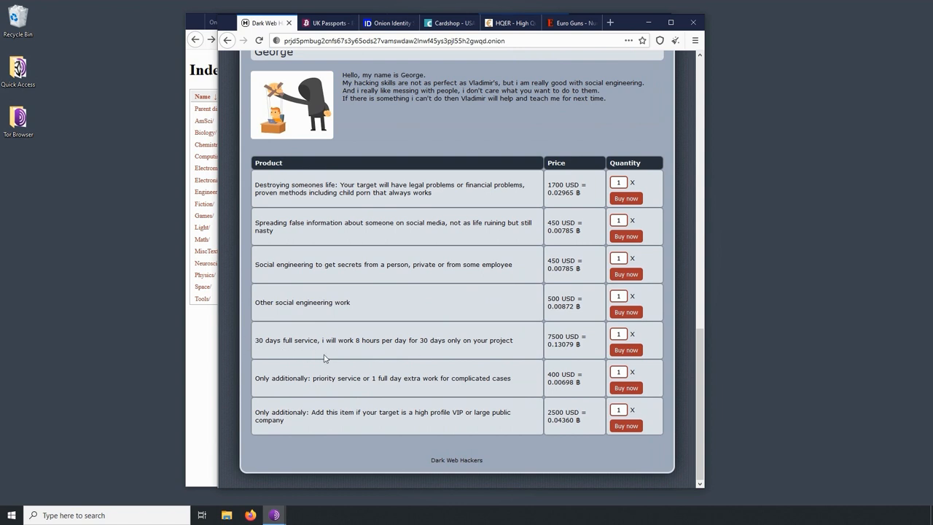
{"action": "mouse_move", "coordinate": [399, 364]}
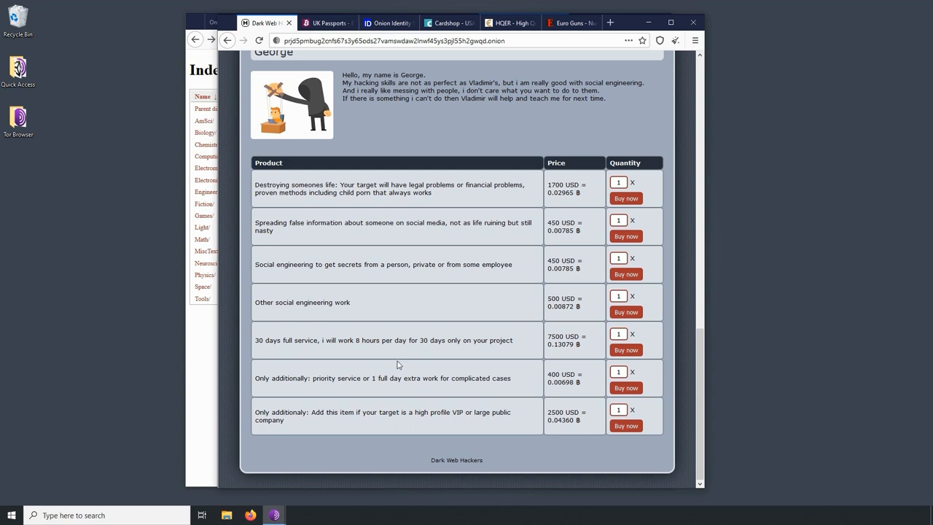
{"action": "mouse_move", "coordinate": [430, 364]}
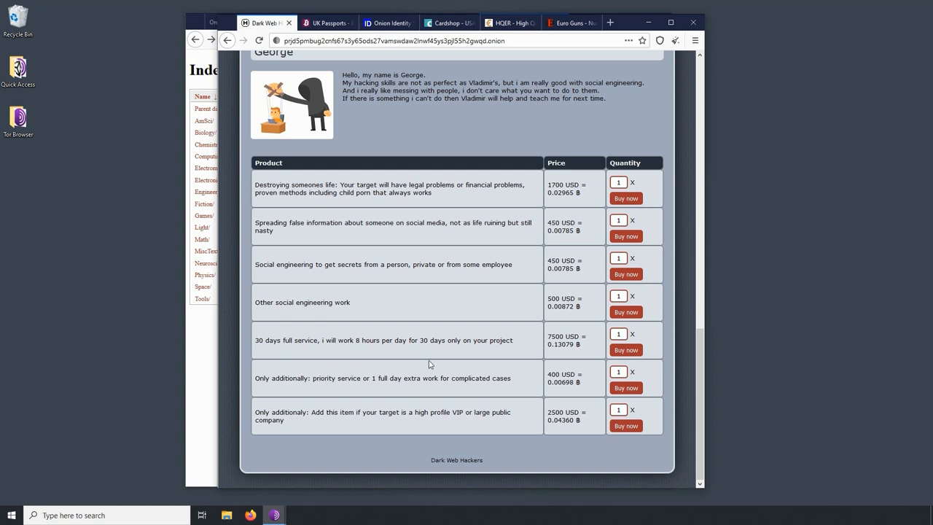
{"action": "mouse_move", "coordinate": [464, 367]}
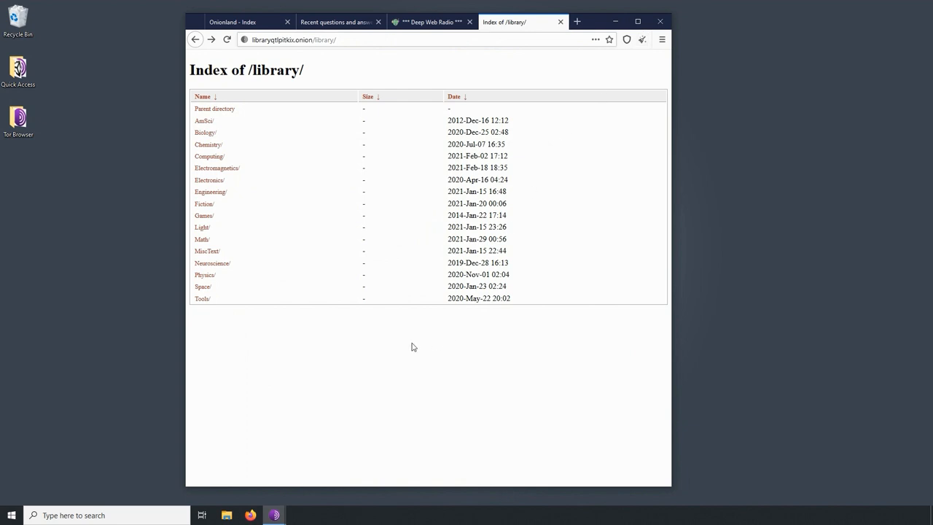
{"action": "mouse_move", "coordinate": [402, 343]}
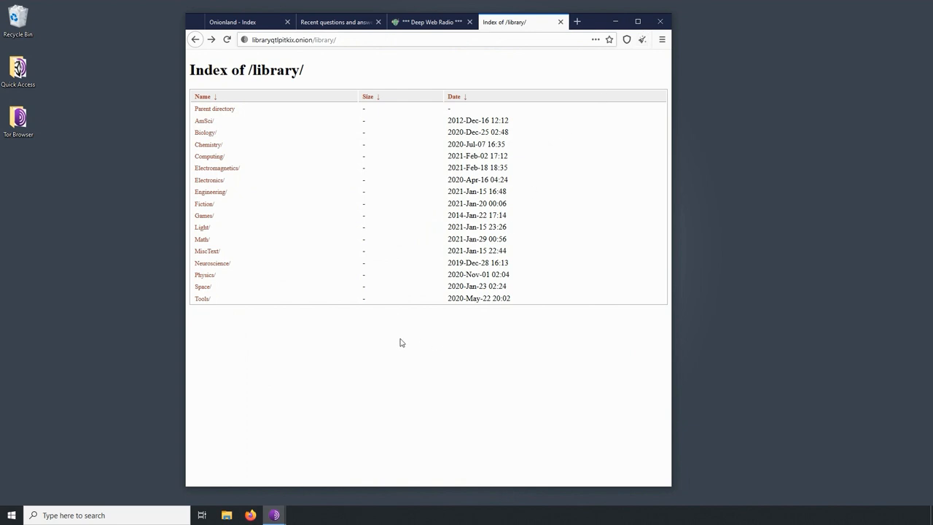
{"action": "mouse_move", "coordinate": [283, 376]}
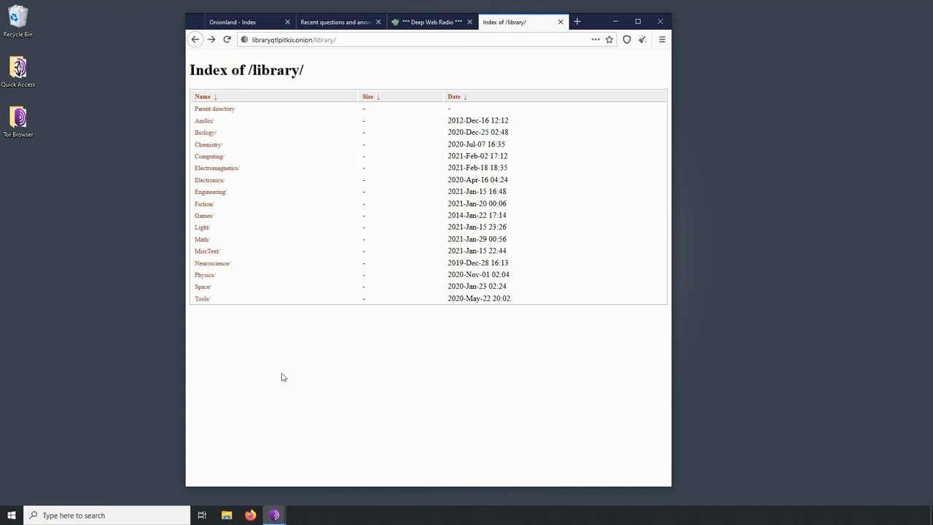
{"action": "mouse_move", "coordinate": [357, 373]}
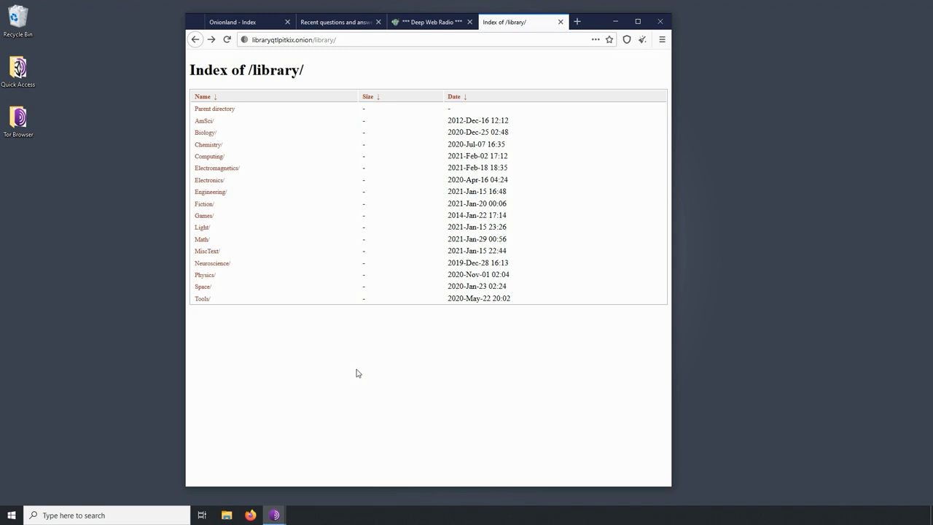
{"action": "mouse_move", "coordinate": [292, 347]}
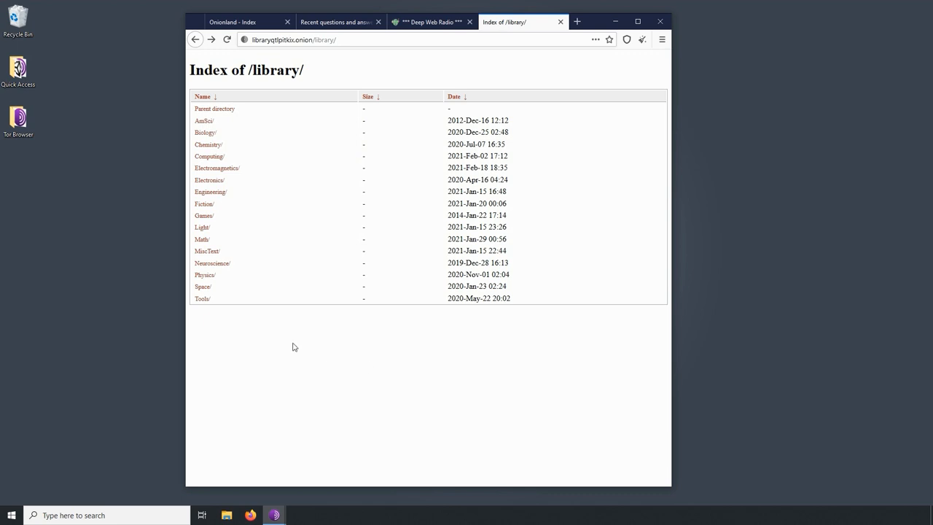
{"action": "mouse_move", "coordinate": [216, 167]}
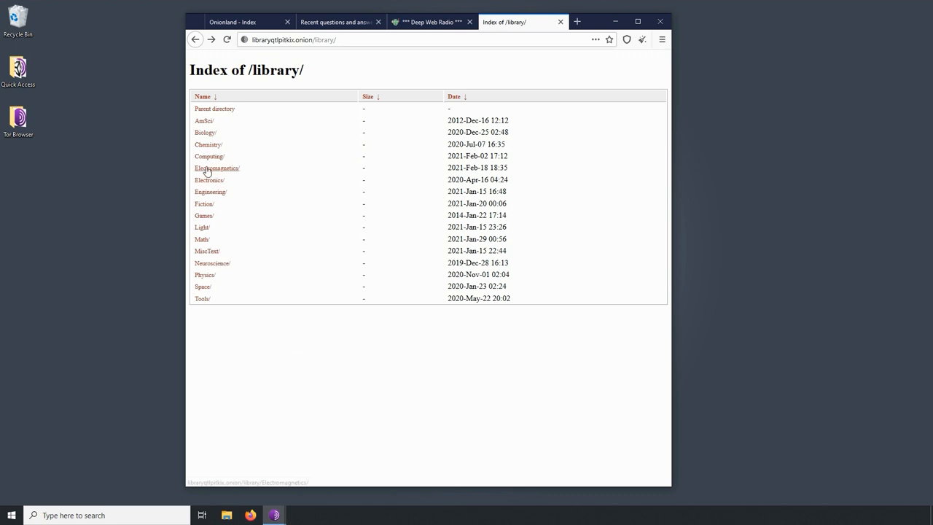
{"action": "mouse_move", "coordinate": [316, 333]}
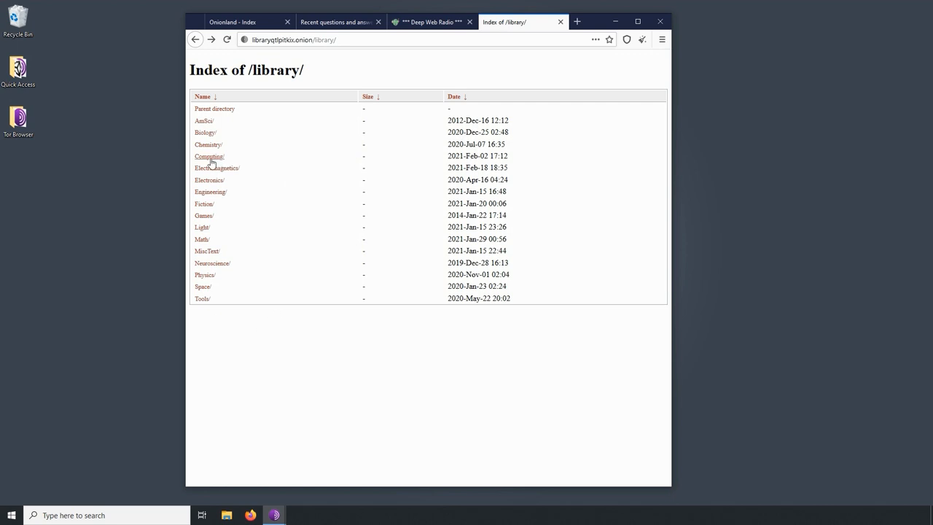
- Bring up the Index of /library/ directory listing of subject folders
{"action": "left_click", "coordinate": [210, 156]}
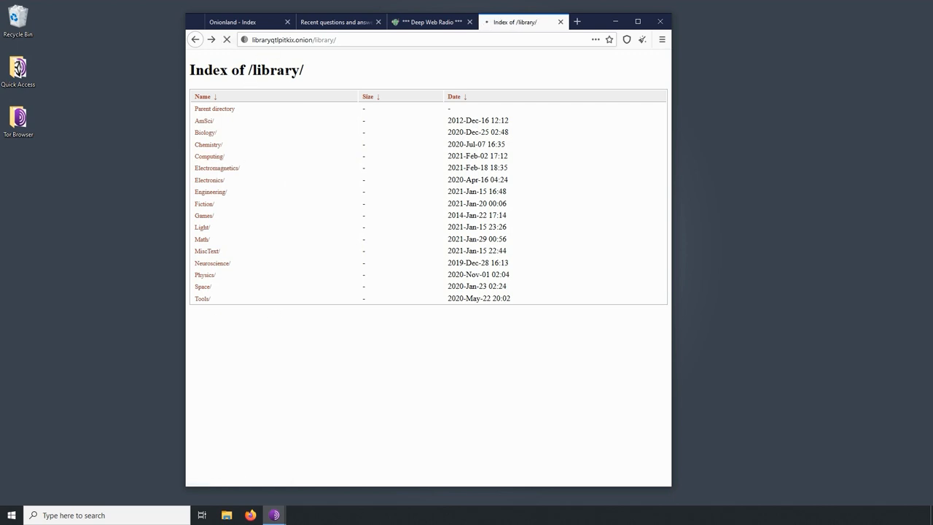
{"action": "mouse_move", "coordinate": [420, 377]}
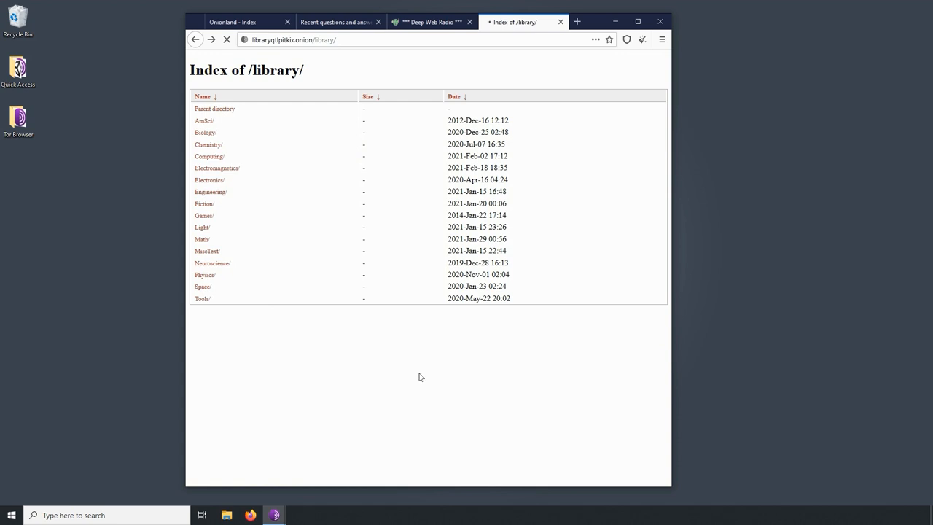
{"action": "mouse_move", "coordinate": [446, 329]}
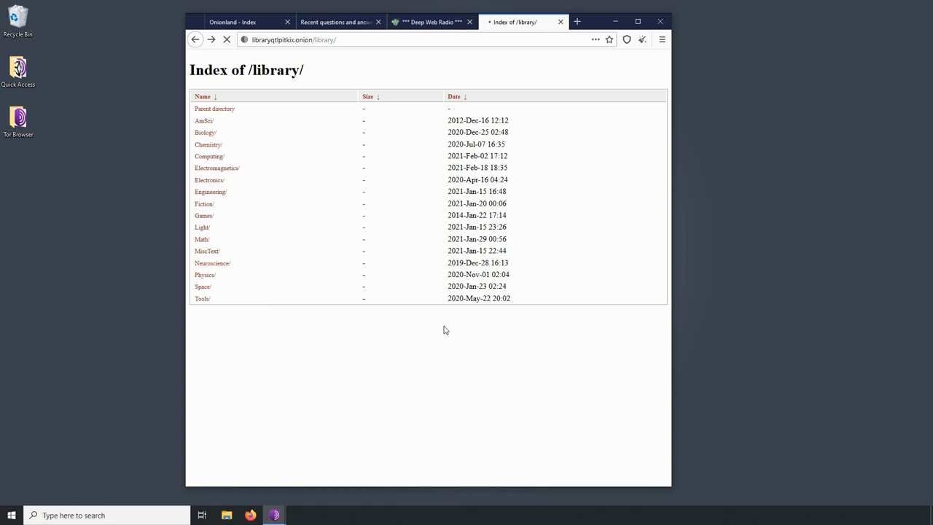
{"action": "mouse_move", "coordinate": [438, 326]}
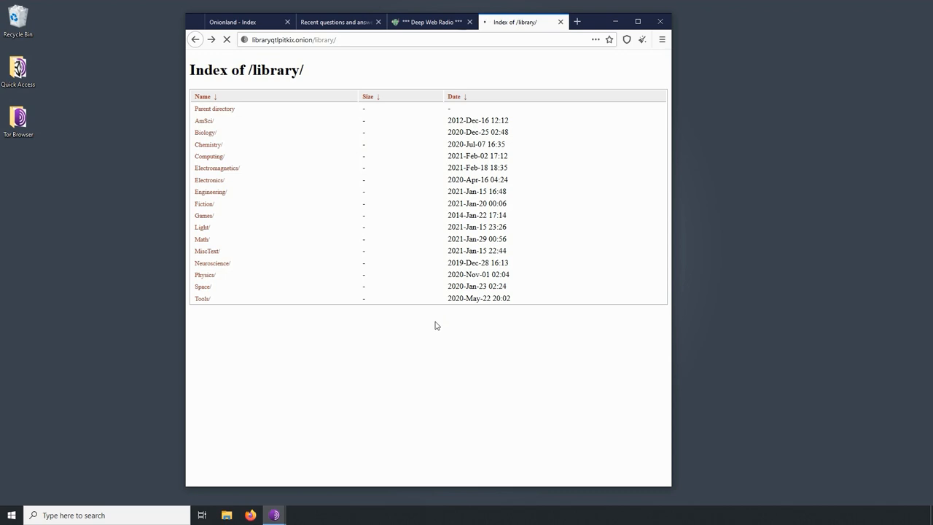
{"action": "mouse_move", "coordinate": [434, 312]}
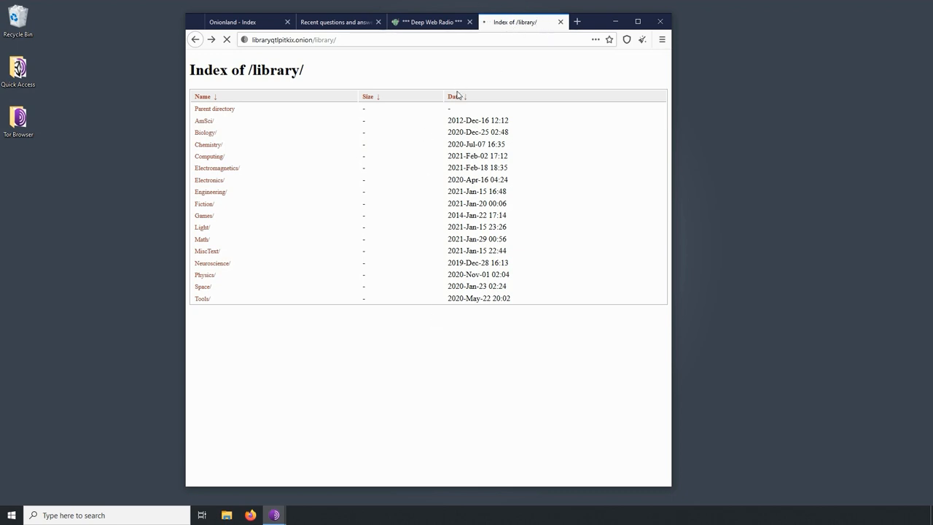
{"action": "mouse_move", "coordinate": [428, 329]}
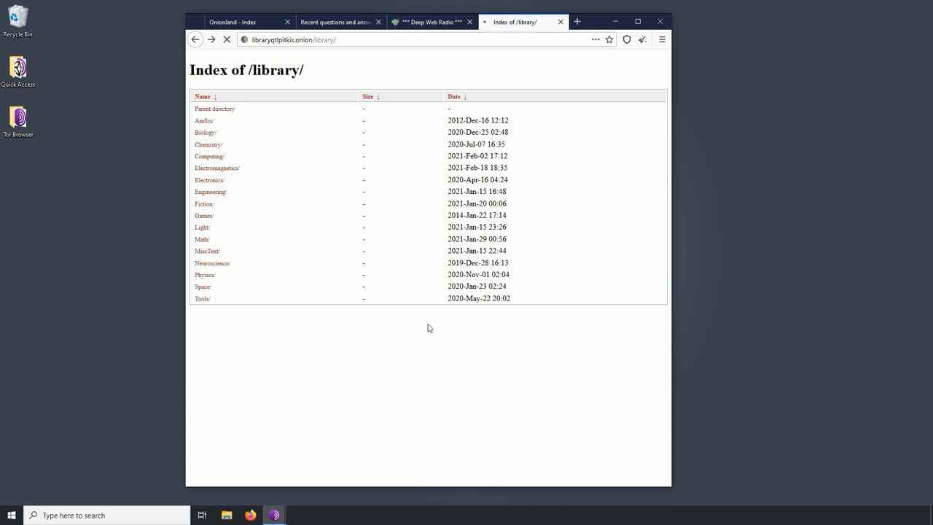
{"action": "mouse_move", "coordinate": [420, 322]}
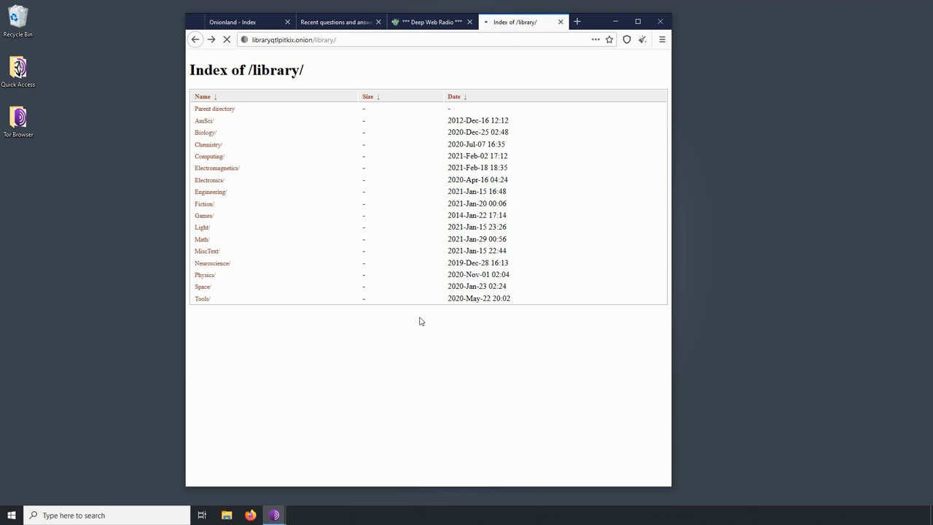
{"action": "mouse_move", "coordinate": [431, 232]}
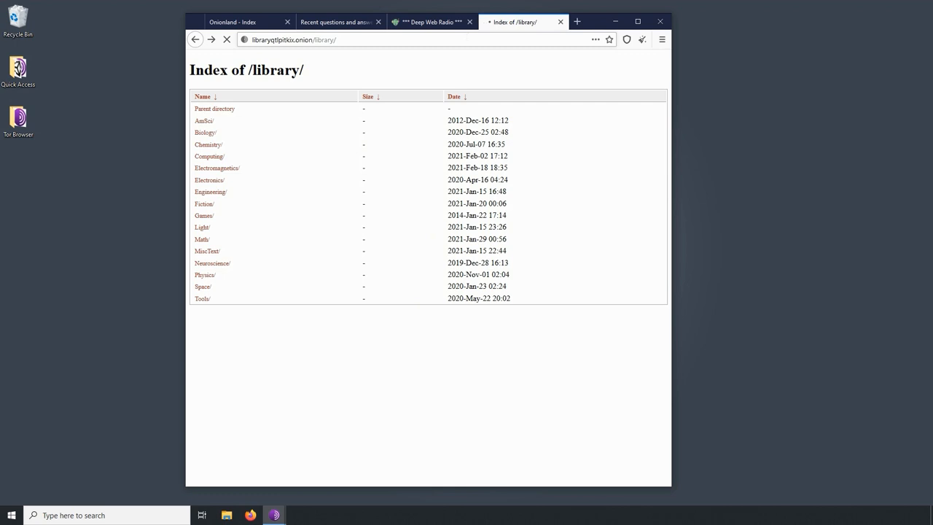
{"action": "mouse_move", "coordinate": [432, 22]}
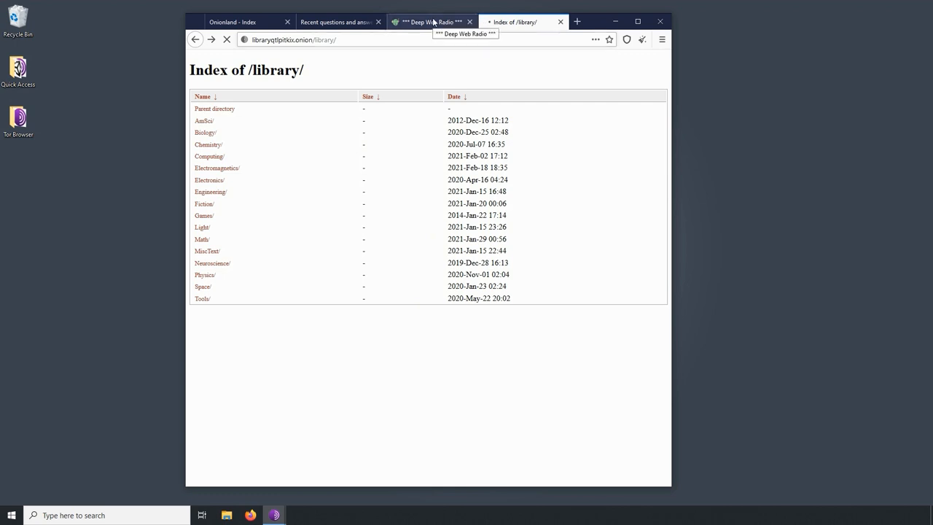
- Switch to the Deep Web Radio page and scroll down through its stream listings
{"action": "left_click", "coordinate": [430, 22]}
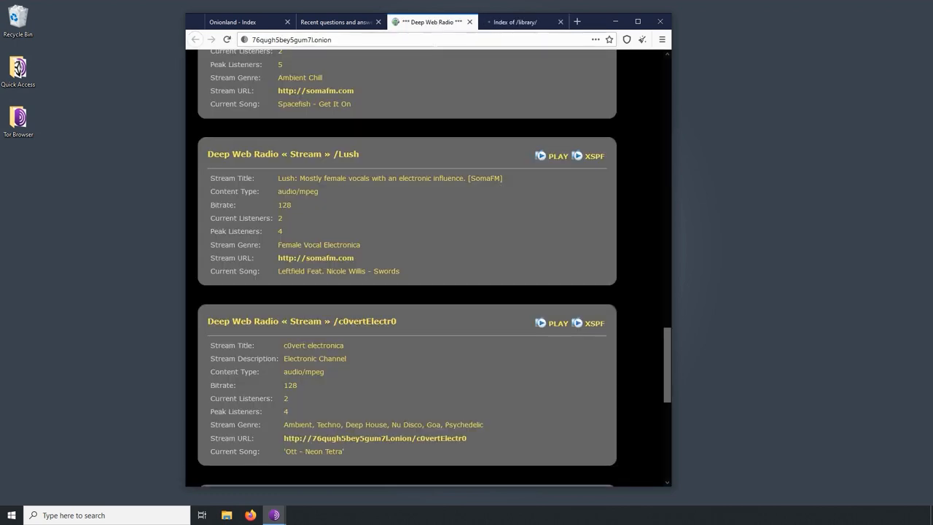
{"action": "scroll", "scroll_direction": "up", "scroll_amount": 3}
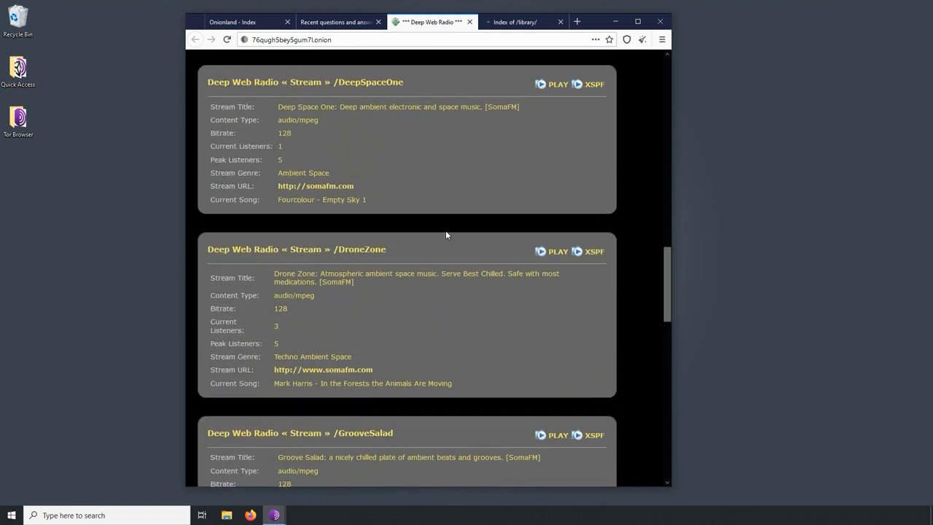
{"action": "scroll", "scroll_direction": "up", "scroll_amount": 3}
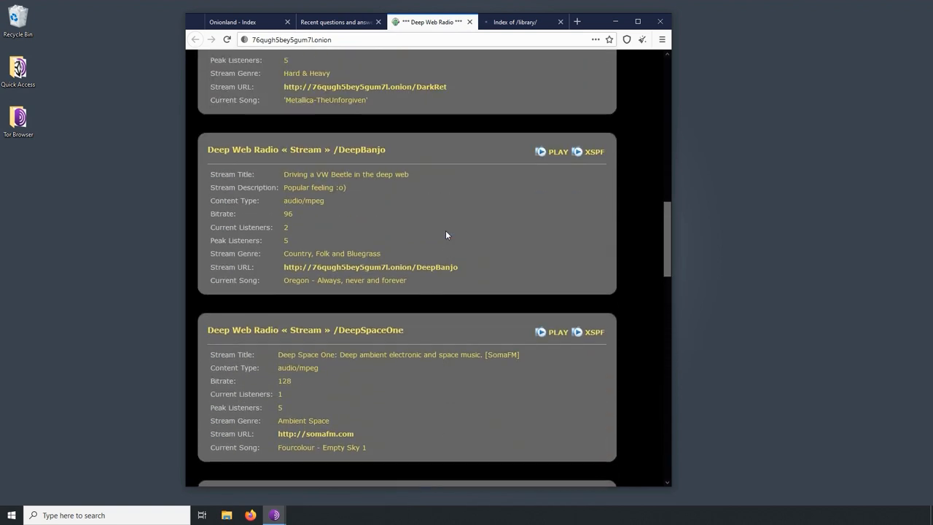
{"action": "scroll", "scroll_direction": "up", "scroll_amount": 3}
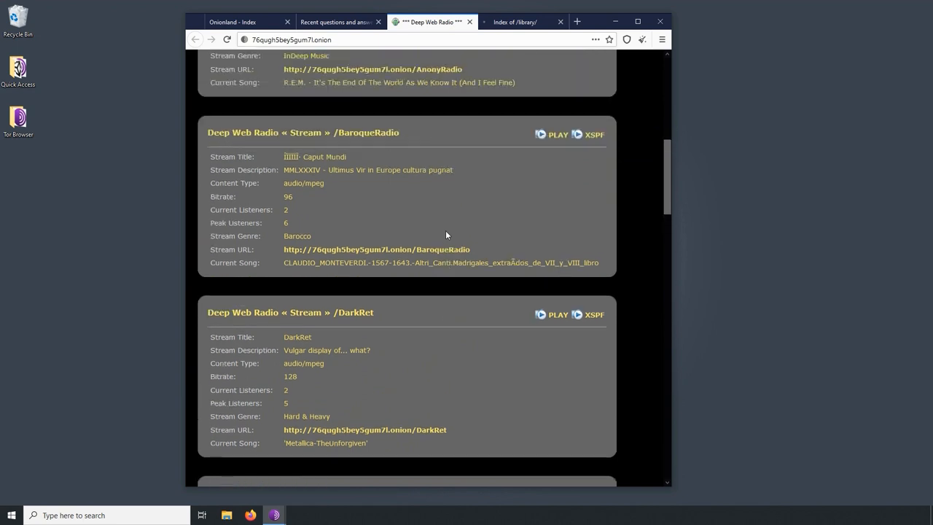
{"action": "scroll", "scroll_direction": "up", "scroll_amount": 3}
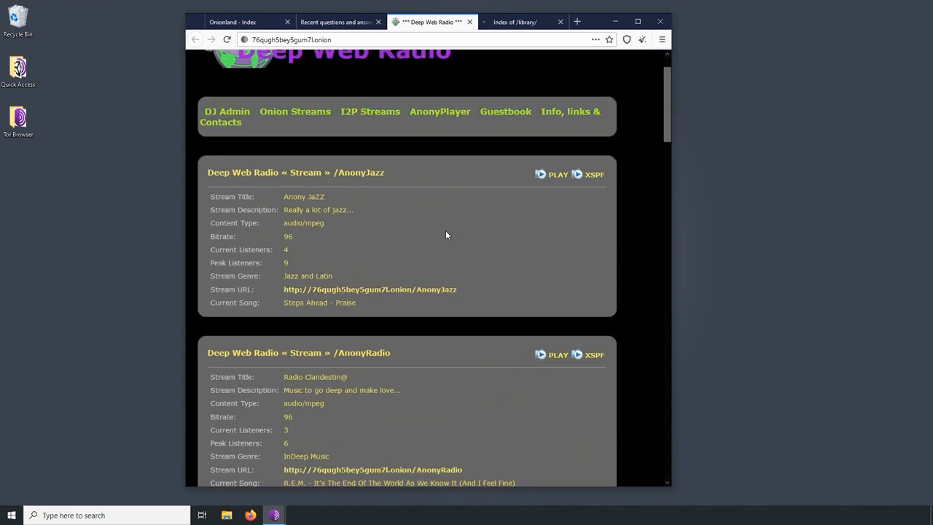
{"action": "mouse_move", "coordinate": [415, 204]}
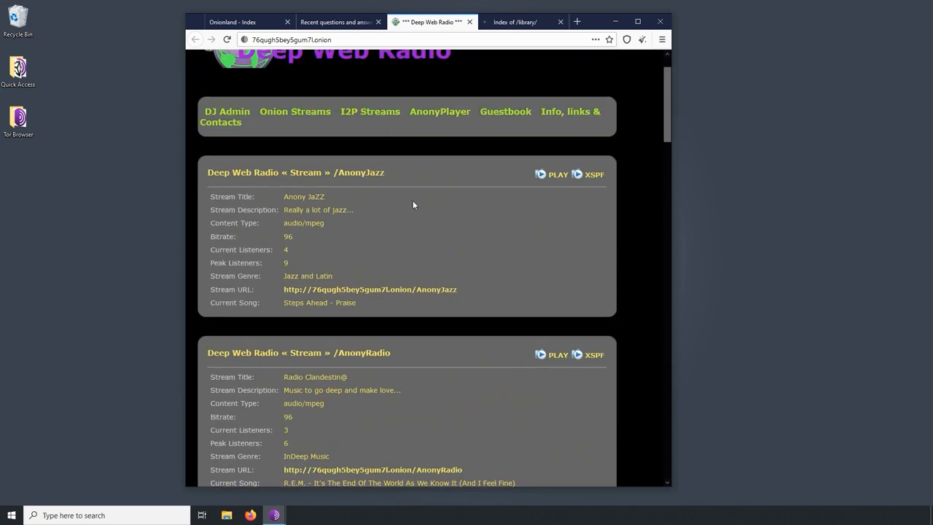
{"action": "mouse_move", "coordinate": [347, 207]}
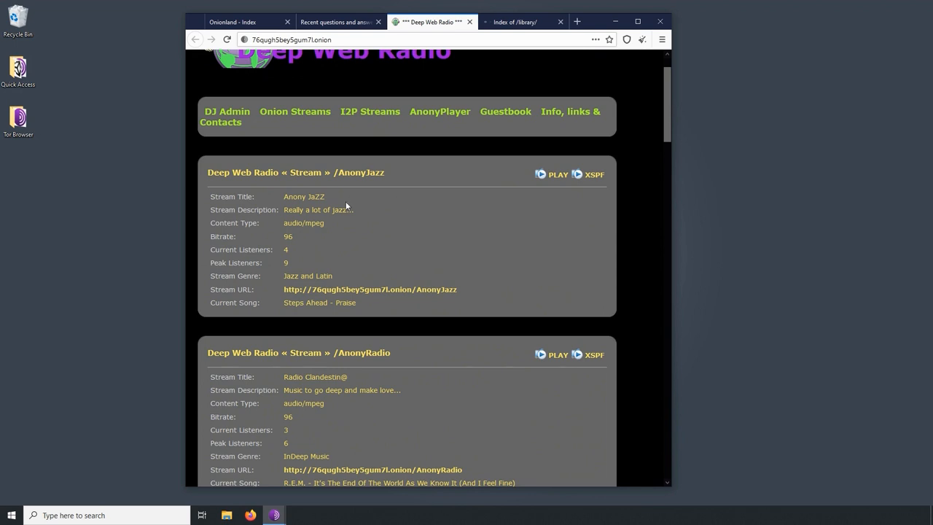
{"action": "mouse_move", "coordinate": [357, 245]}
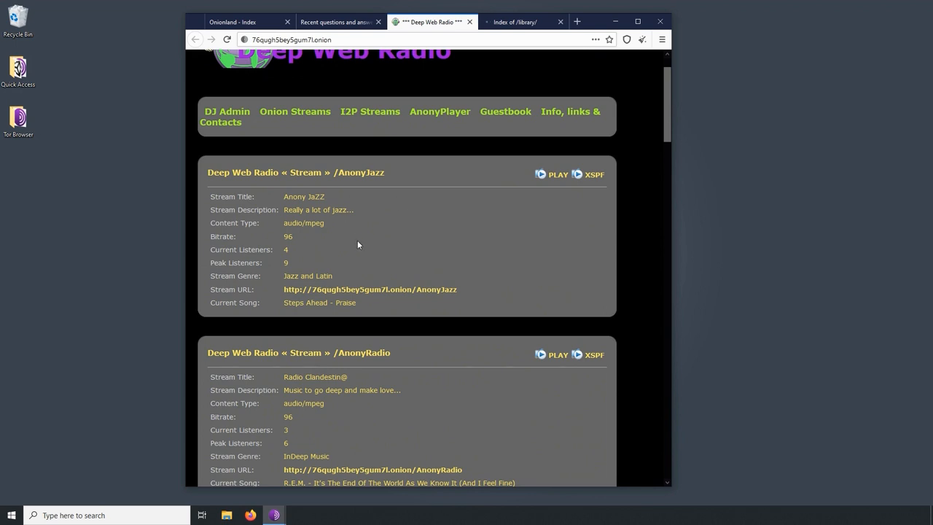
{"action": "scroll", "scroll_direction": "down", "scroll_amount": 3}
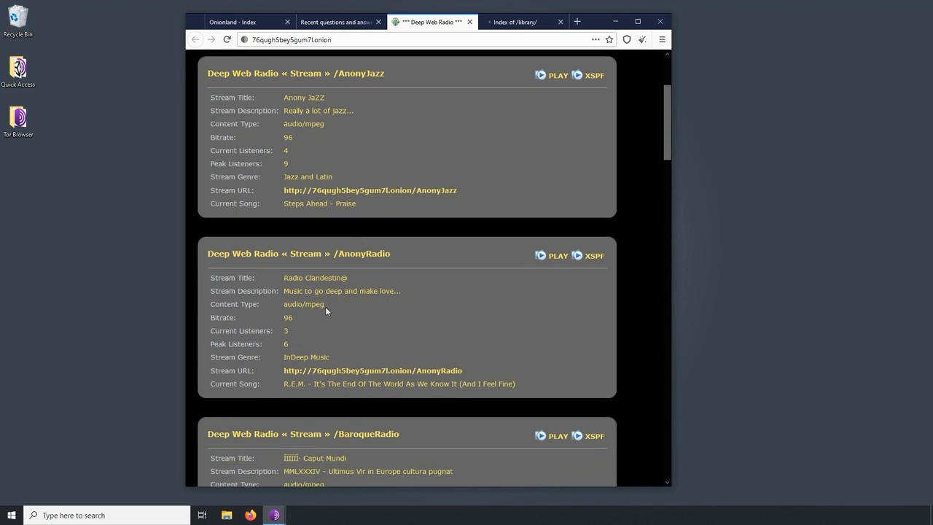
{"action": "mouse_move", "coordinate": [302, 134]}
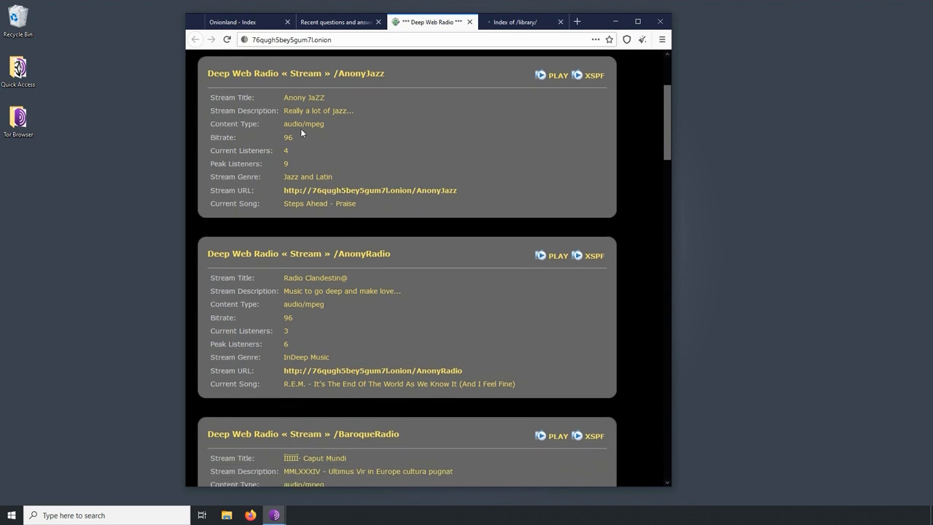
{"action": "scroll", "scroll_direction": "down", "scroll_amount": 3}
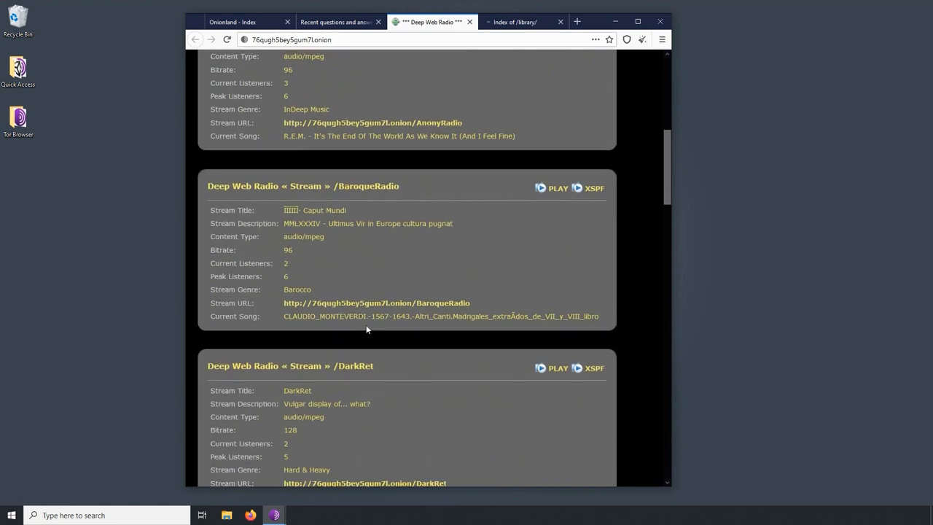
{"action": "scroll", "scroll_direction": "down", "scroll_amount": 3}
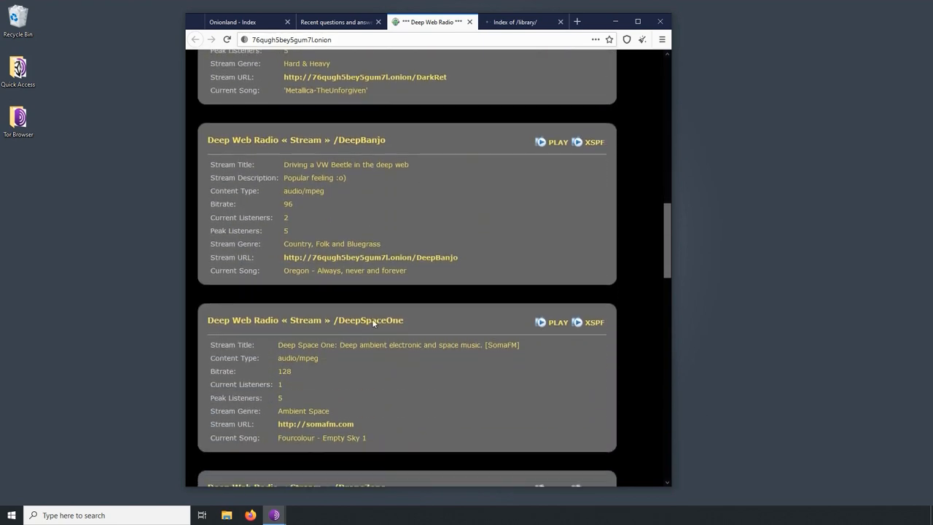
{"action": "scroll", "scroll_direction": "down", "scroll_amount": 3}
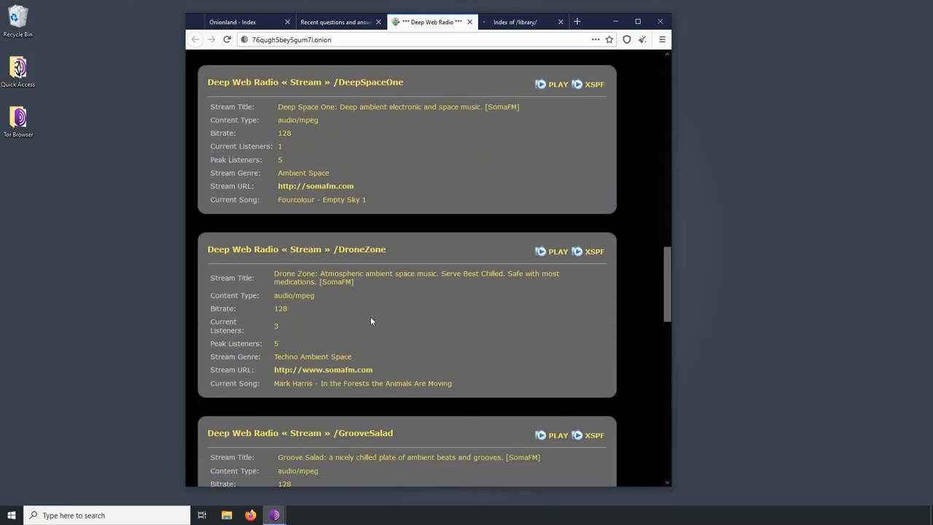
{"action": "scroll", "scroll_direction": "down", "scroll_amount": 3}
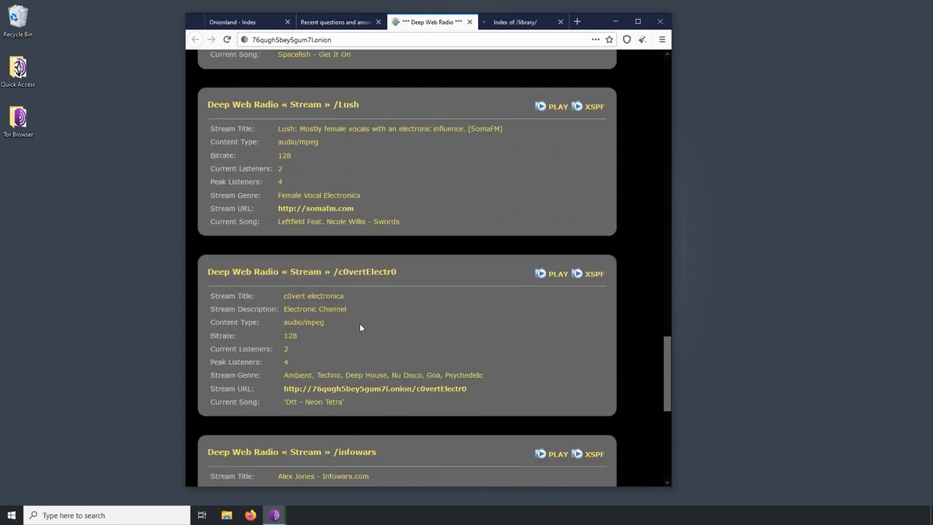
{"action": "scroll", "scroll_direction": "down", "scroll_amount": 3}
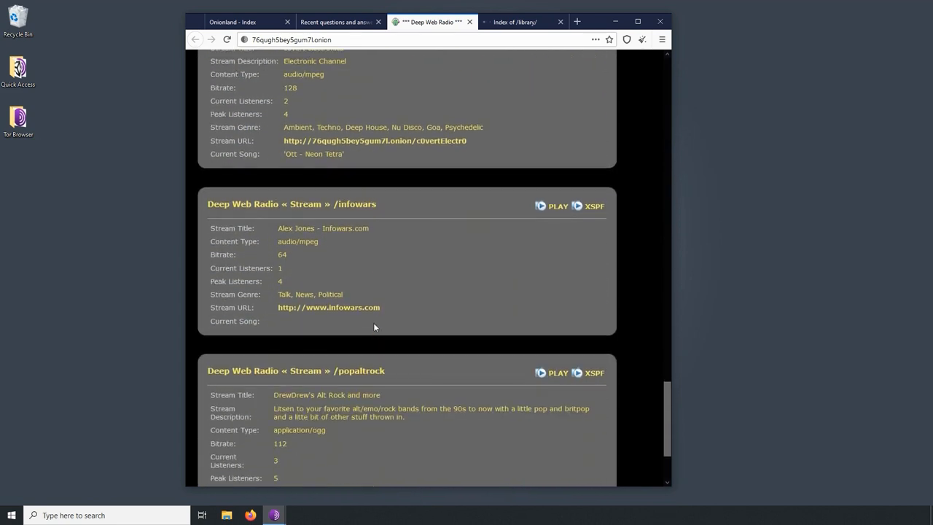
{"action": "scroll", "scroll_direction": "down", "scroll_amount": 3}
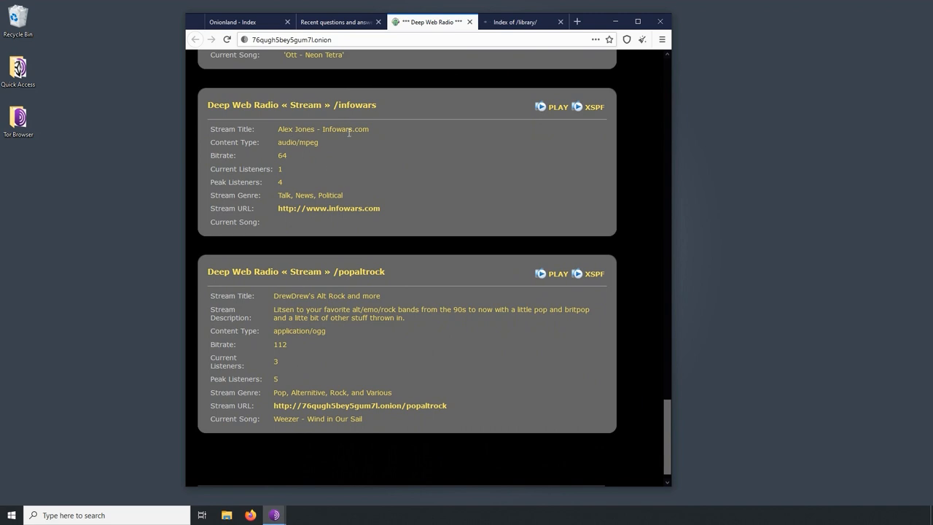
{"action": "mouse_move", "coordinate": [430, 194]}
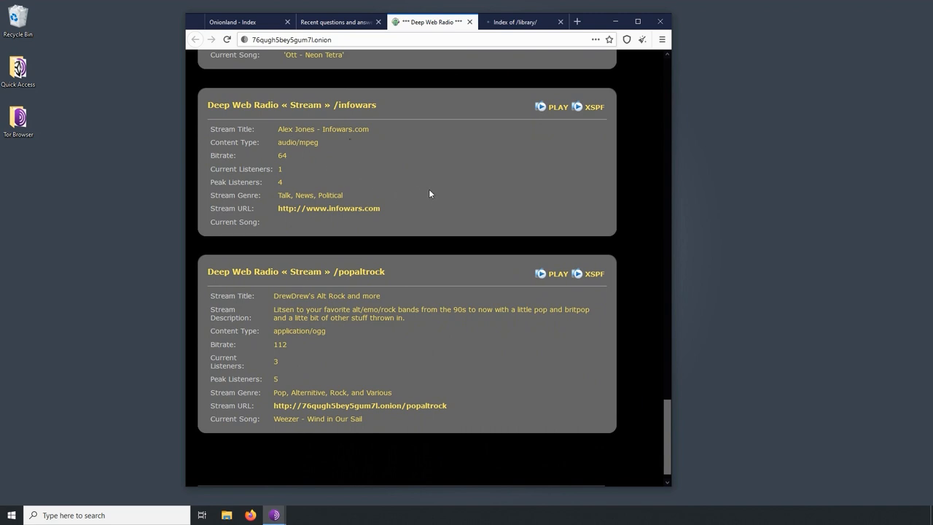
{"action": "mouse_move", "coordinate": [458, 326]}
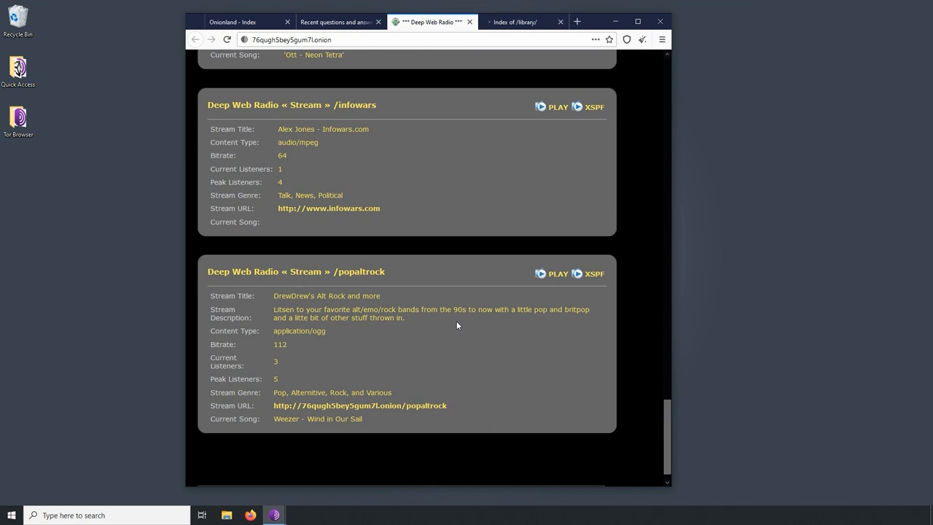
{"action": "scroll", "scroll_direction": "down", "scroll_amount": 3}
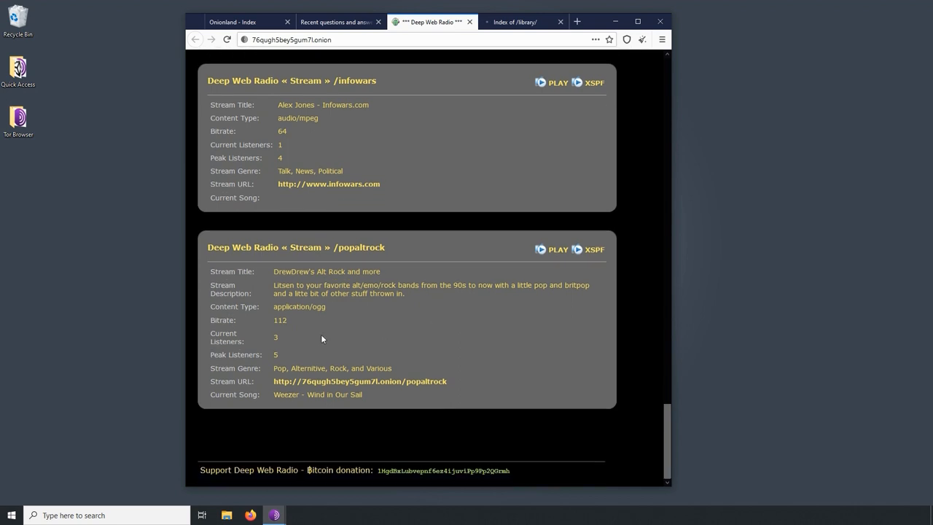
- Scroll the Deep Web Radio page back to the top and switch to the Hidden Answers scams questions tab
{"action": "scroll", "scroll_direction": "up", "scroll_amount": 3}
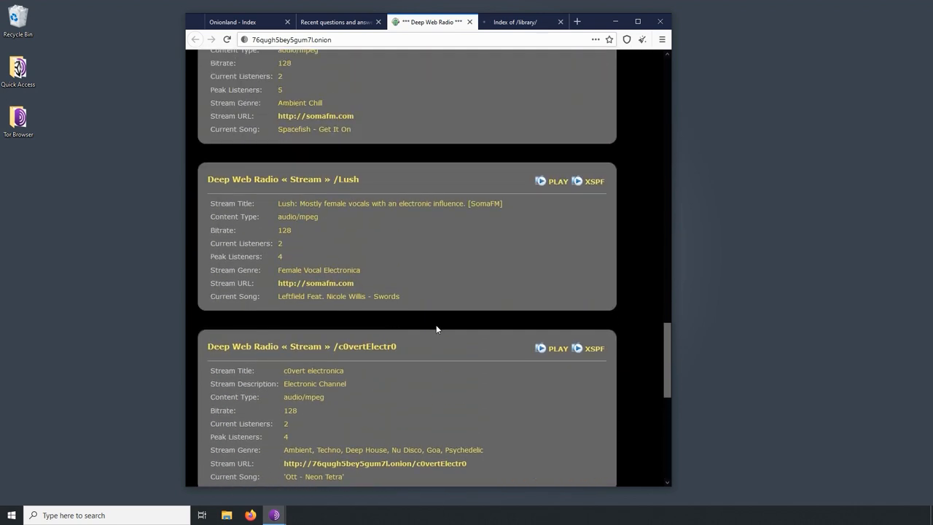
{"action": "scroll", "scroll_direction": "up", "scroll_amount": 3}
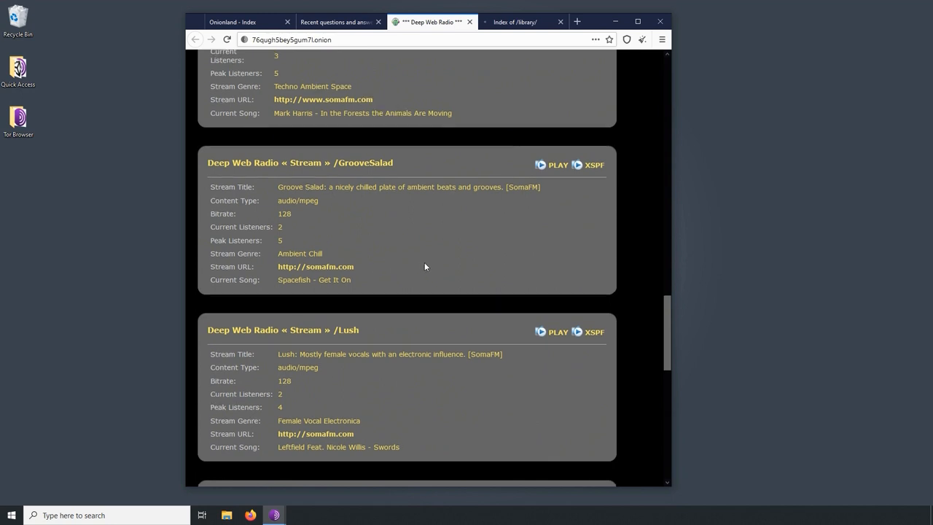
{"action": "scroll", "scroll_direction": "up", "scroll_amount": 3}
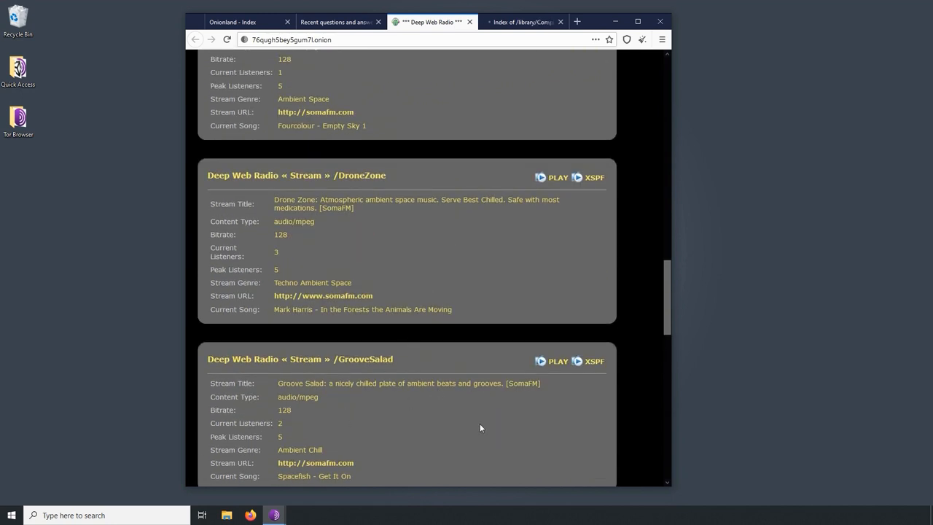
{"action": "mouse_move", "coordinate": [422, 265]}
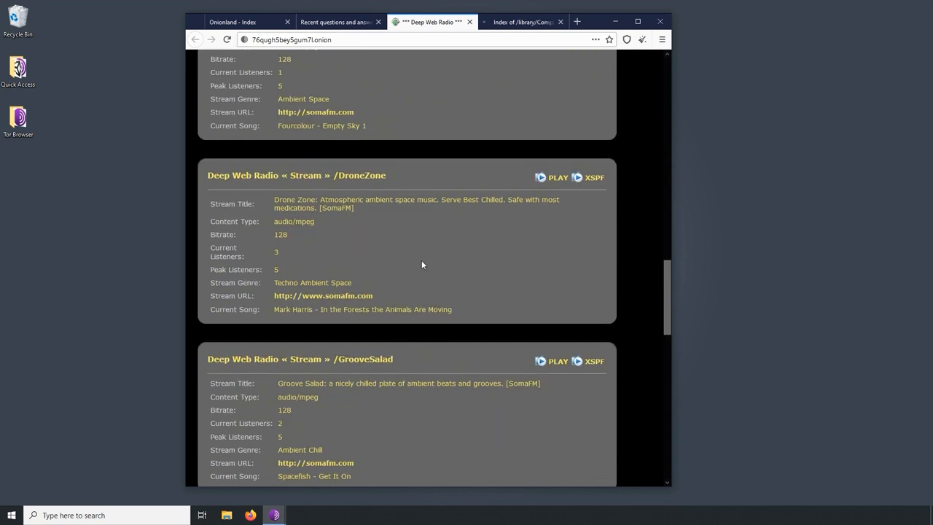
{"action": "scroll", "scroll_direction": "up", "scroll_amount": 3}
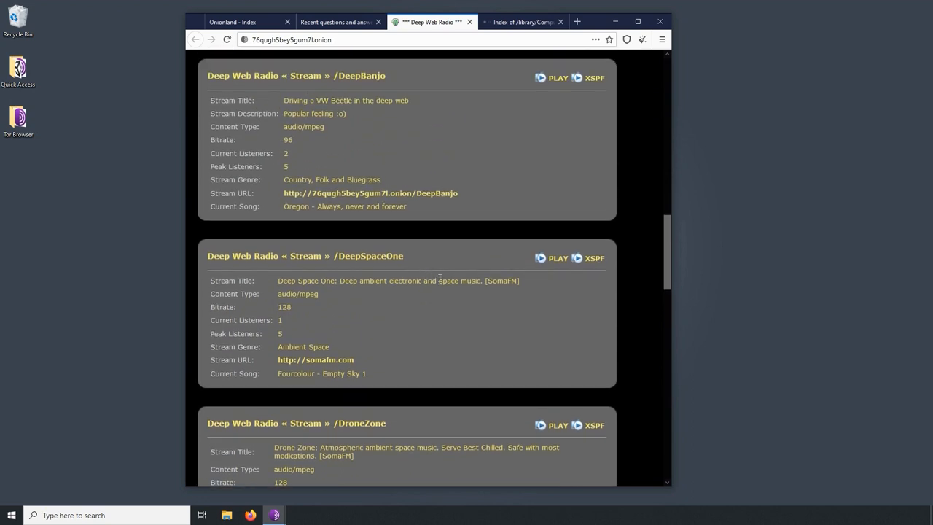
{"action": "scroll", "scroll_direction": "up", "scroll_amount": 3}
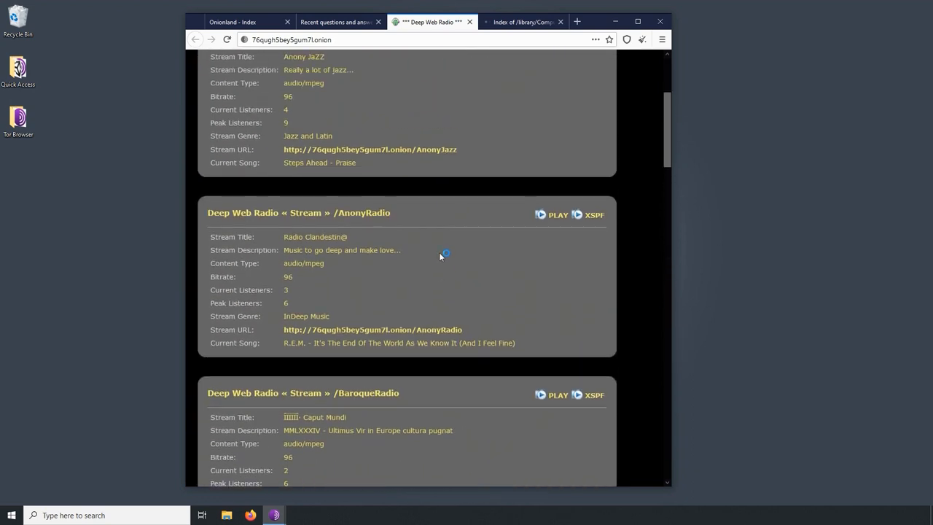
{"action": "scroll", "scroll_direction": "up", "scroll_amount": 3}
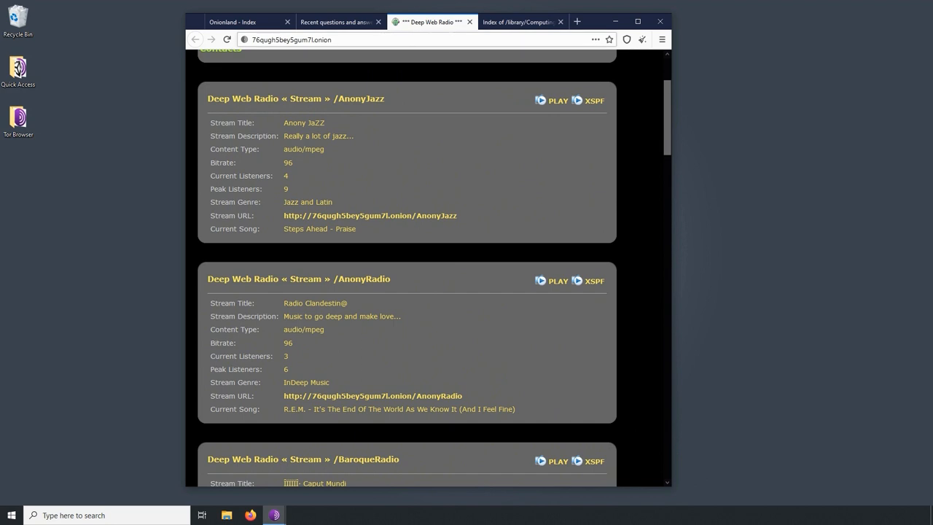
{"action": "mouse_move", "coordinate": [495, 149]}
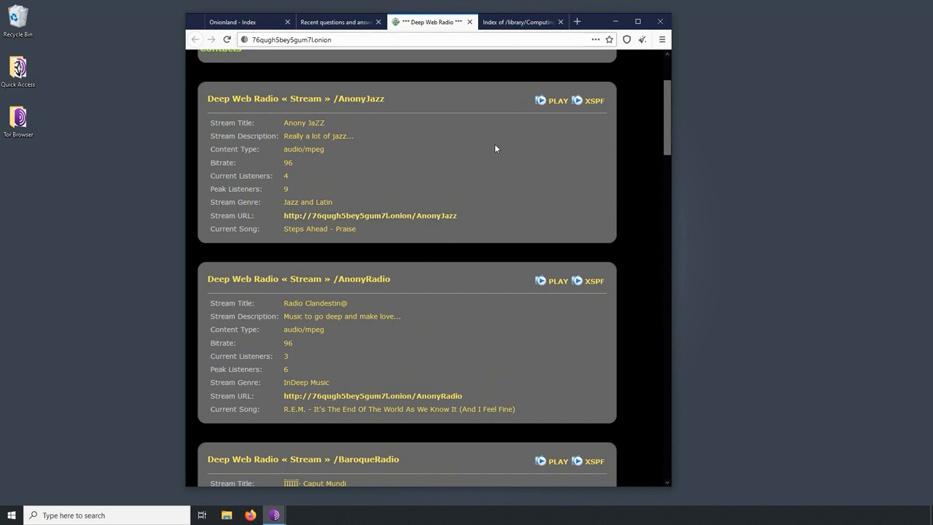
{"action": "mouse_move", "coordinate": [458, 193]}
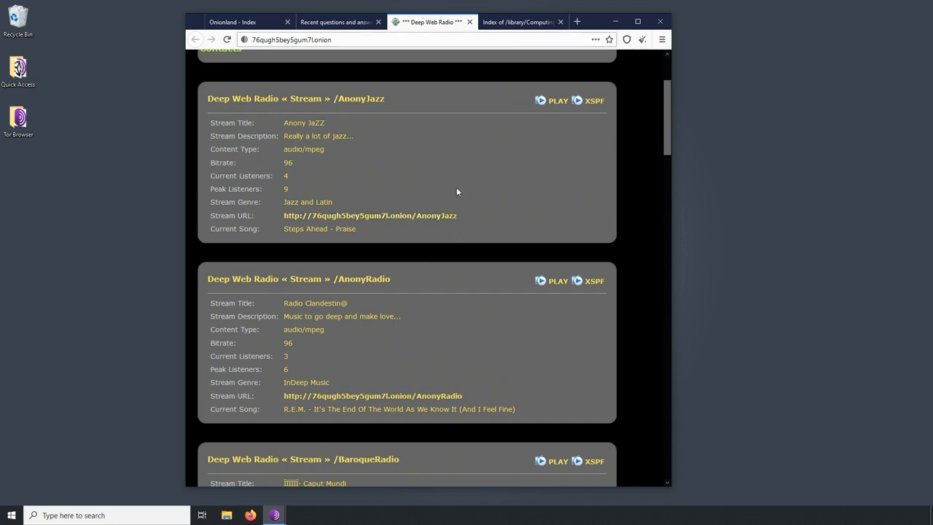
{"action": "mouse_move", "coordinate": [468, 181]}
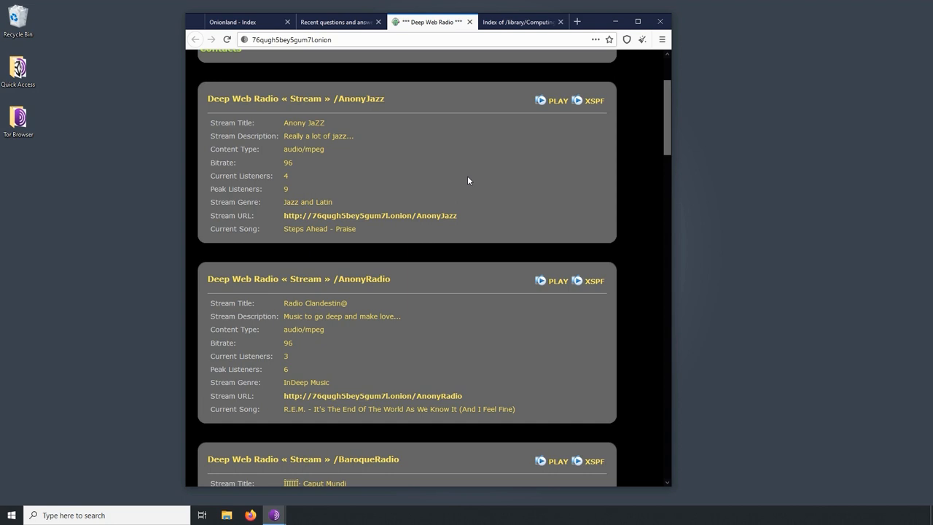
{"action": "mouse_move", "coordinate": [443, 213]}
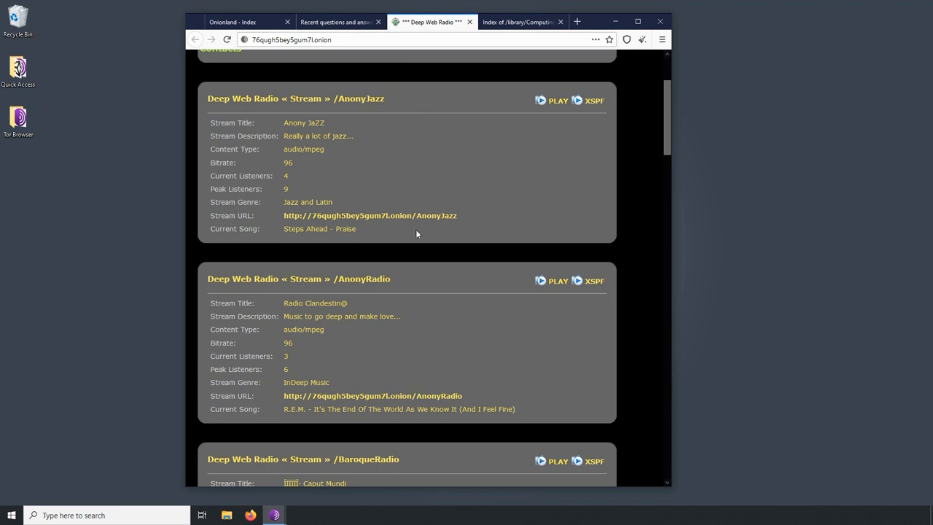
{"action": "scroll", "scroll_direction": "up", "scroll_amount": 3}
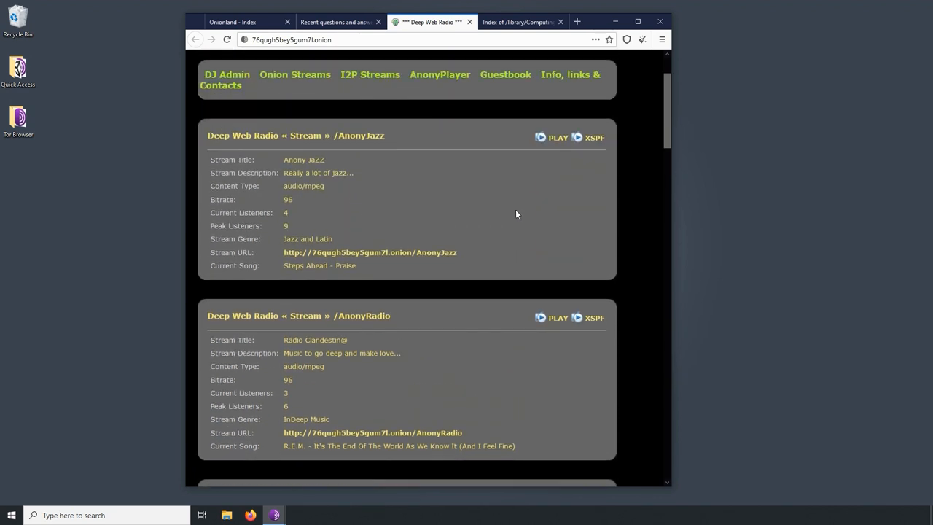
{"action": "scroll", "scroll_direction": "up", "scroll_amount": 3}
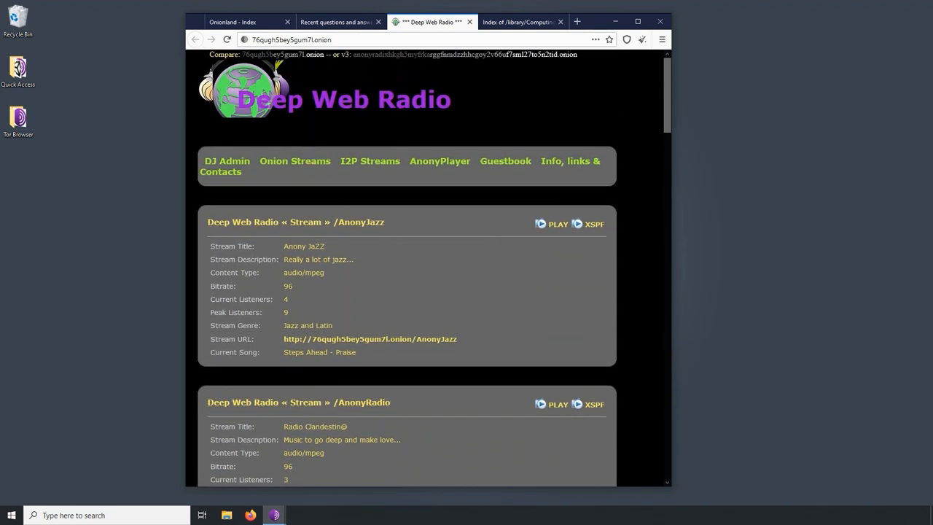
{"action": "mouse_move", "coordinate": [408, 229]}
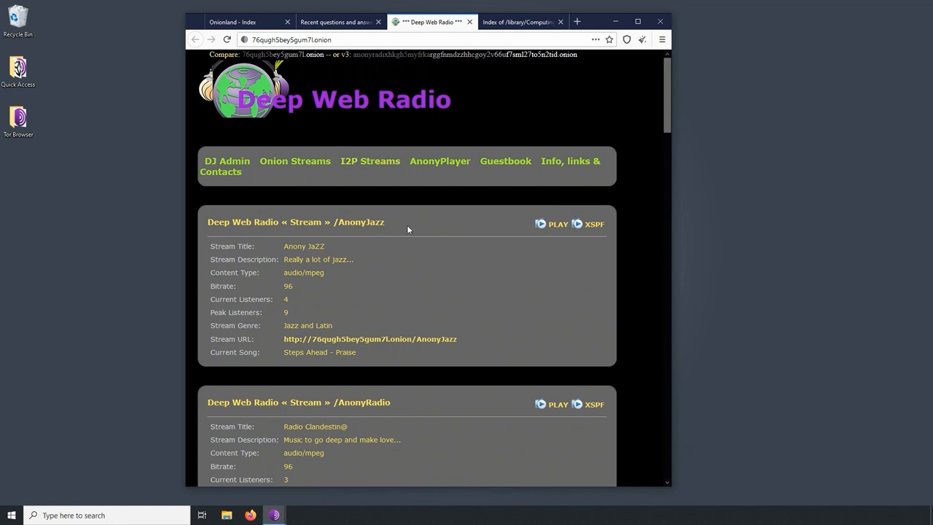
{"action": "left_click", "coordinate": [335, 22]}
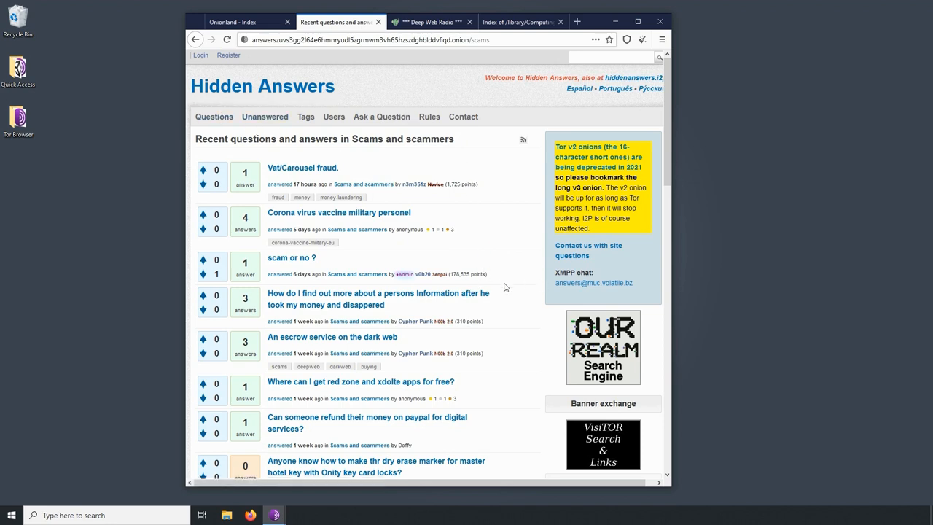
- Scroll through the Scams and scammers question list, back up, and switch to the Index of /library/Computing tab
{"action": "scroll", "scroll_direction": "down", "scroll_amount": 3}
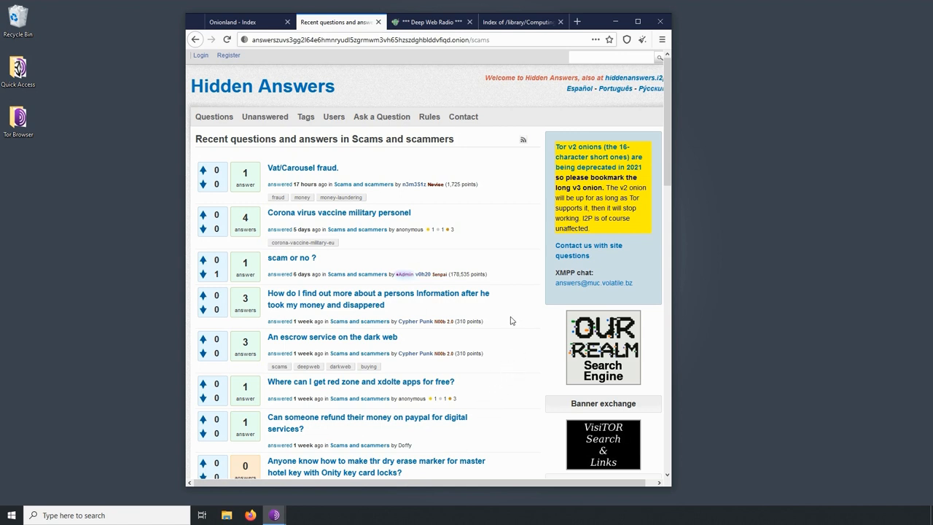
{"action": "scroll", "scroll_direction": "down", "scroll_amount": 3}
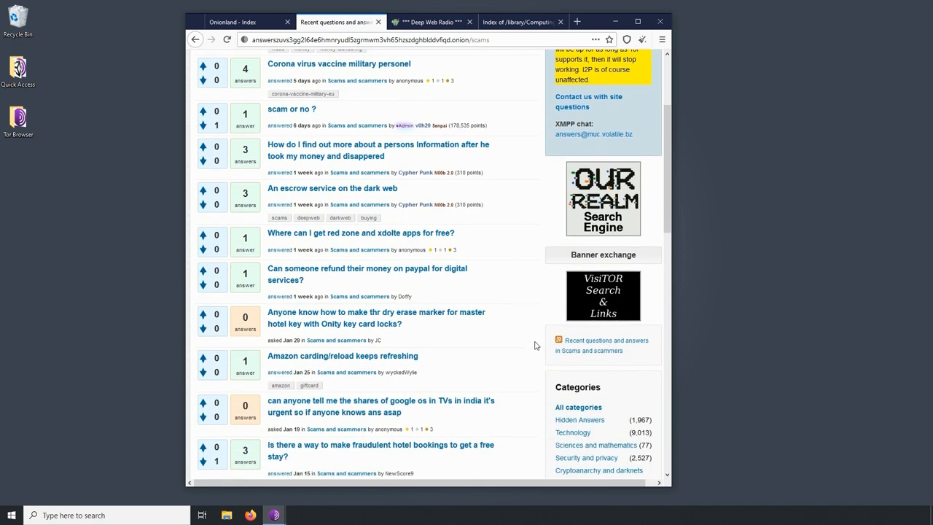
{"action": "scroll", "scroll_direction": "down", "scroll_amount": 3}
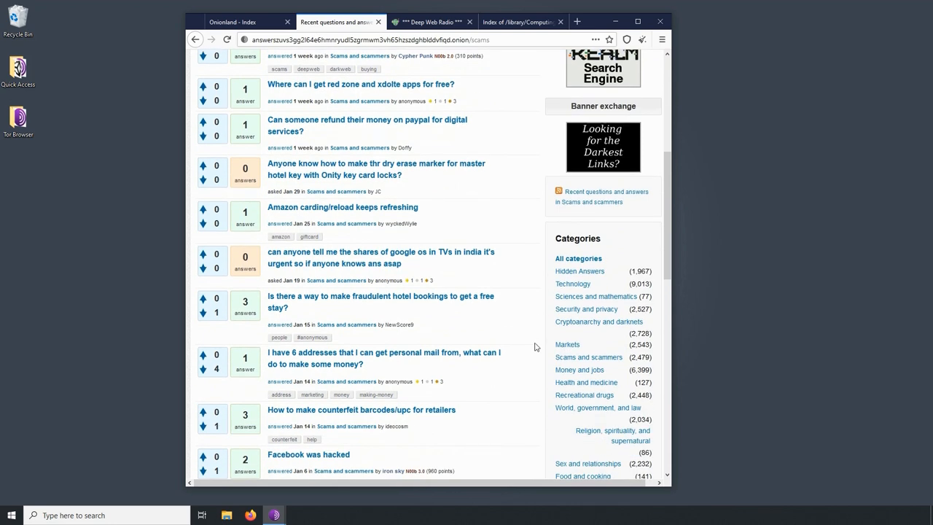
{"action": "scroll", "scroll_direction": "down", "scroll_amount": 3}
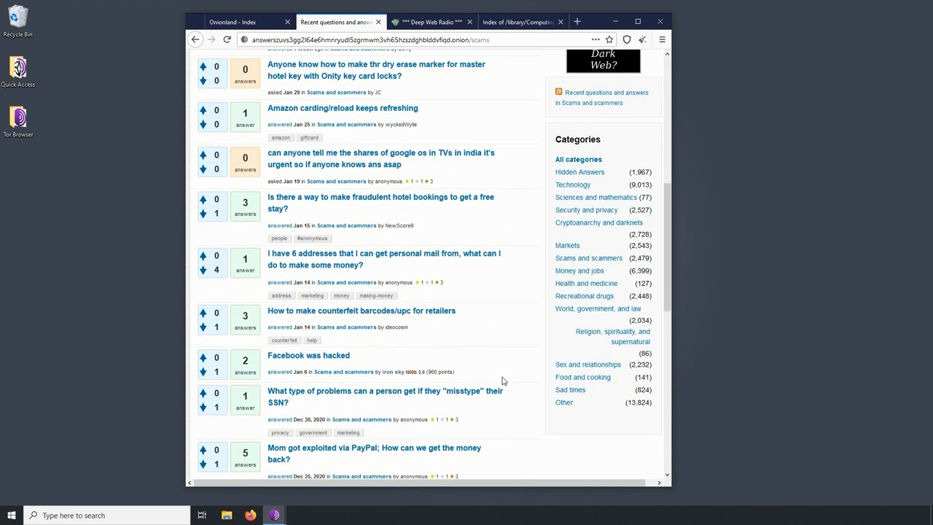
{"action": "scroll", "scroll_direction": "down", "scroll_amount": 3}
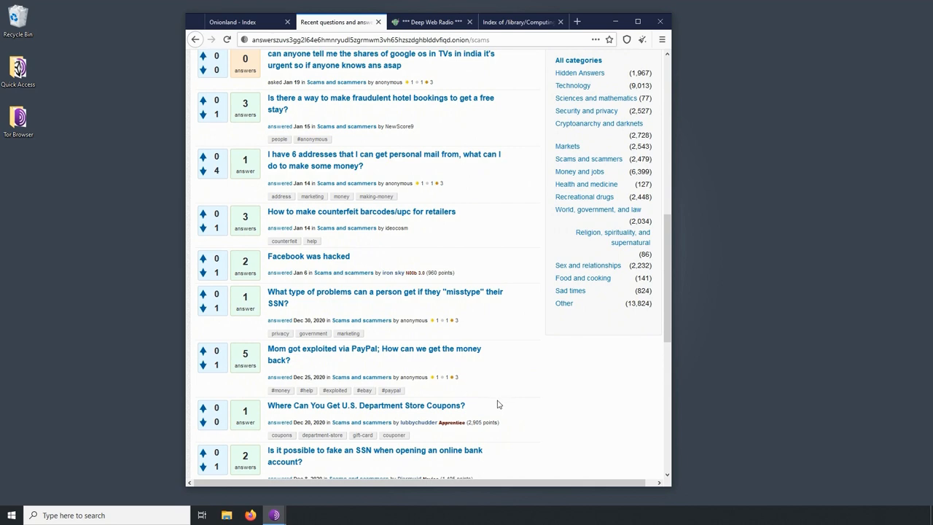
{"action": "scroll", "scroll_direction": "down", "scroll_amount": 3}
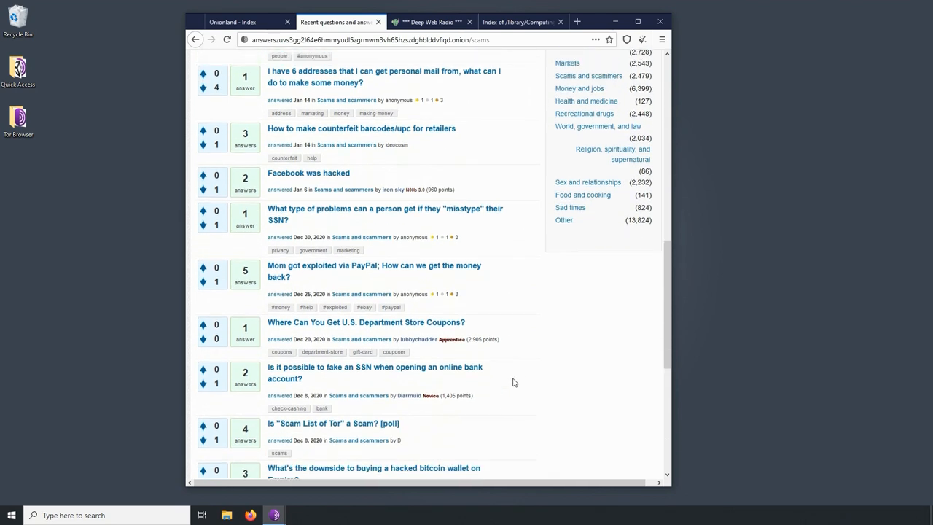
{"action": "scroll", "scroll_direction": "up", "scroll_amount": 3}
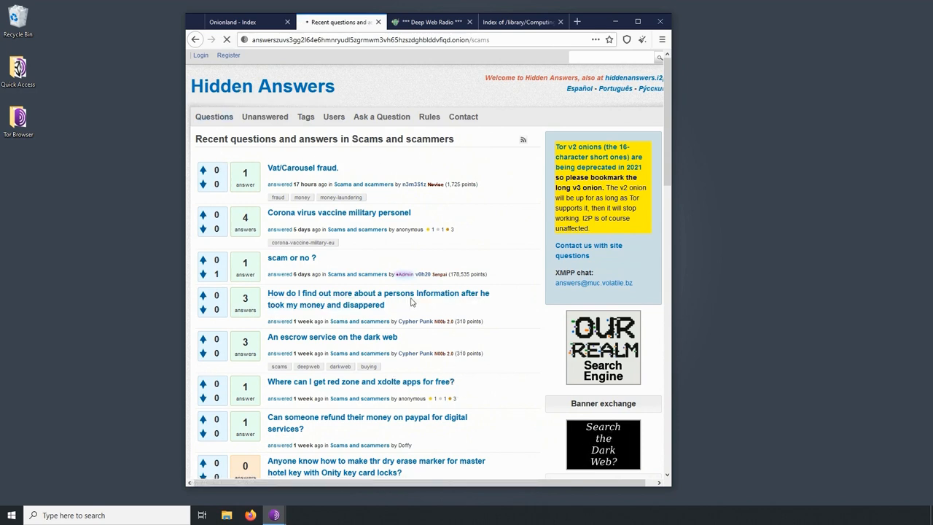
{"action": "left_click", "coordinate": [522, 22]}
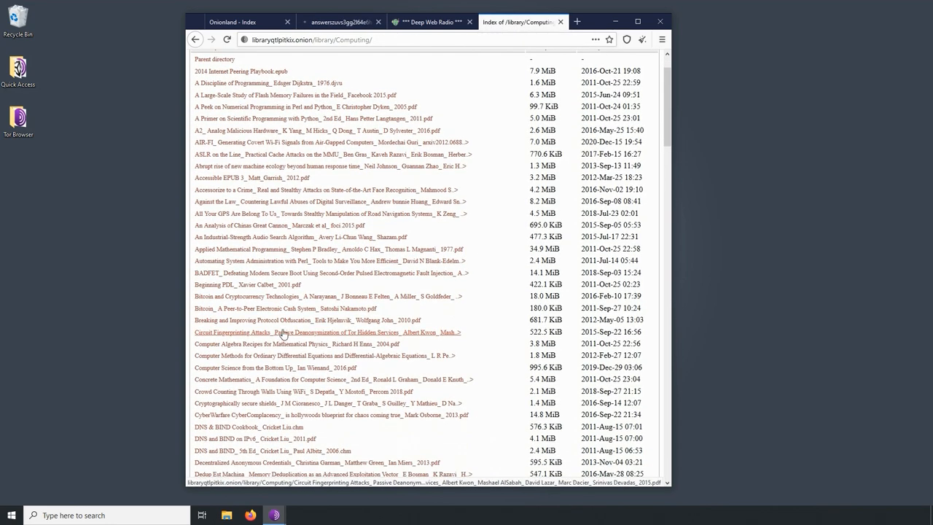
- Scroll down the Computing PDF directory listing and return to the Hidden Answers forum tab
{"action": "scroll", "scroll_direction": "down", "scroll_amount": 3}
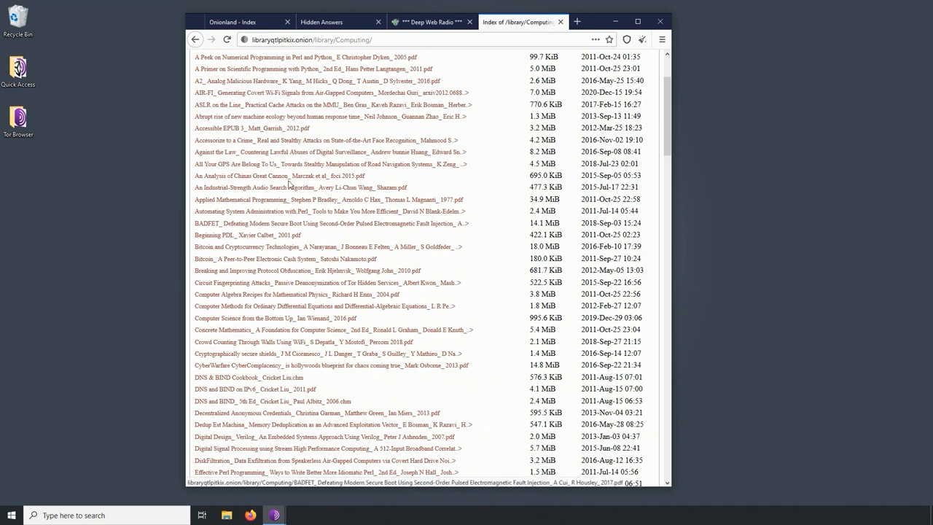
{"action": "scroll", "scroll_direction": "down", "scroll_amount": 3}
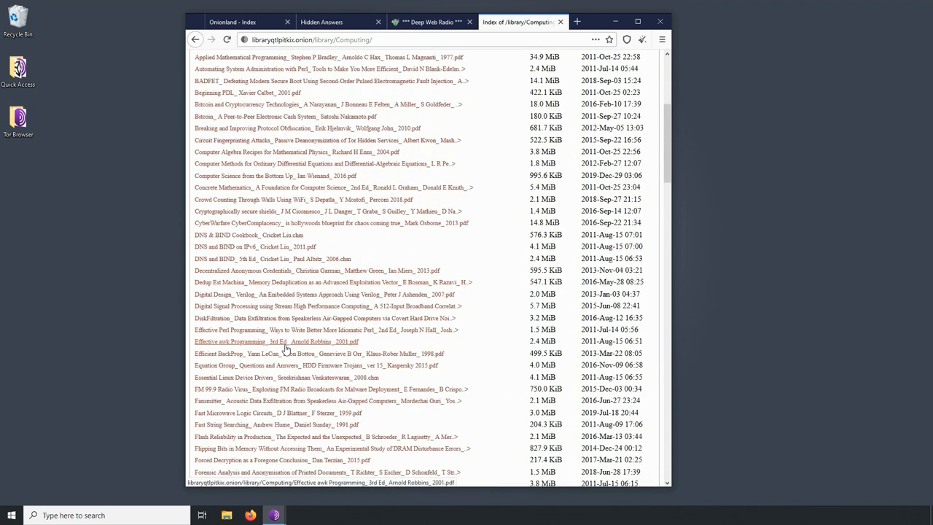
{"action": "scroll", "scroll_direction": "down", "scroll_amount": 3}
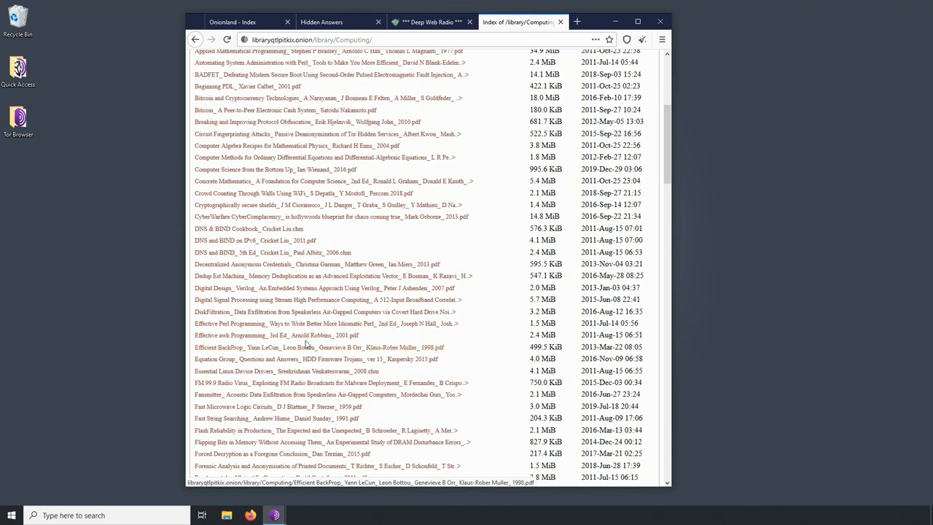
{"action": "left_click", "coordinate": [338, 22]}
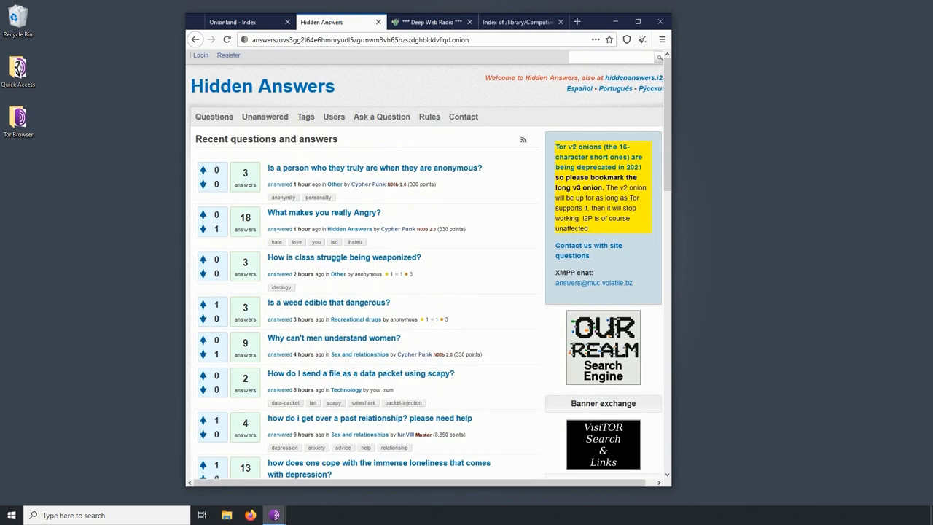
{"action": "scroll", "scroll_direction": "up", "scroll_amount": 3}
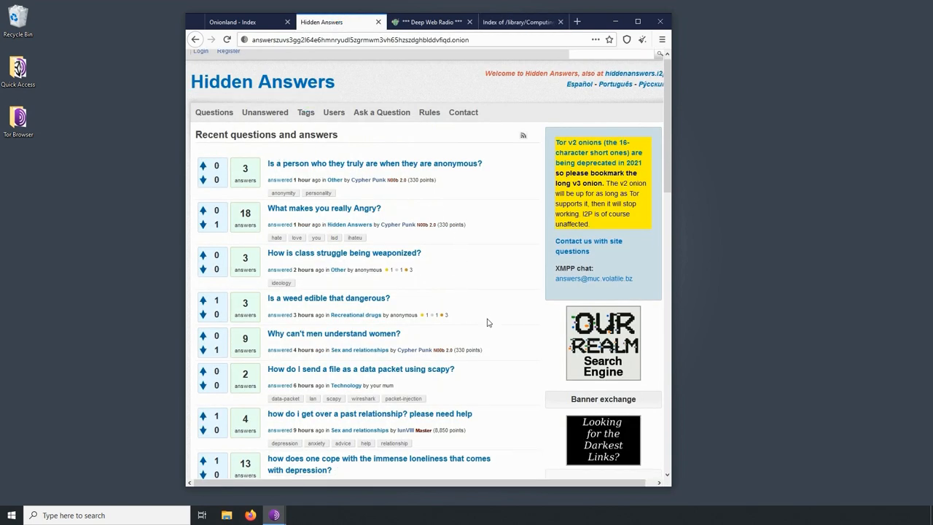
{"action": "scroll", "scroll_direction": "down", "scroll_amount": 3}
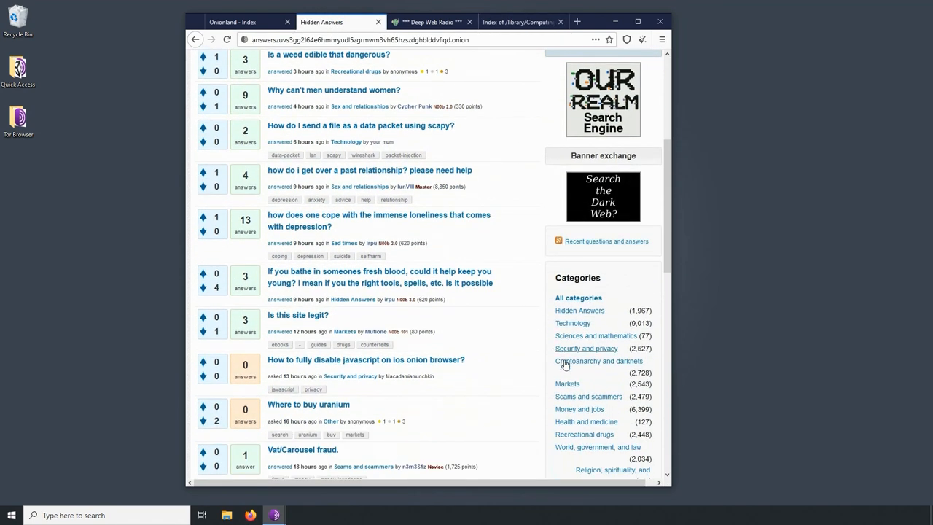
{"action": "scroll", "scroll_direction": "down", "scroll_amount": 3}
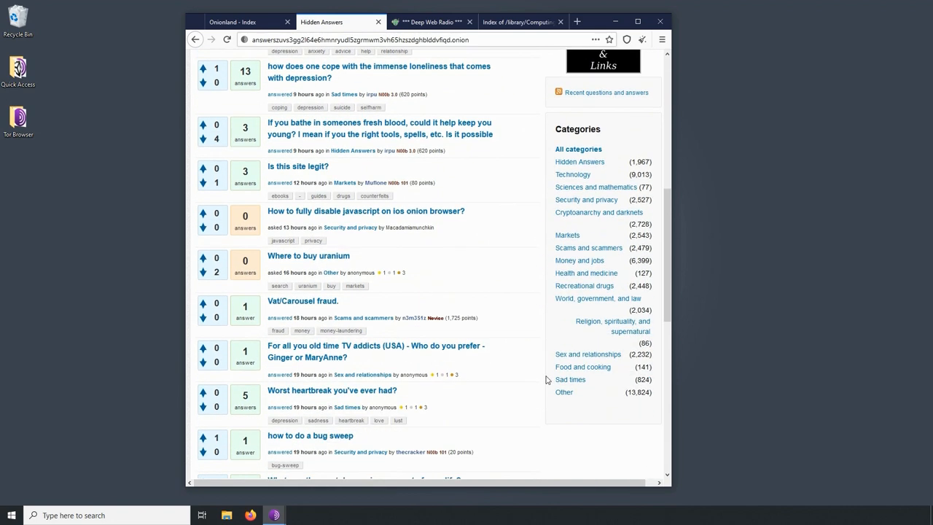
{"action": "scroll", "scroll_direction": "down", "scroll_amount": 3}
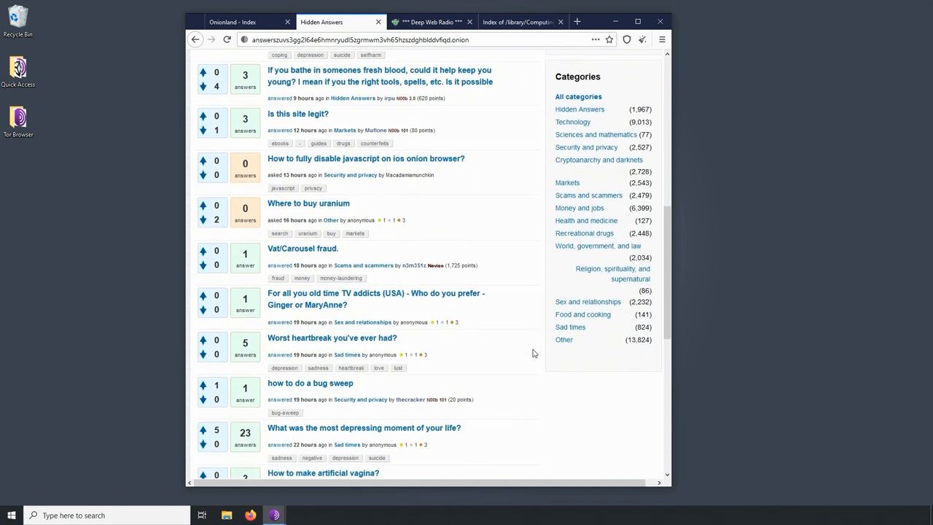
{"action": "scroll", "scroll_direction": "down", "scroll_amount": 3}
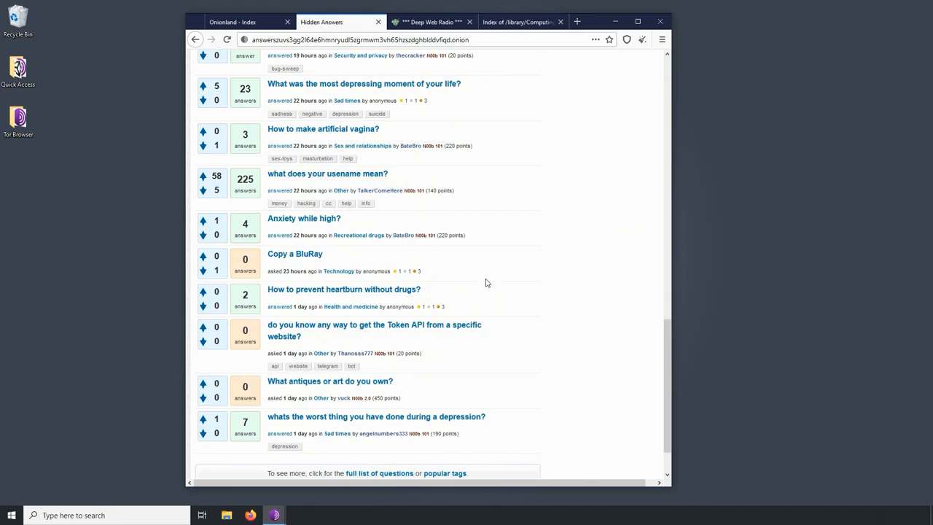